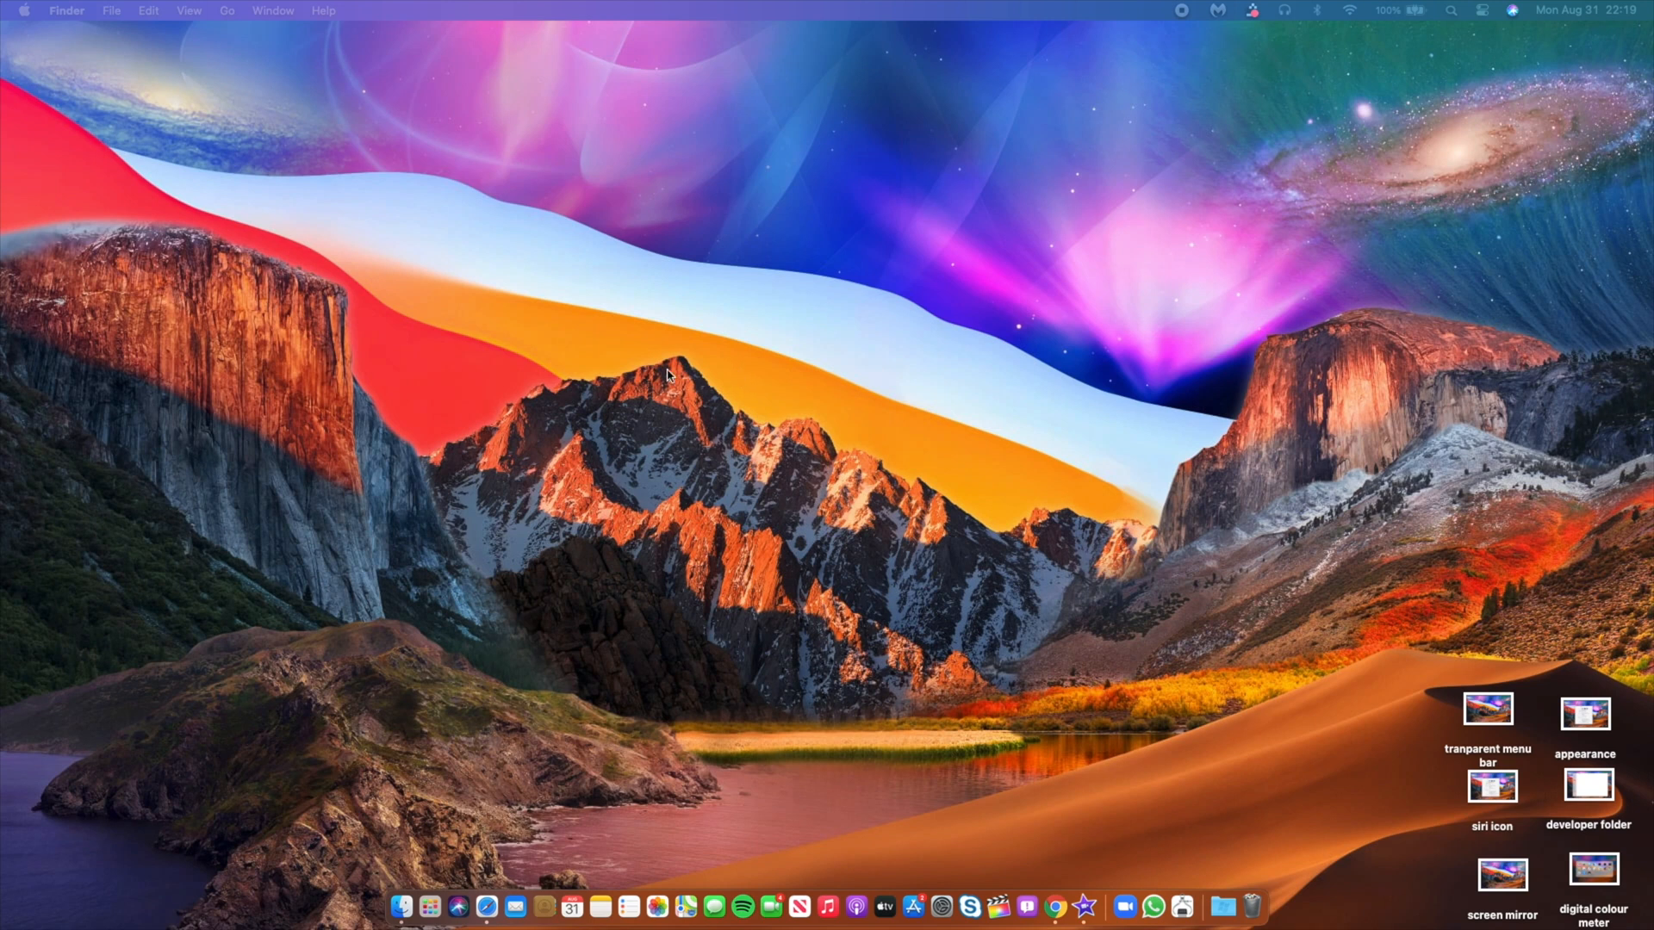
pyautogui.moveTo(806, 412)
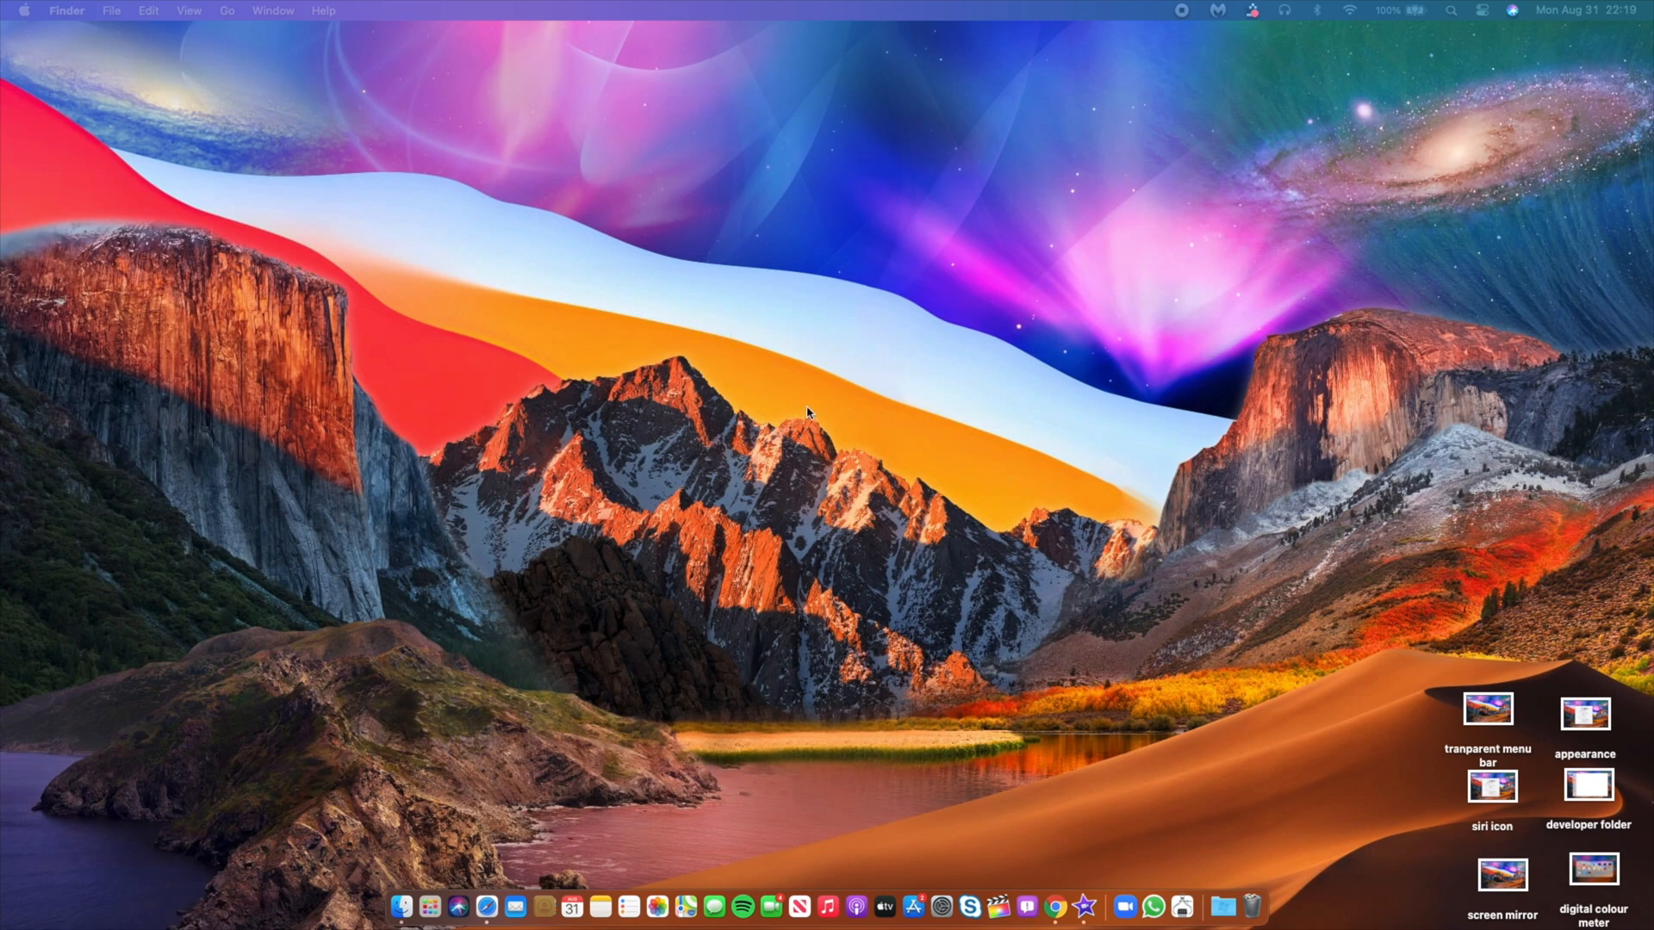
pyautogui.moveTo(975, 460)
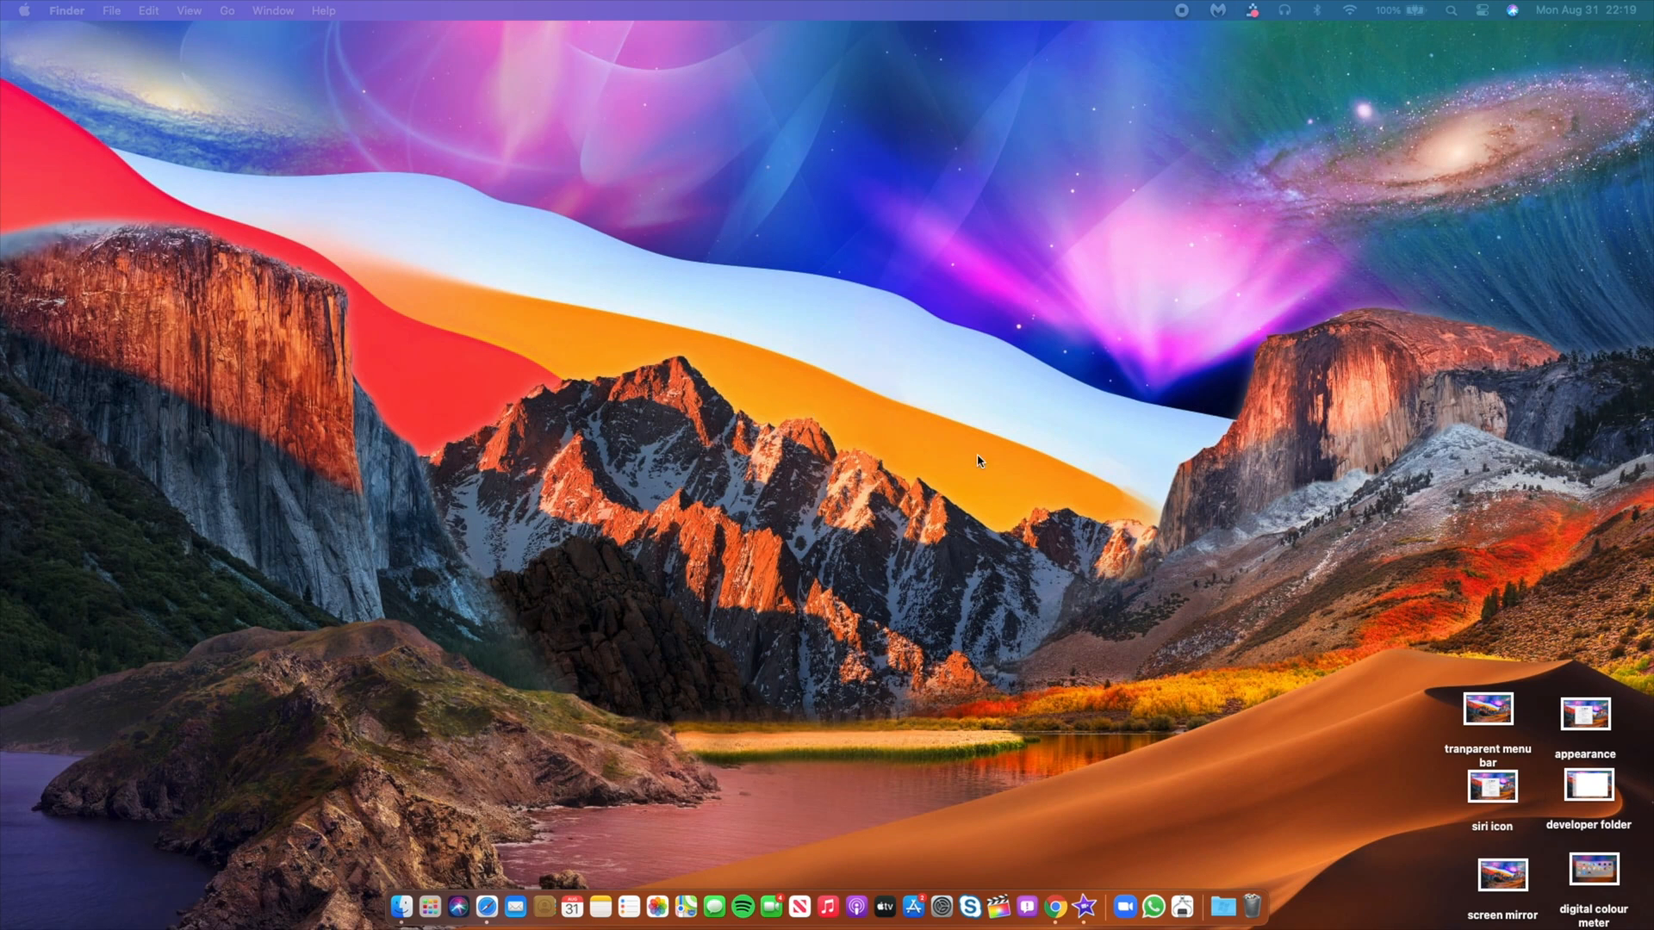
pyautogui.moveTo(155, 184)
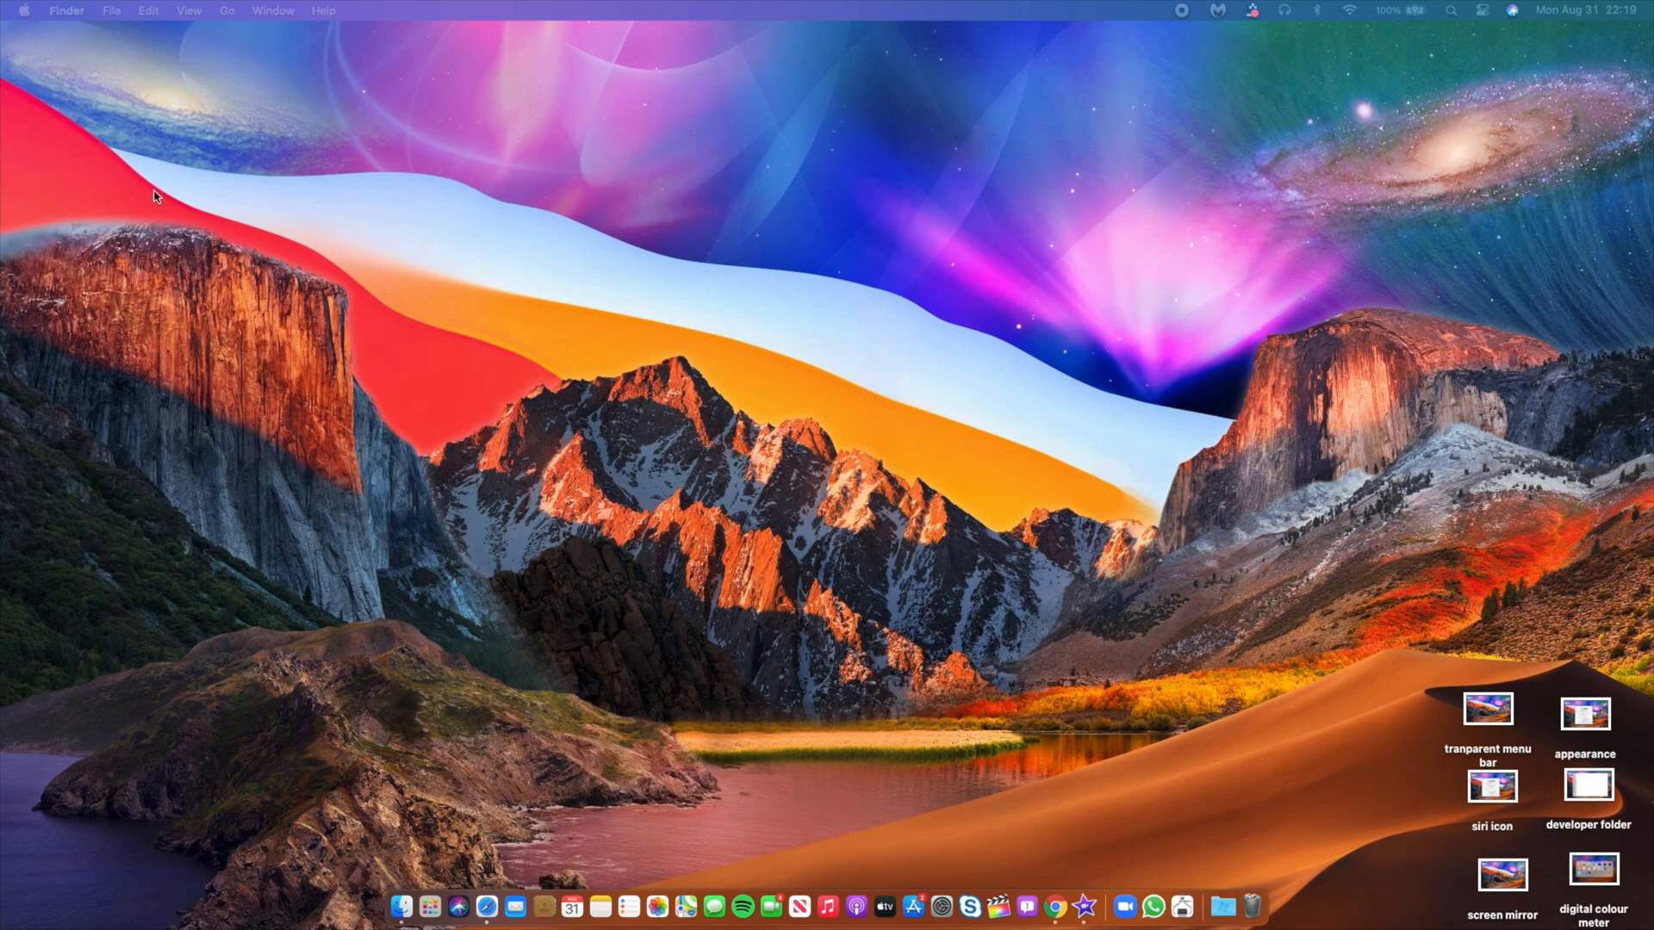
pyautogui.moveTo(1440, 691)
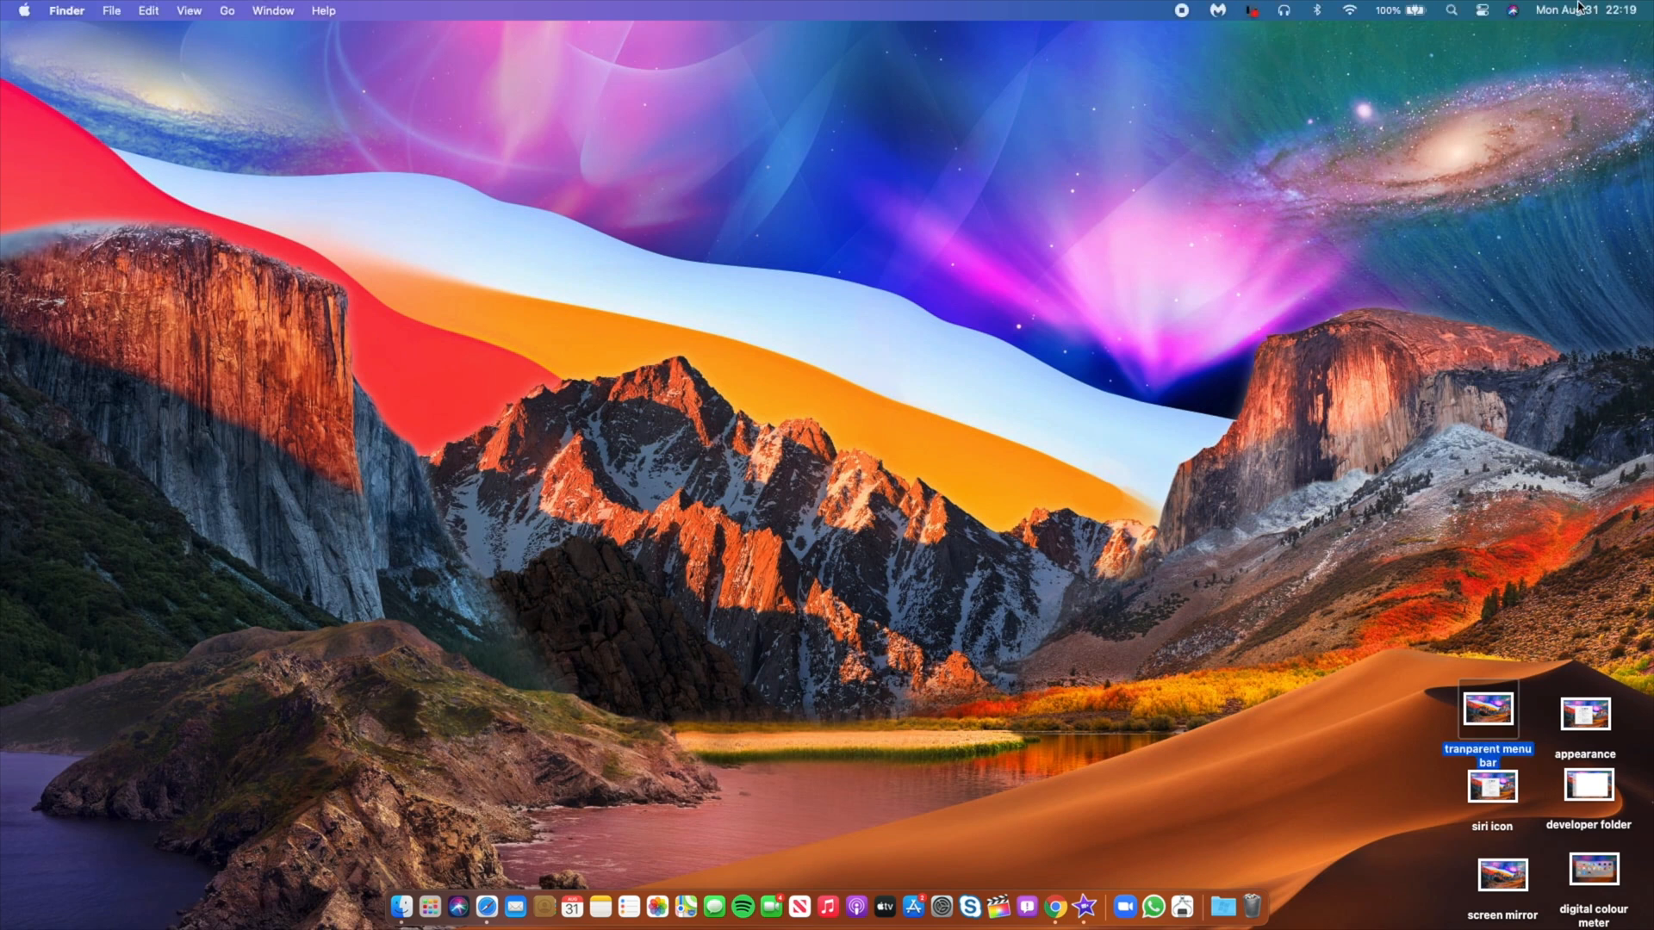
# Step: View and dismiss the context actions for the 'tranparent menu bar' desktop file
pyautogui.click(1481, 10)
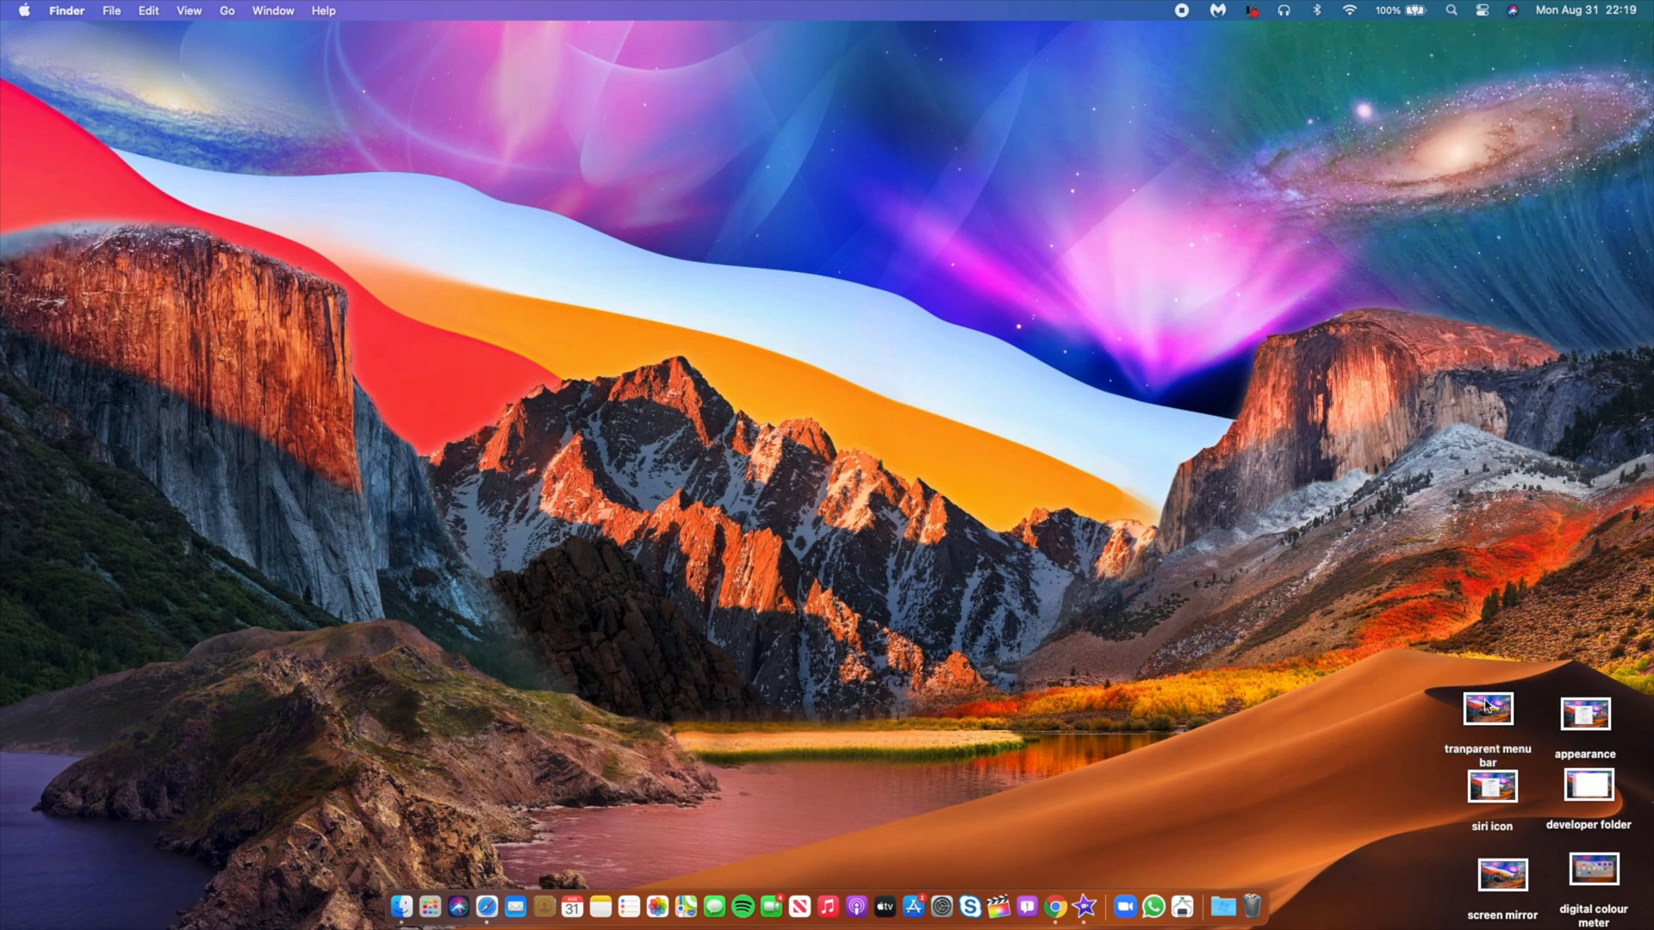
pyautogui.rightClick(1490, 708)
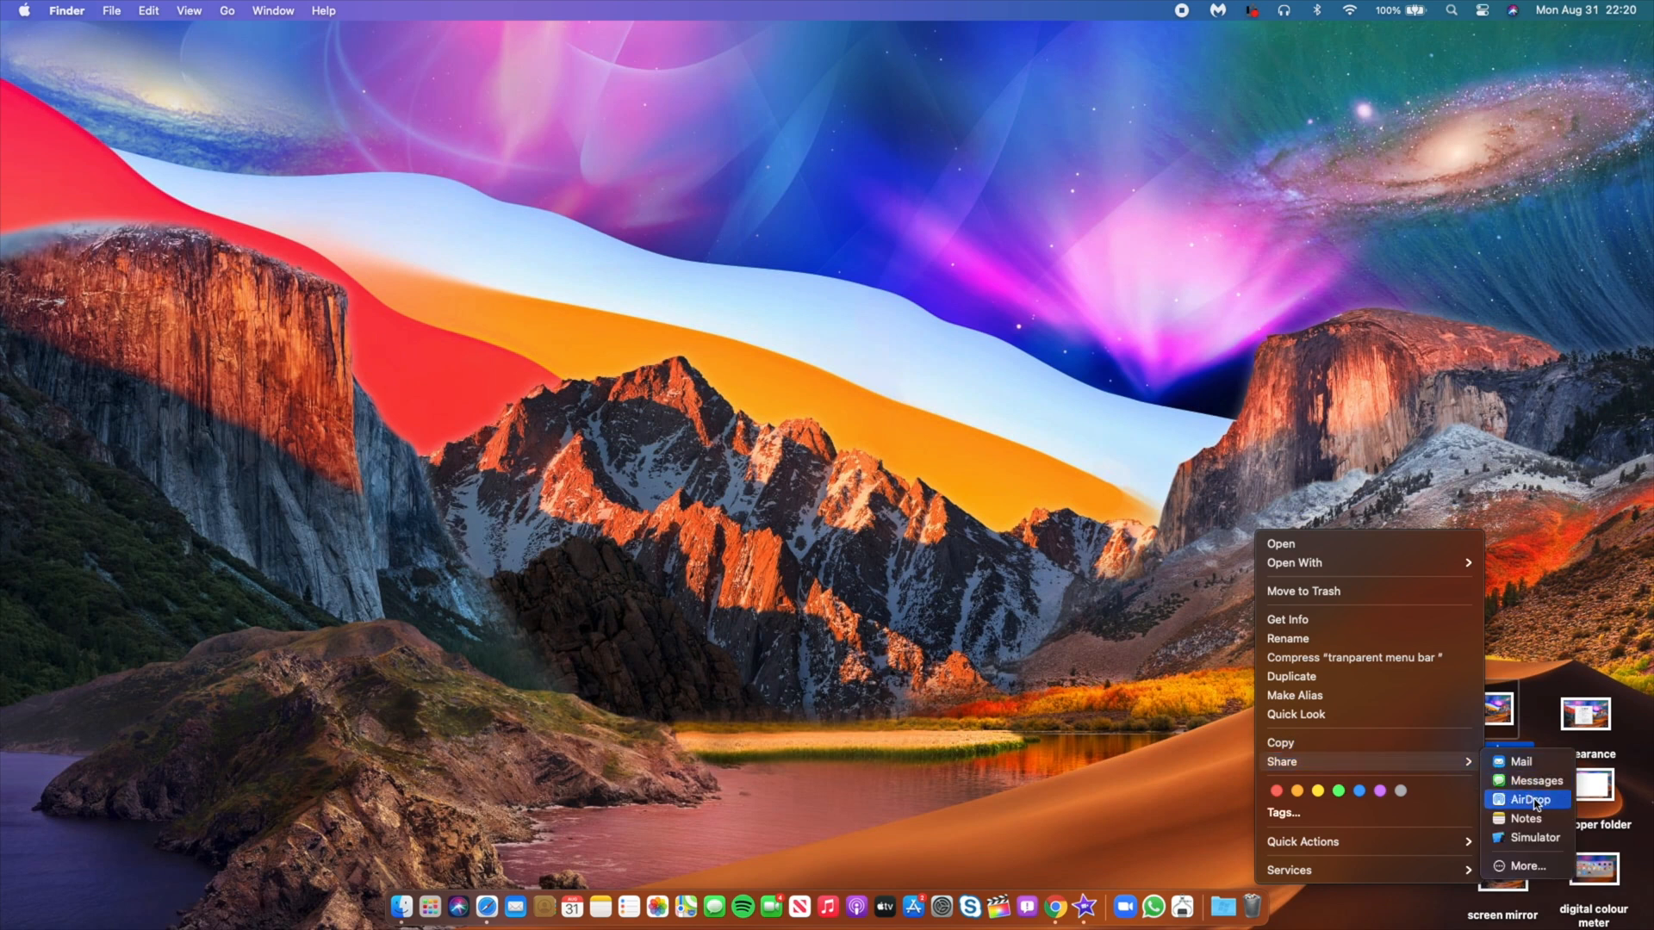
pyautogui.moveTo(1088, 653)
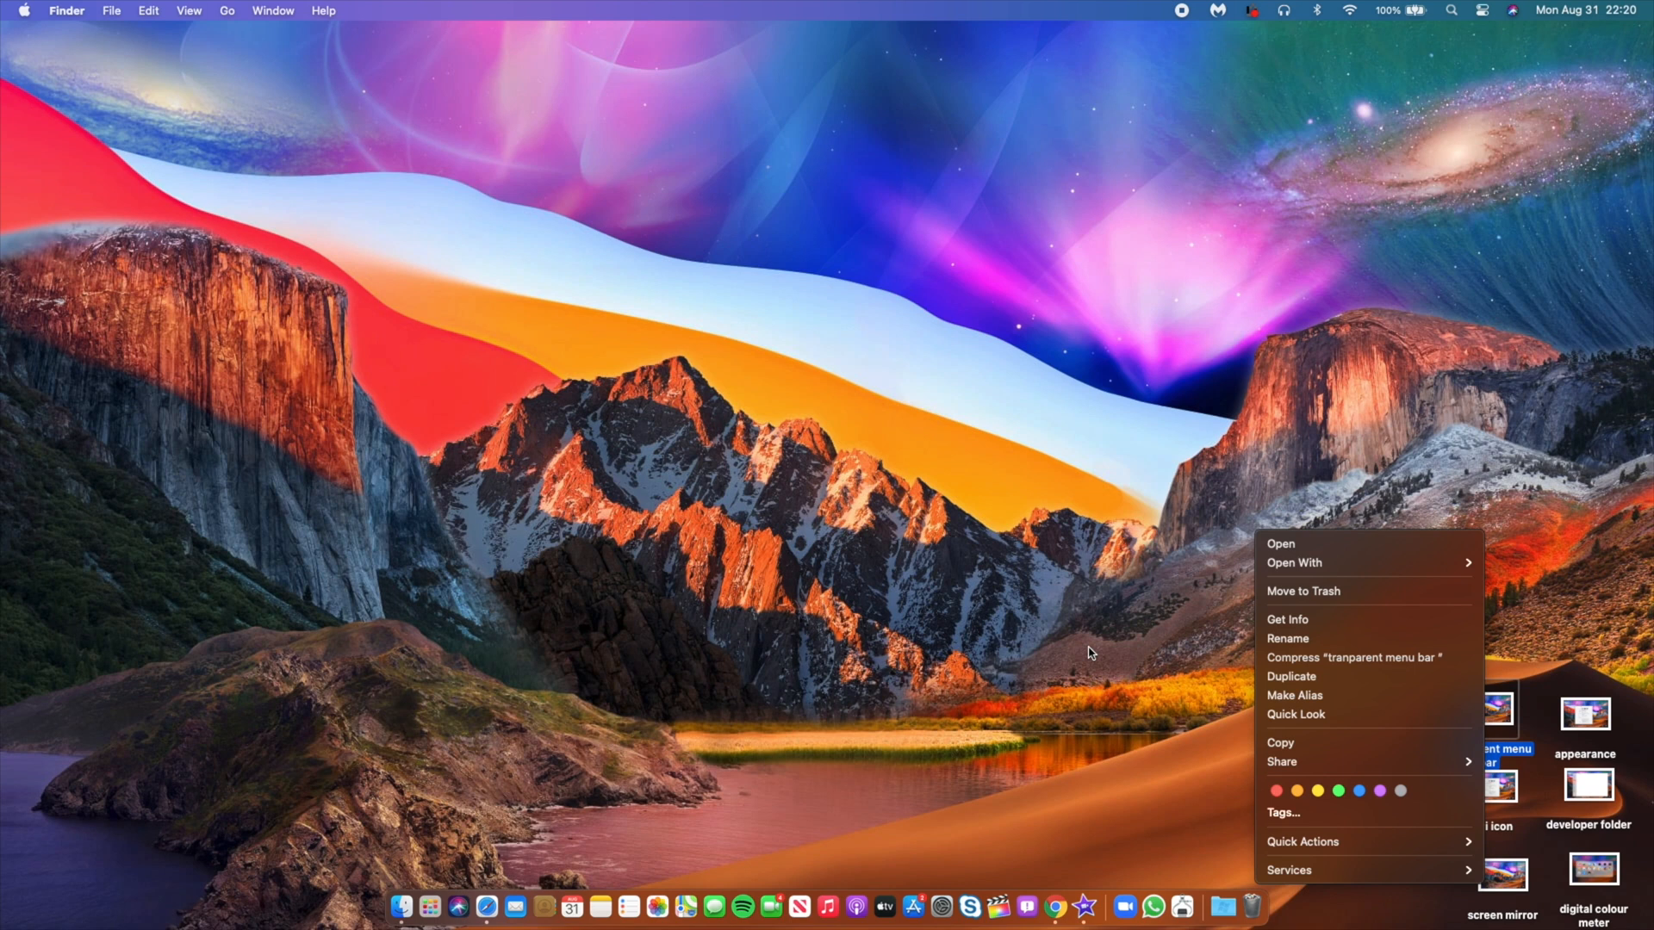
pyautogui.moveTo(1089, 662)
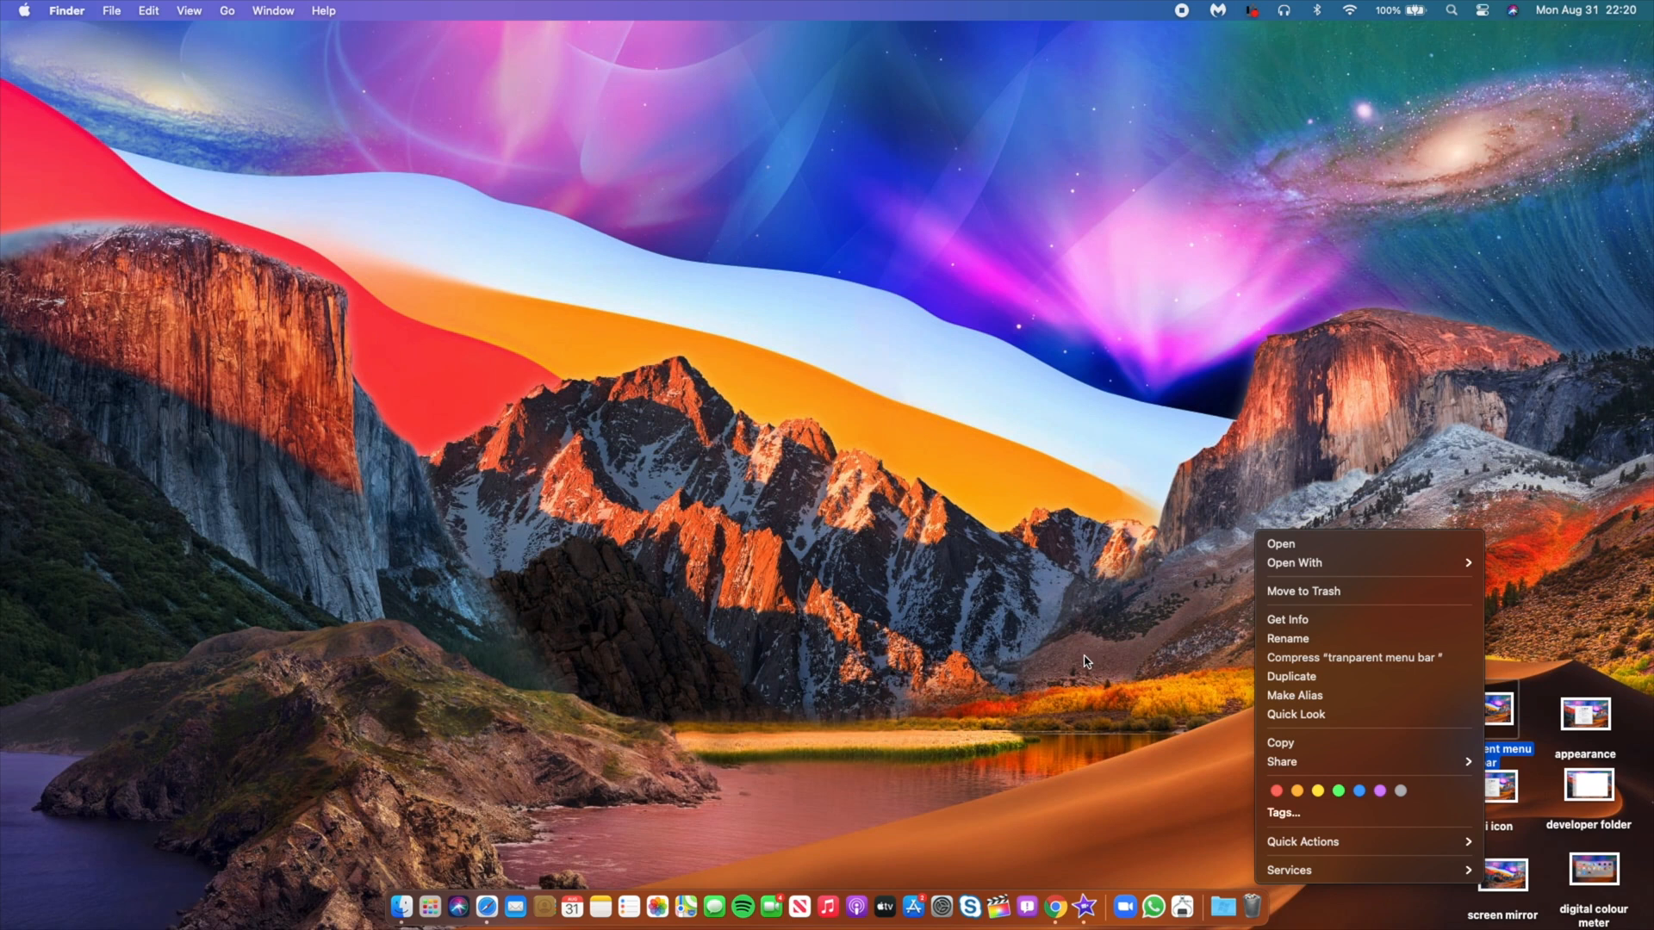
pyautogui.click(1086, 661)
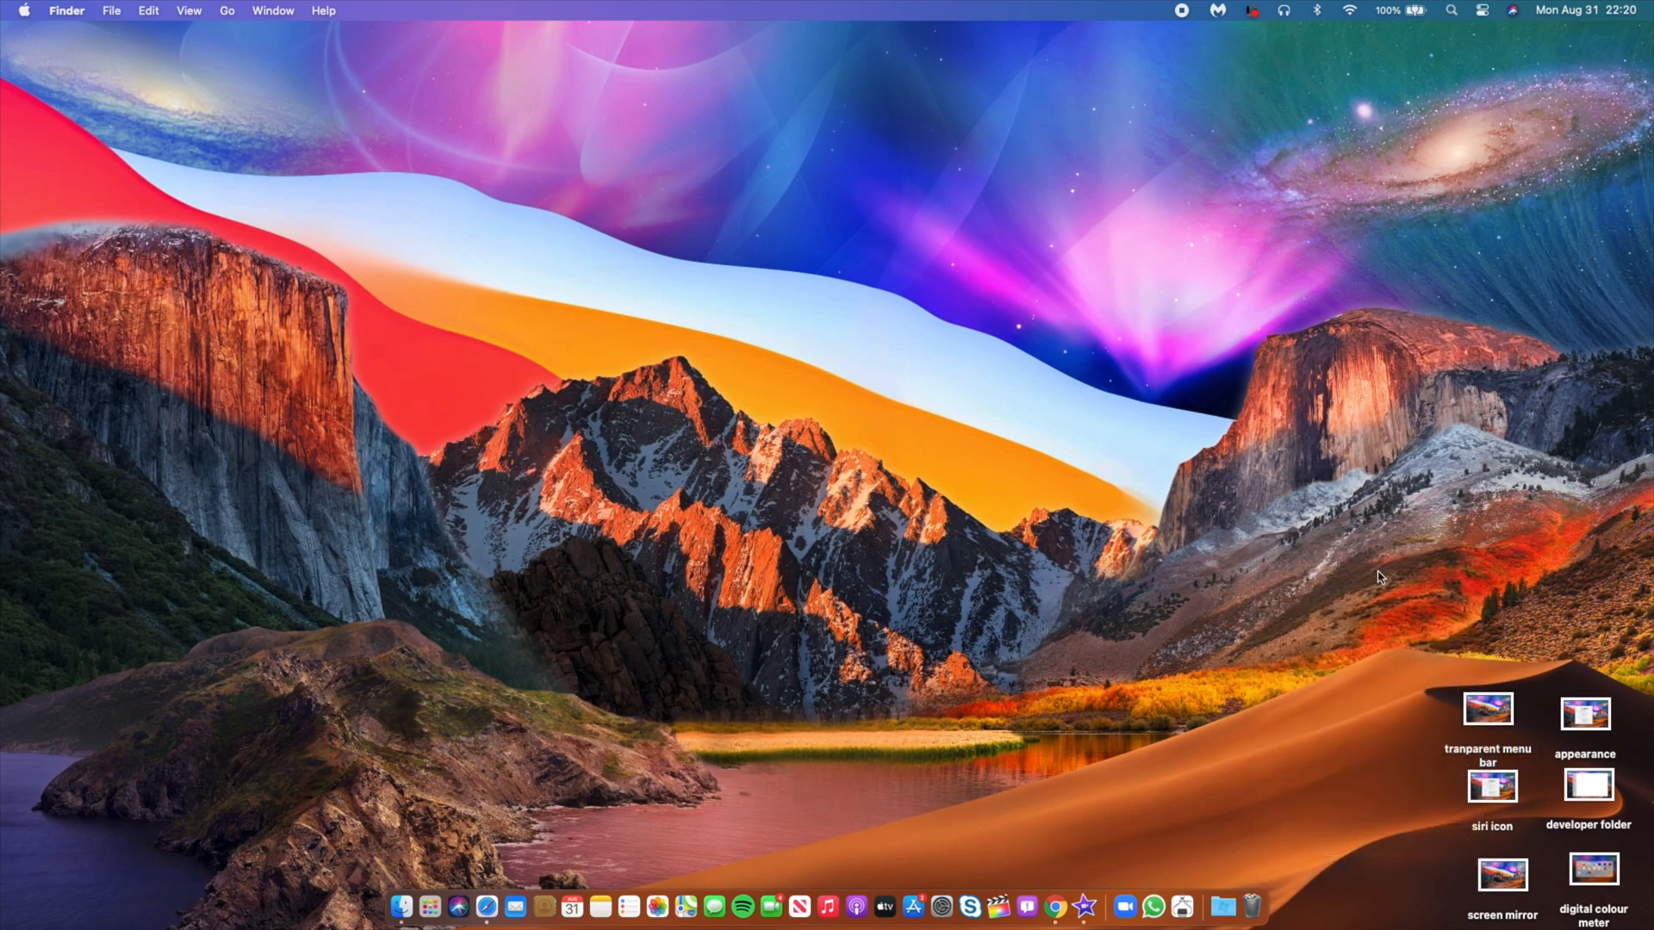
pyautogui.moveTo(1483, 14)
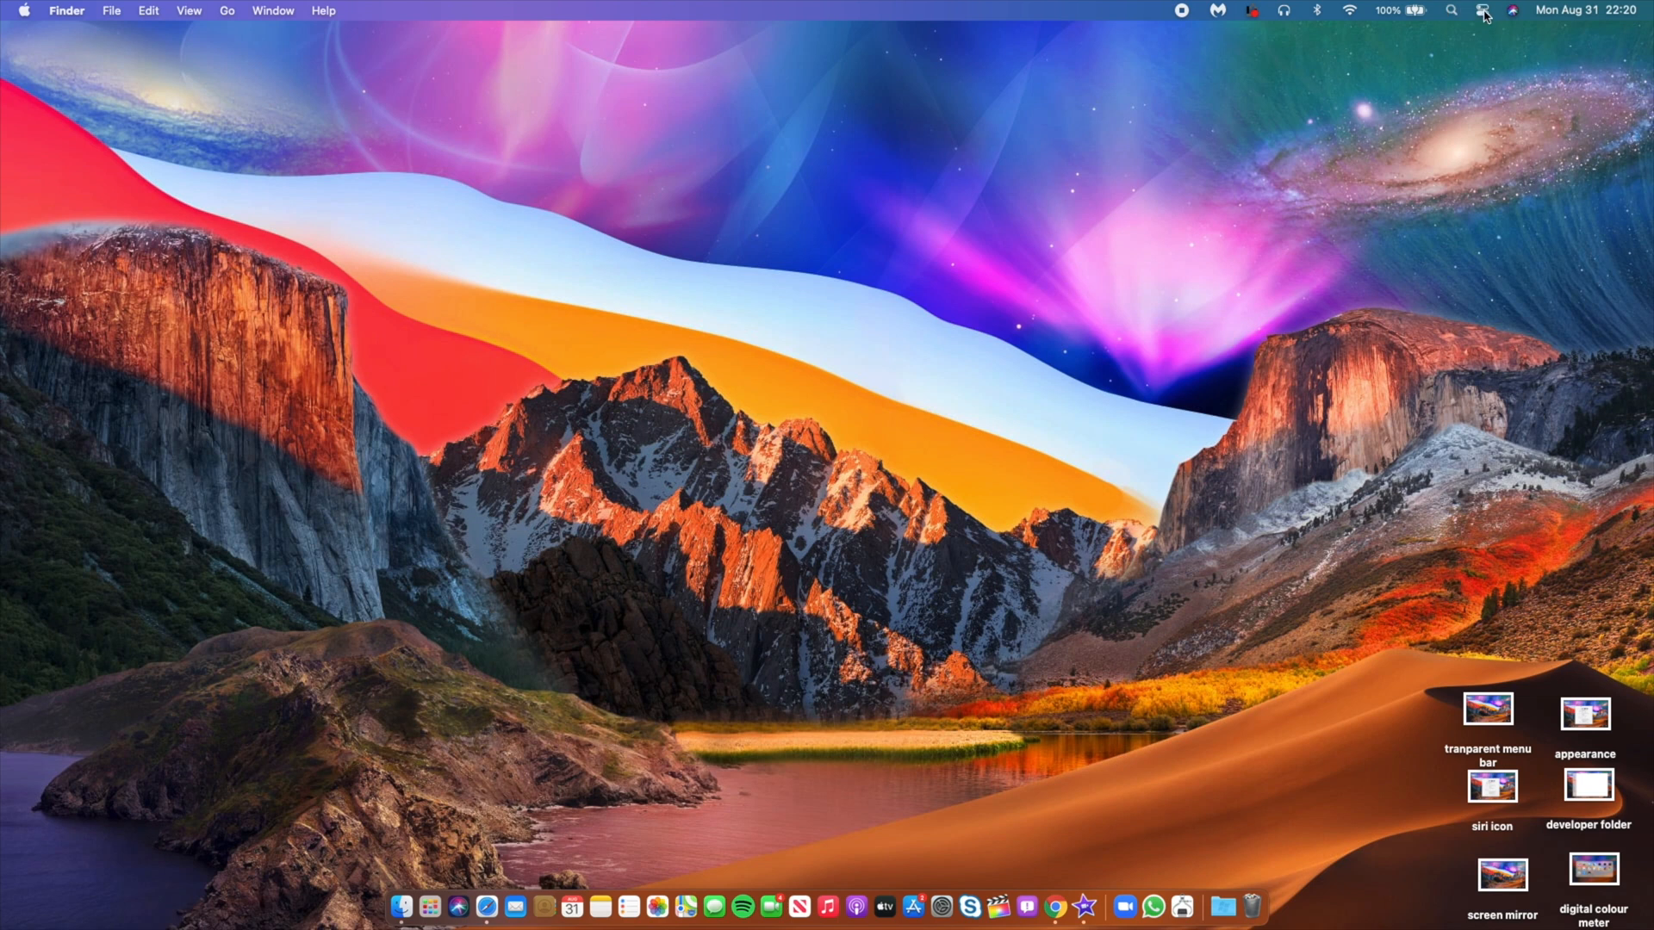
pyautogui.click(1481, 11)
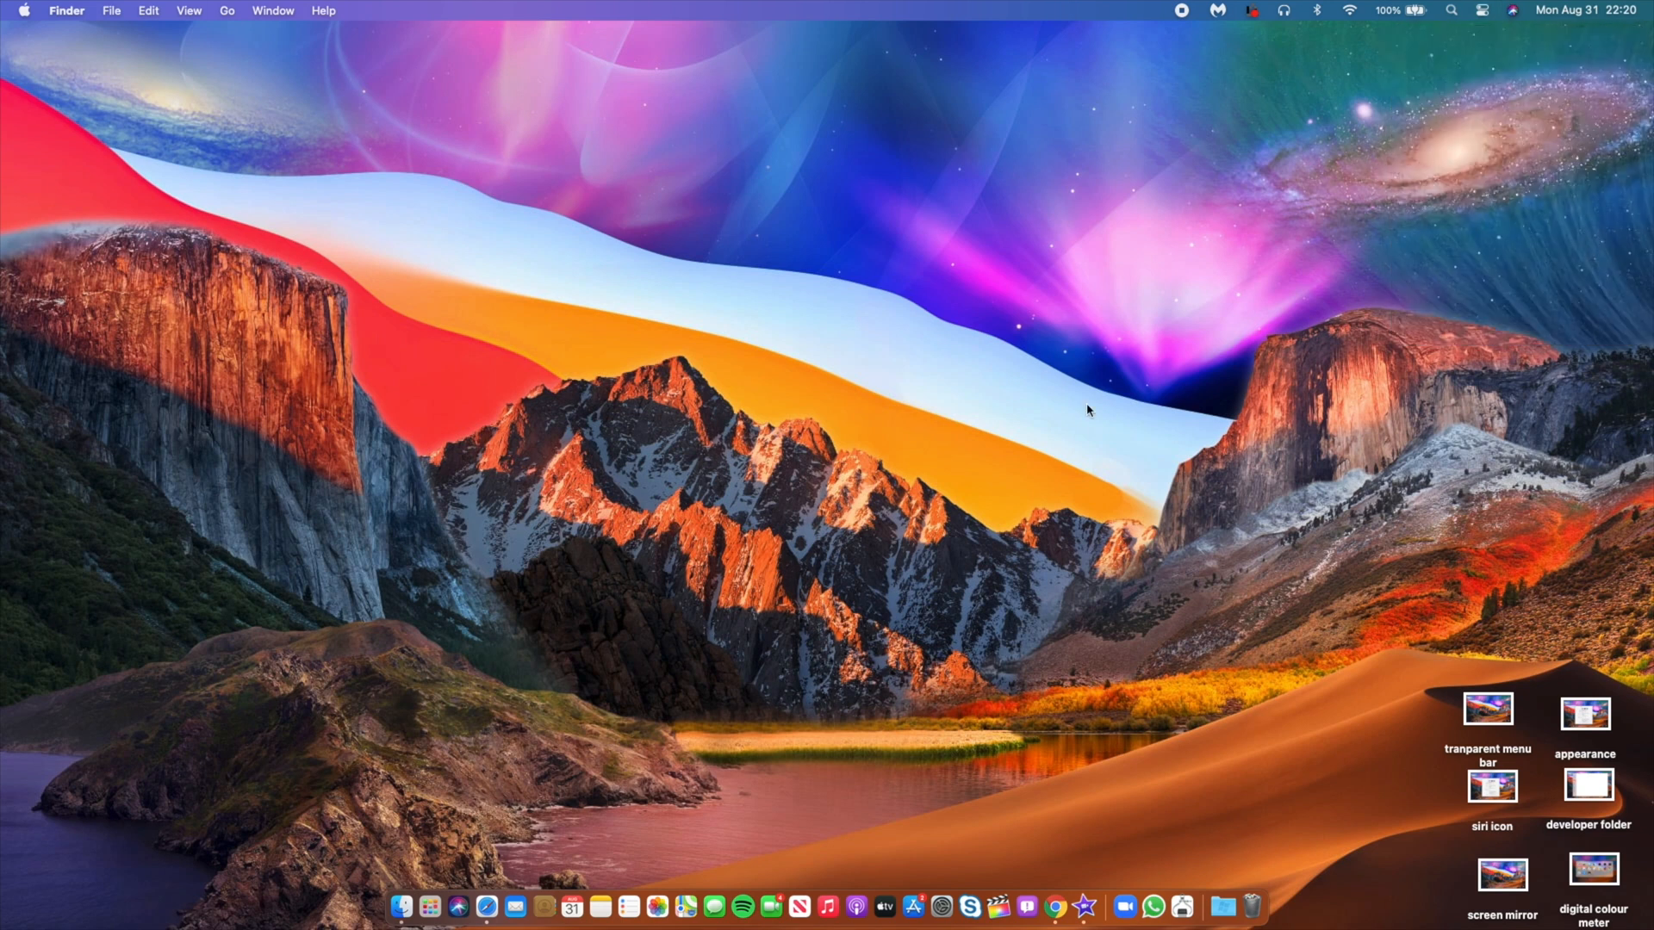
pyautogui.moveTo(1003, 901)
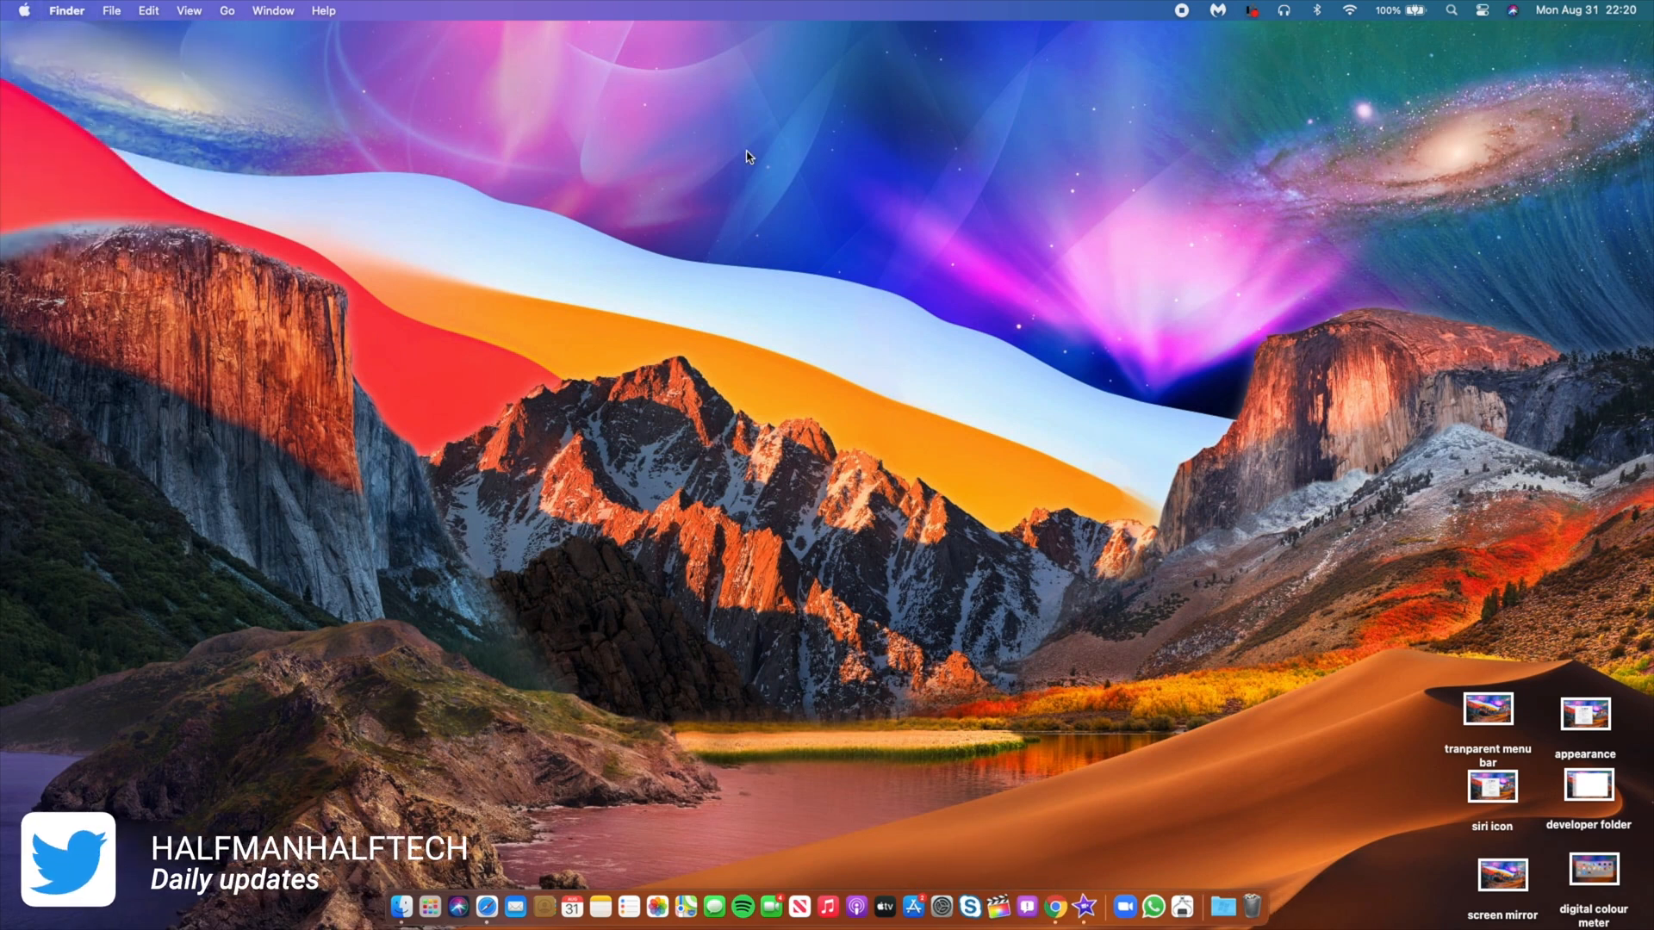
pyautogui.moveTo(1443, 696)
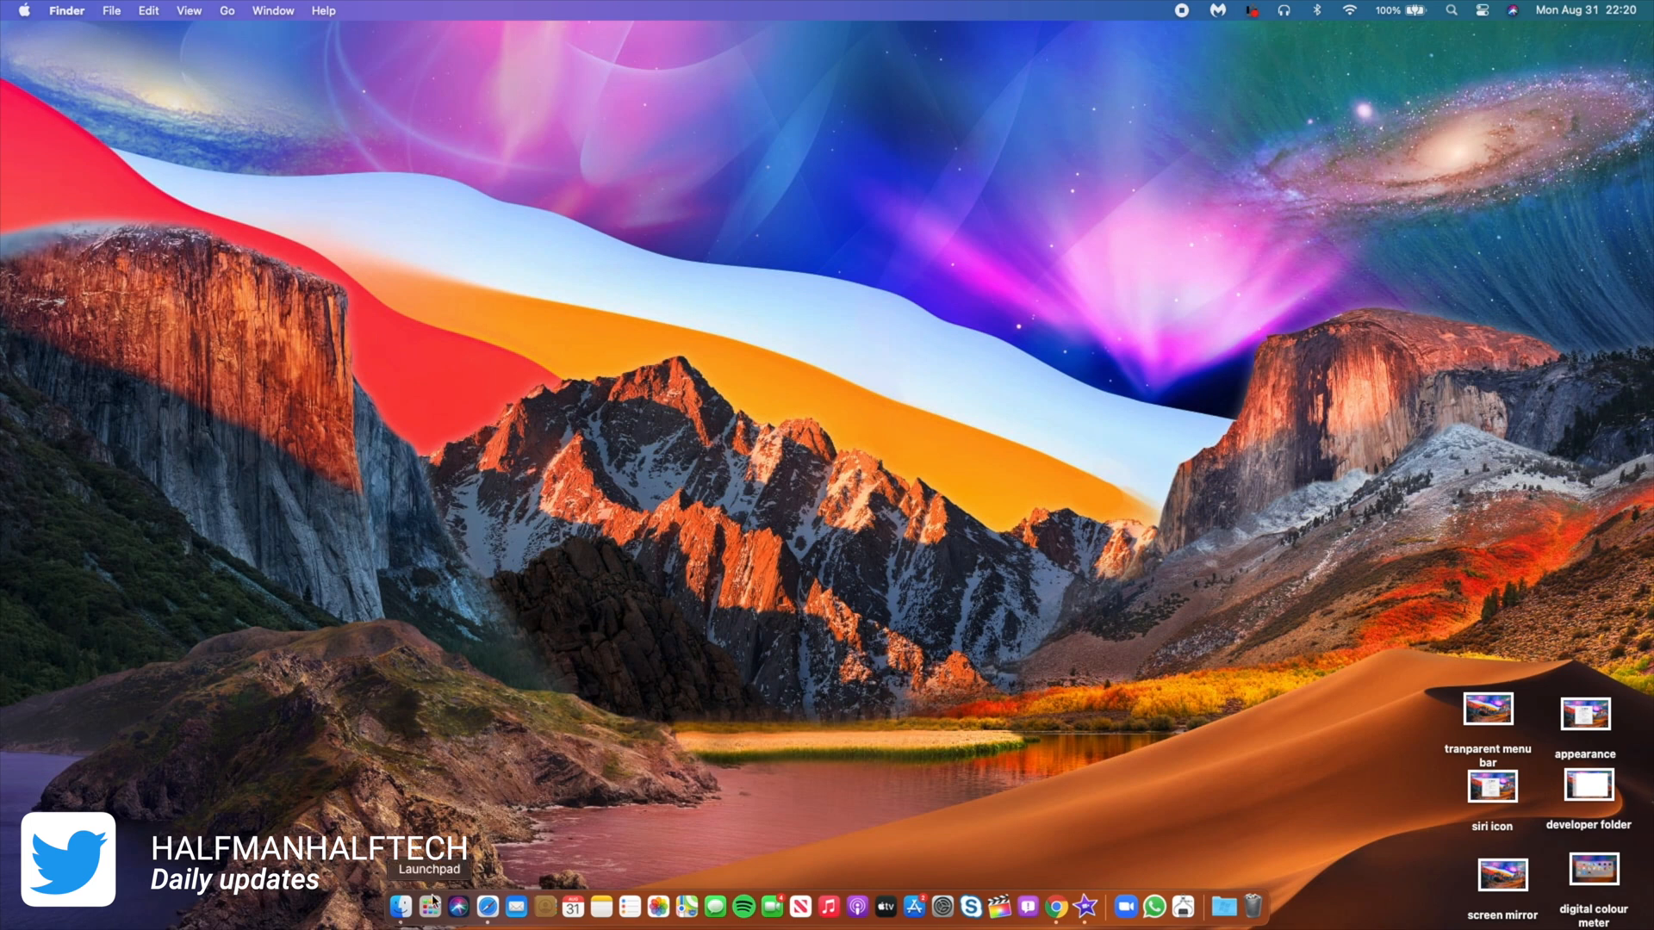
# Step: From Launchpad, briefly bring up System Preferences and close it again
pyautogui.click(401, 906)
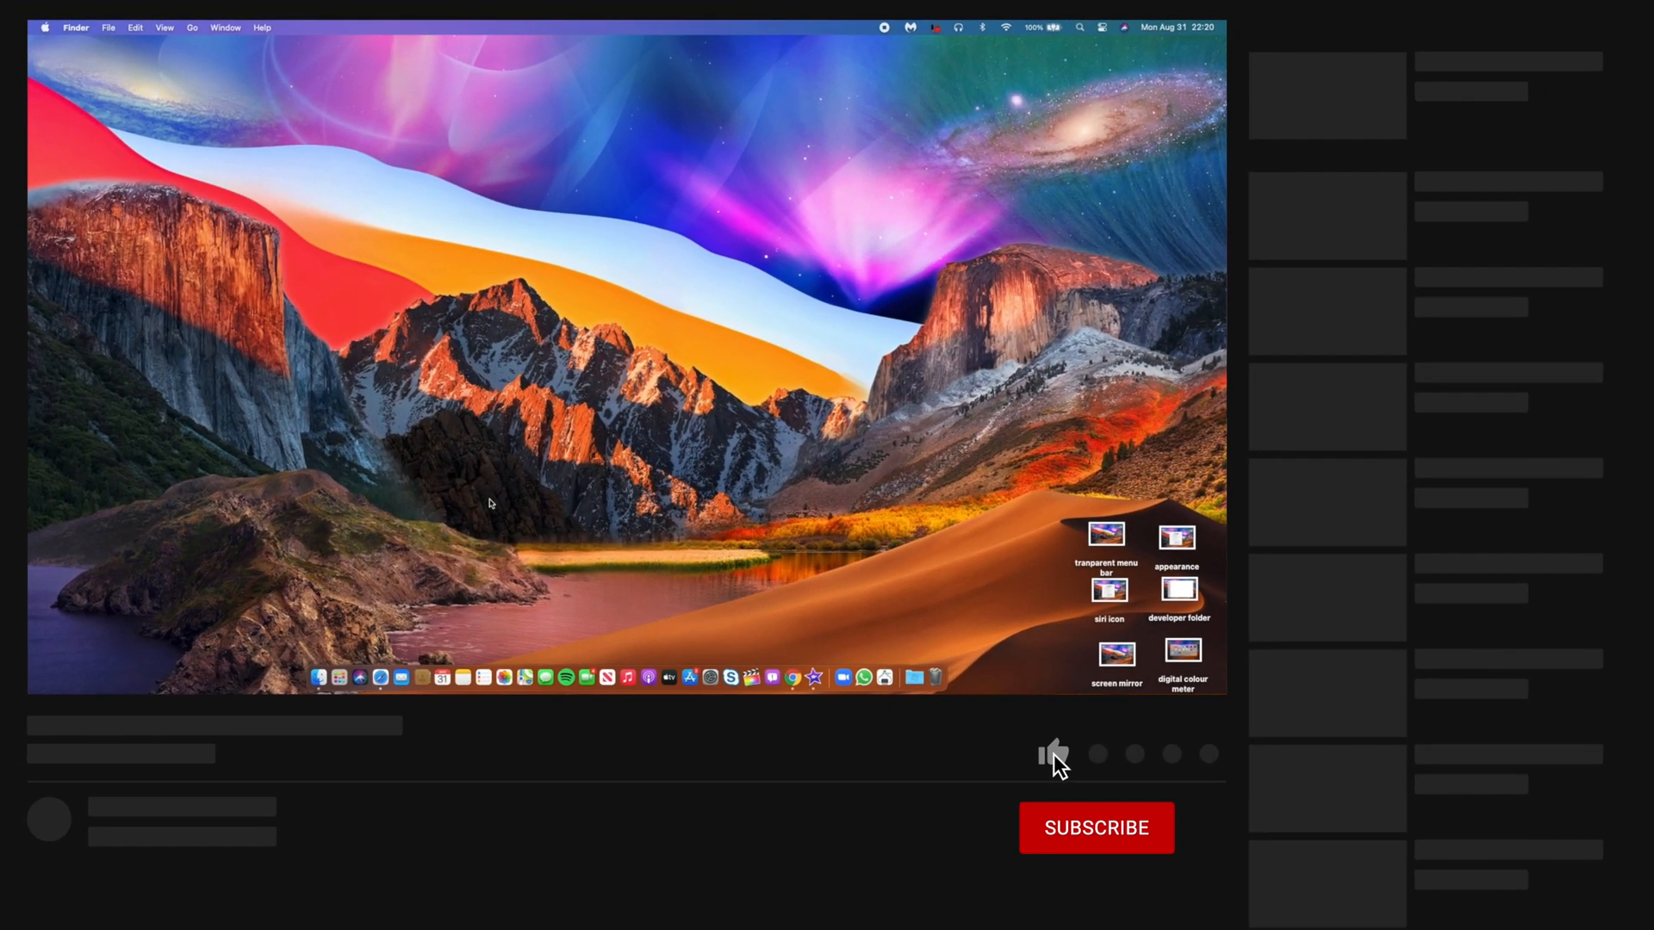
pyautogui.click(1051, 753)
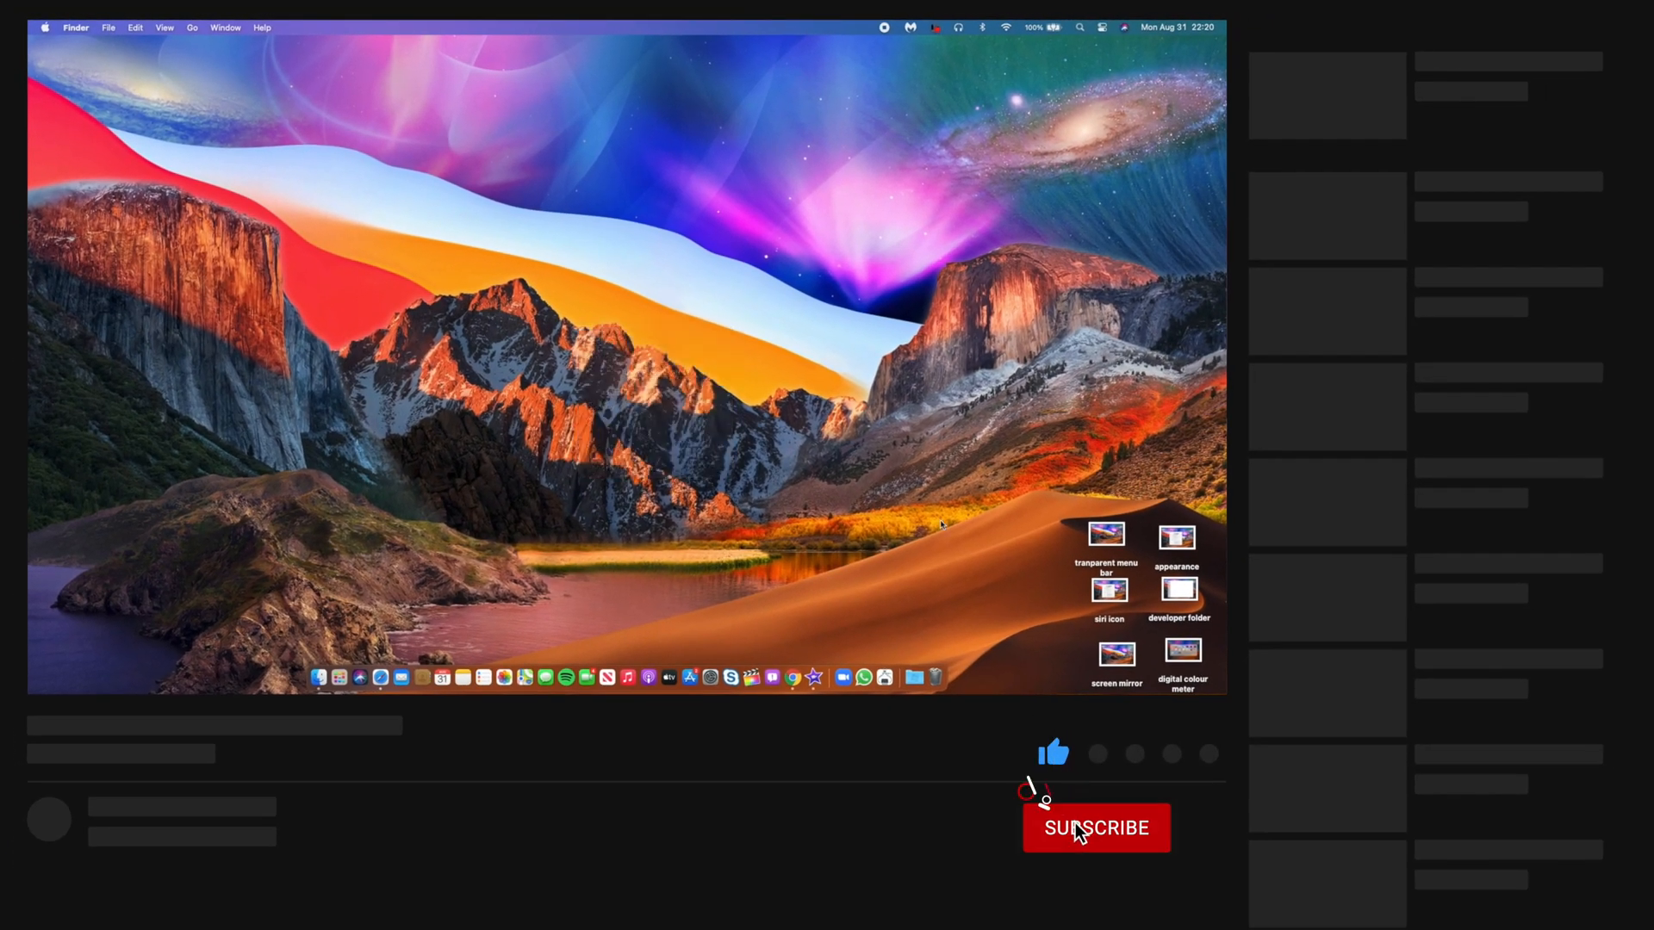
pyautogui.click(1095, 827)
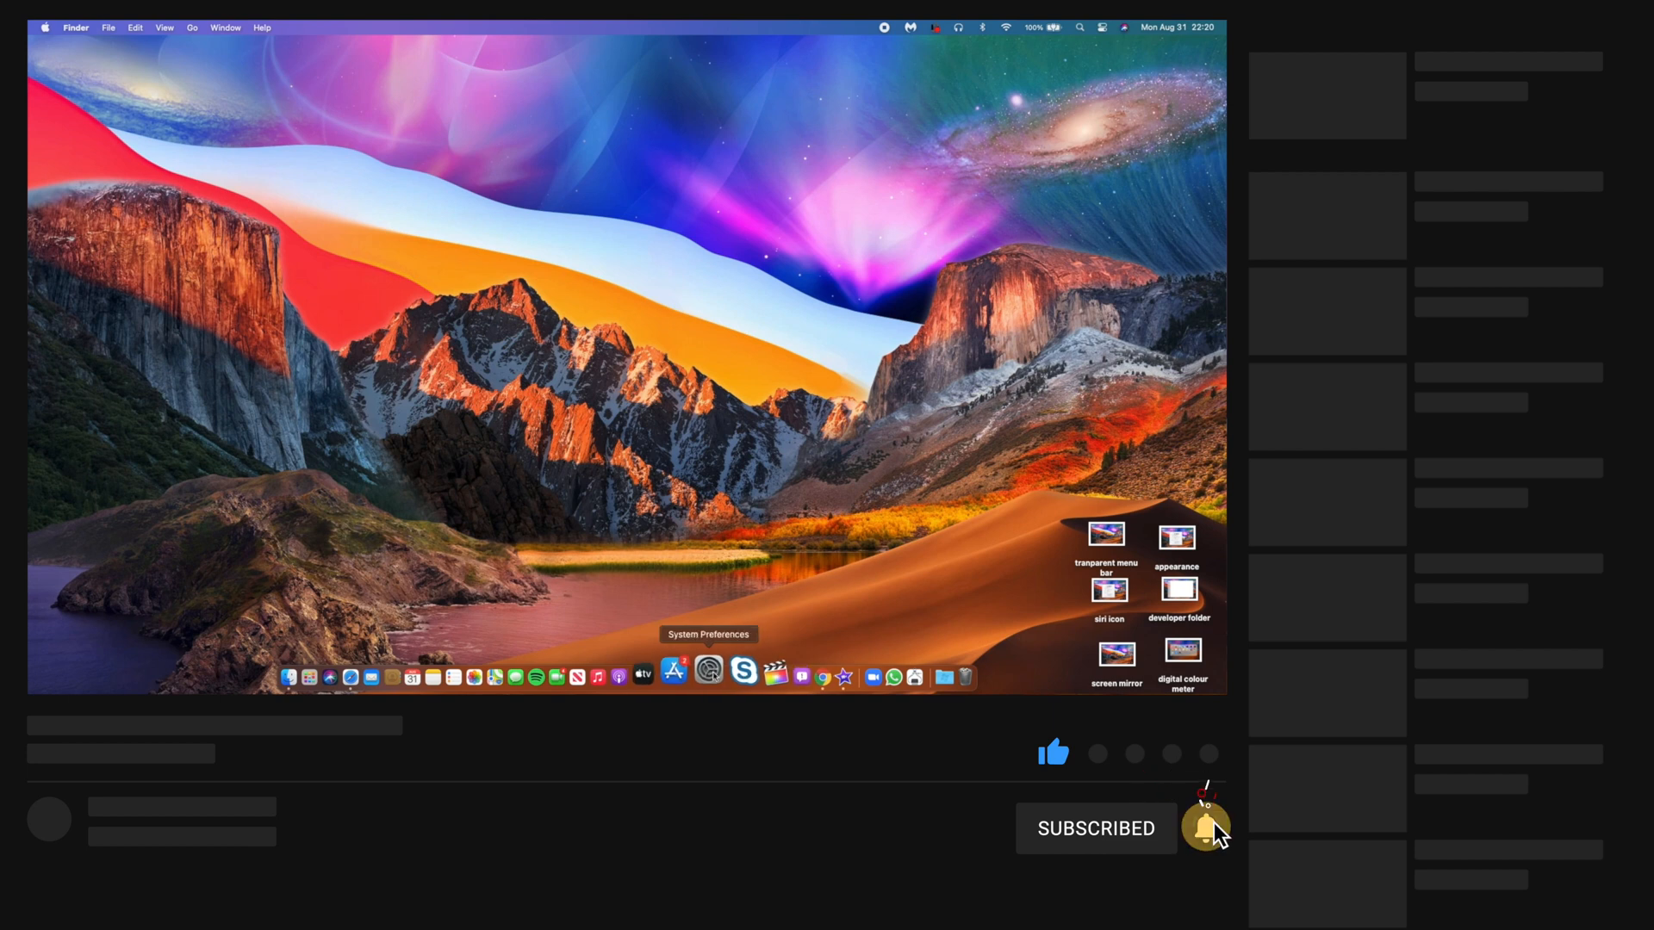
pyautogui.click(708, 677)
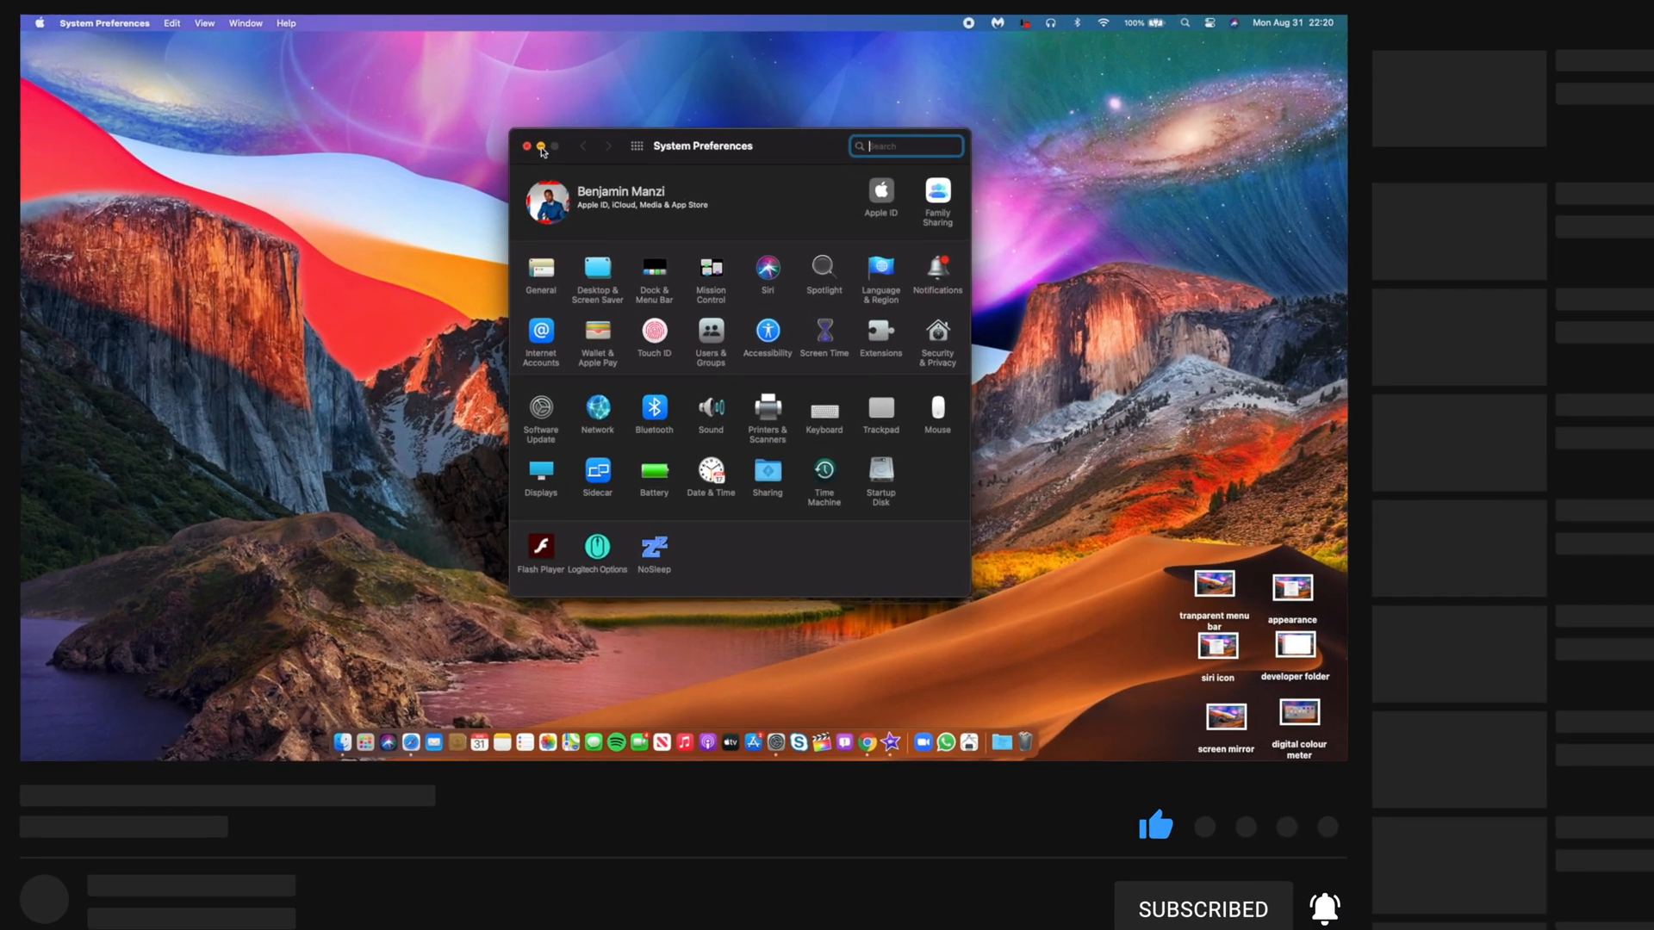
pyautogui.click(527, 144)
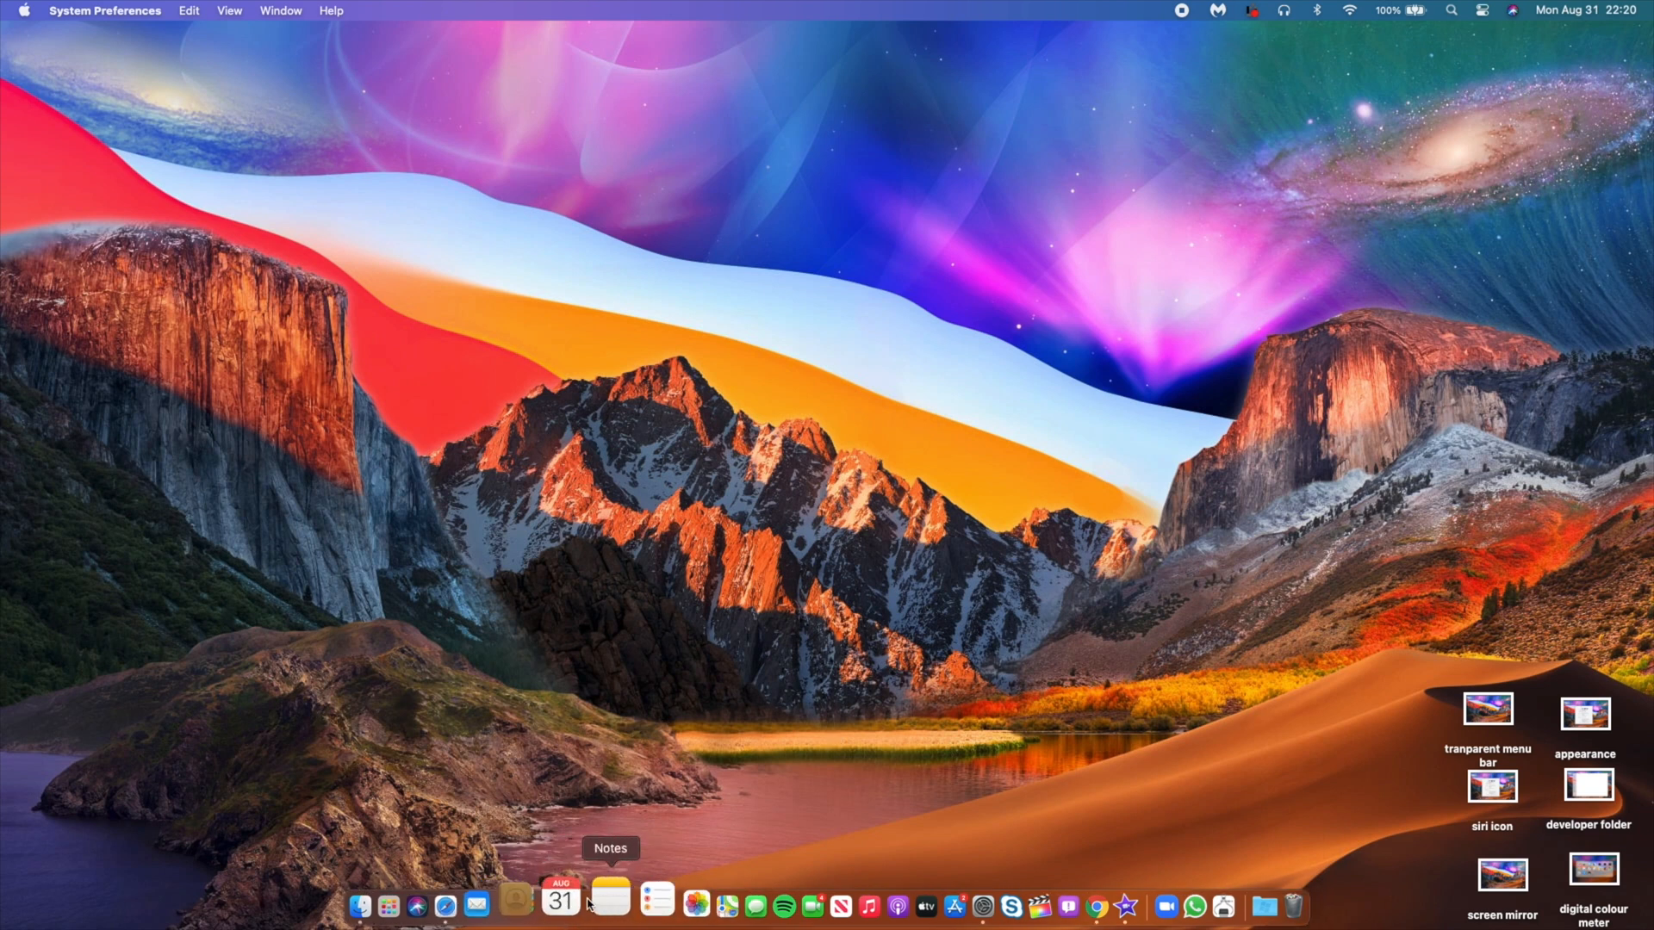
# Step: Show Calendar's month view, scroll from August into September 2020, then close Calendar
pyautogui.click(560, 904)
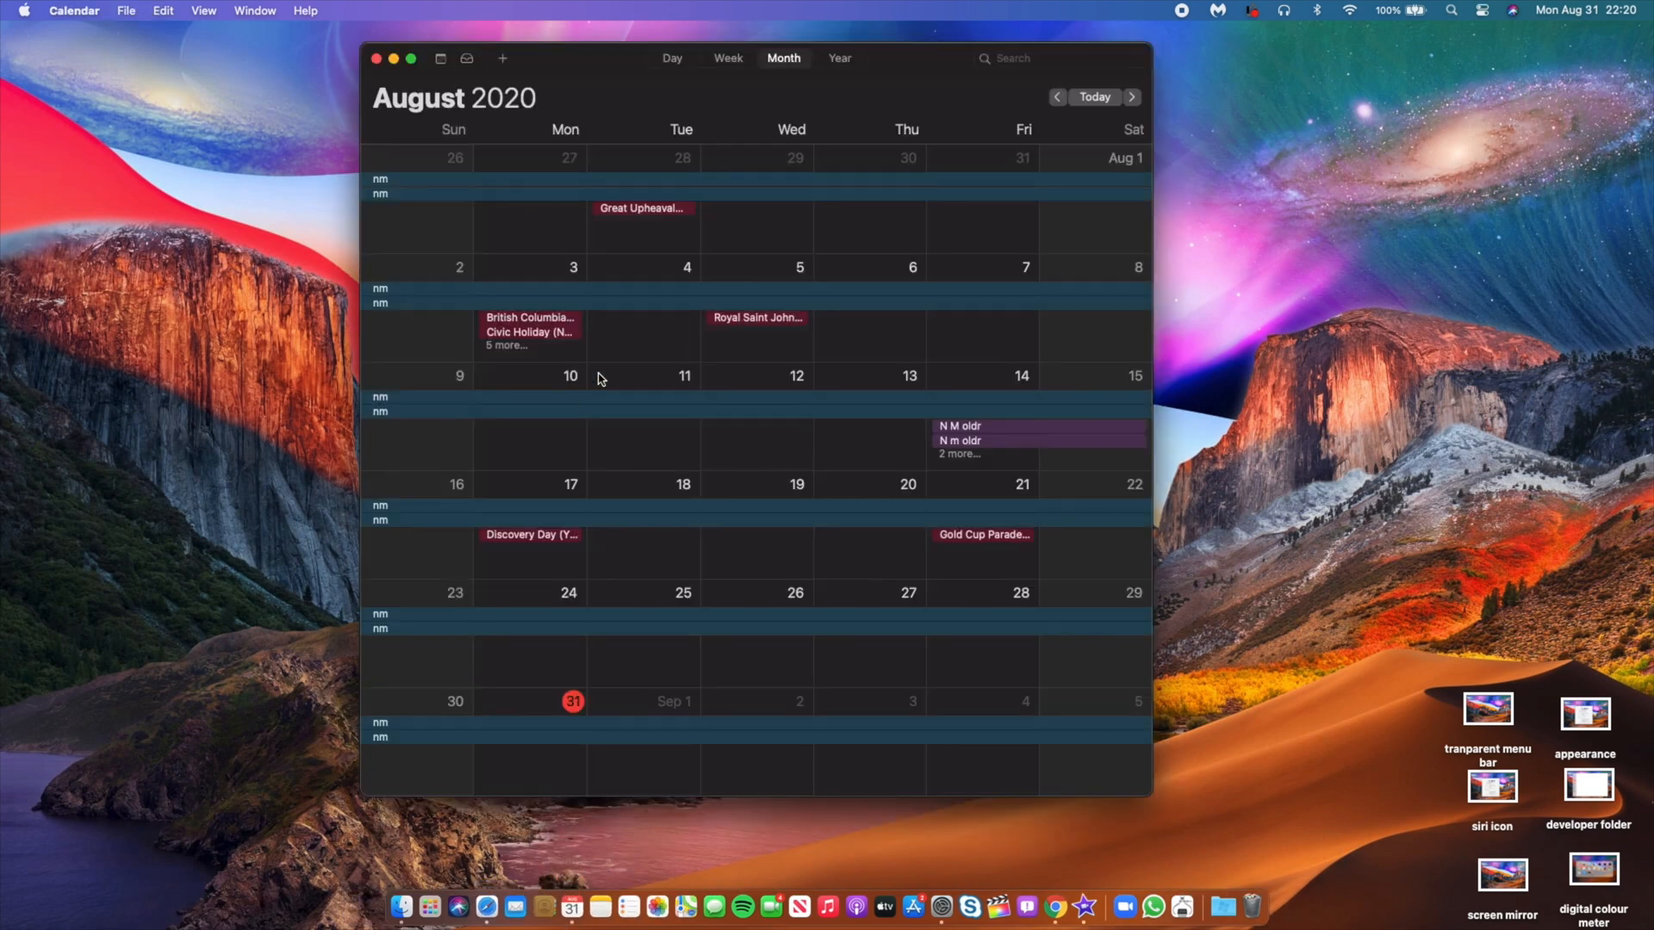
pyautogui.moveTo(739, 59); pyautogui.dragTo(739, 92)
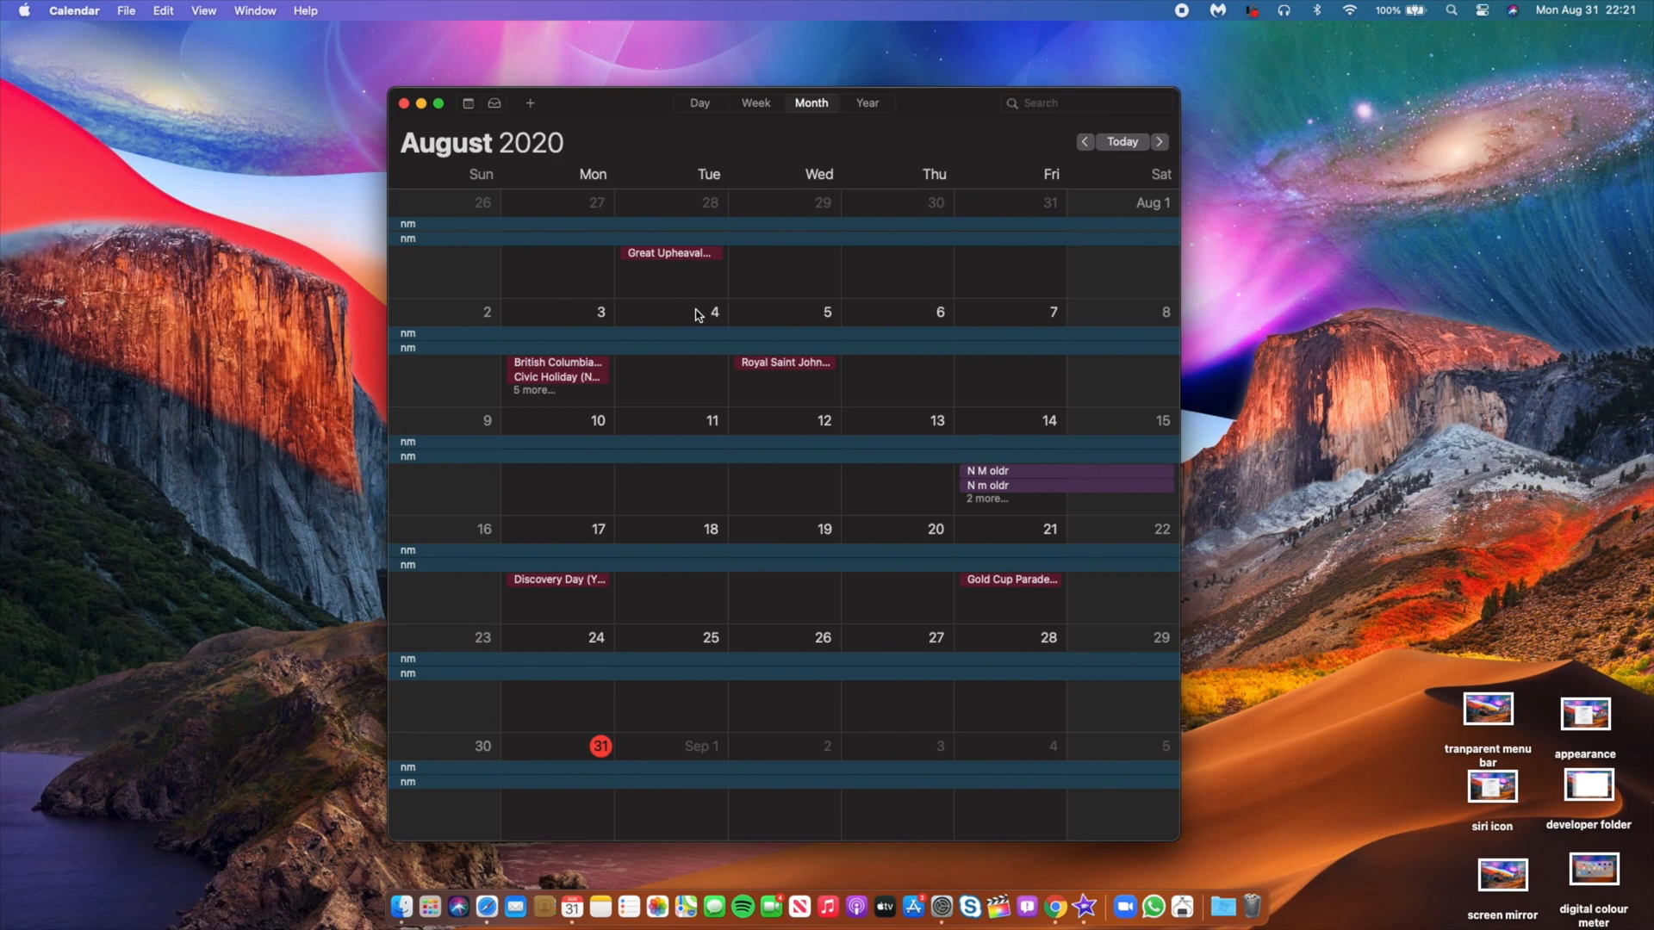
pyautogui.moveTo(720, 284)
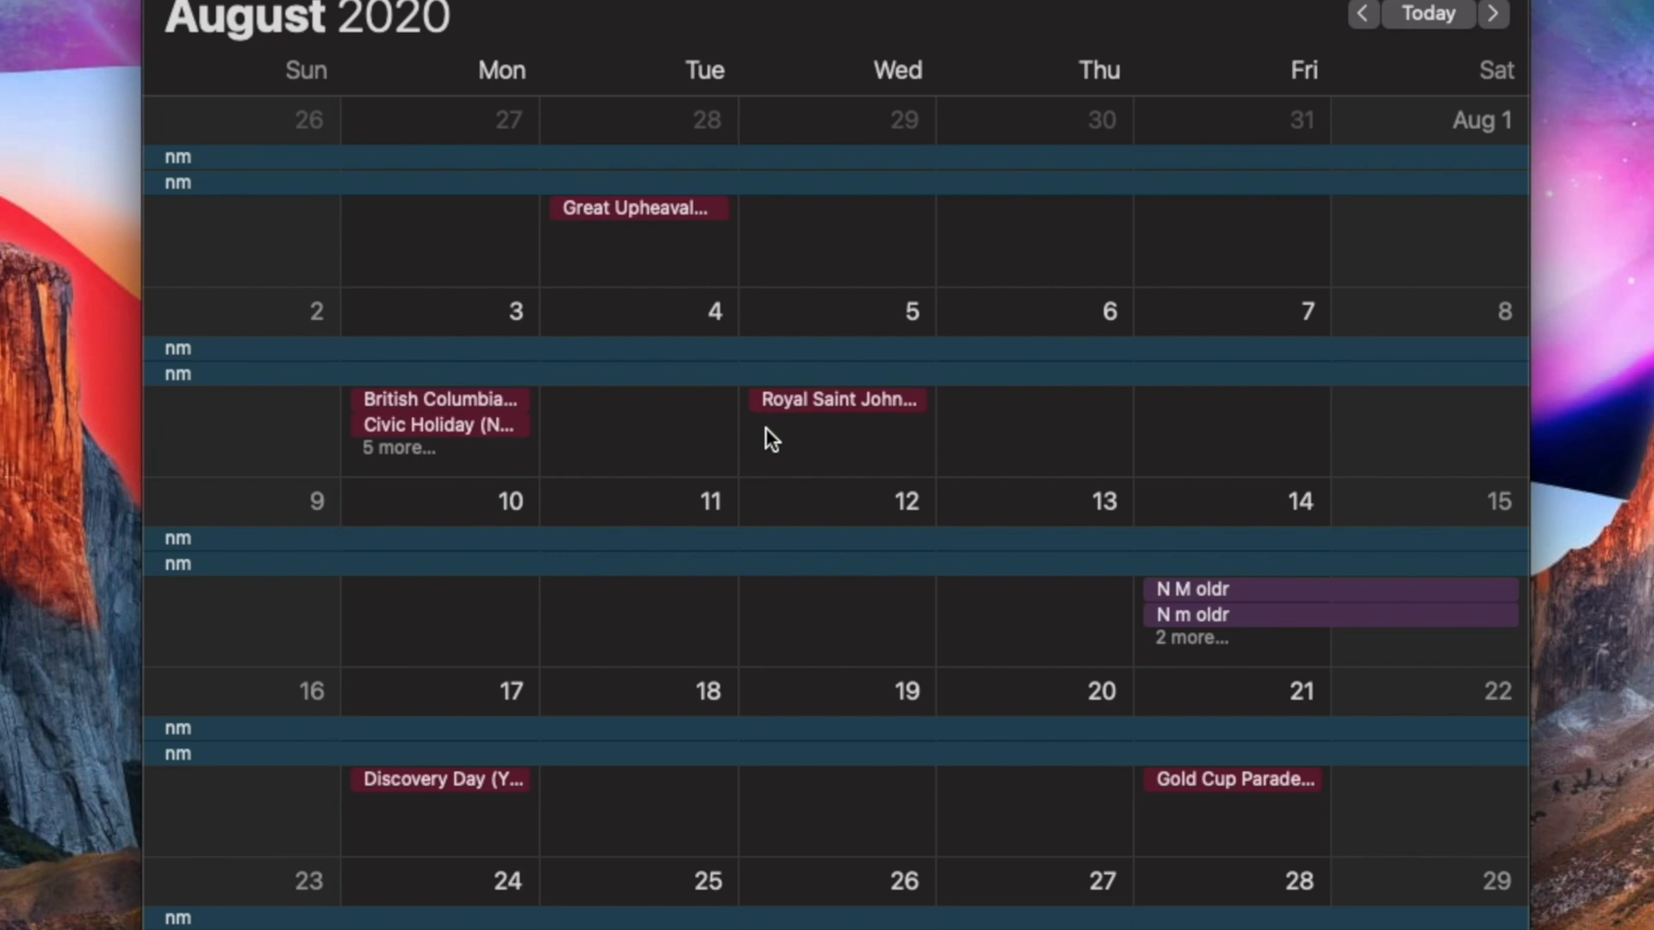
pyautogui.moveTo(932, 660)
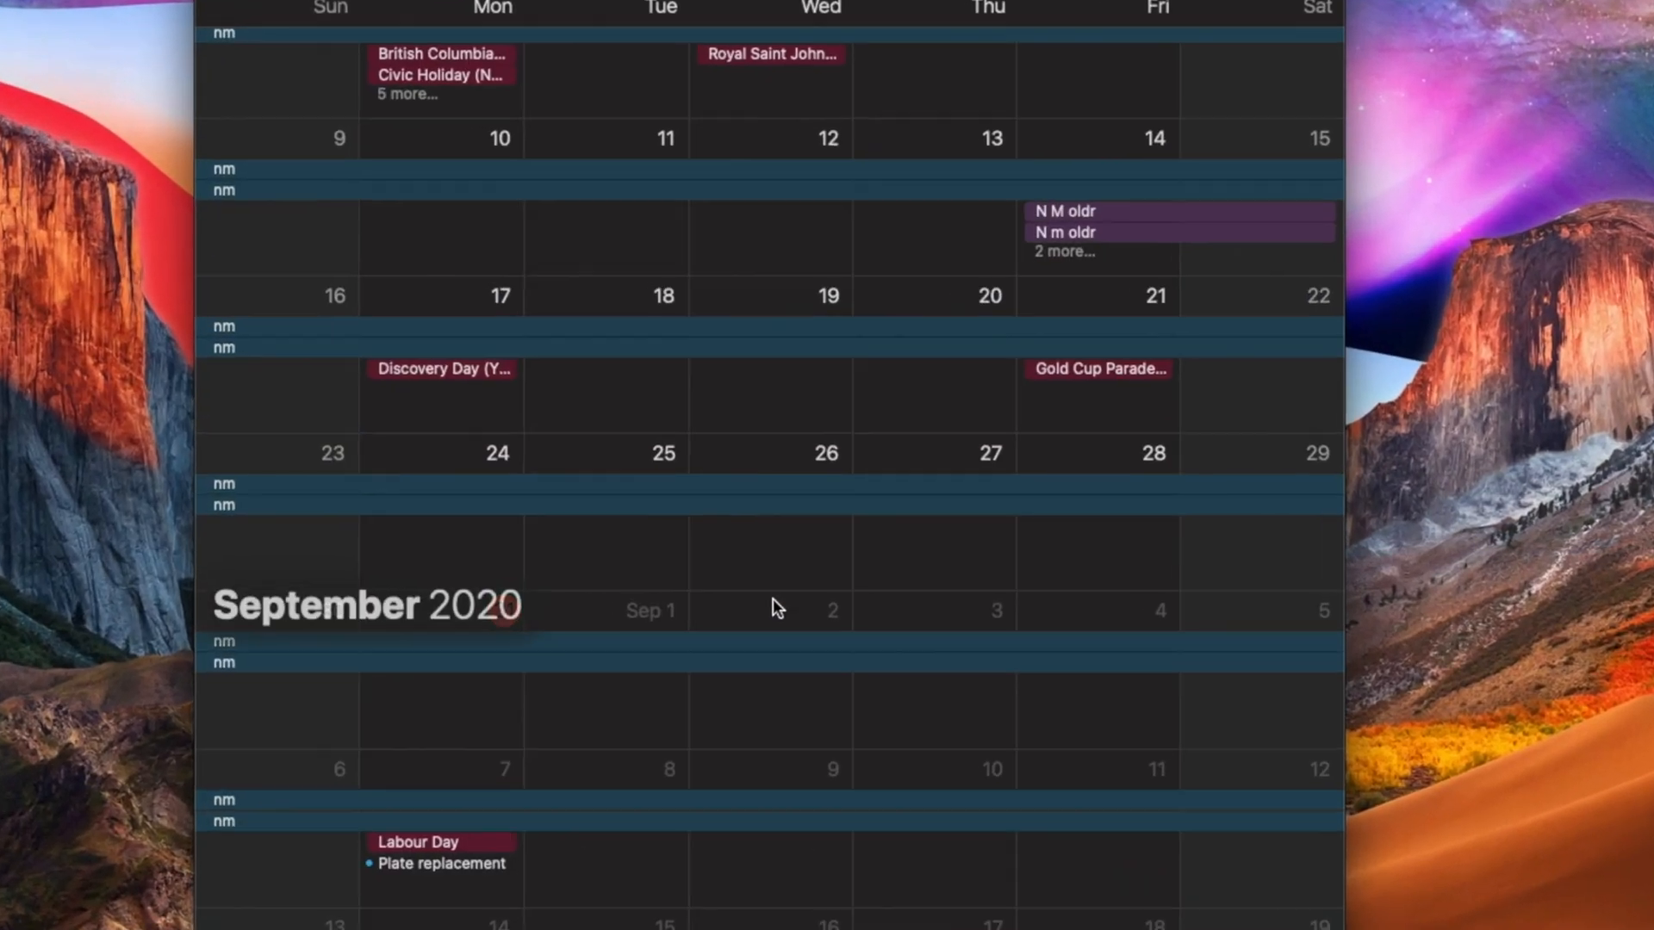
pyautogui.scroll(-3)
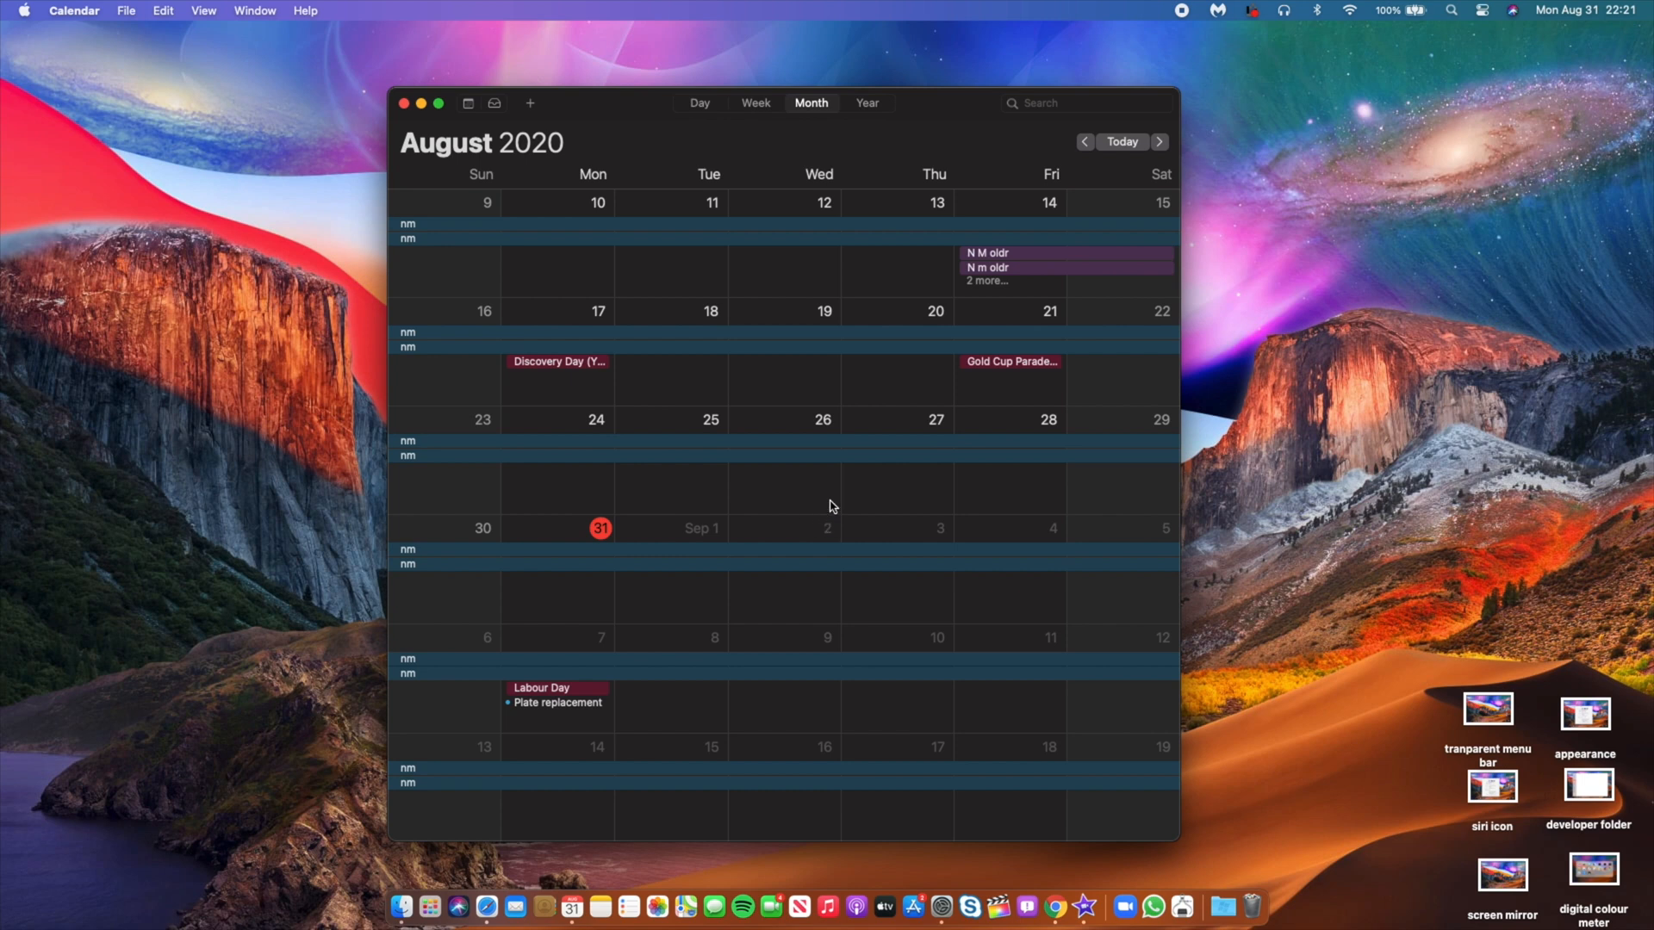
pyautogui.moveTo(832, 570)
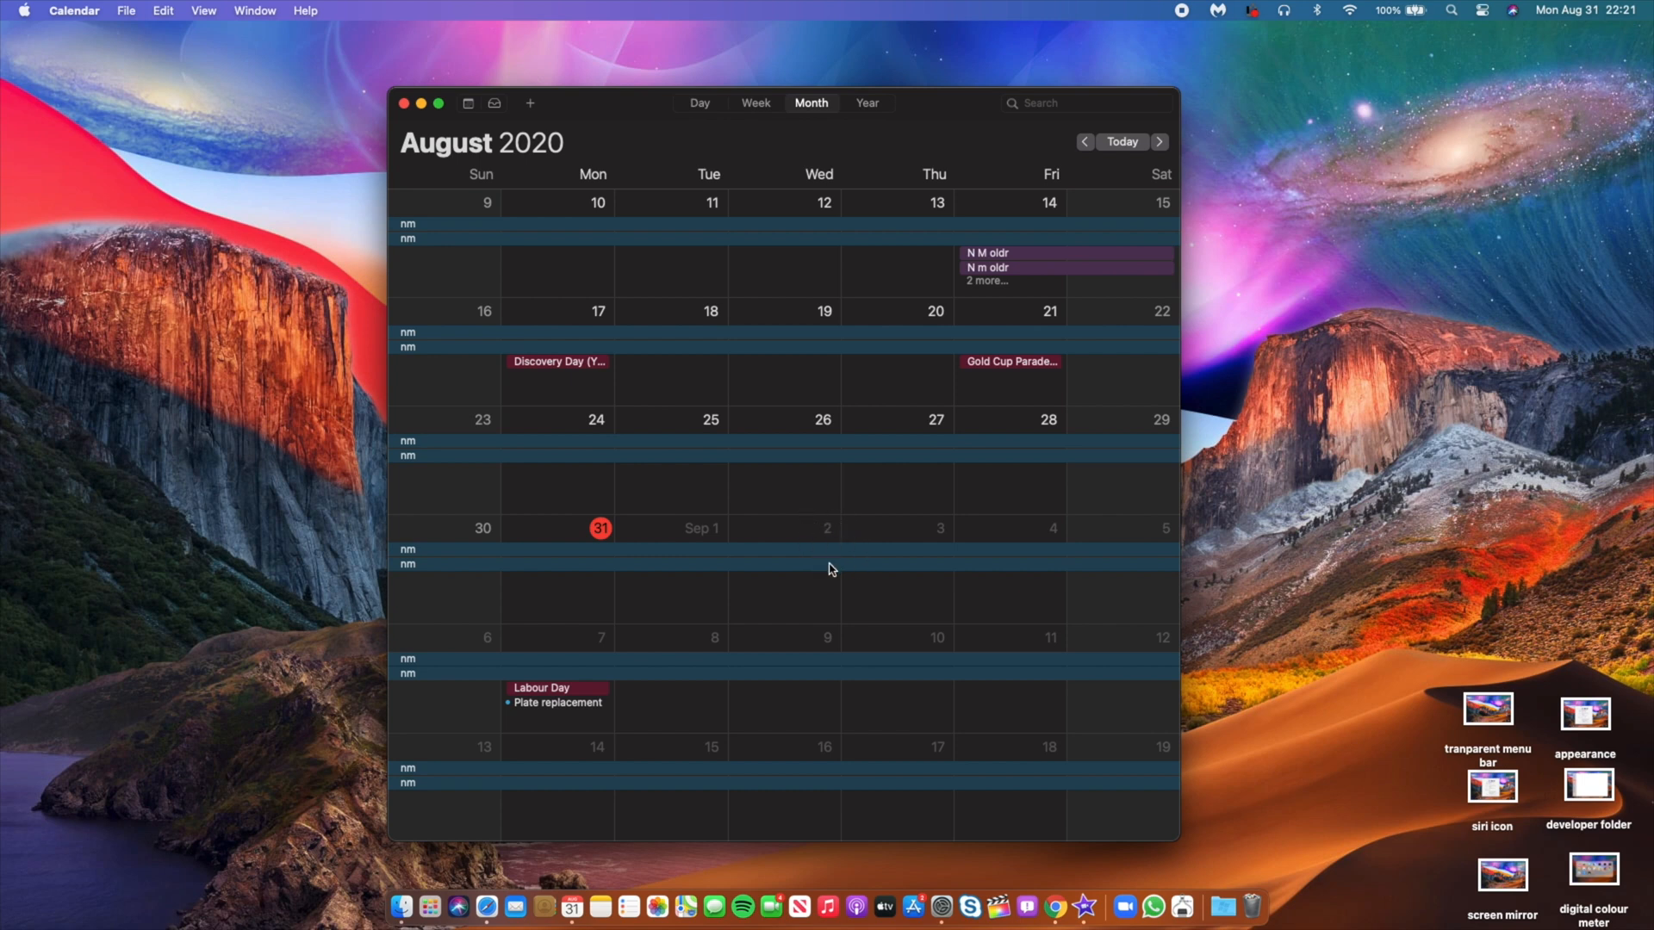
pyautogui.moveTo(847, 563)
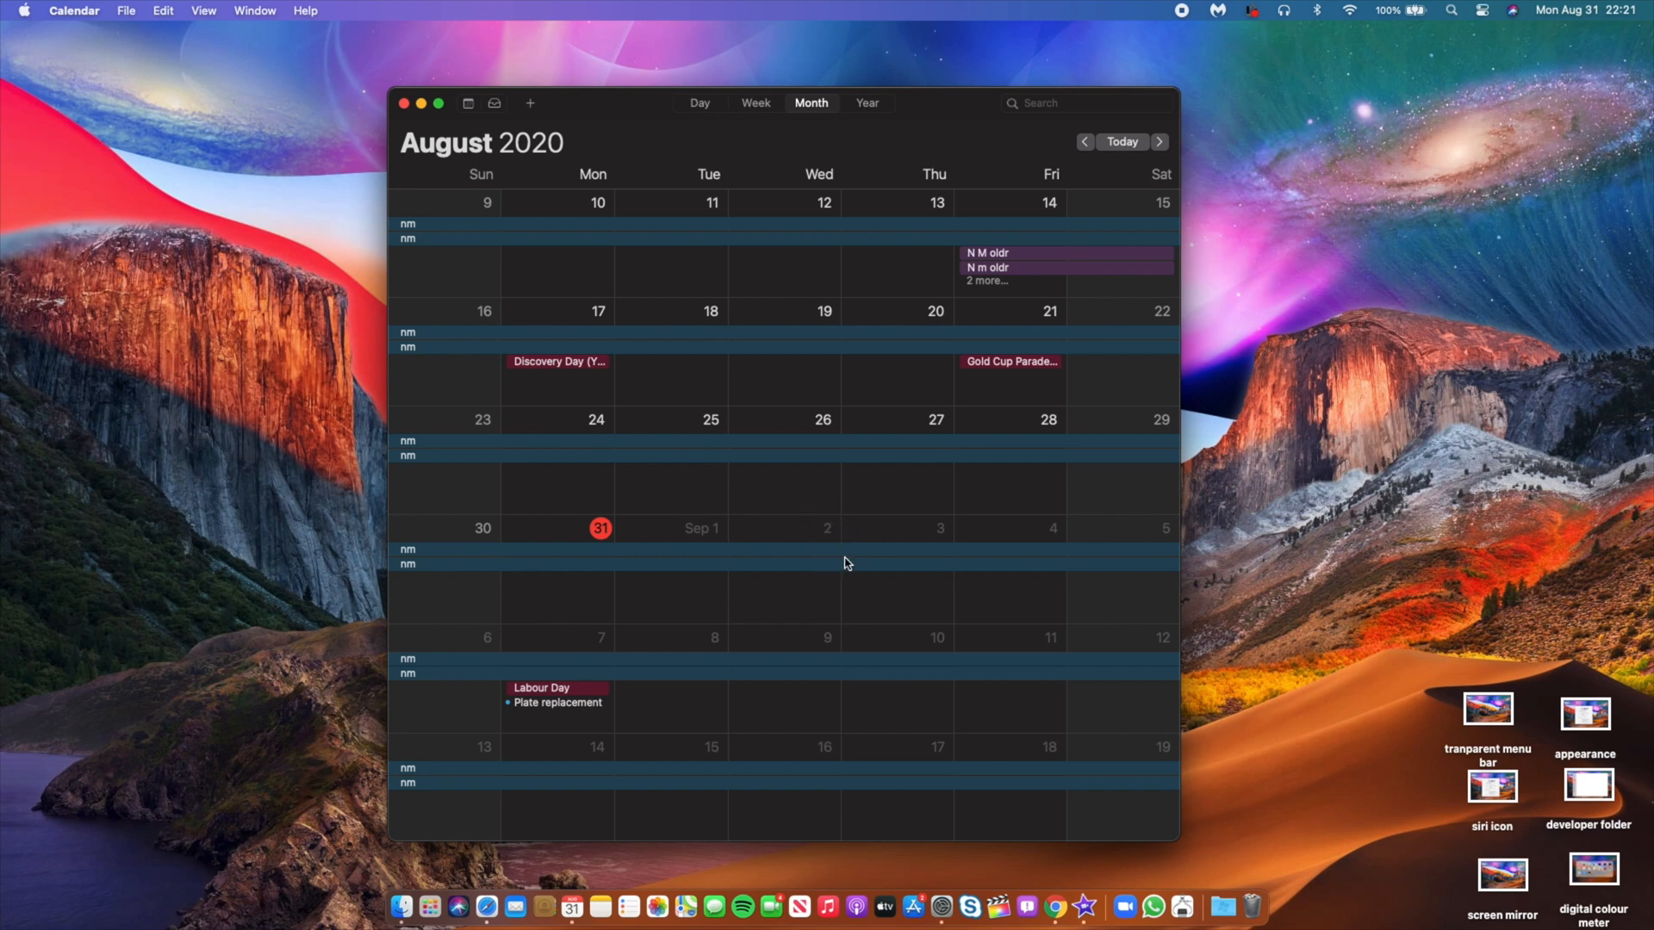
pyautogui.moveTo(912, 529)
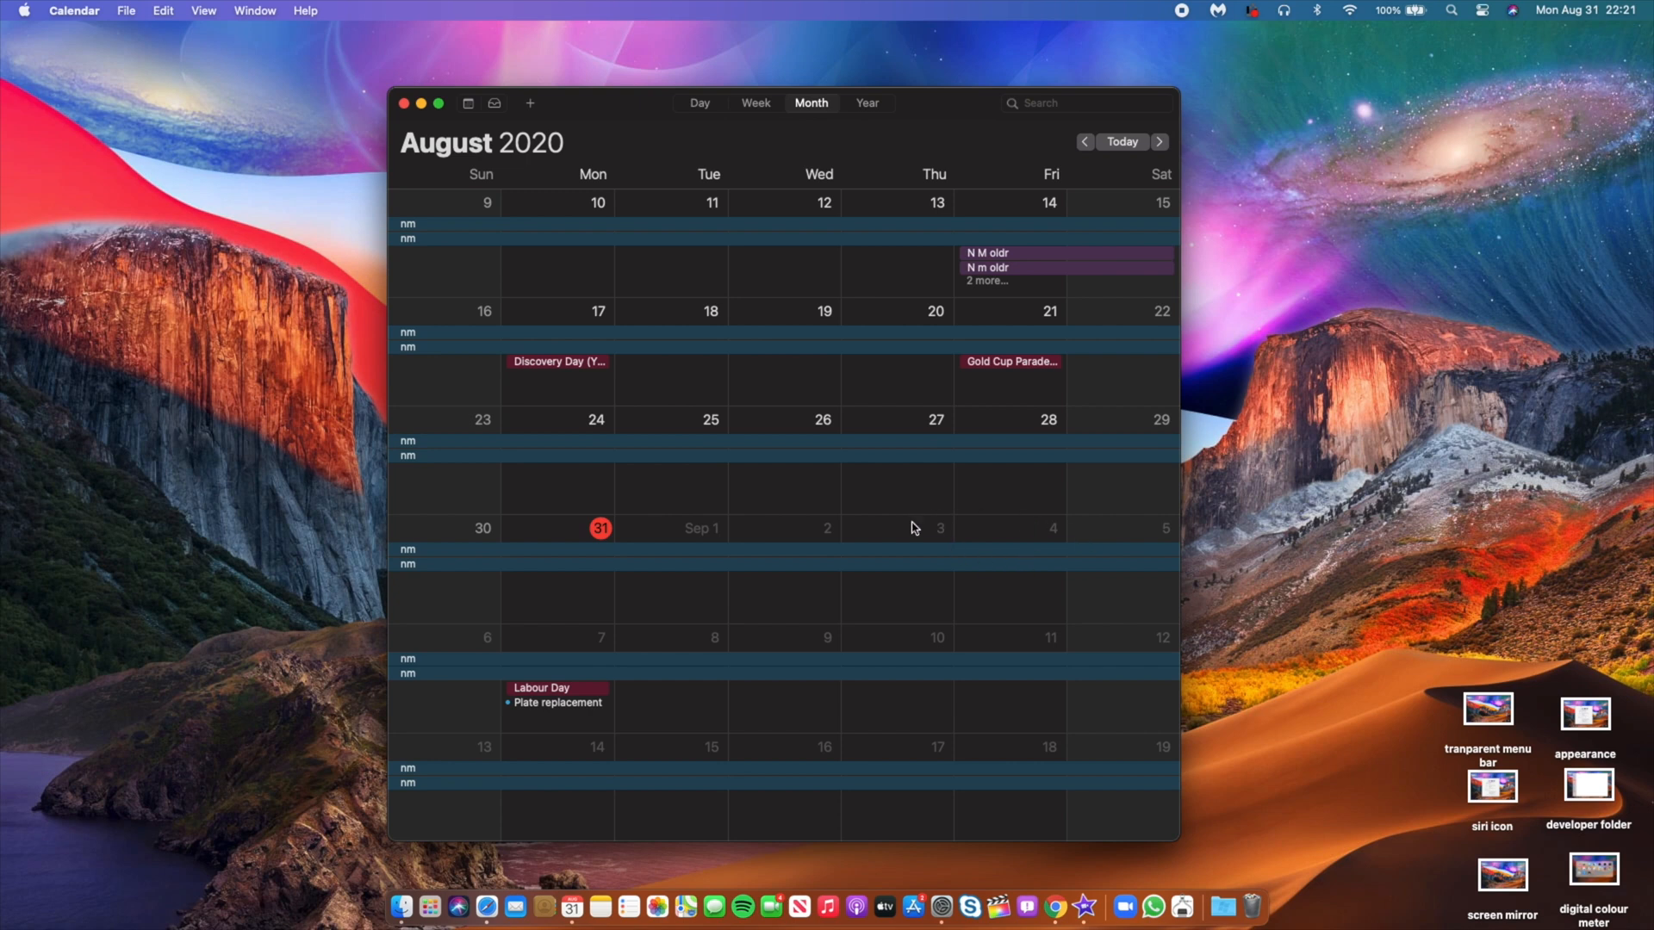
pyautogui.moveTo(1005, 537)
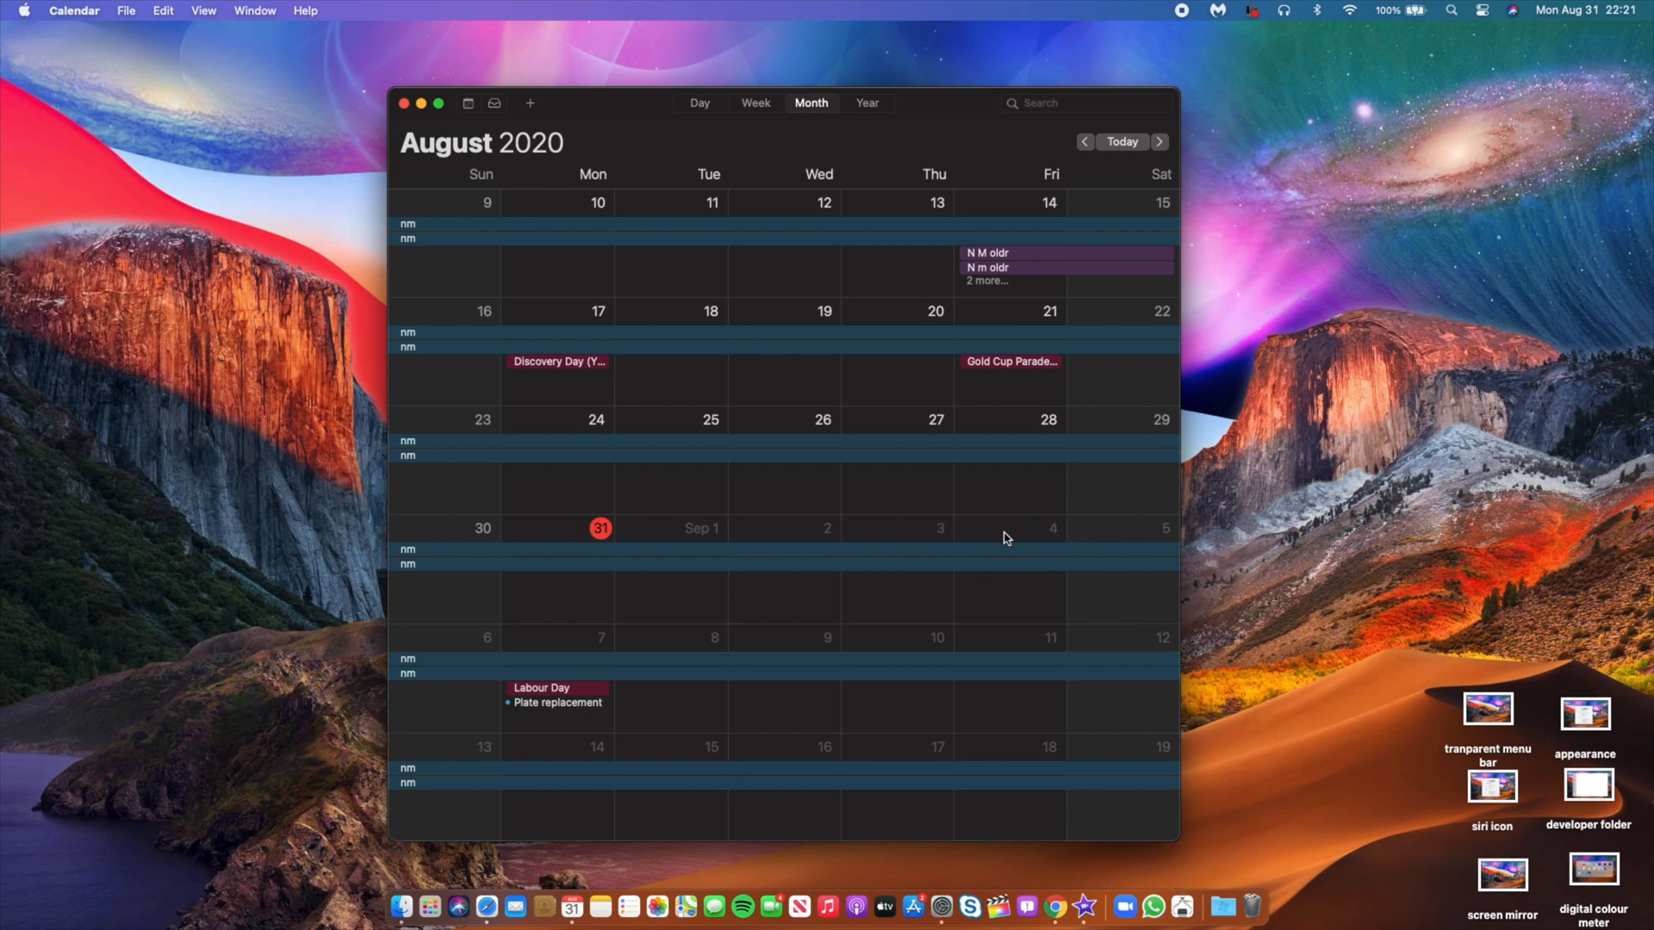
pyautogui.scroll(-3)
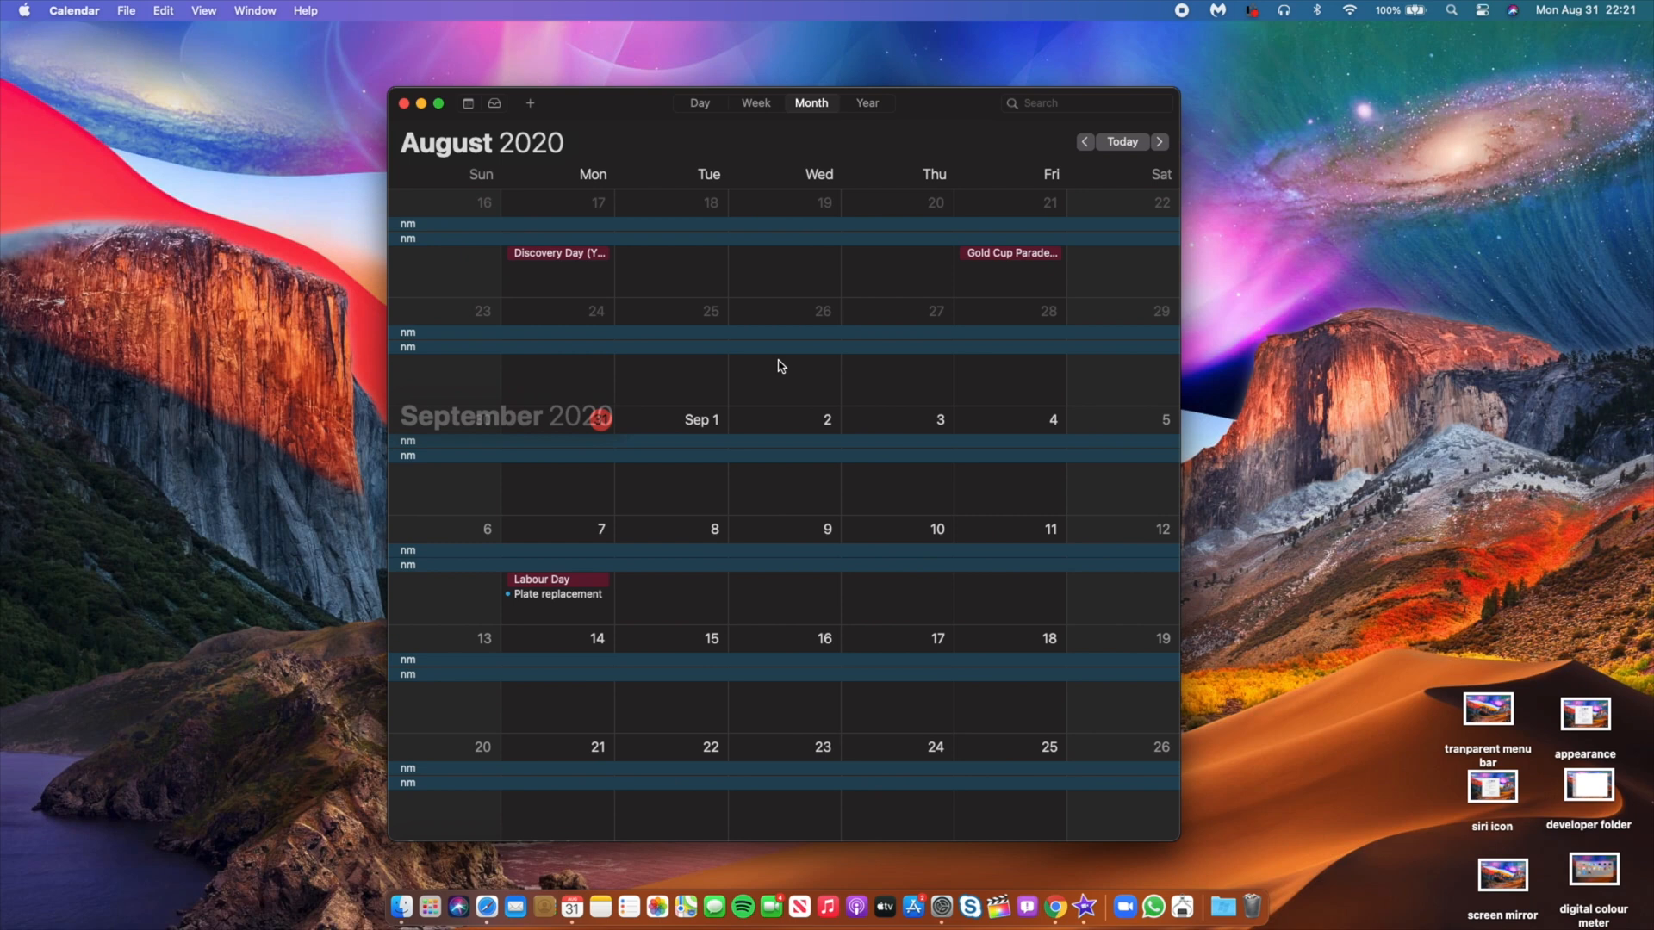
pyautogui.click(1158, 141)
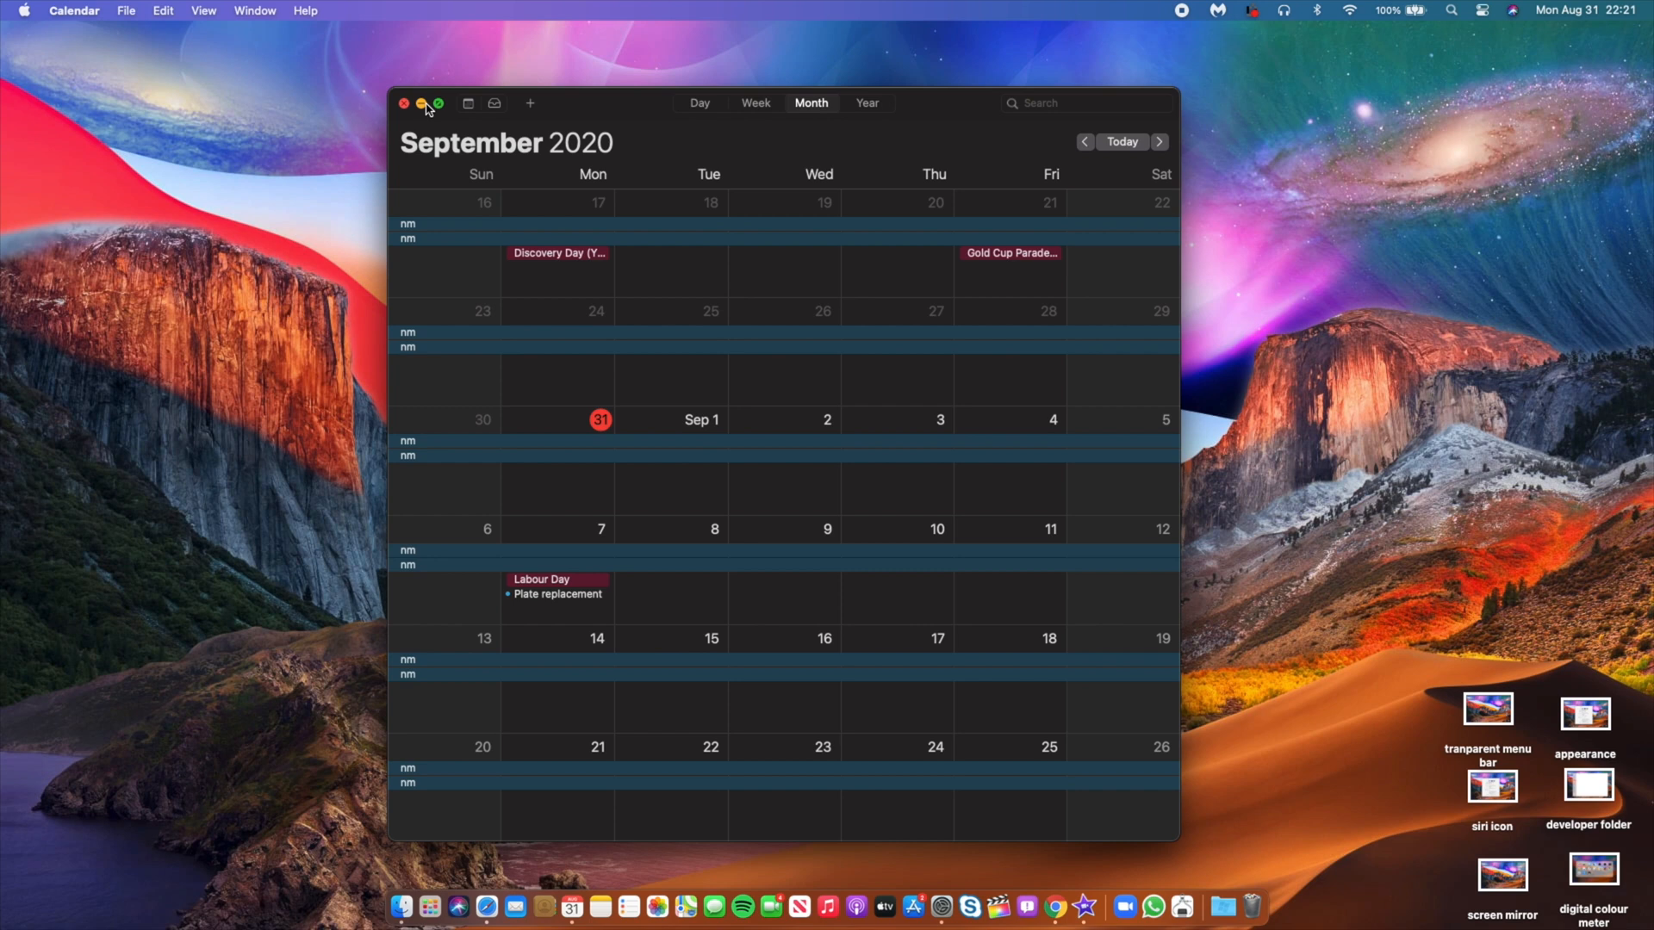
pyautogui.click(403, 103)
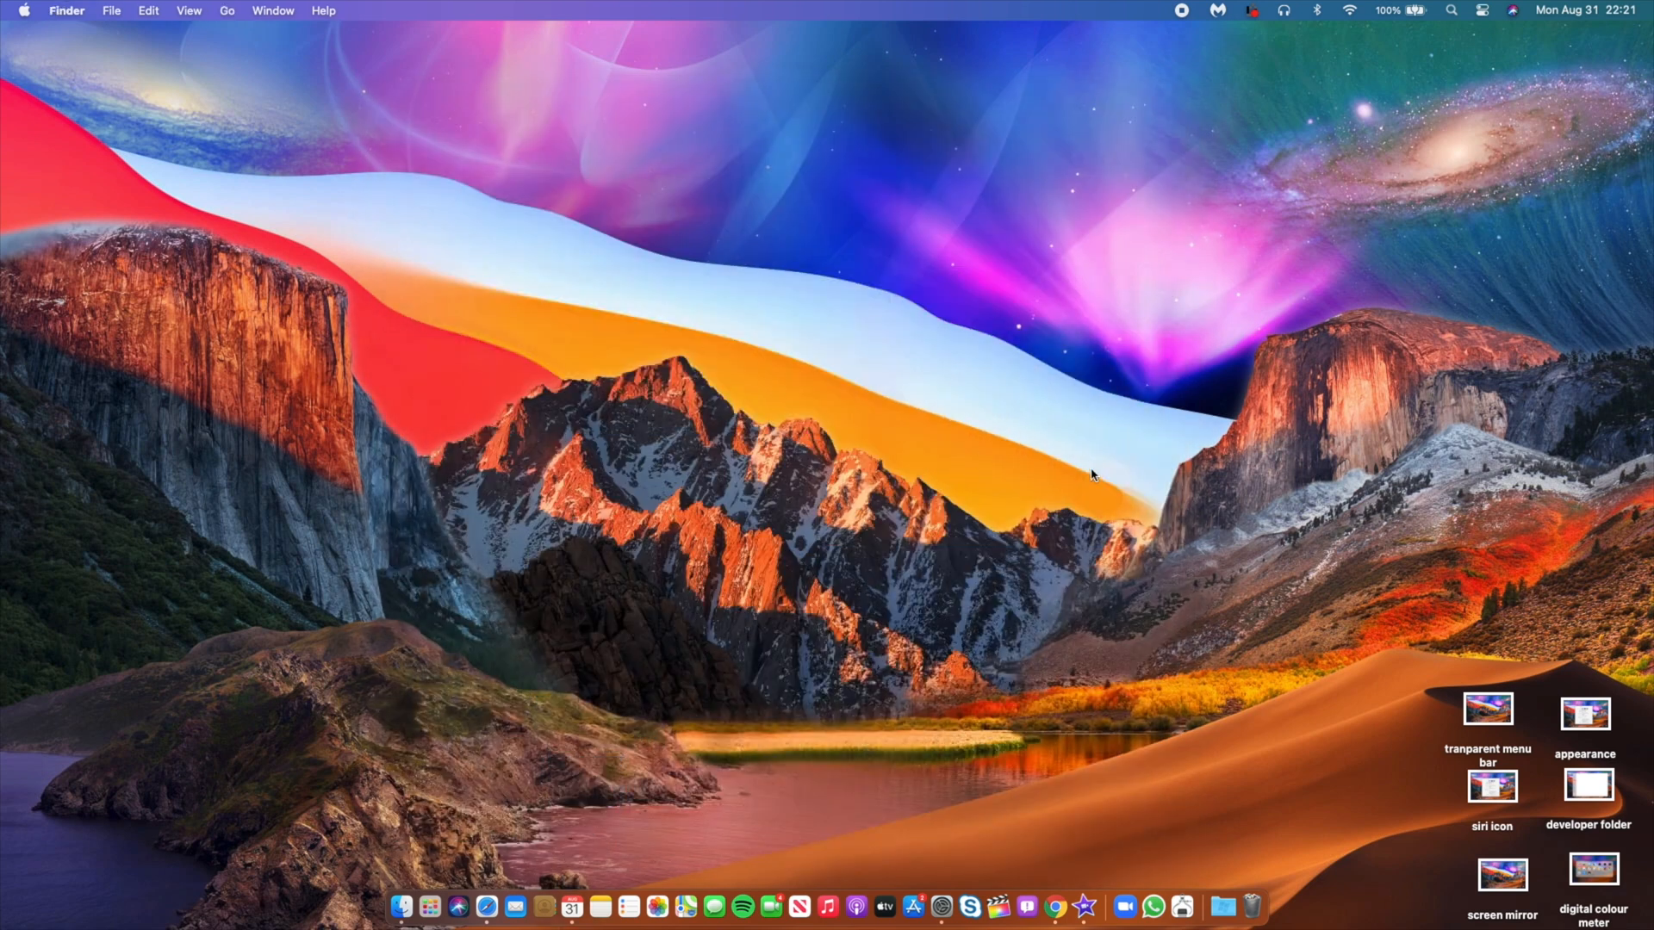
pyautogui.moveTo(600, 288)
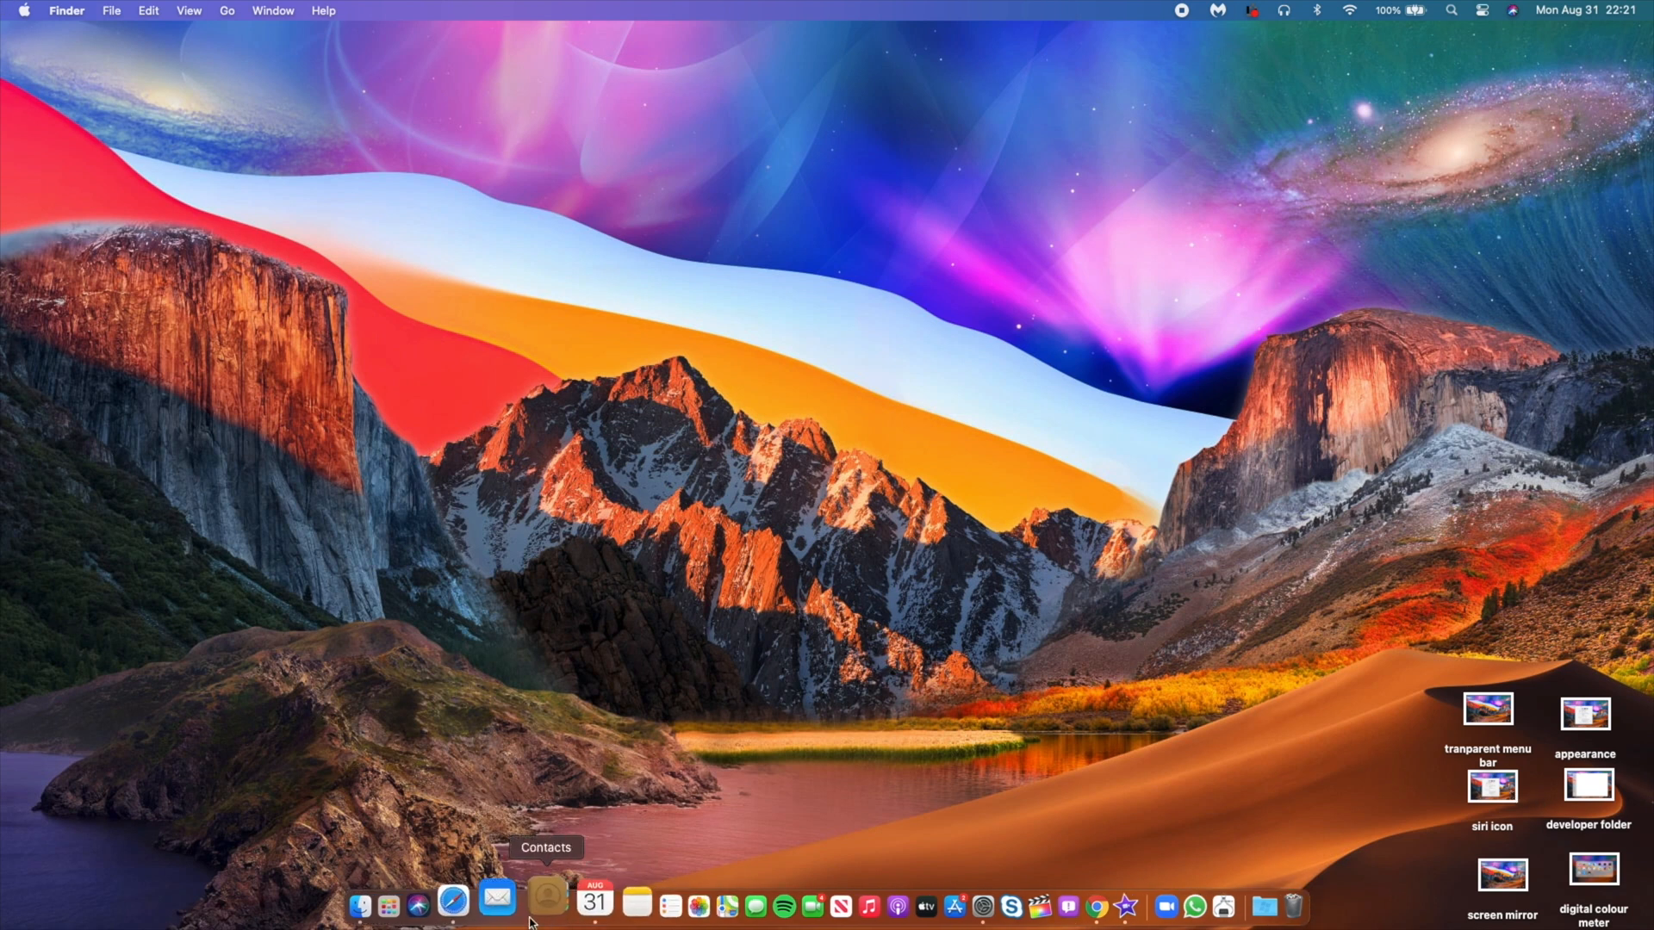
pyautogui.moveTo(901, 896)
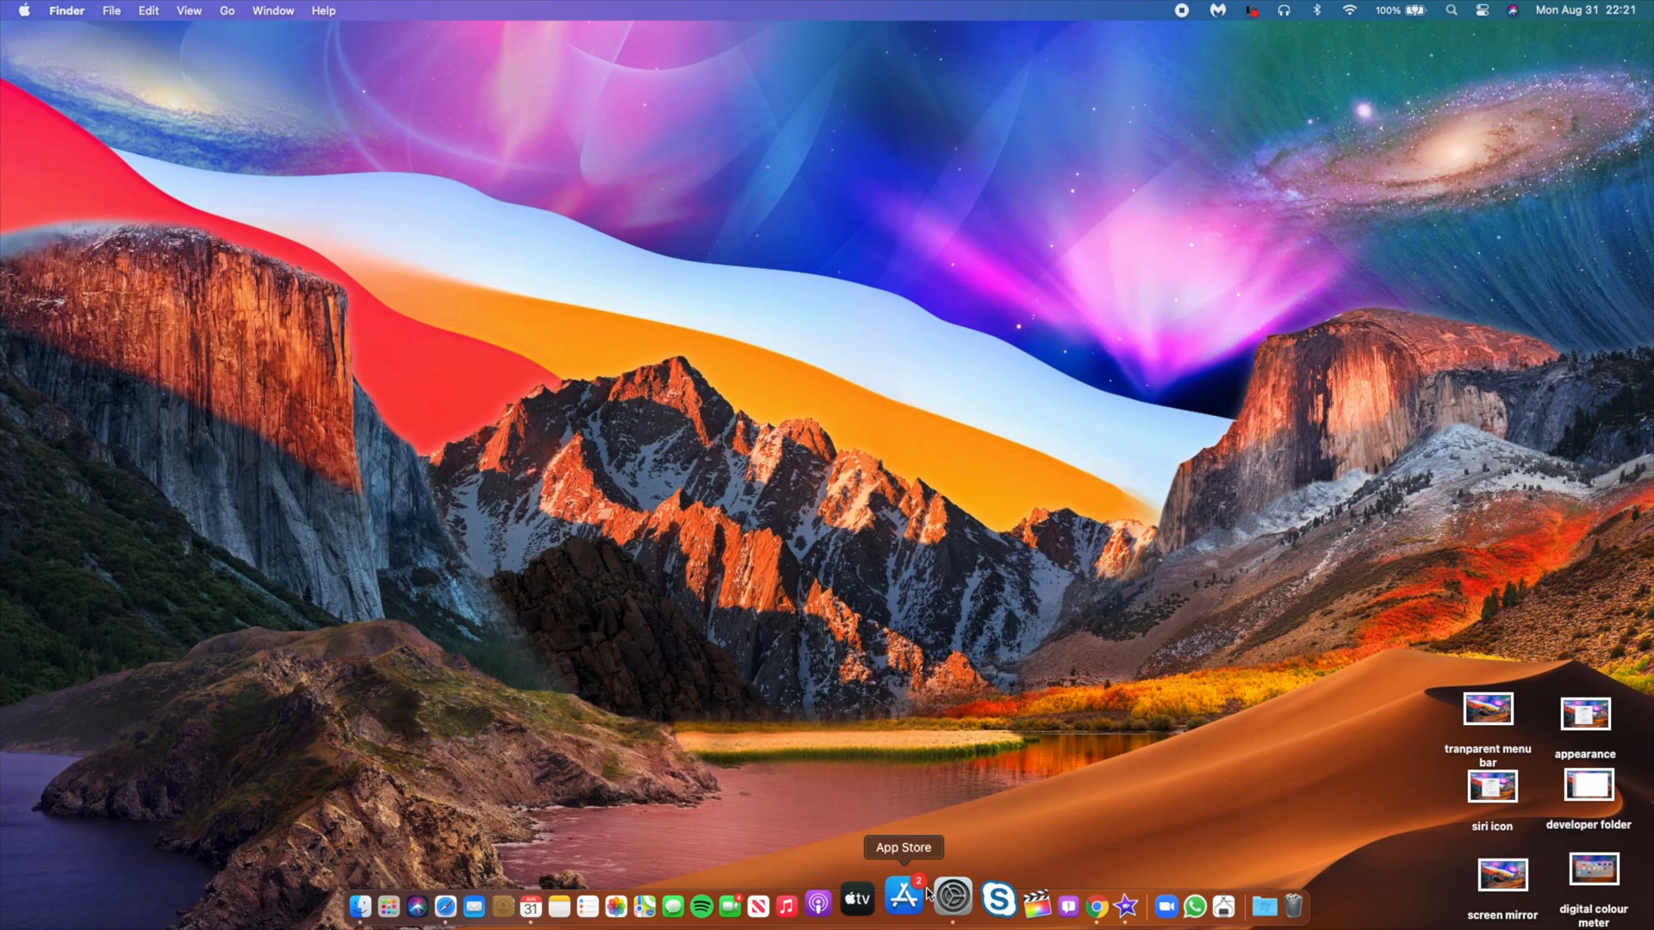
pyautogui.click(951, 904)
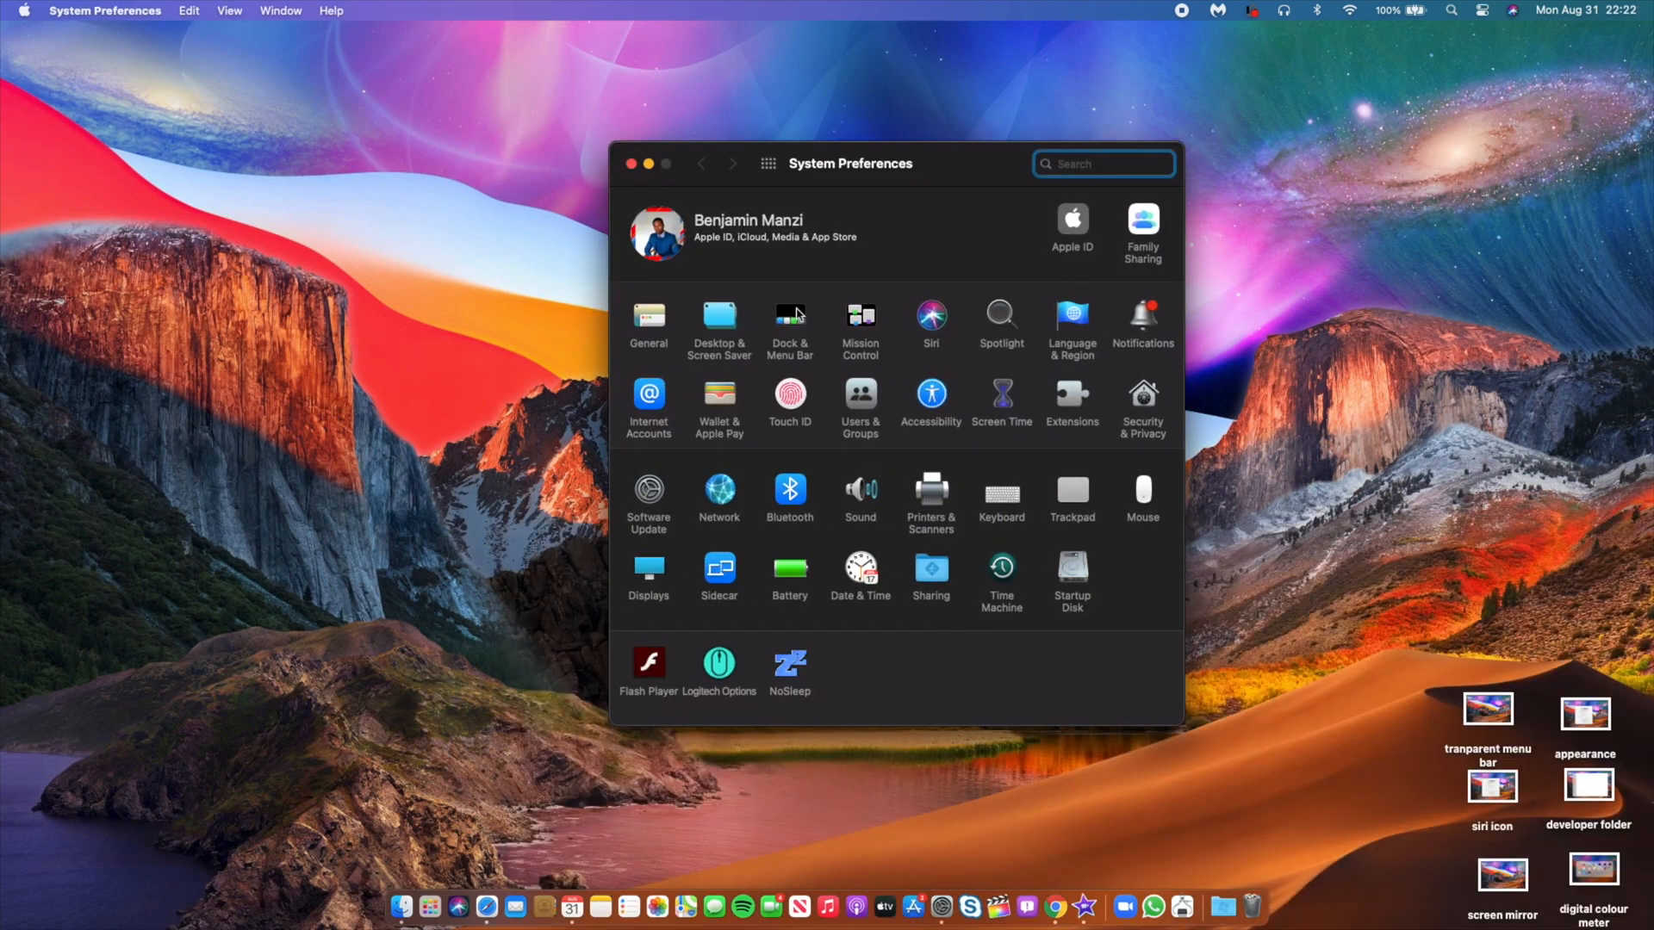
pyautogui.click(632, 164)
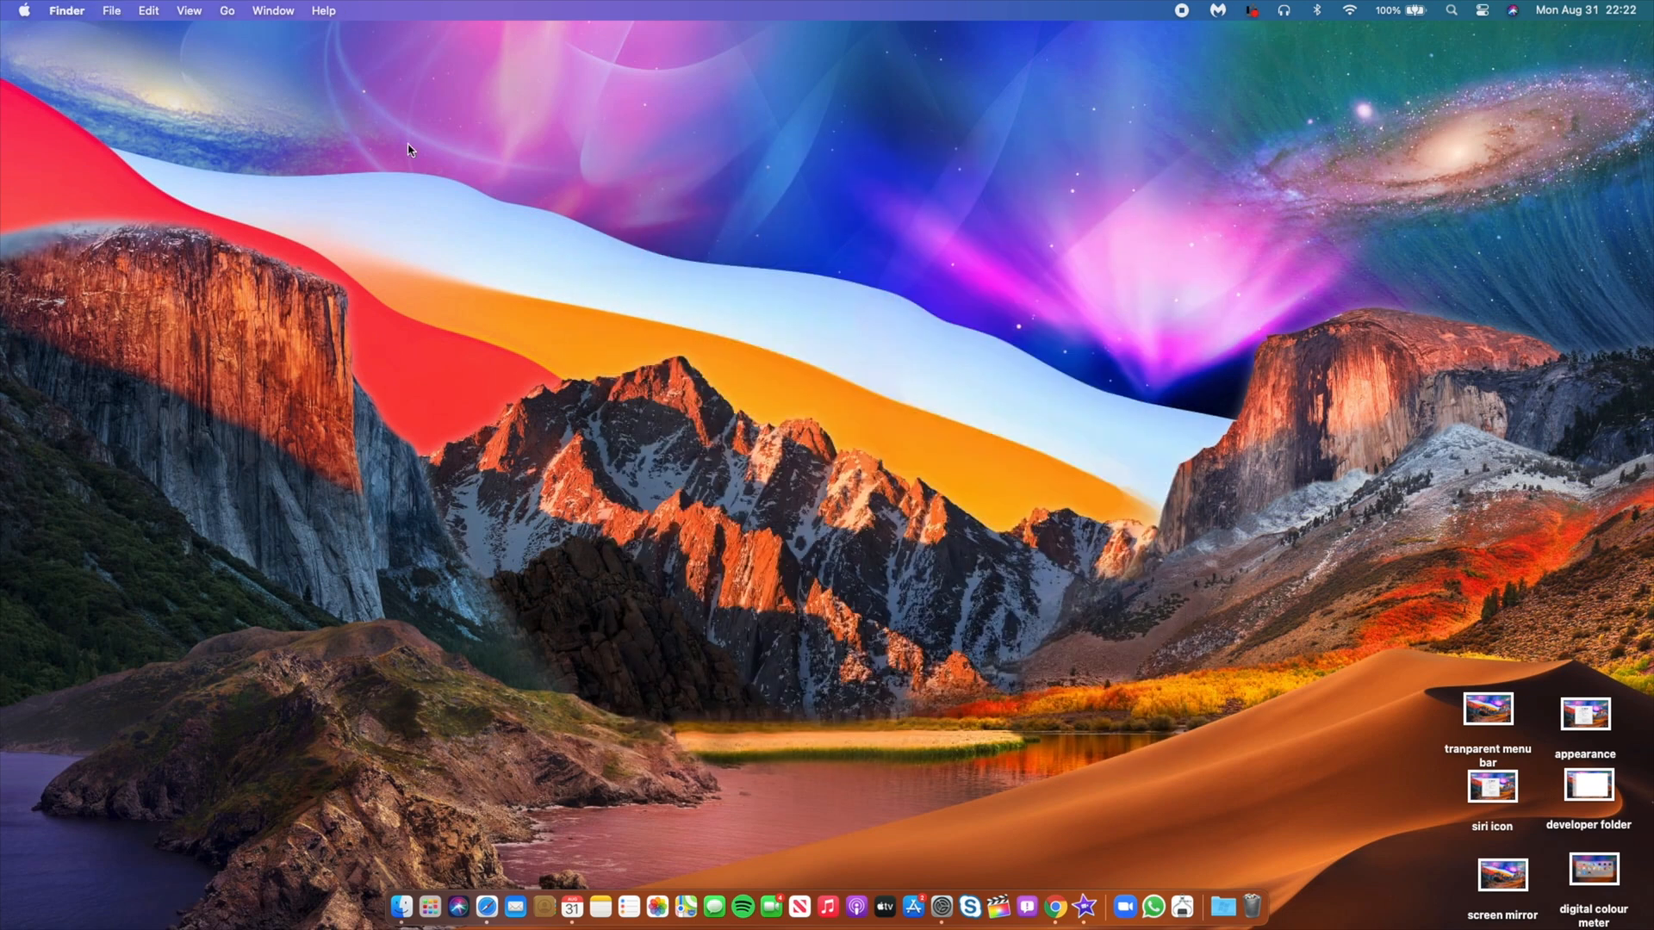
pyautogui.moveTo(209, 154)
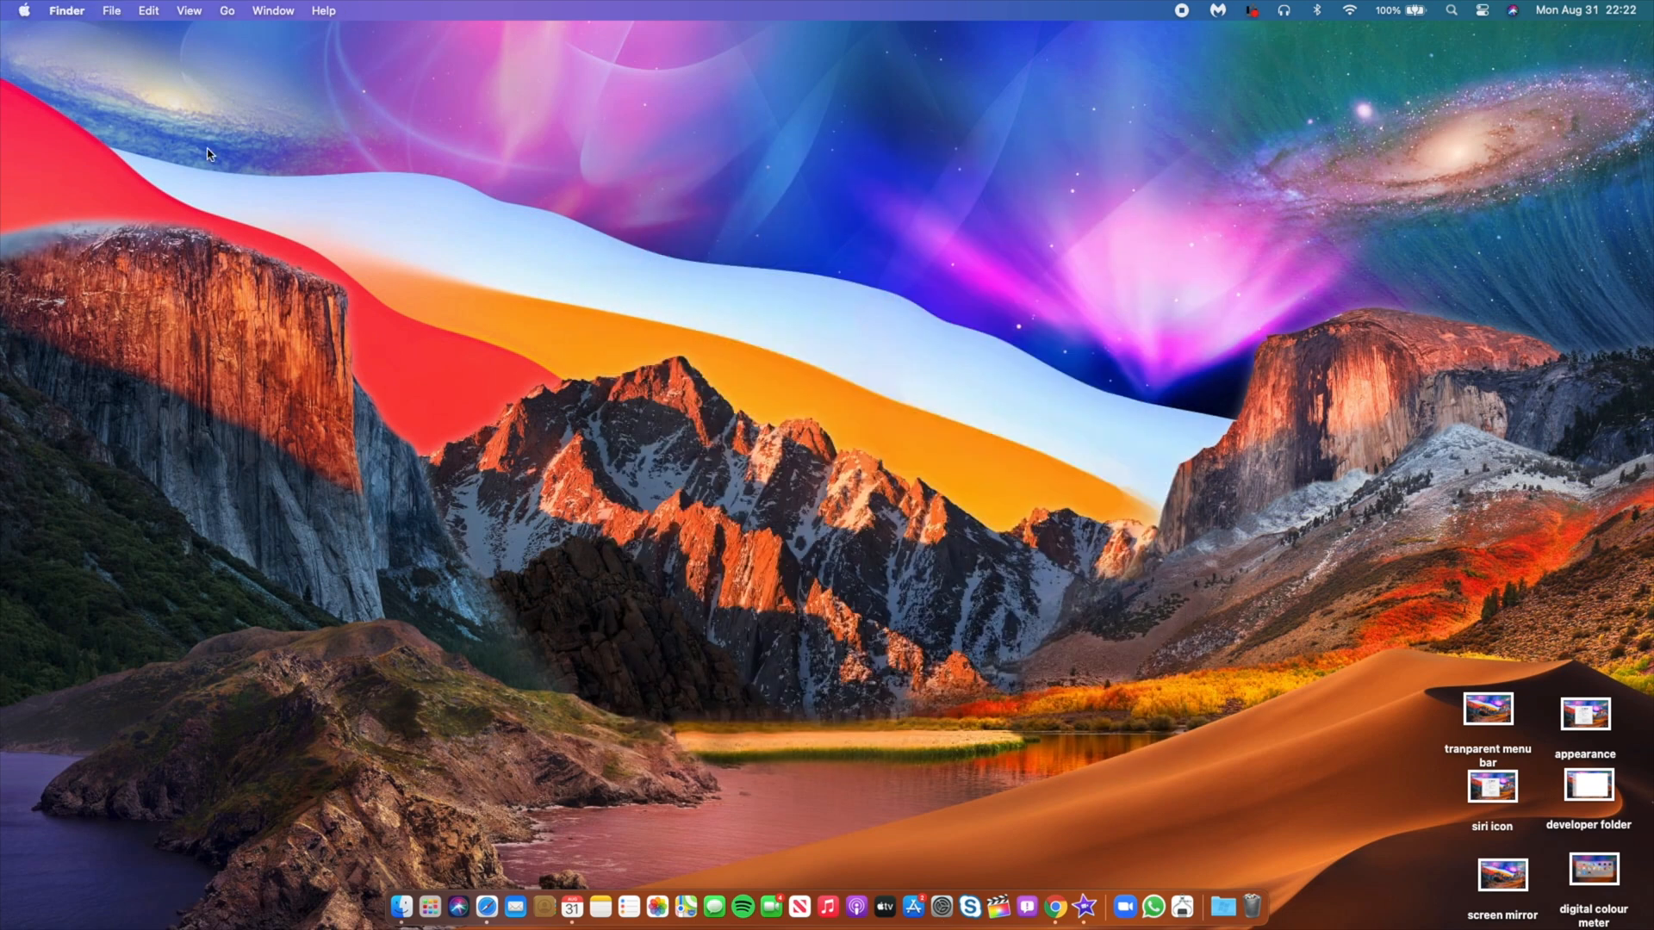
pyautogui.moveTo(748, 628)
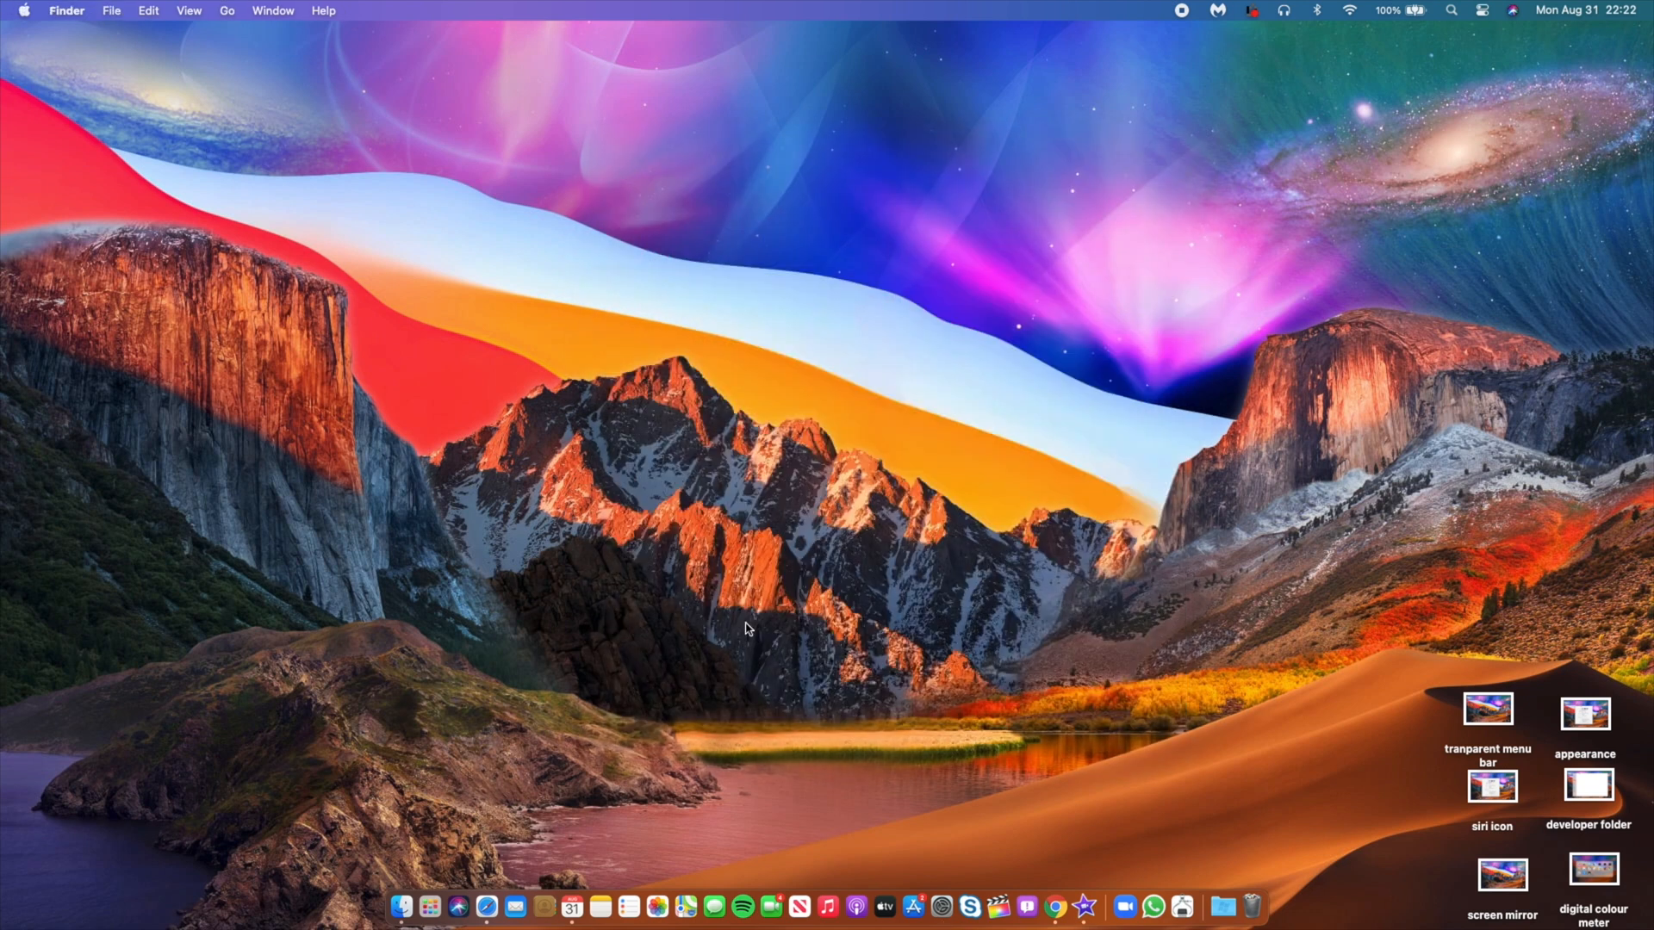
pyautogui.moveTo(999, 901)
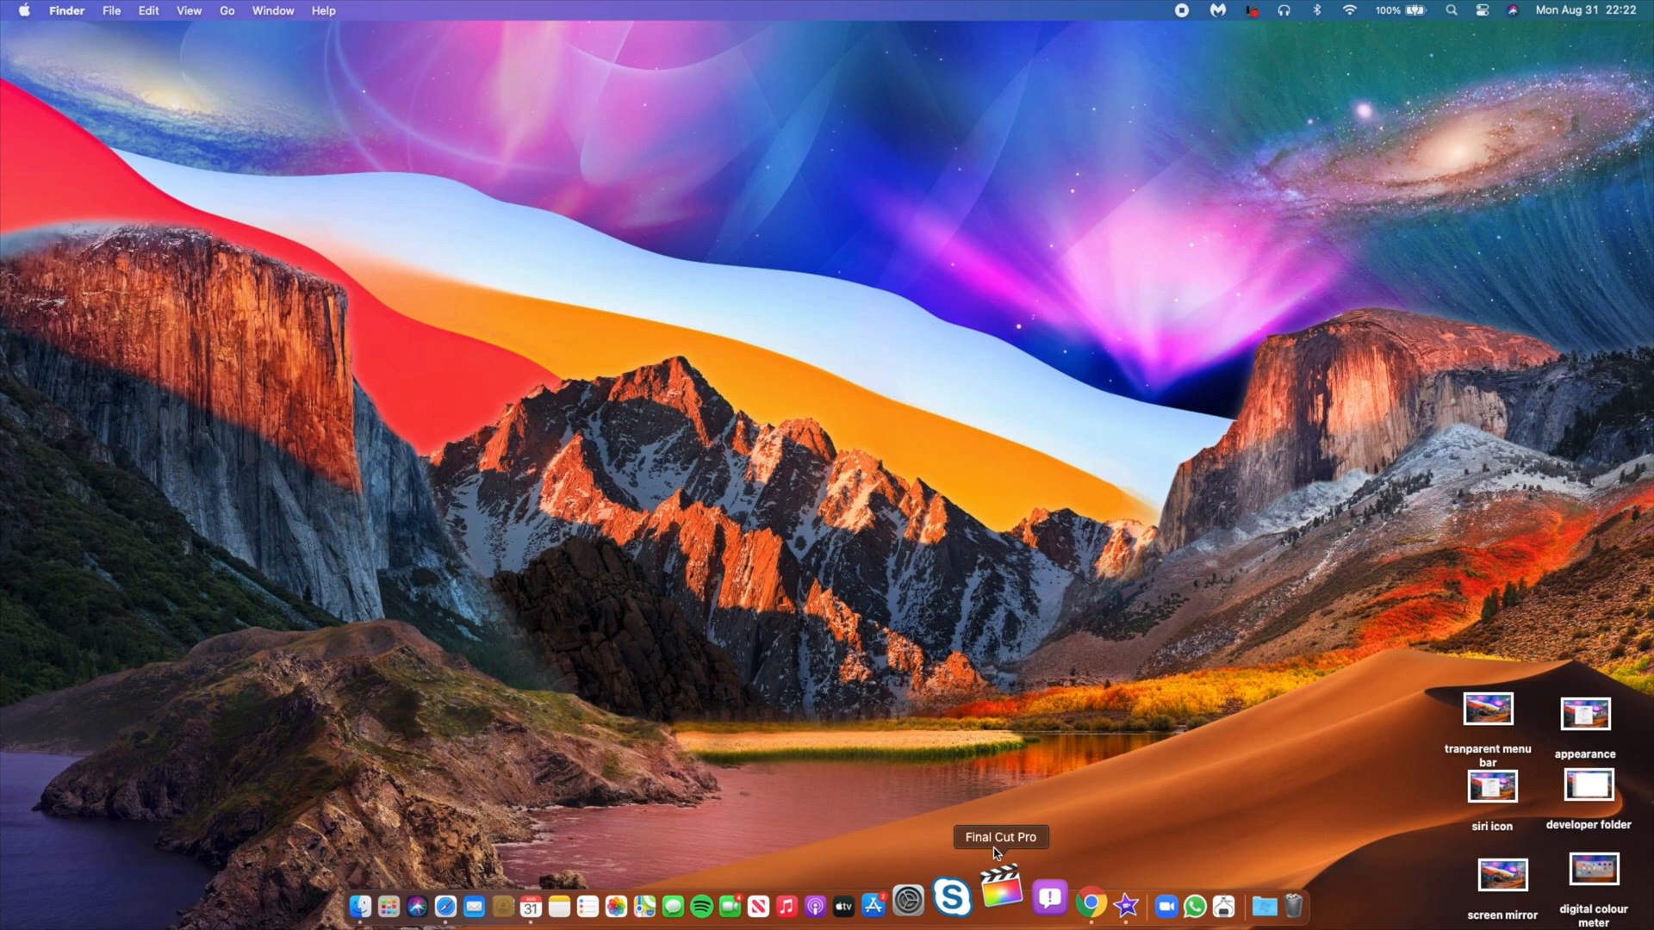
# Step: Launch Final Cut Pro, browse Titles to preview the Facebook and Instagram lower-third, then close it
pyautogui.click(999, 904)
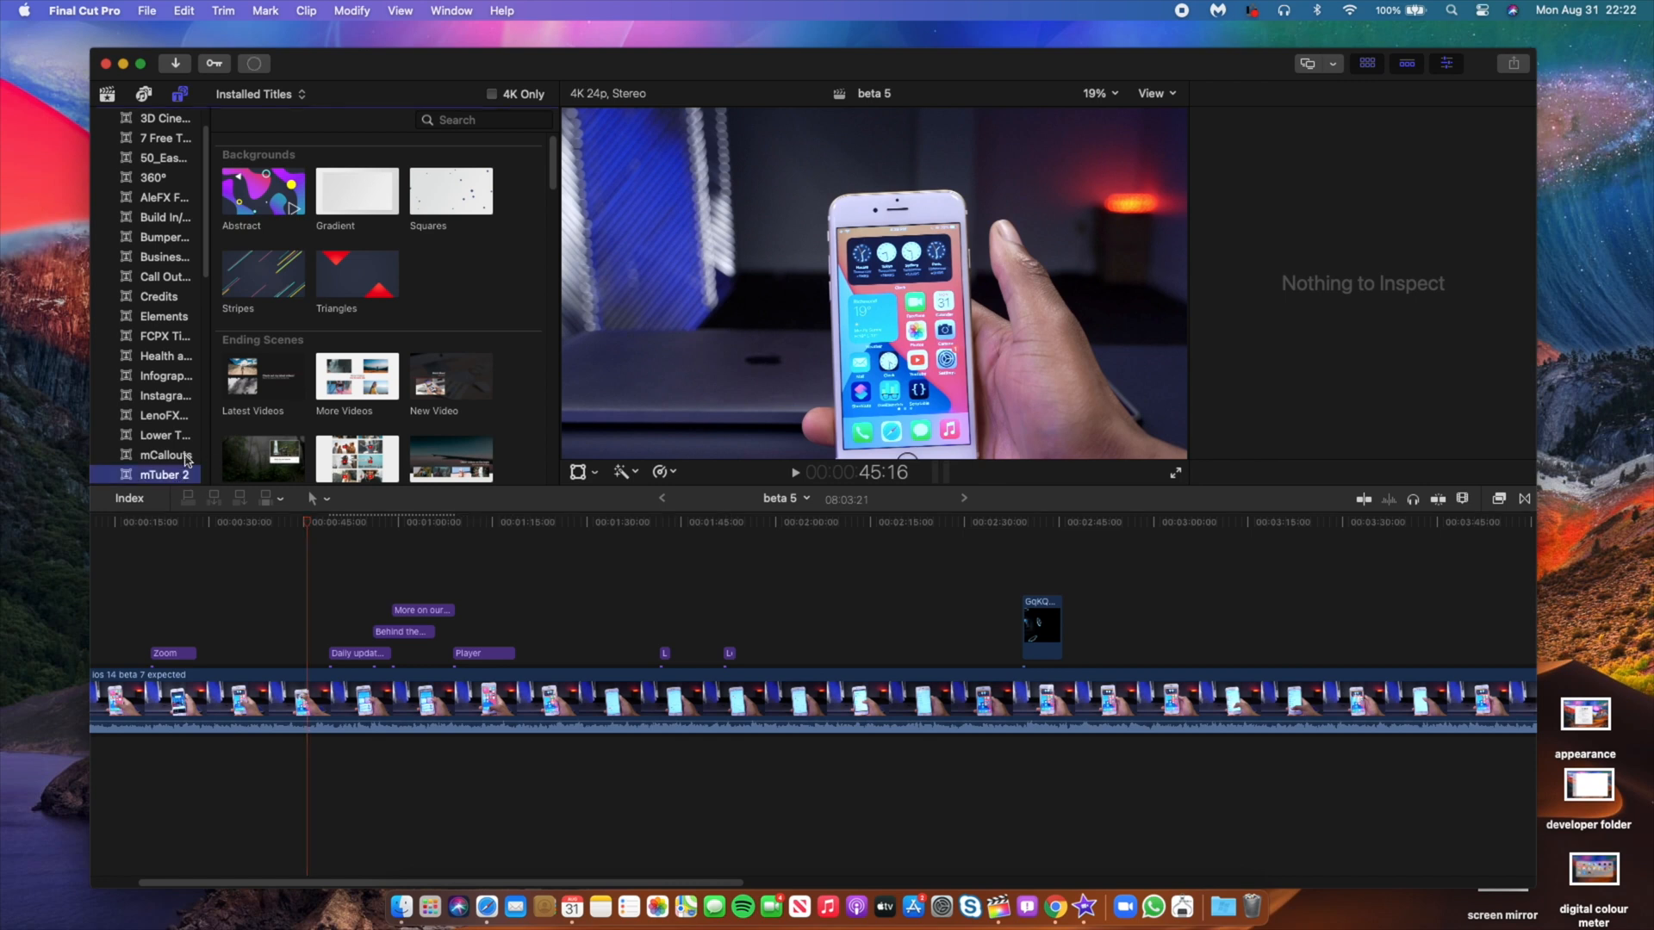
pyautogui.scroll(-3)
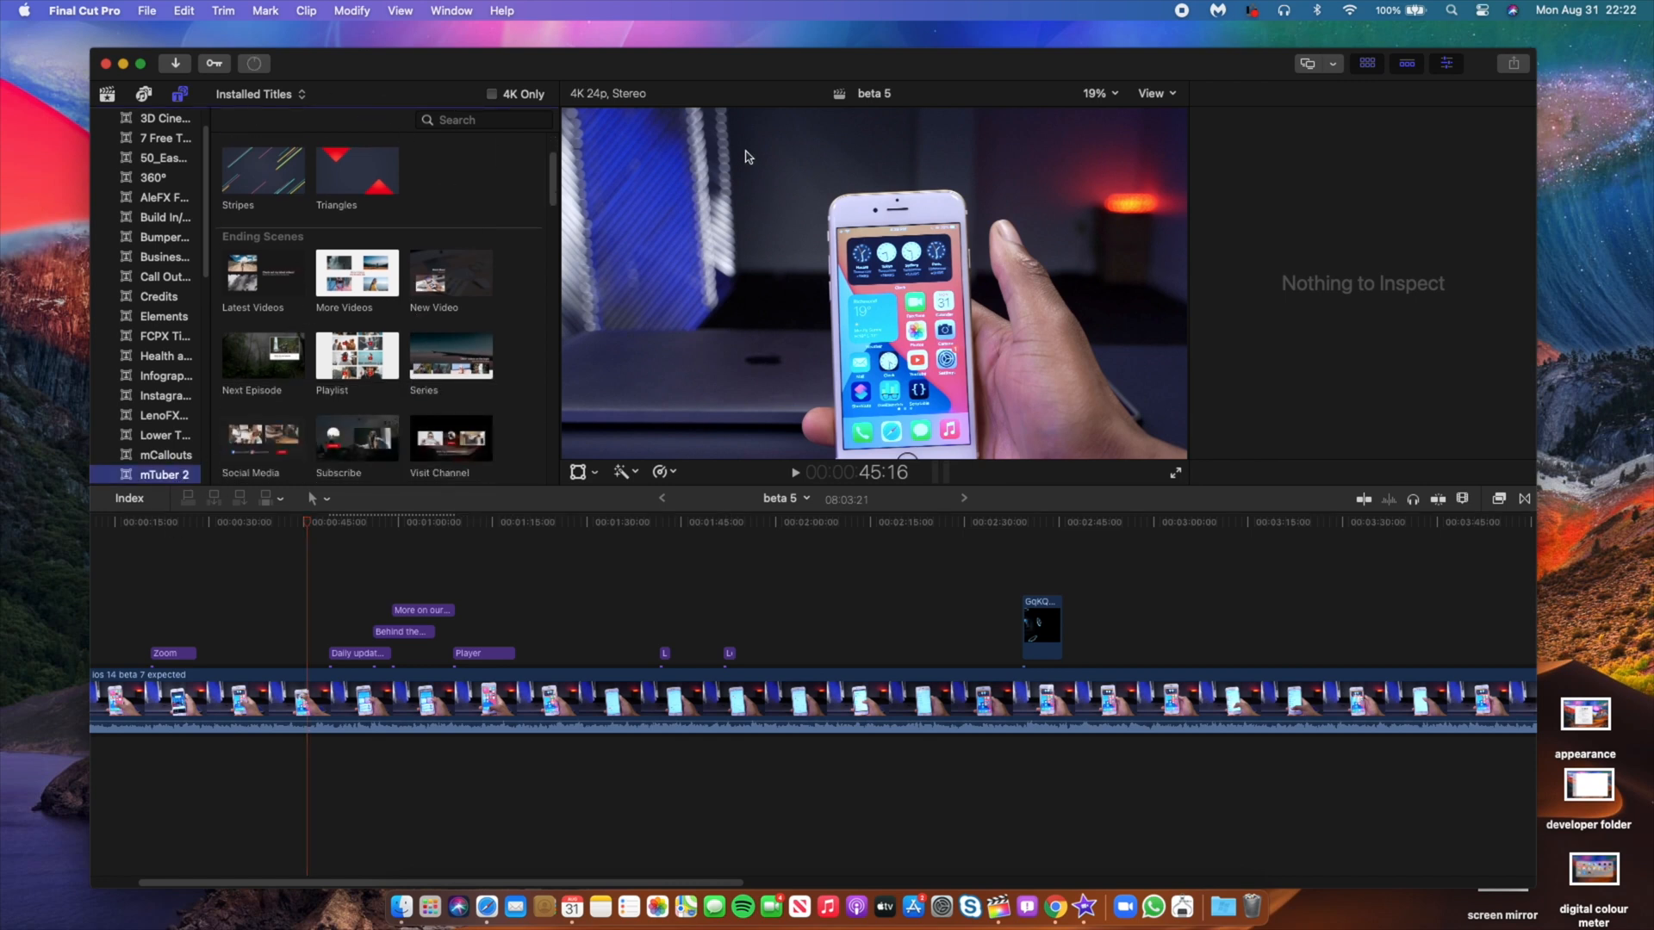
pyautogui.moveTo(158, 15)
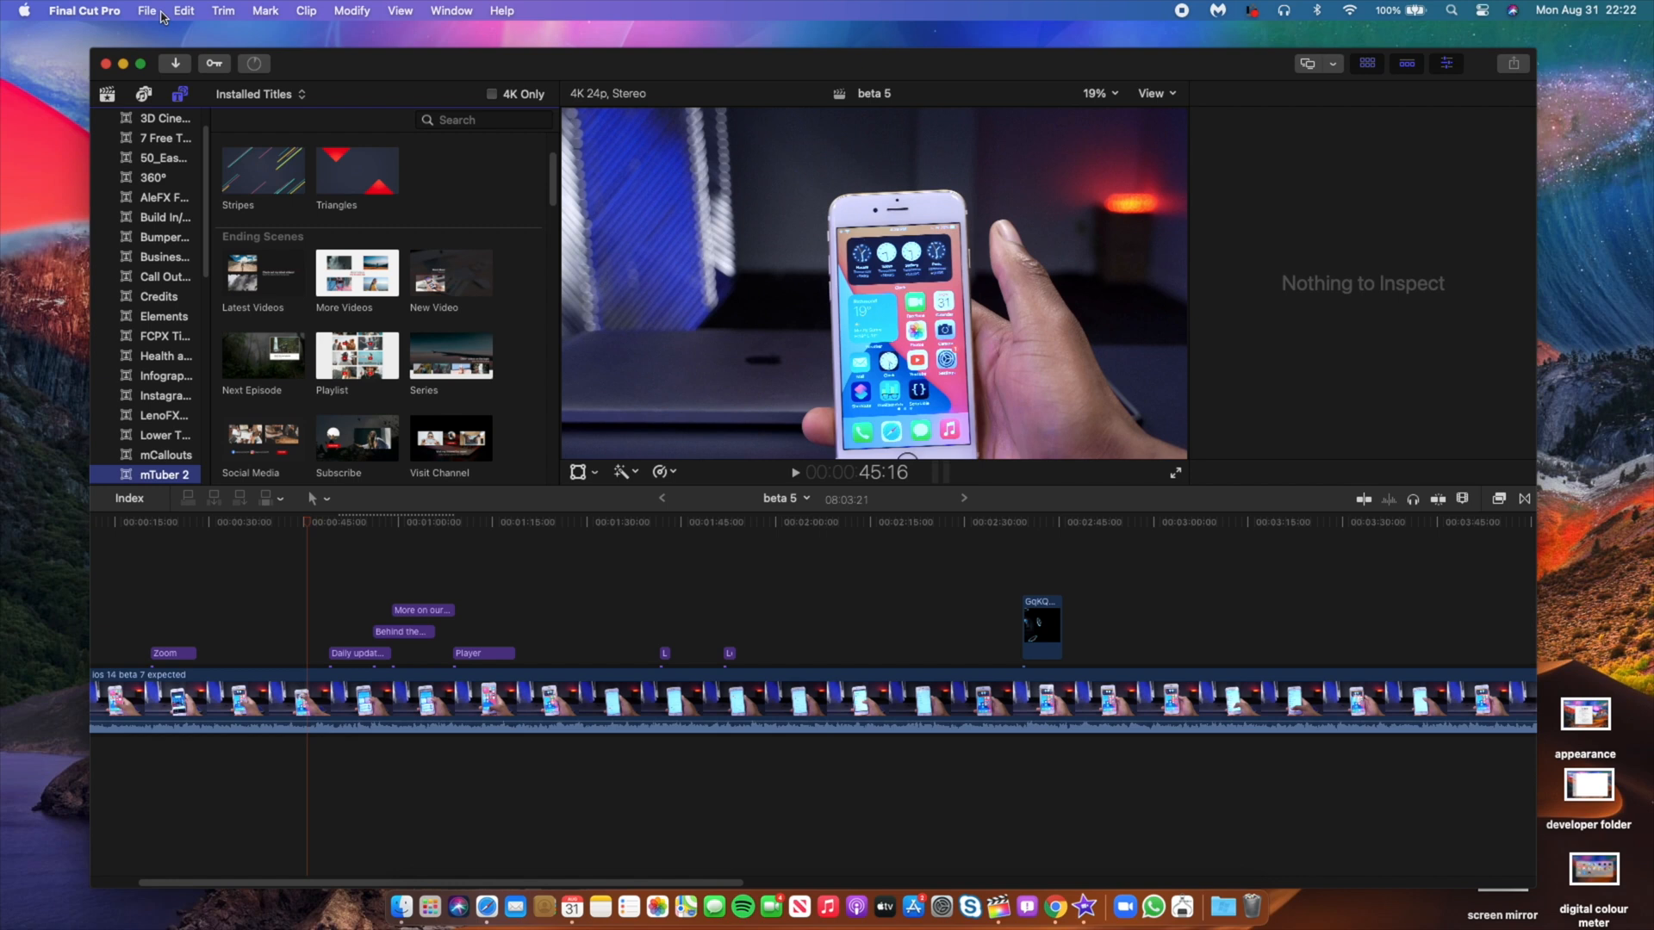
pyautogui.moveTo(121, 91)
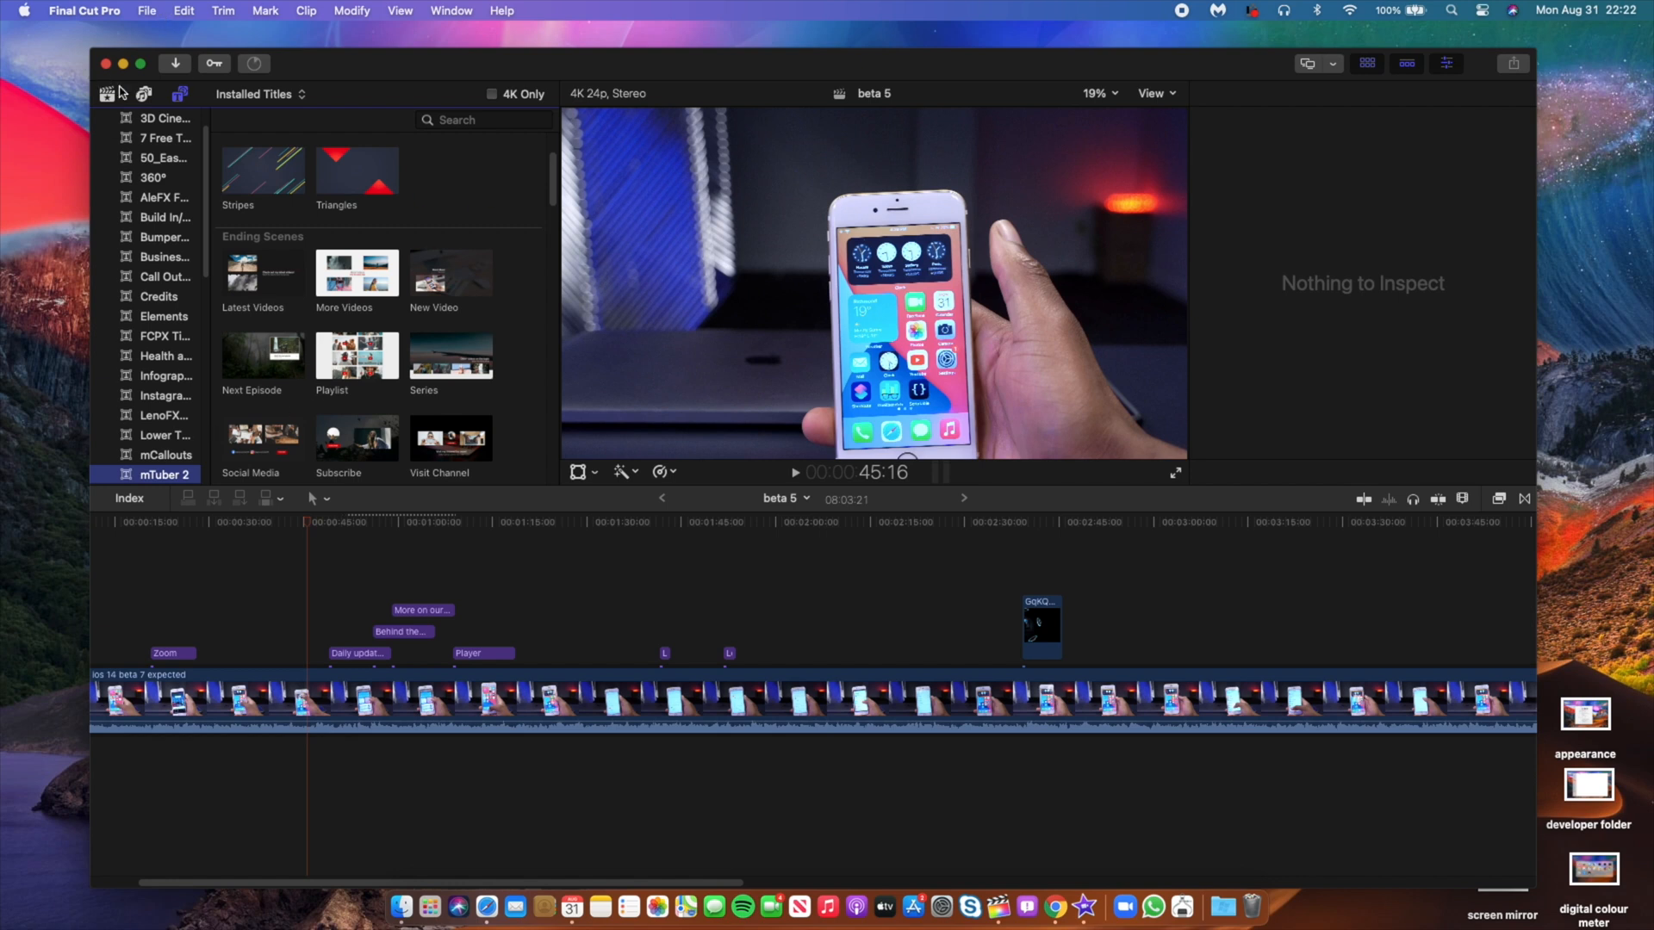
pyautogui.scroll(-3)
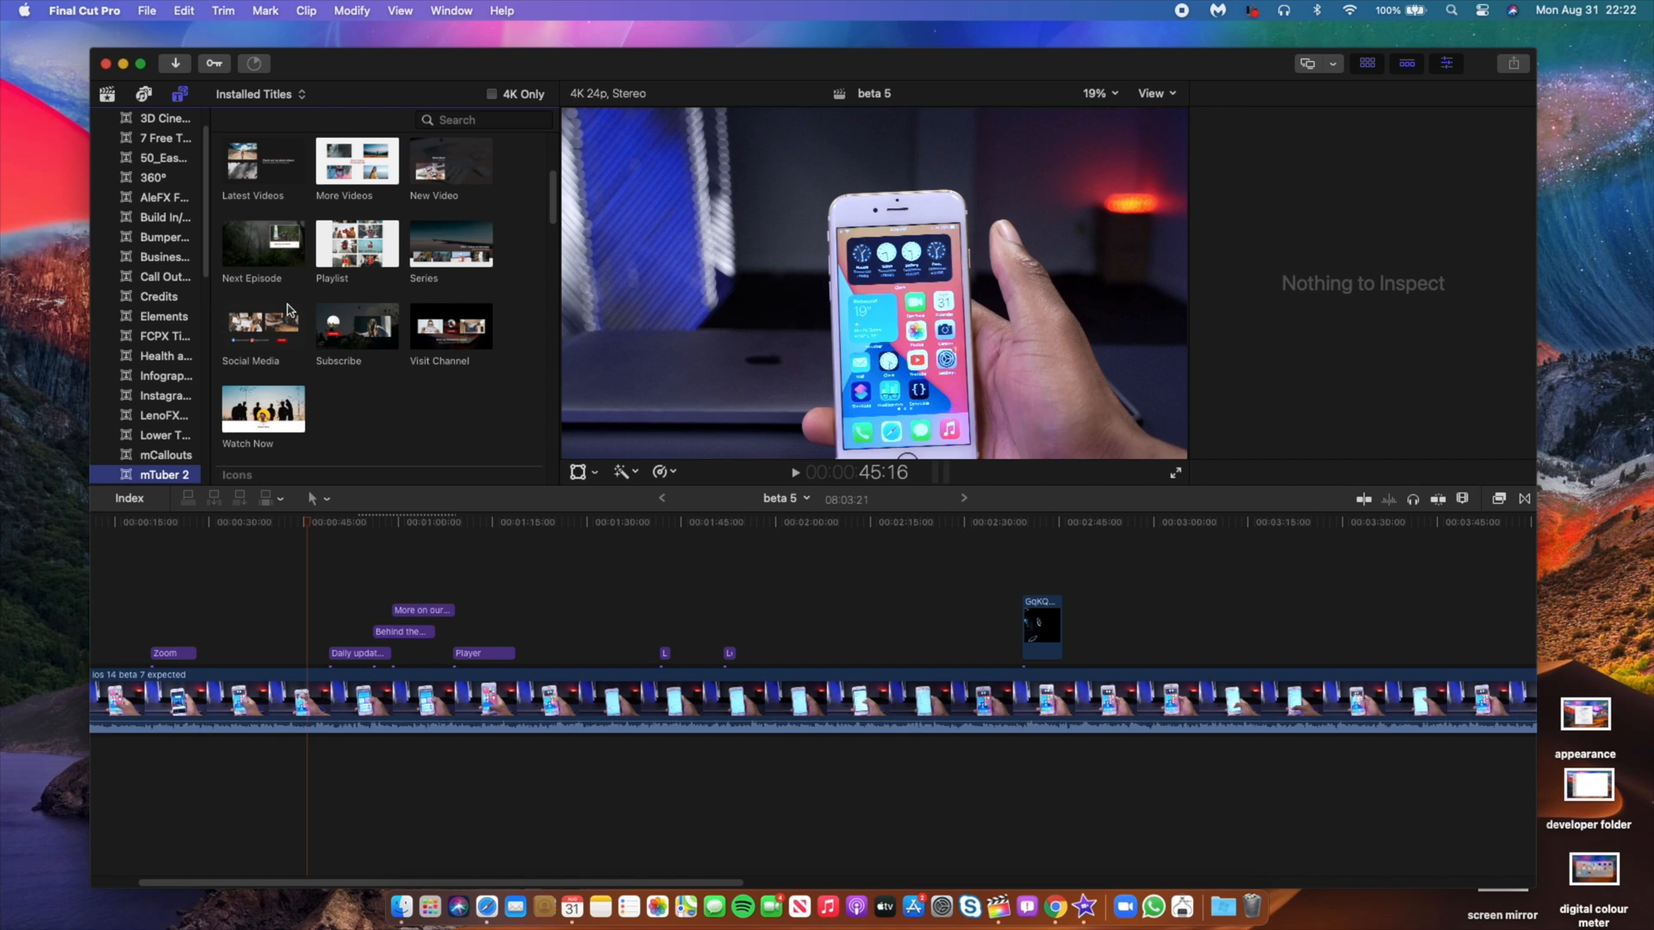
pyautogui.scroll(-3)
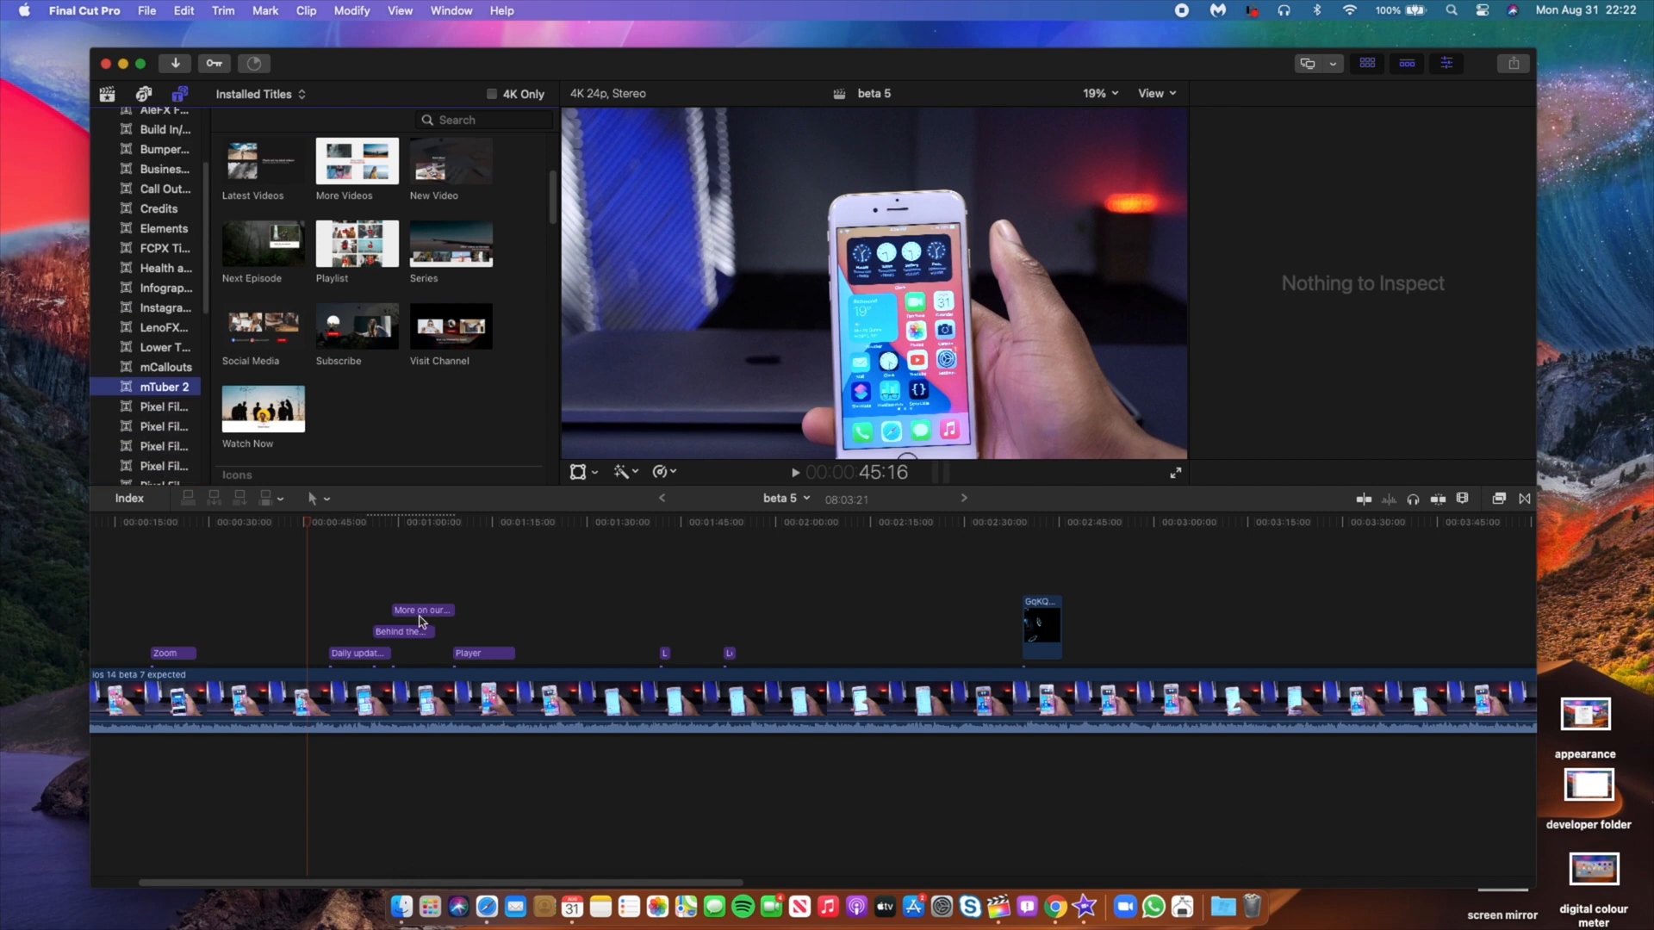
pyautogui.click(391, 520)
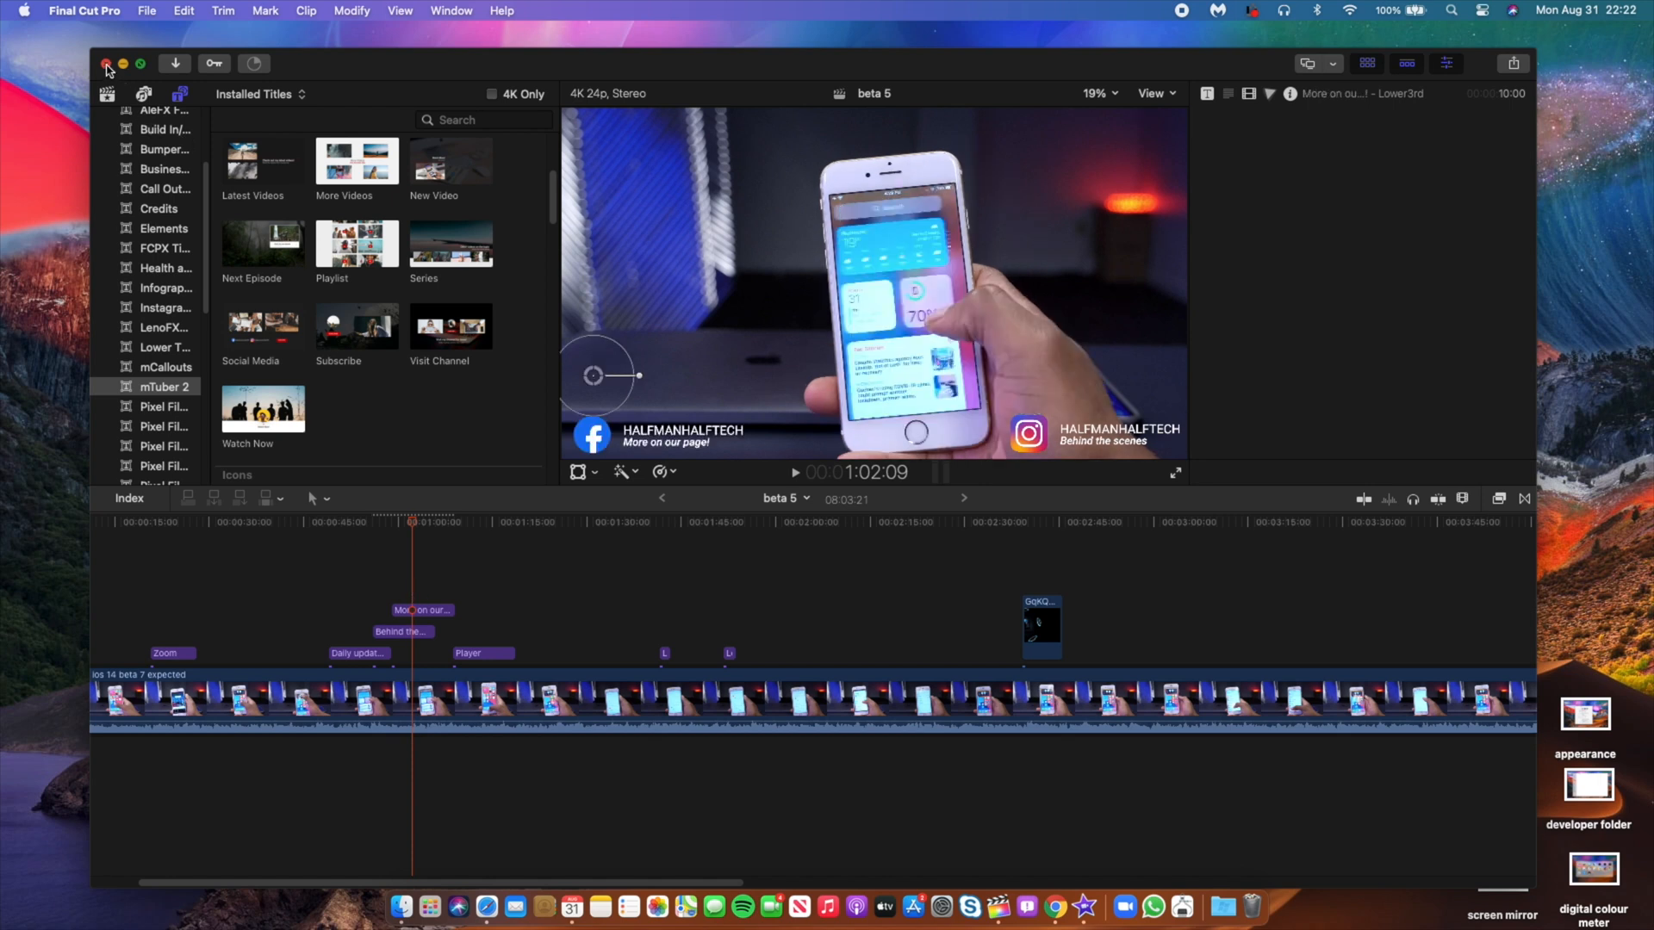
pyautogui.click(107, 63)
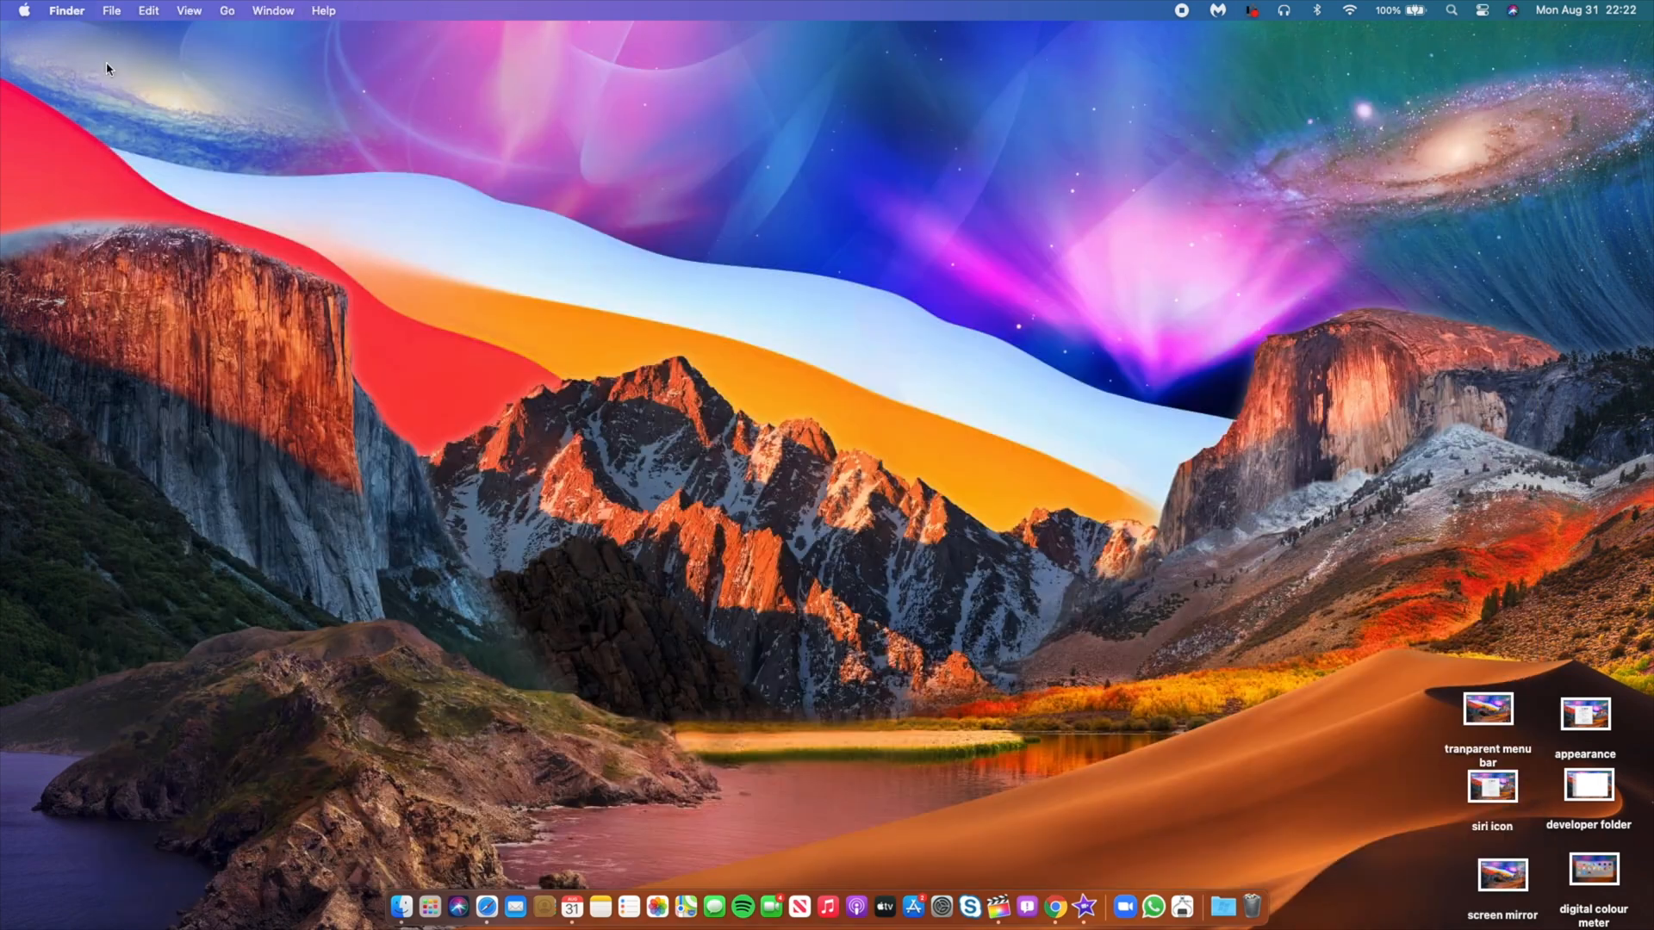
pyautogui.moveTo(785, 250)
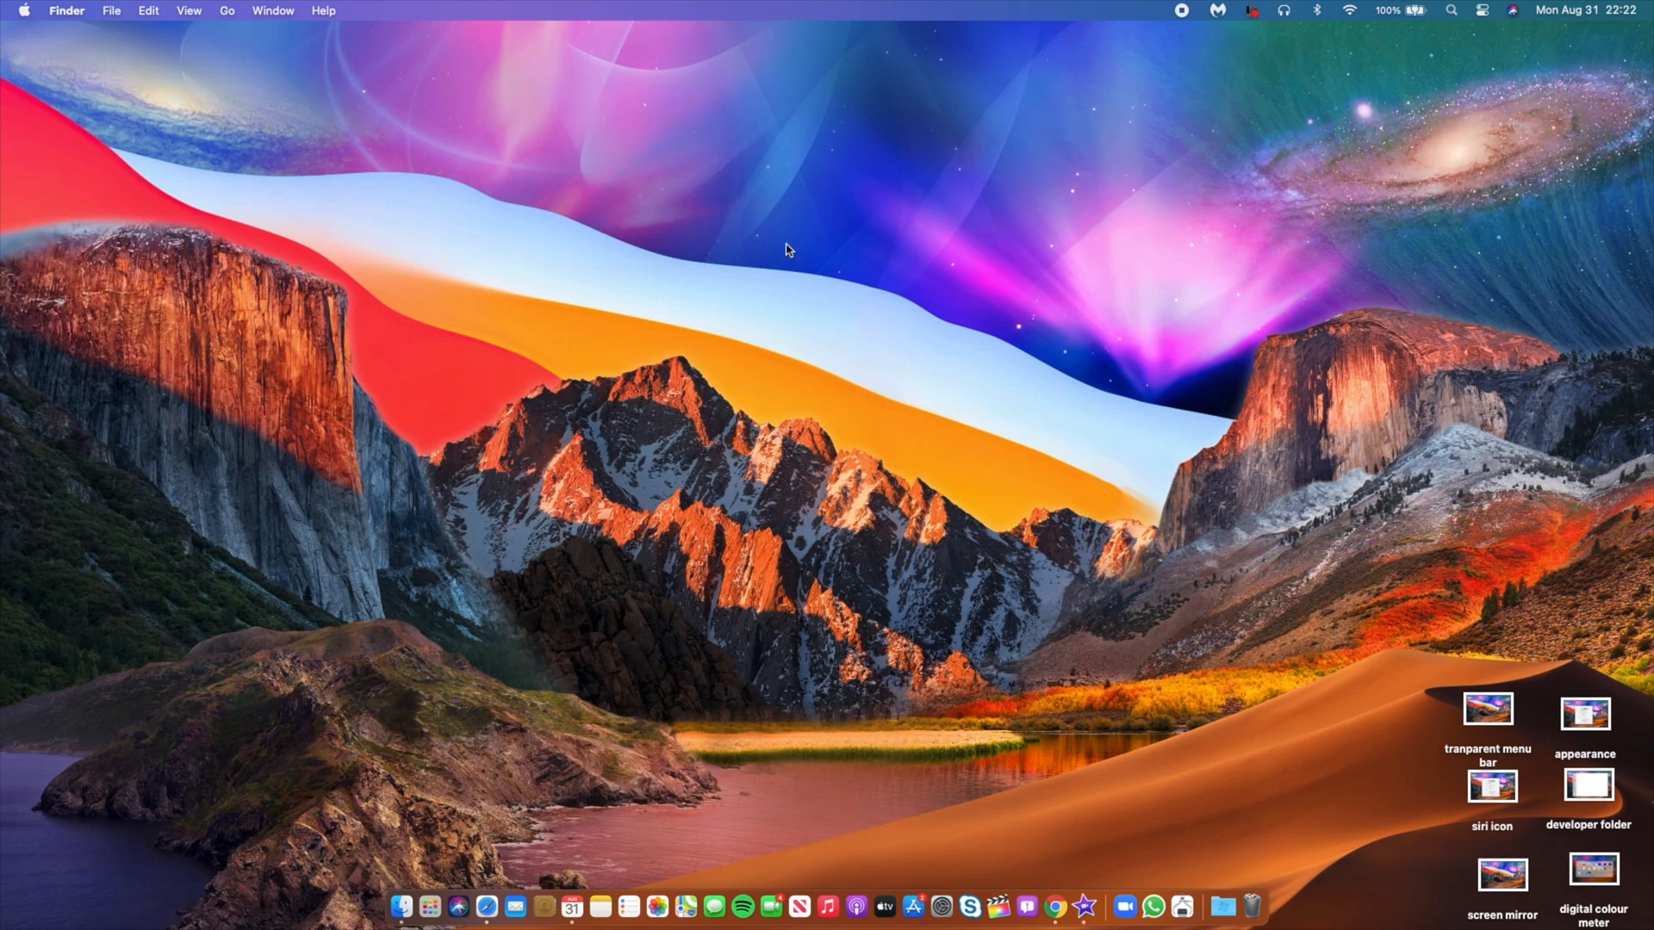
pyautogui.moveTo(482, 901)
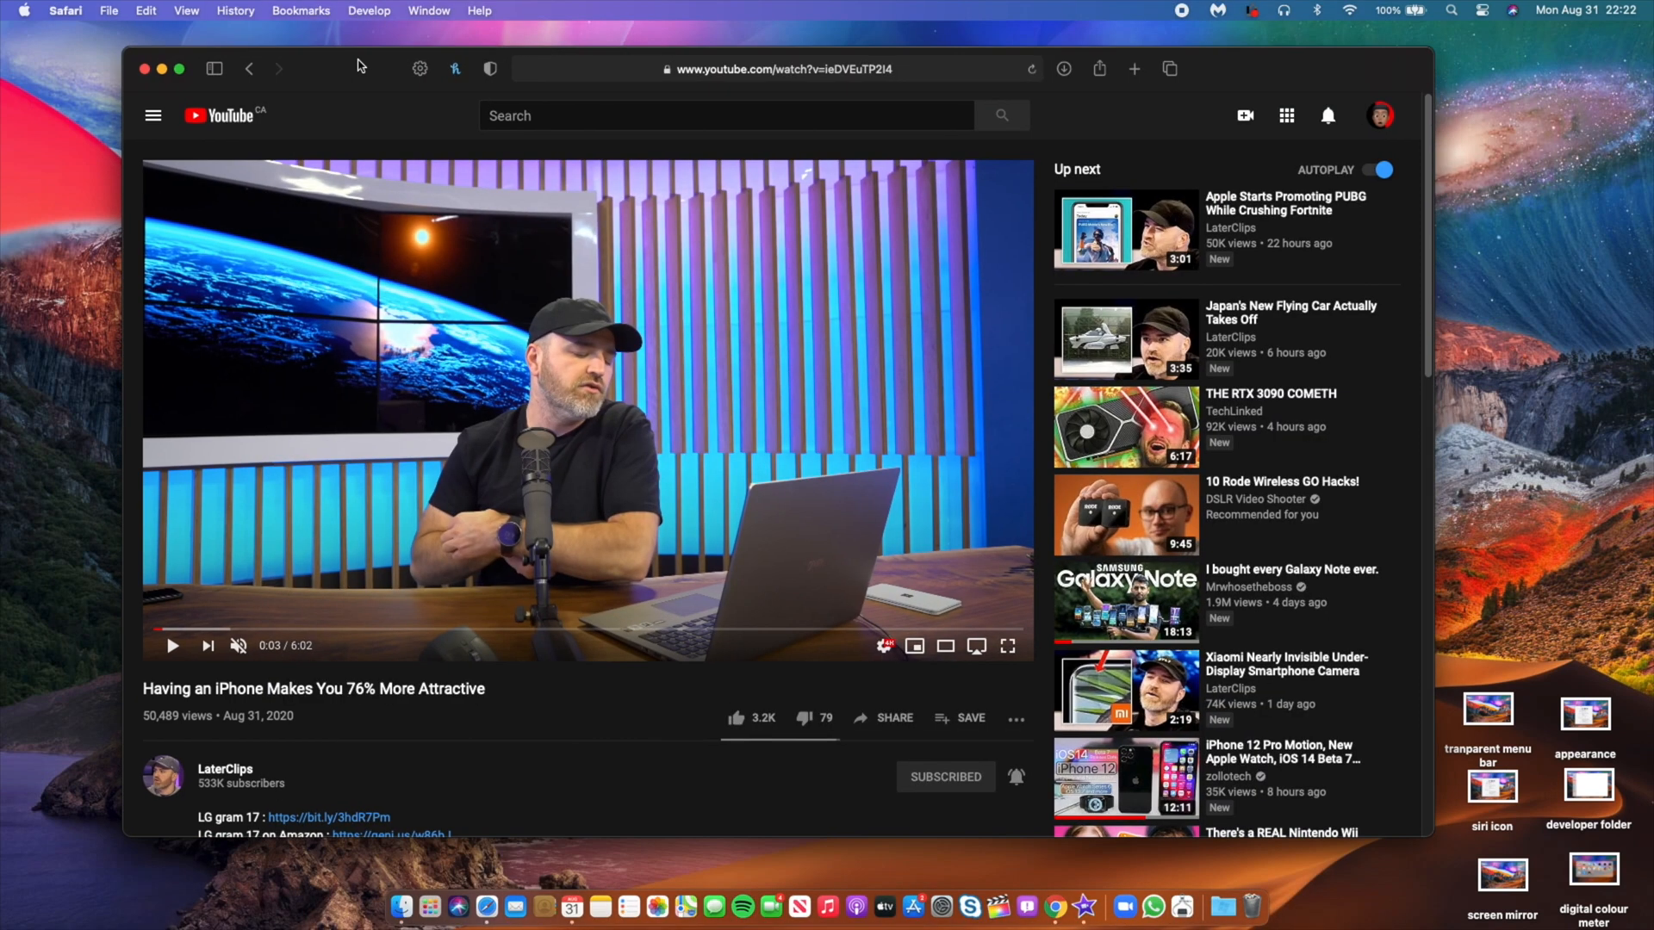
# Step: Hide and restore the Safari window, then focus the desktop
pyautogui.click(145, 67)
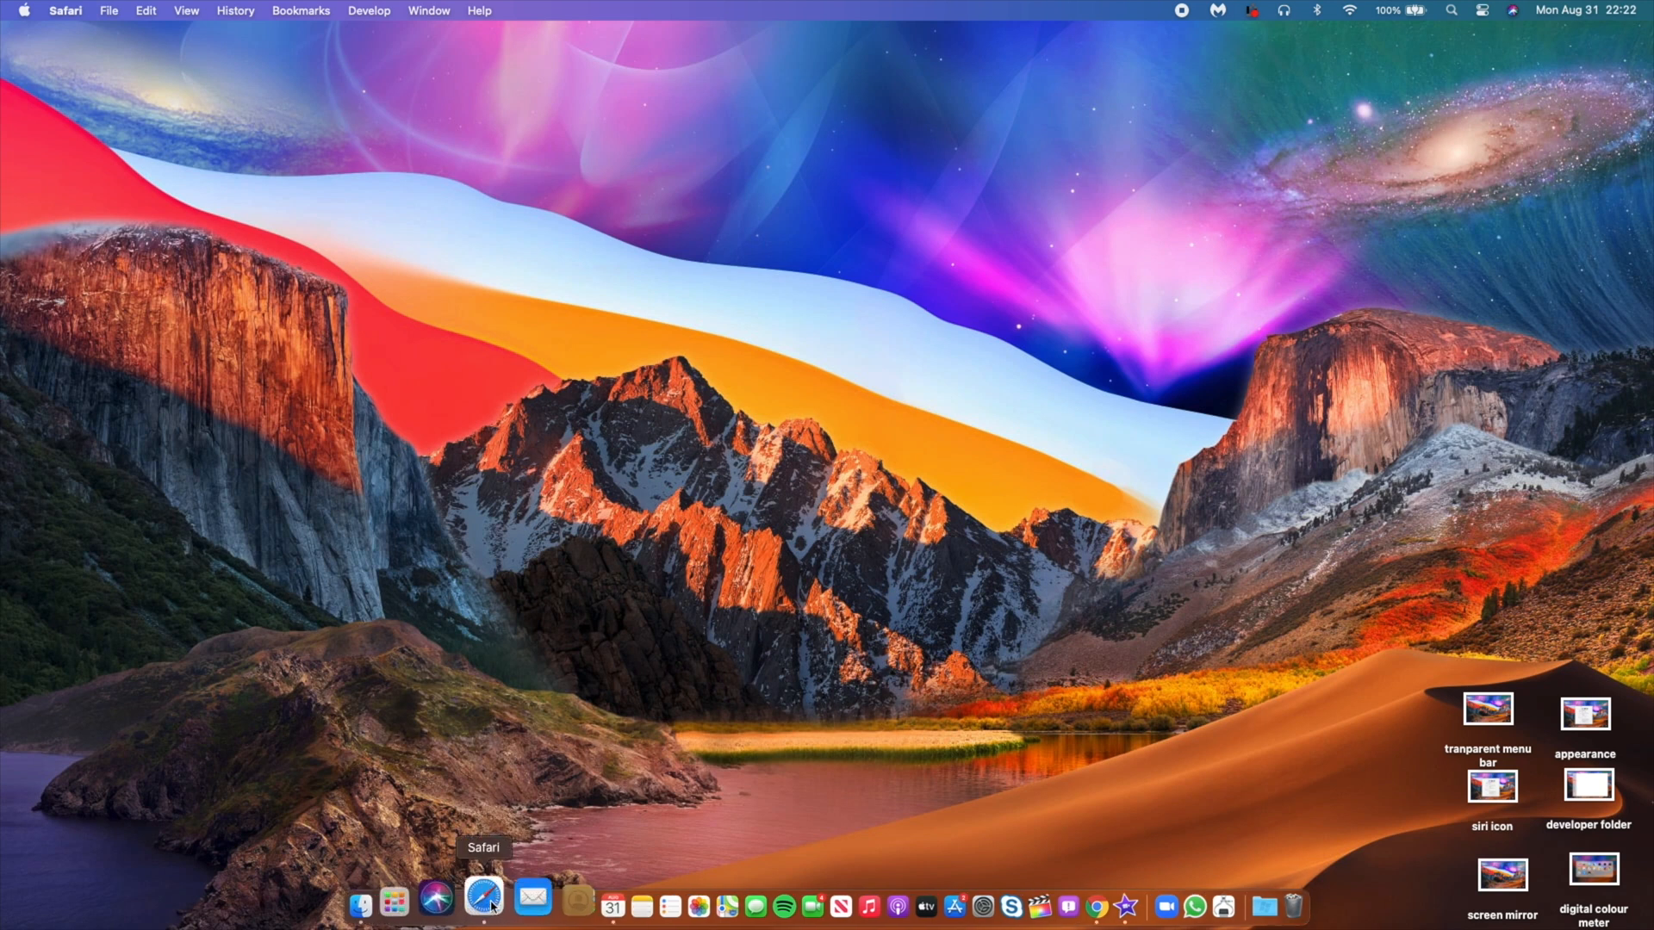
pyautogui.click(484, 899)
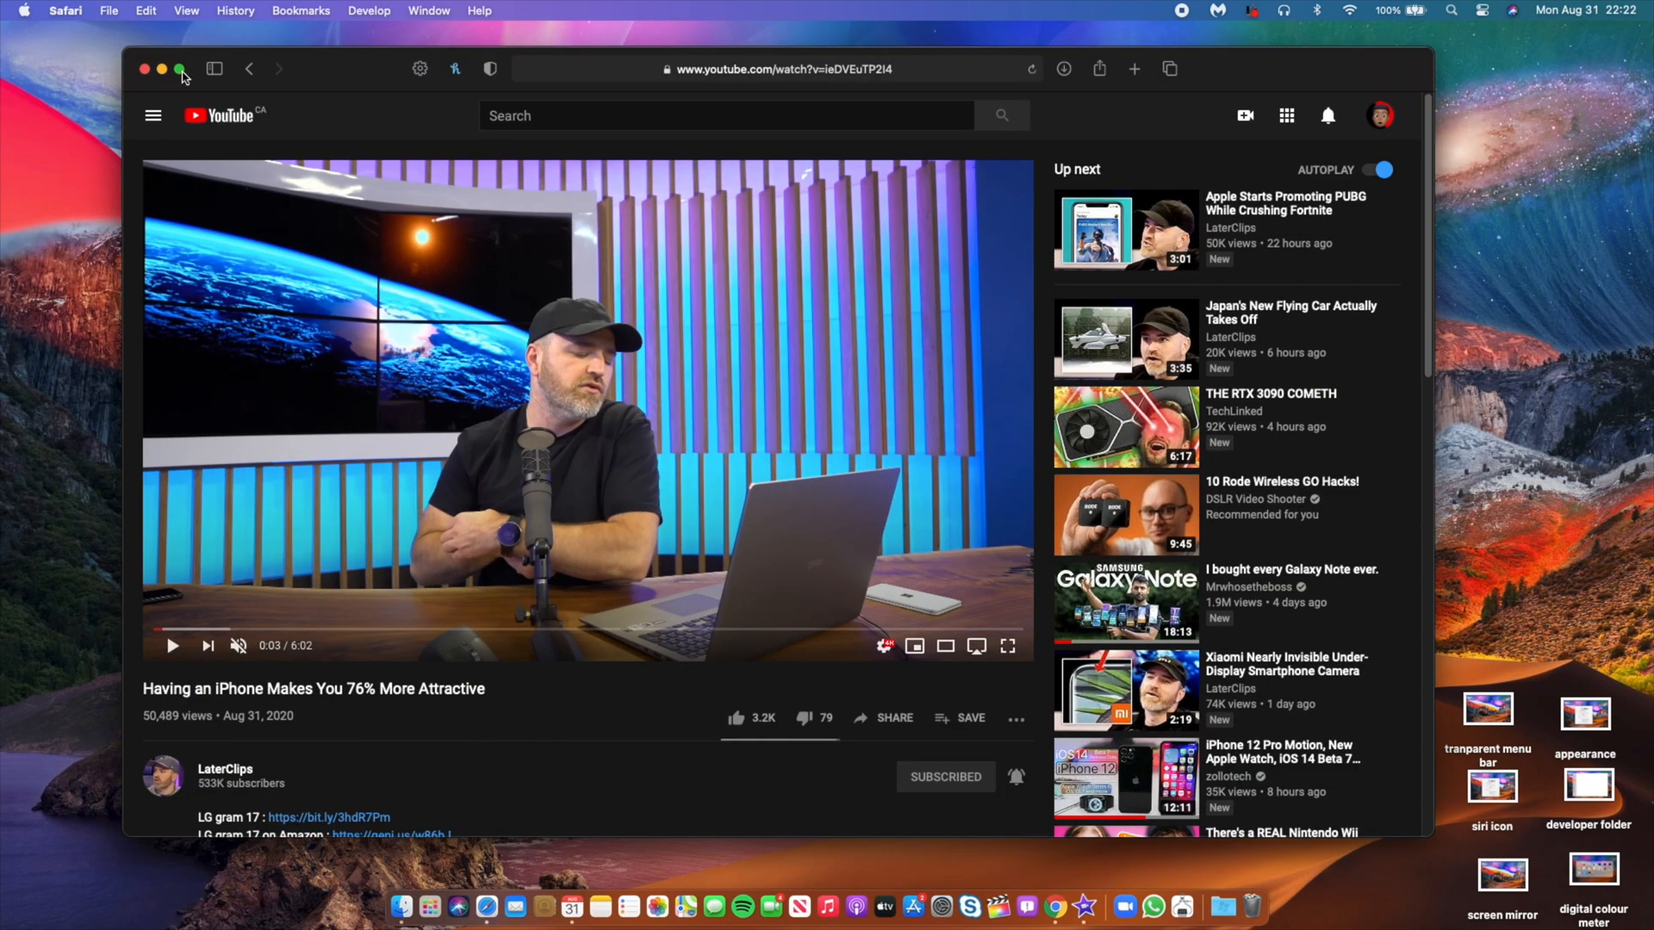
pyautogui.click(162, 69)
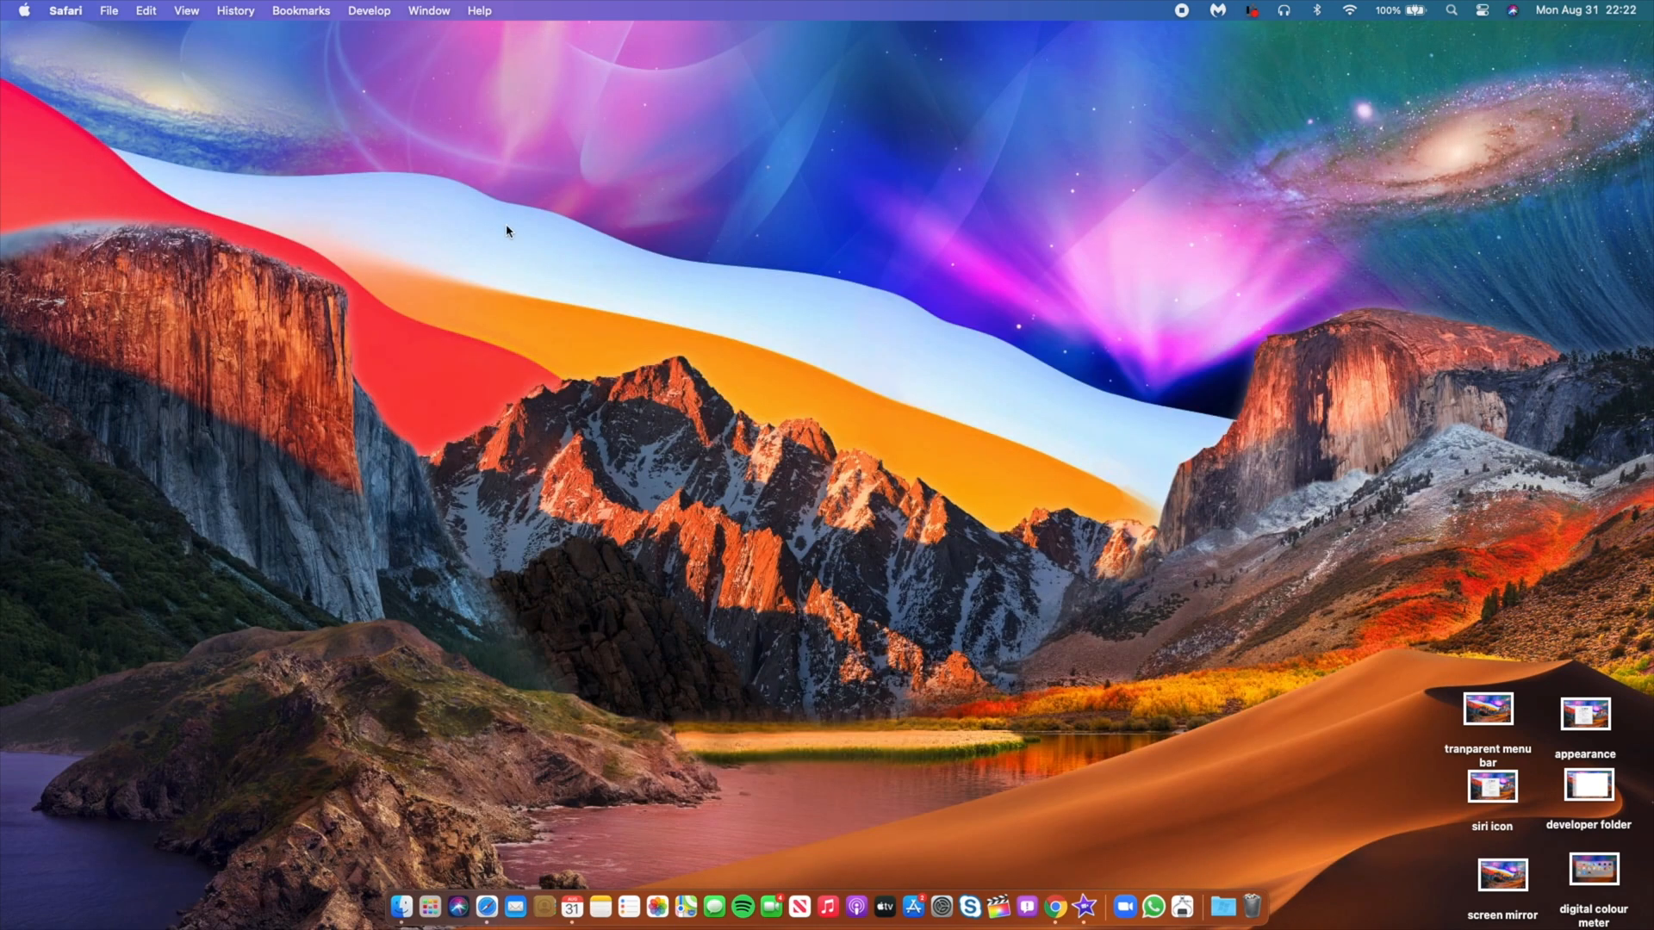
pyautogui.click(865, 396)
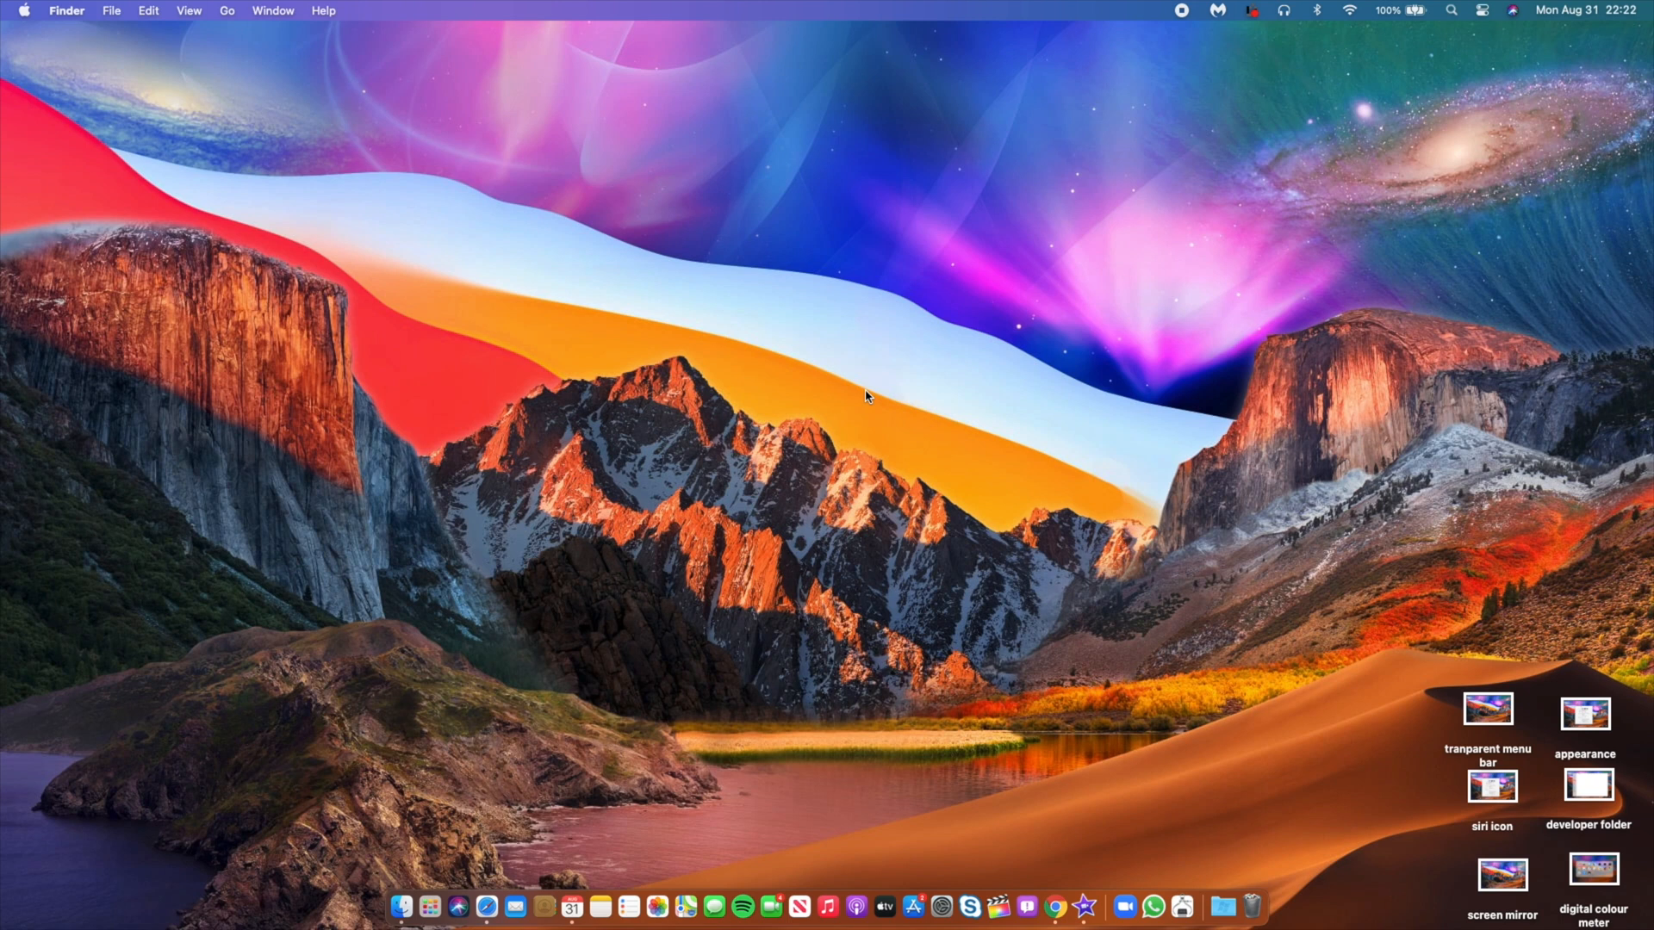
pyautogui.moveTo(391, 368)
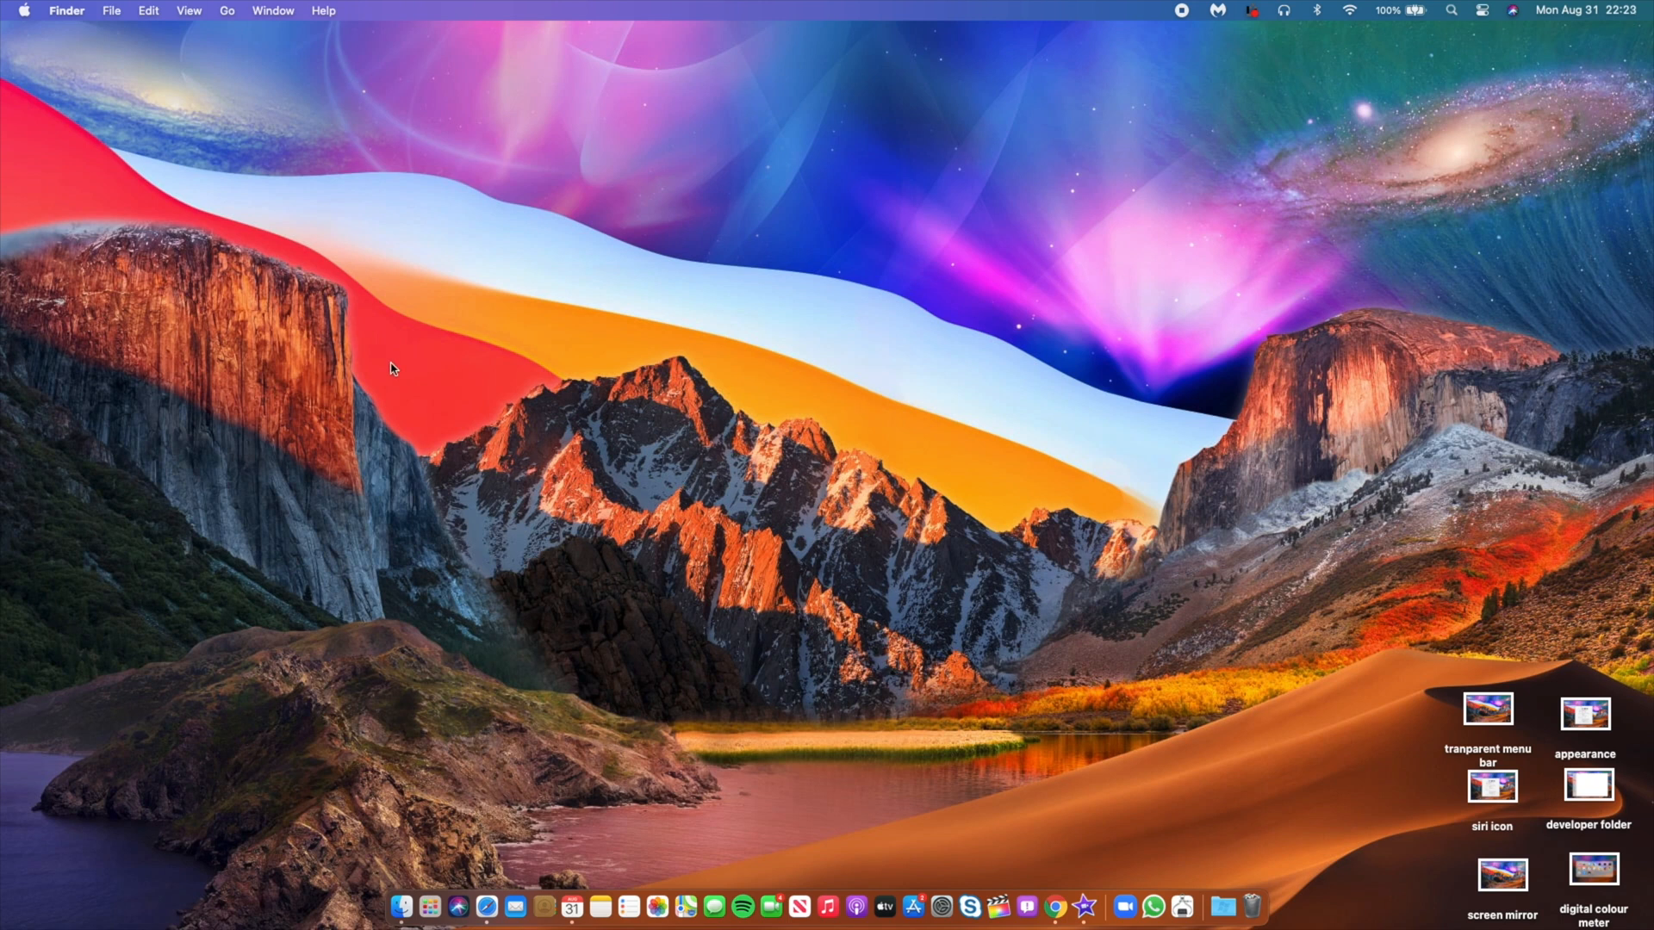
pyautogui.moveTo(1118, 677)
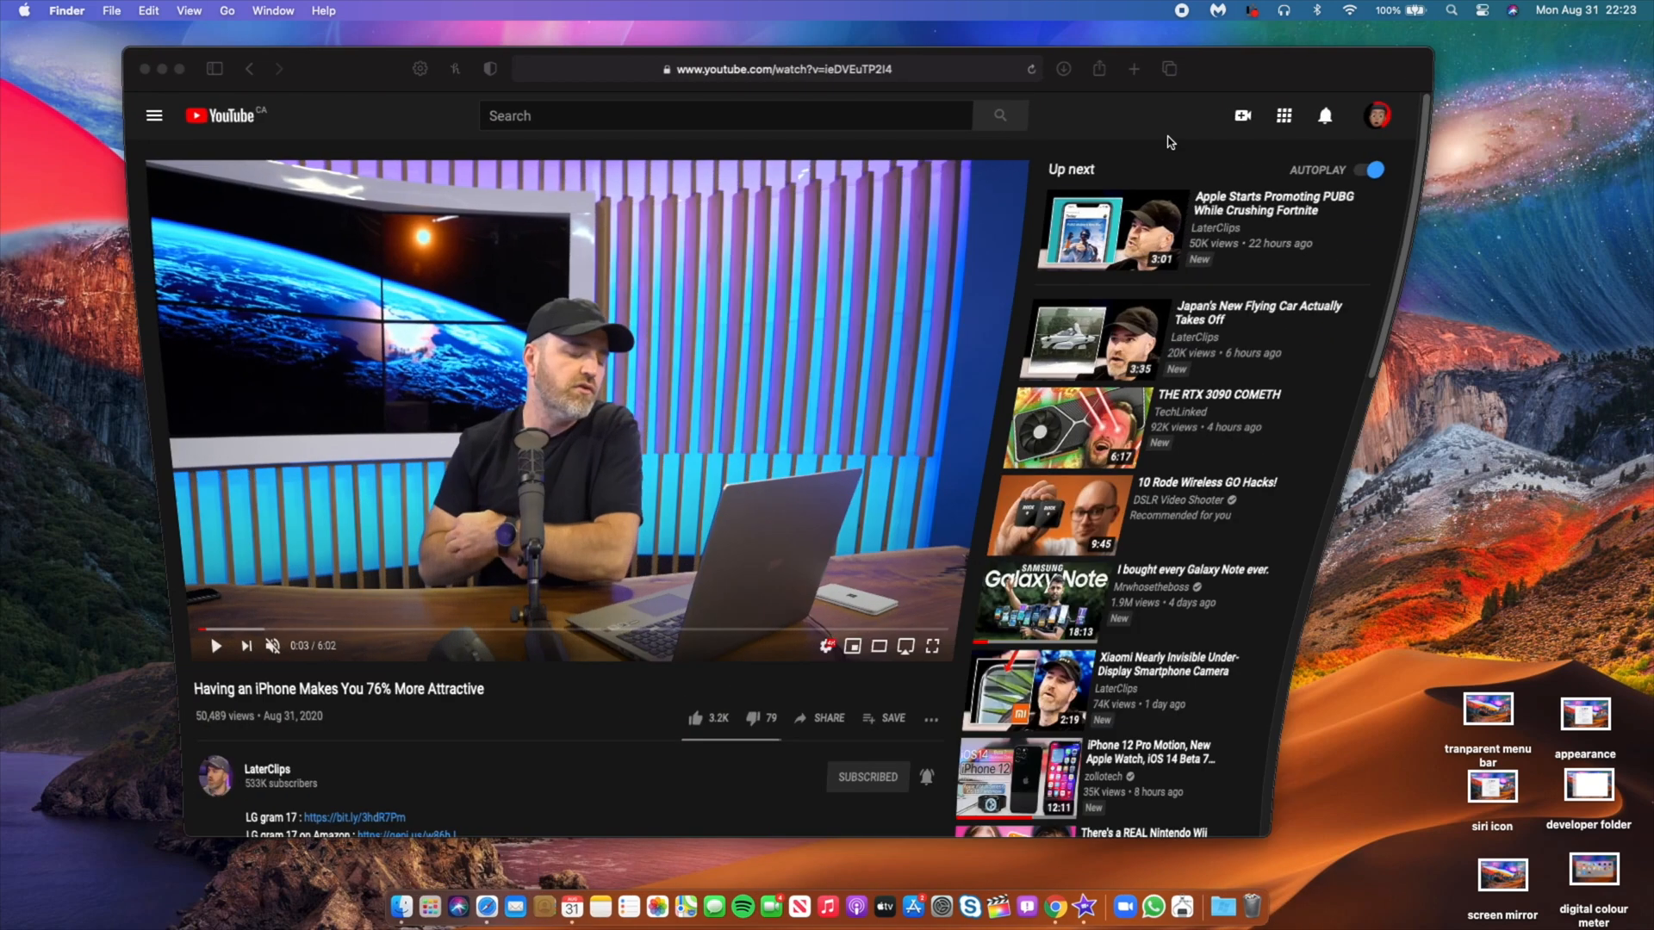
# Step: Search '2020imac' images in a new Safari tab, then return to the YouTube iPhone video tab
pyautogui.click(1133, 69)
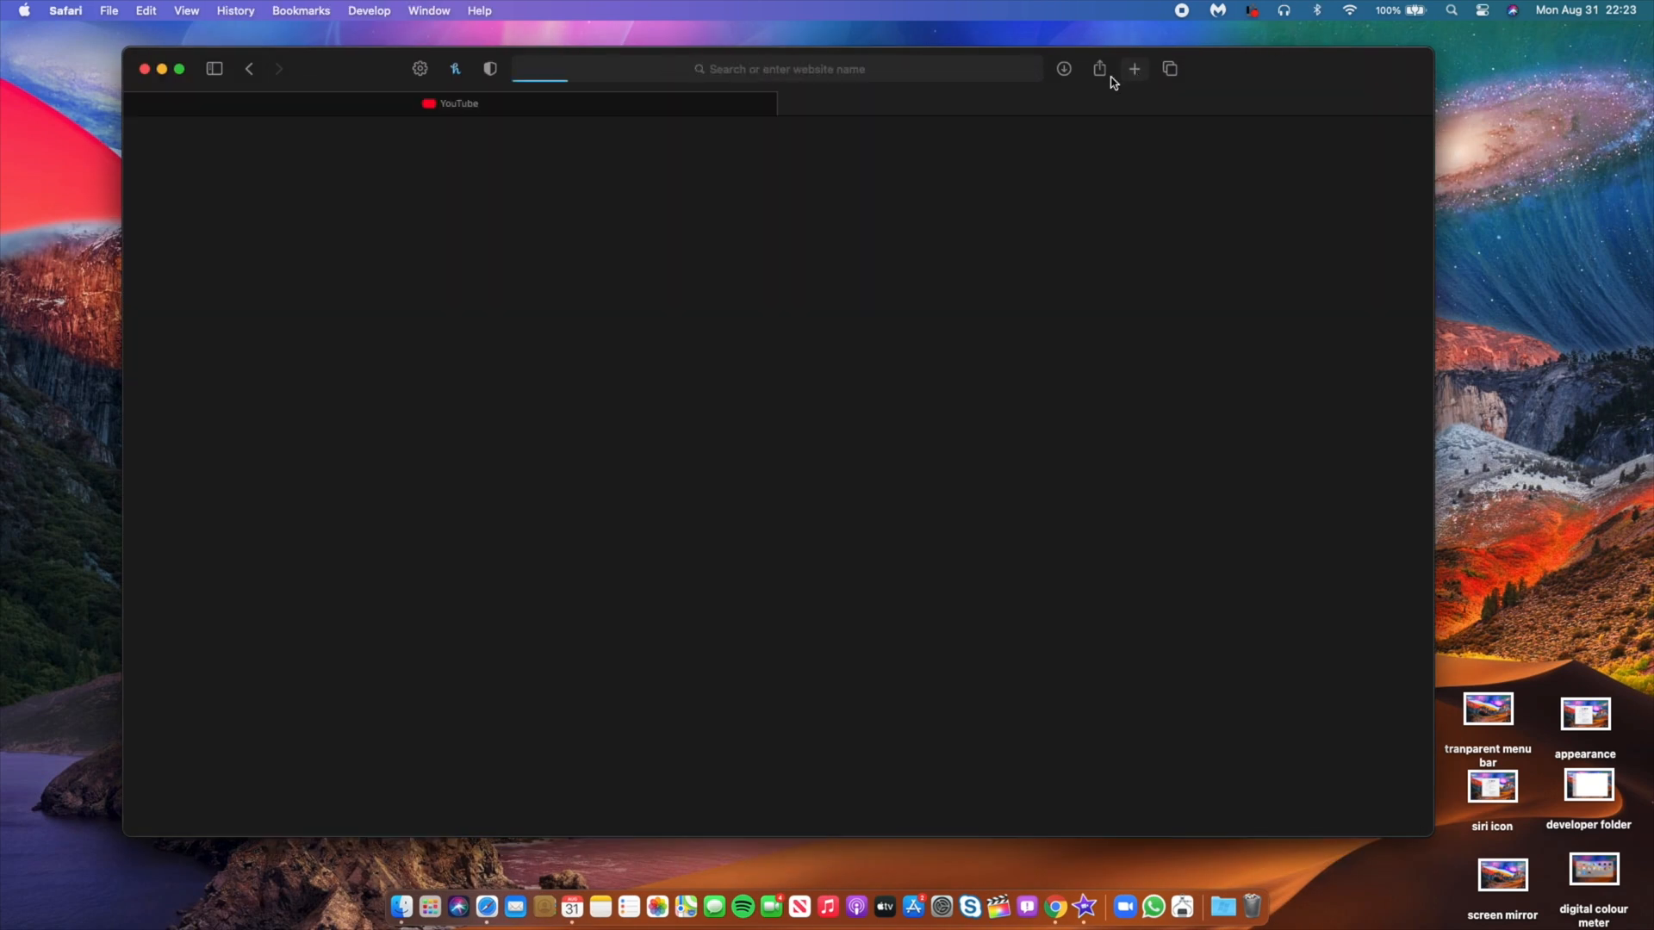
pyautogui.click(780, 69)
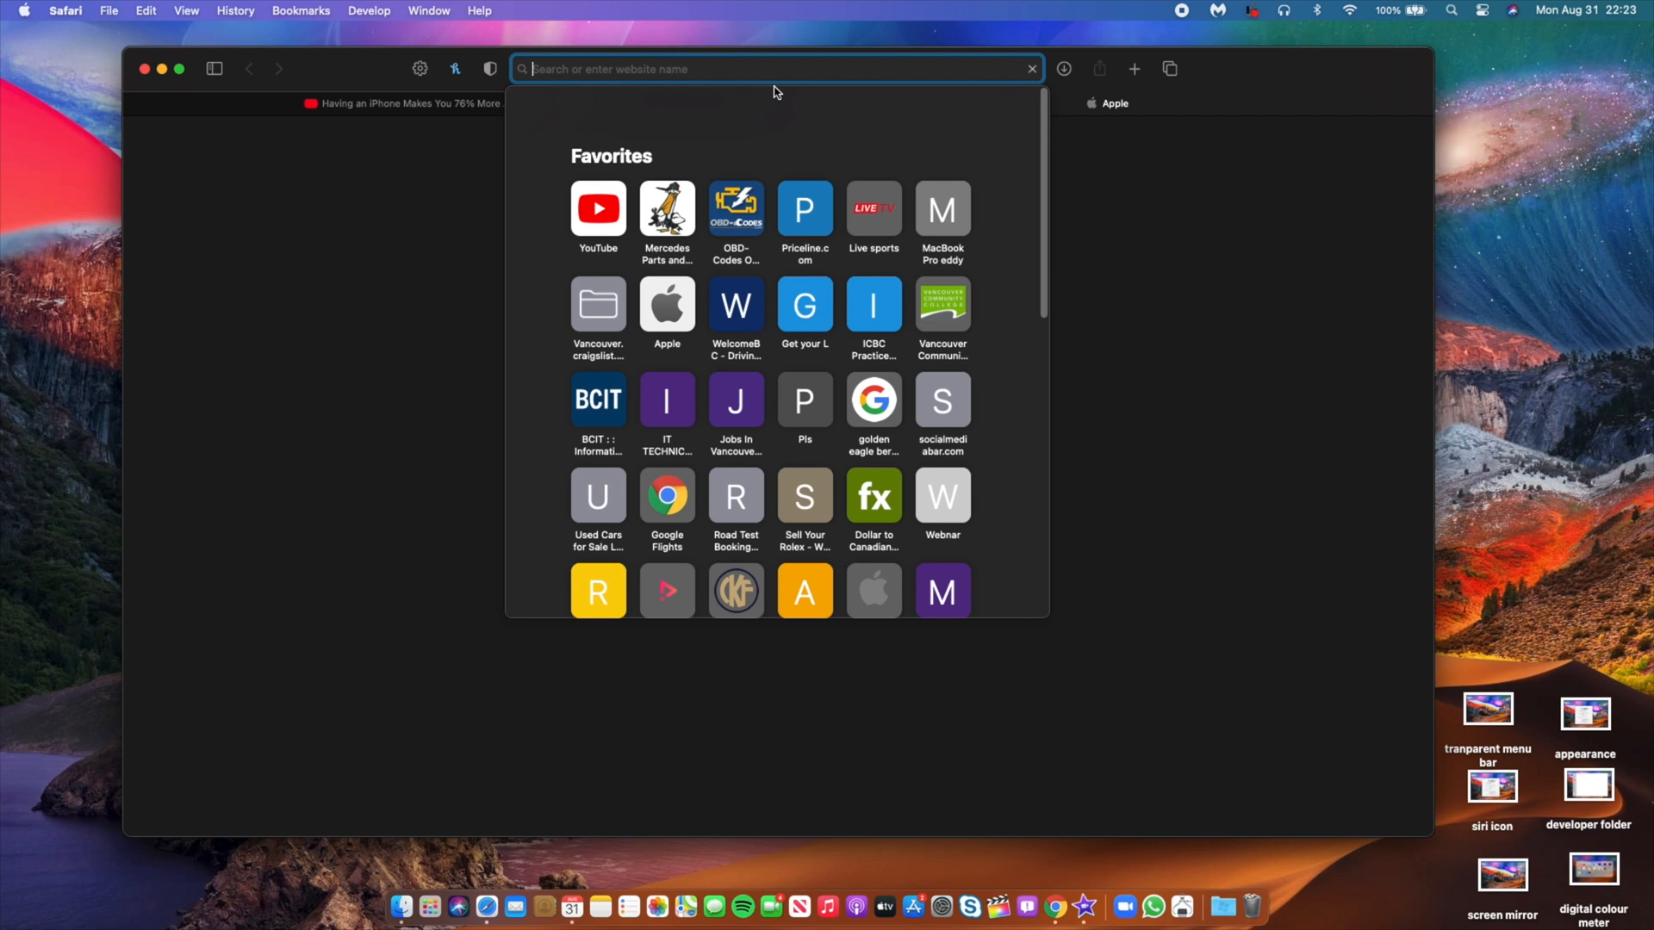
pyautogui.write('2020imac')
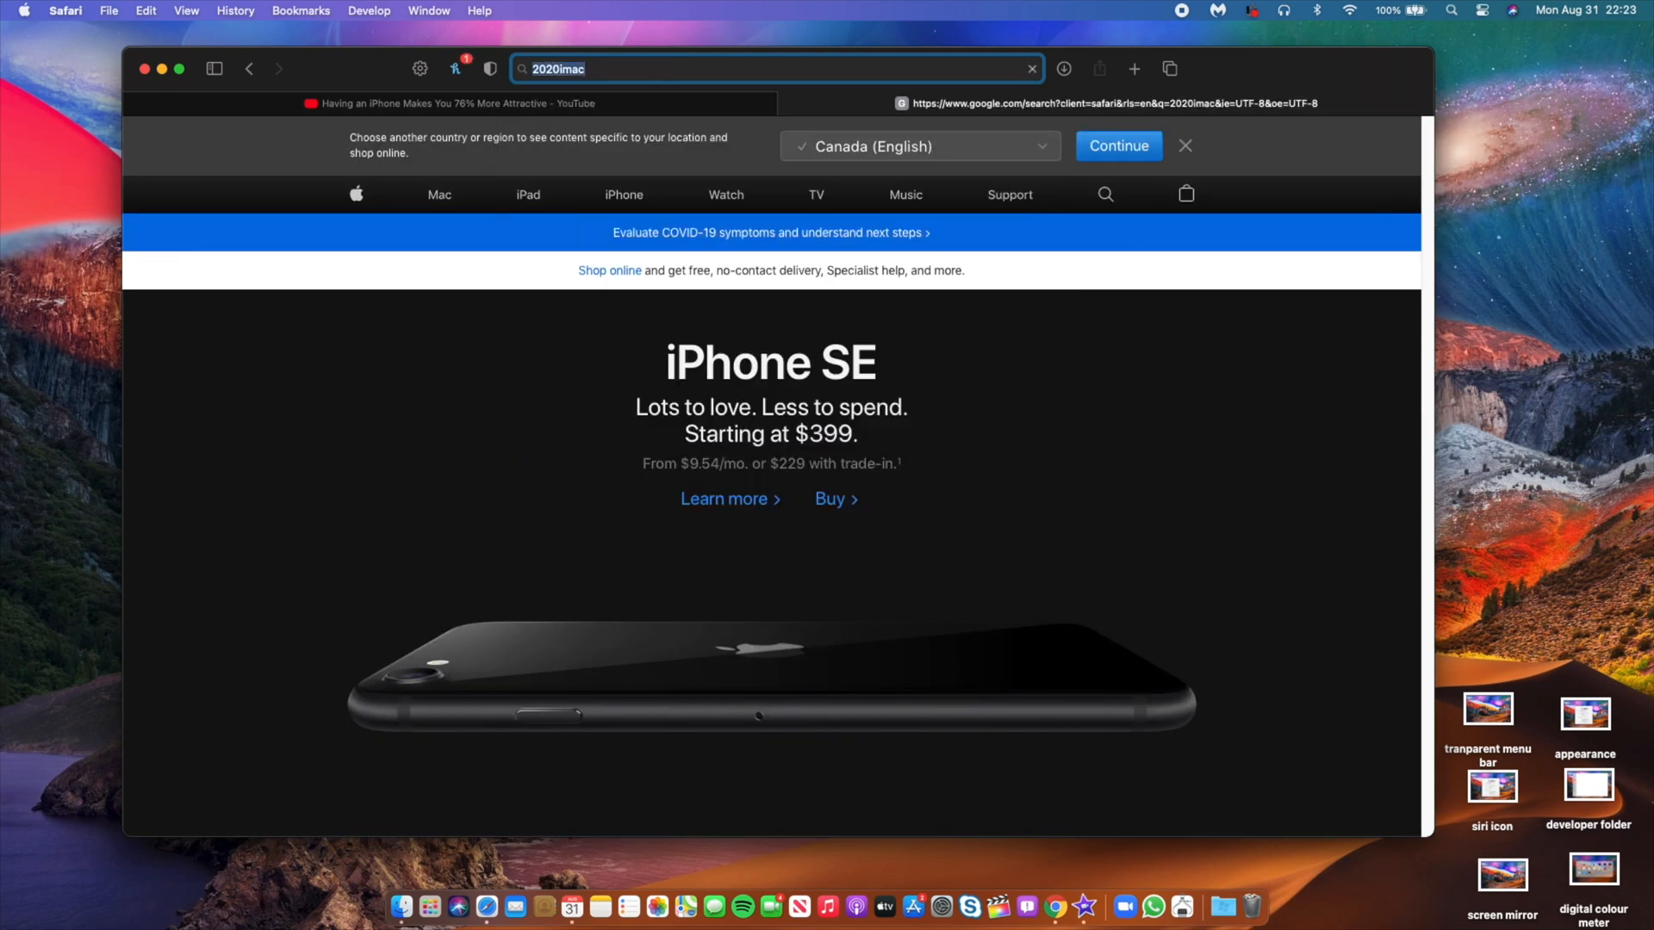
pyautogui.press('Return')
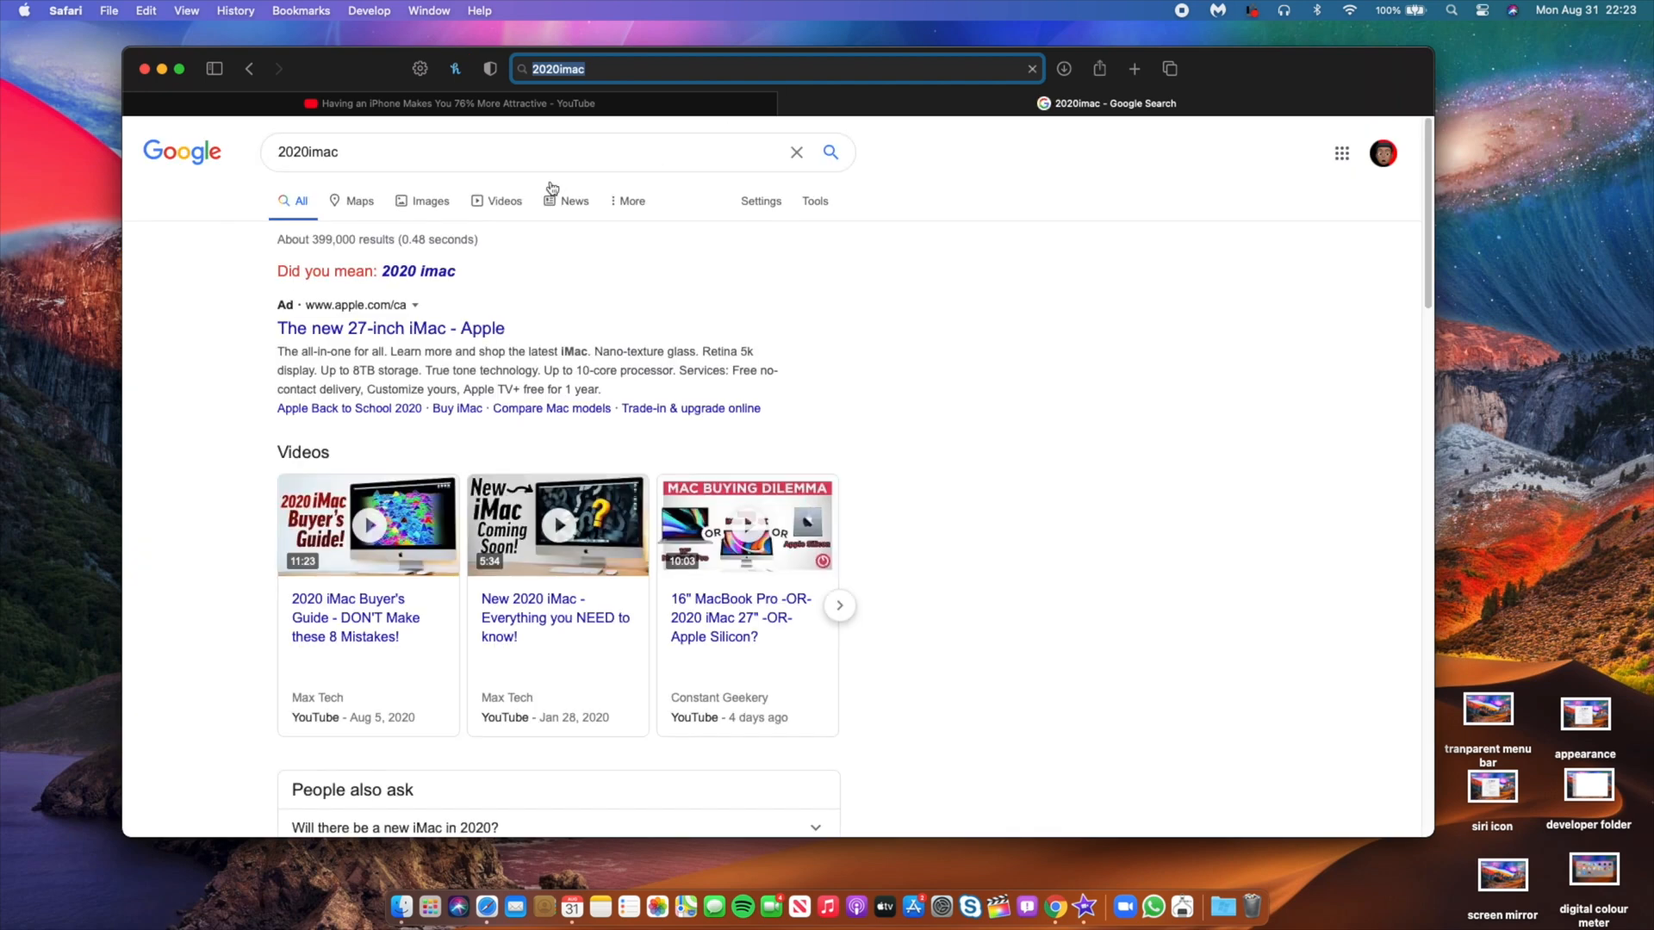
pyautogui.click(429, 200)
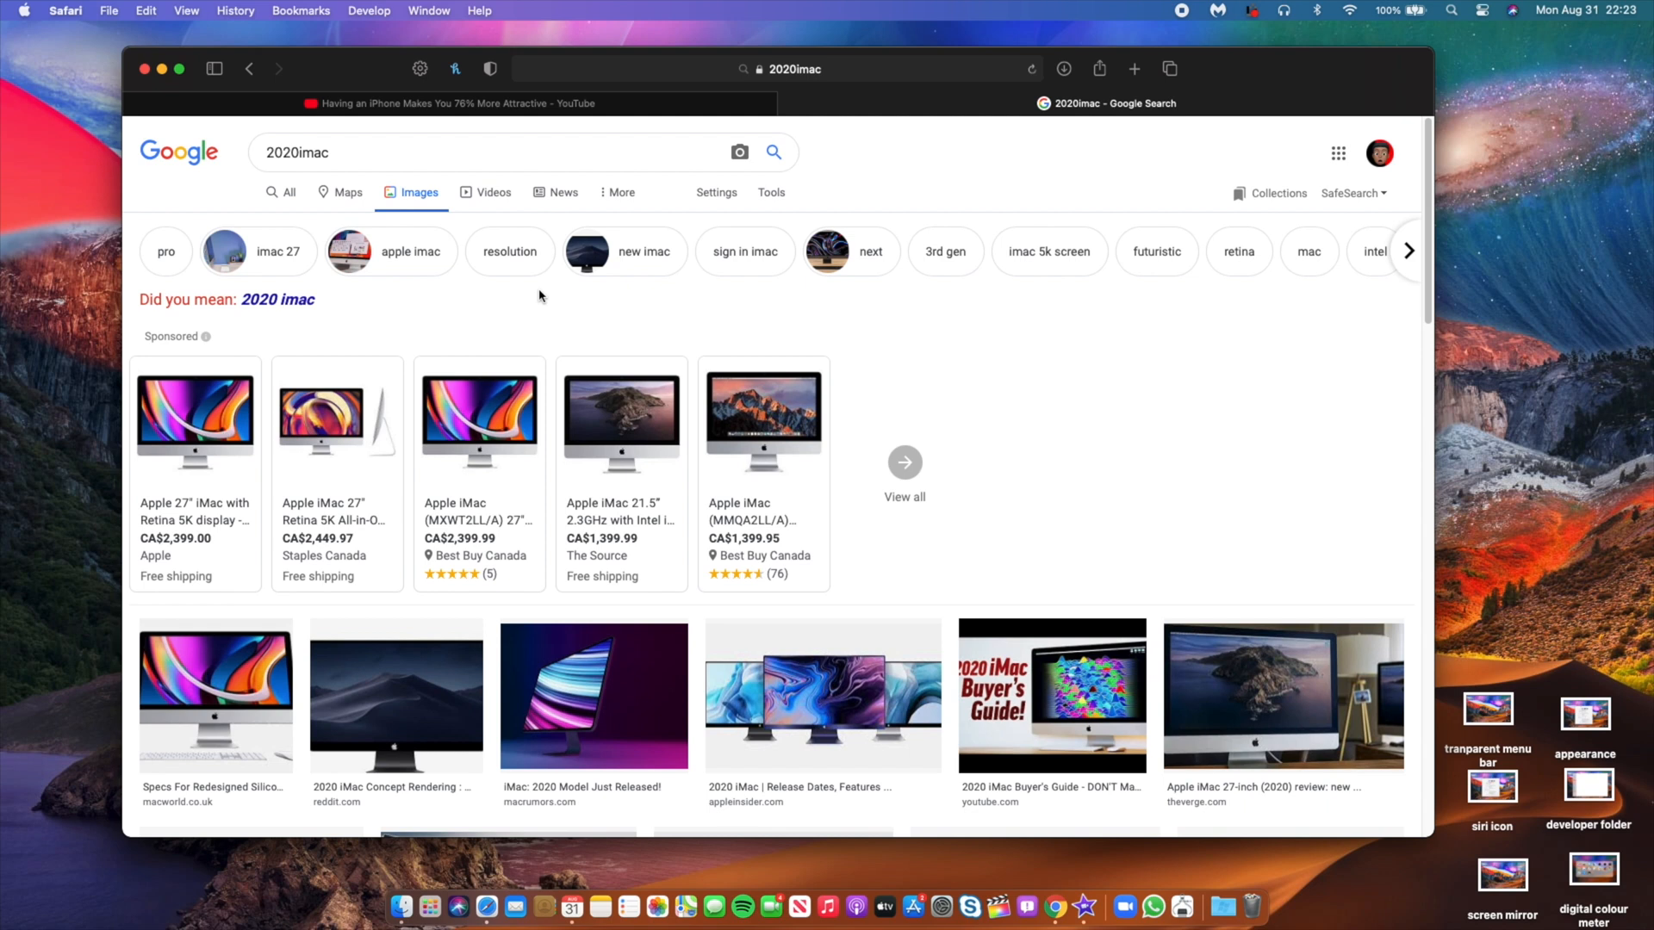
pyautogui.click(448, 102)
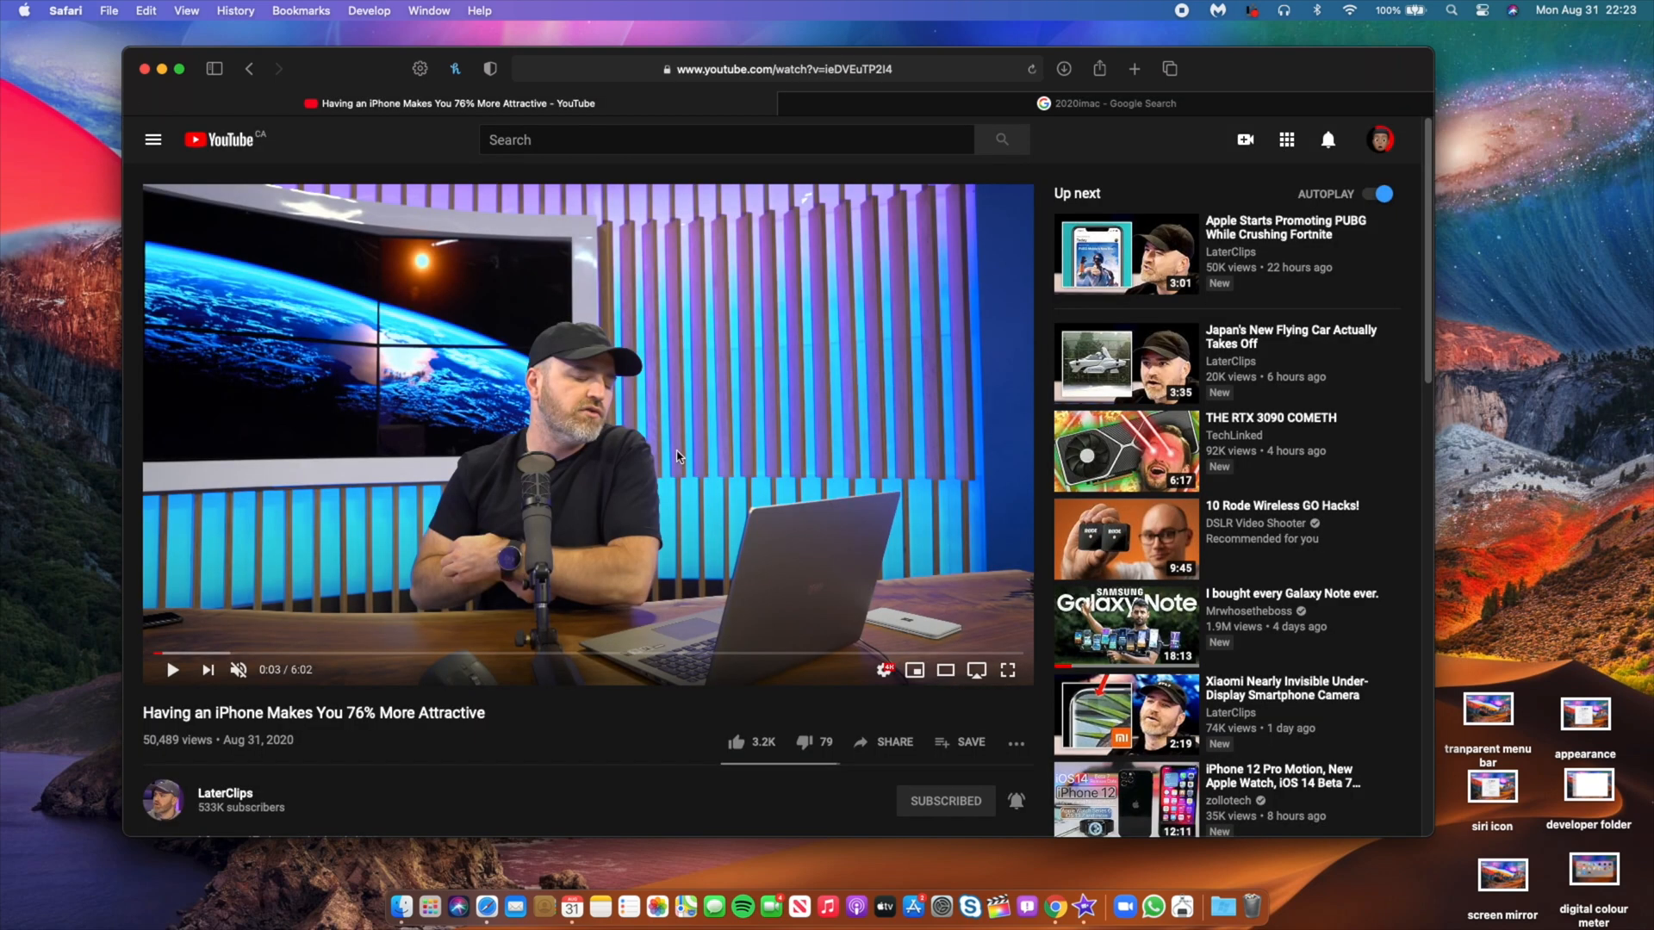
# Step: Check the player settings gear, play the iPhone attractiveness video, then close Safari
pyautogui.click(883, 670)
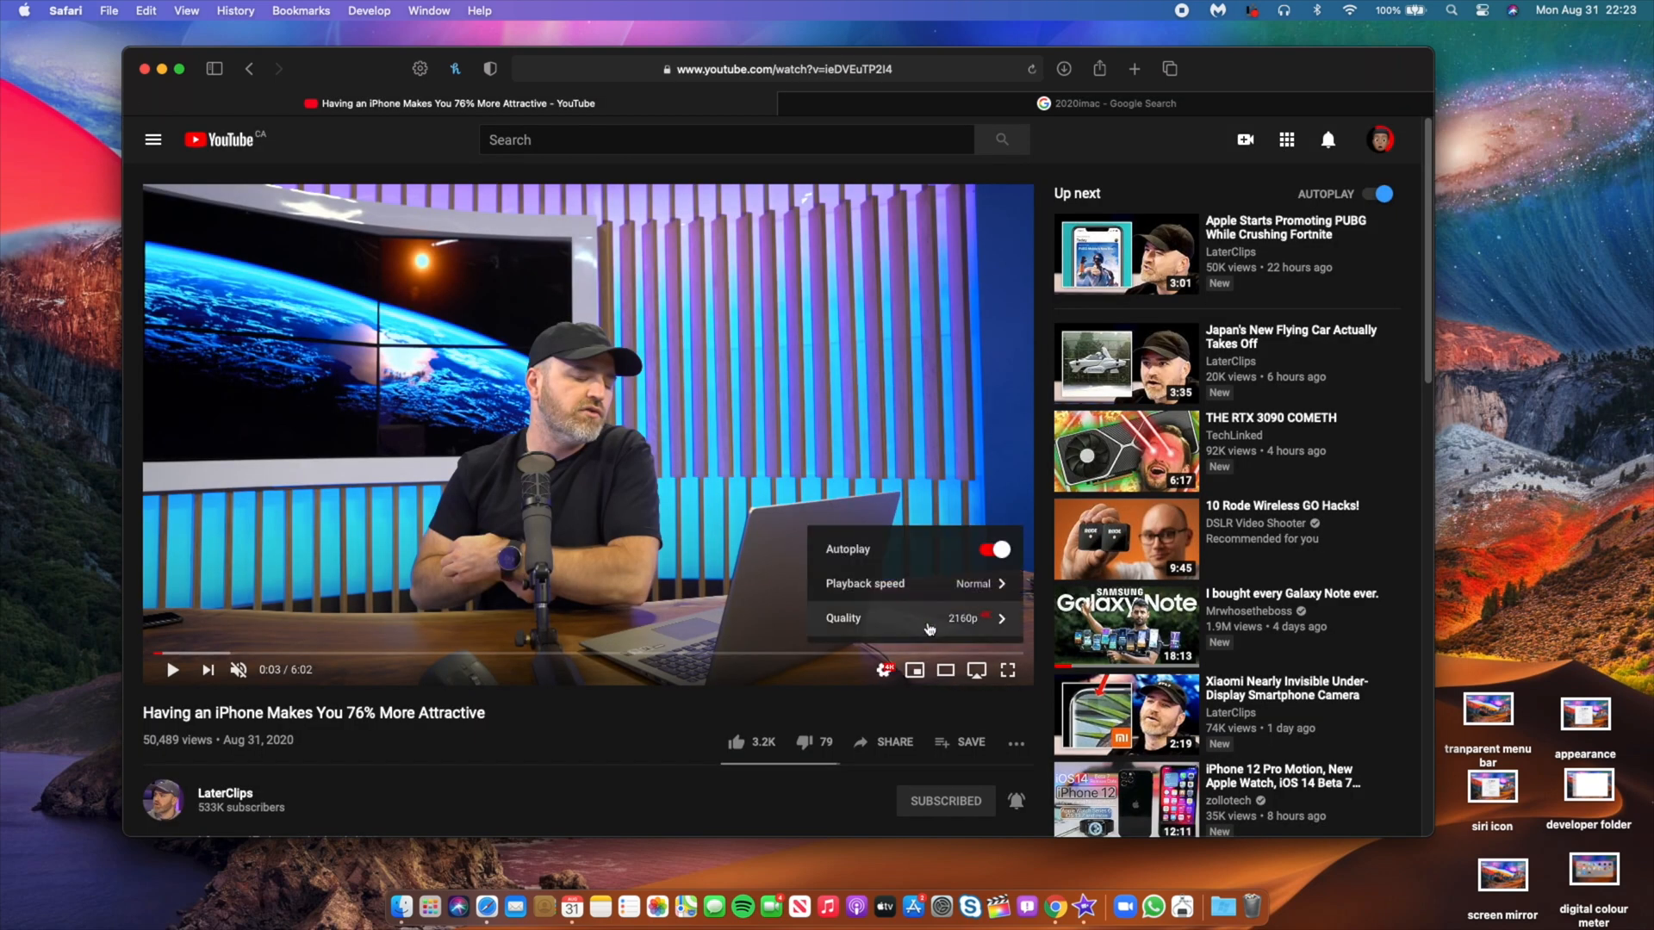
pyautogui.click(891, 359)
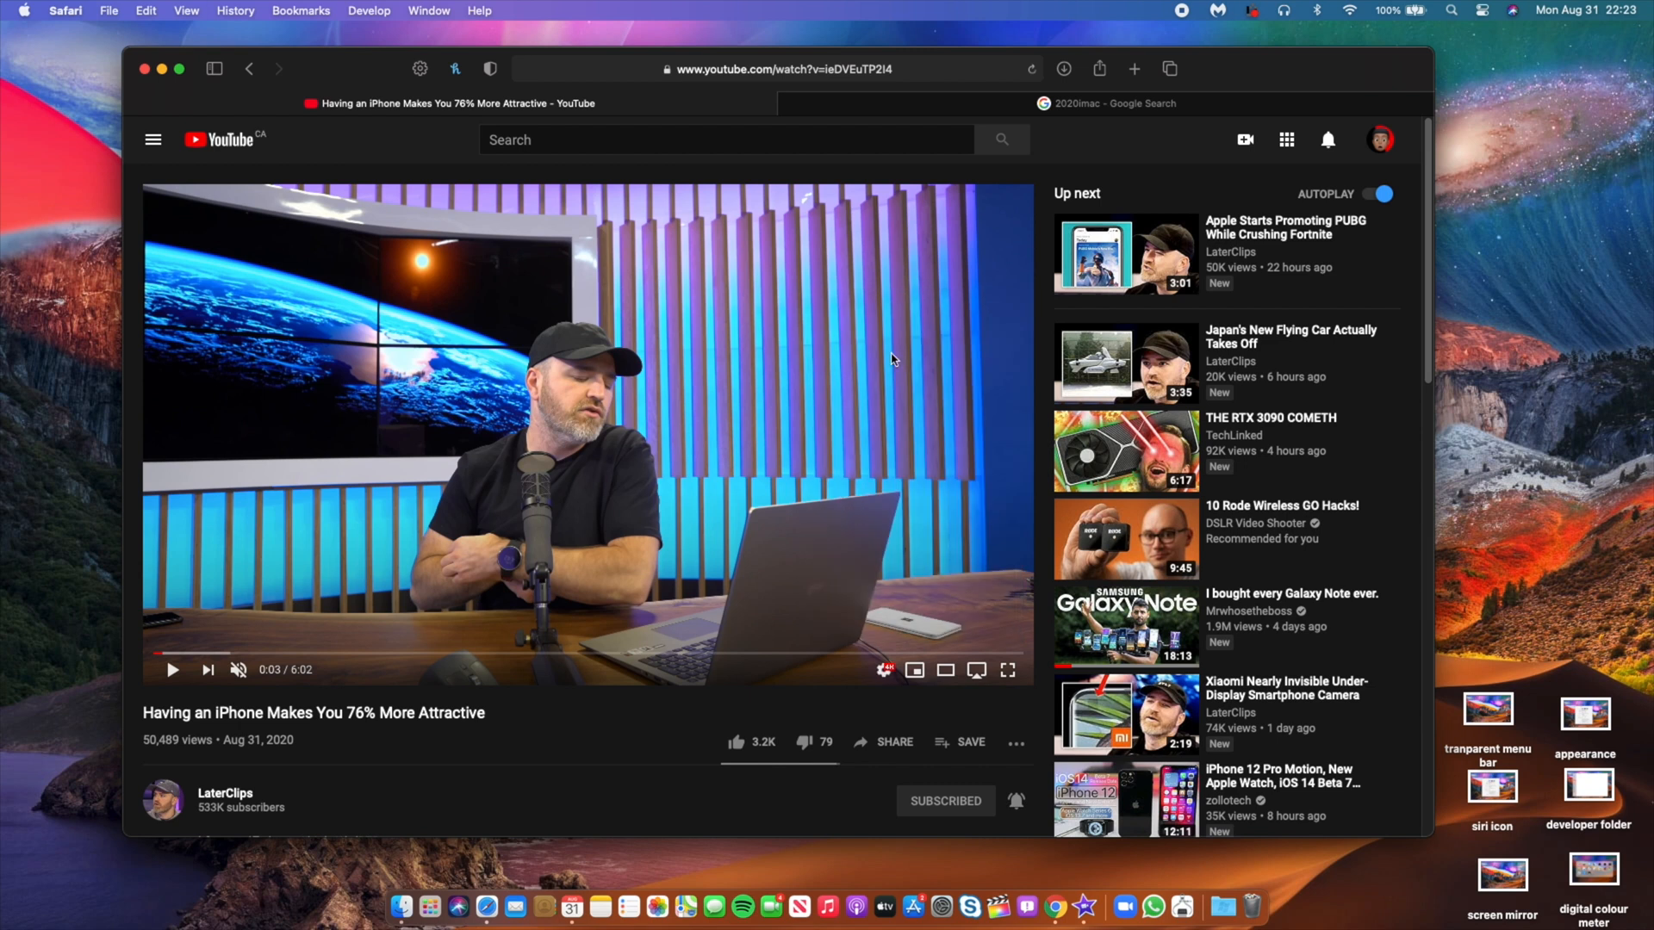
pyautogui.moveTo(706, 368)
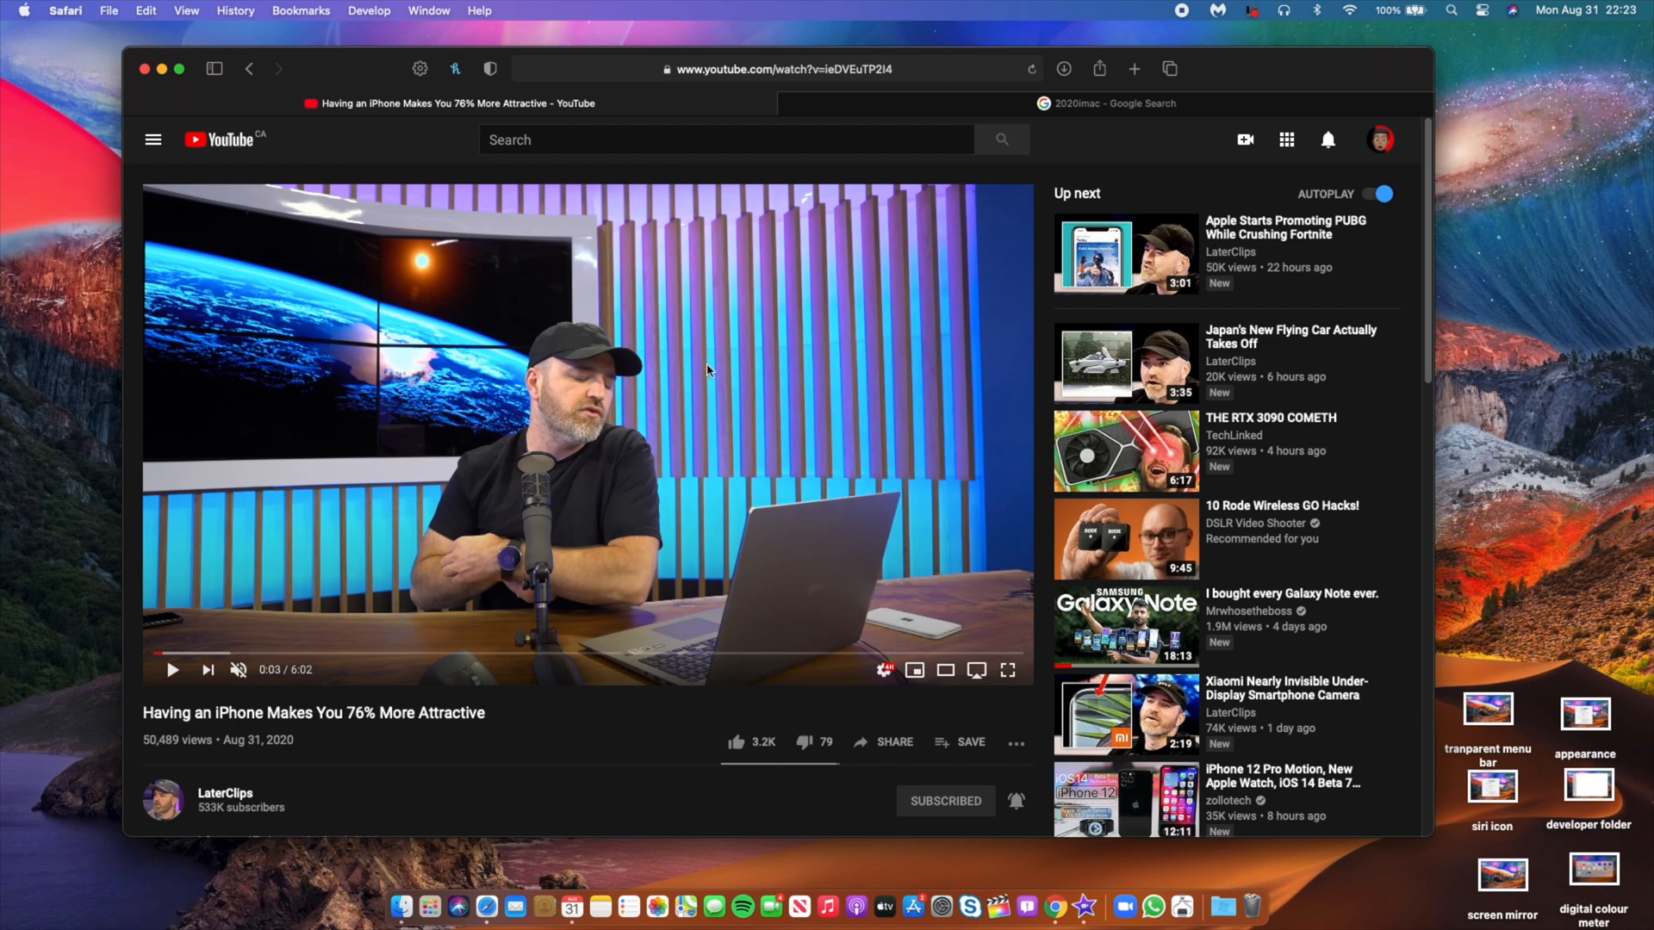
pyautogui.moveTo(775, 351)
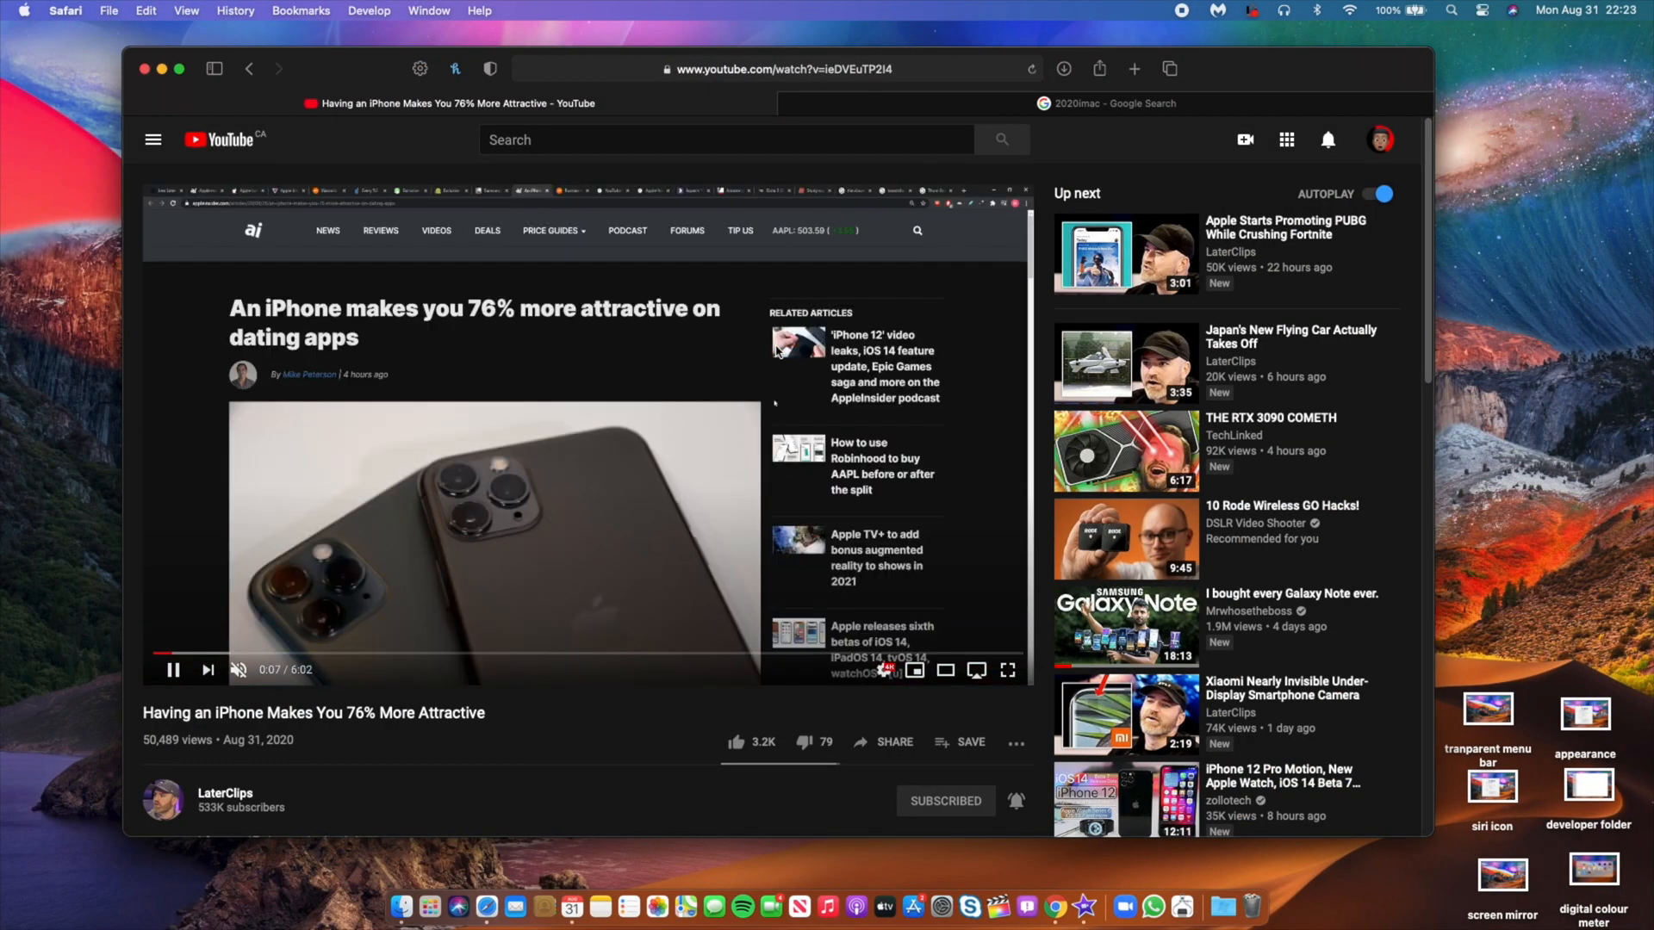
pyautogui.click(1006, 670)
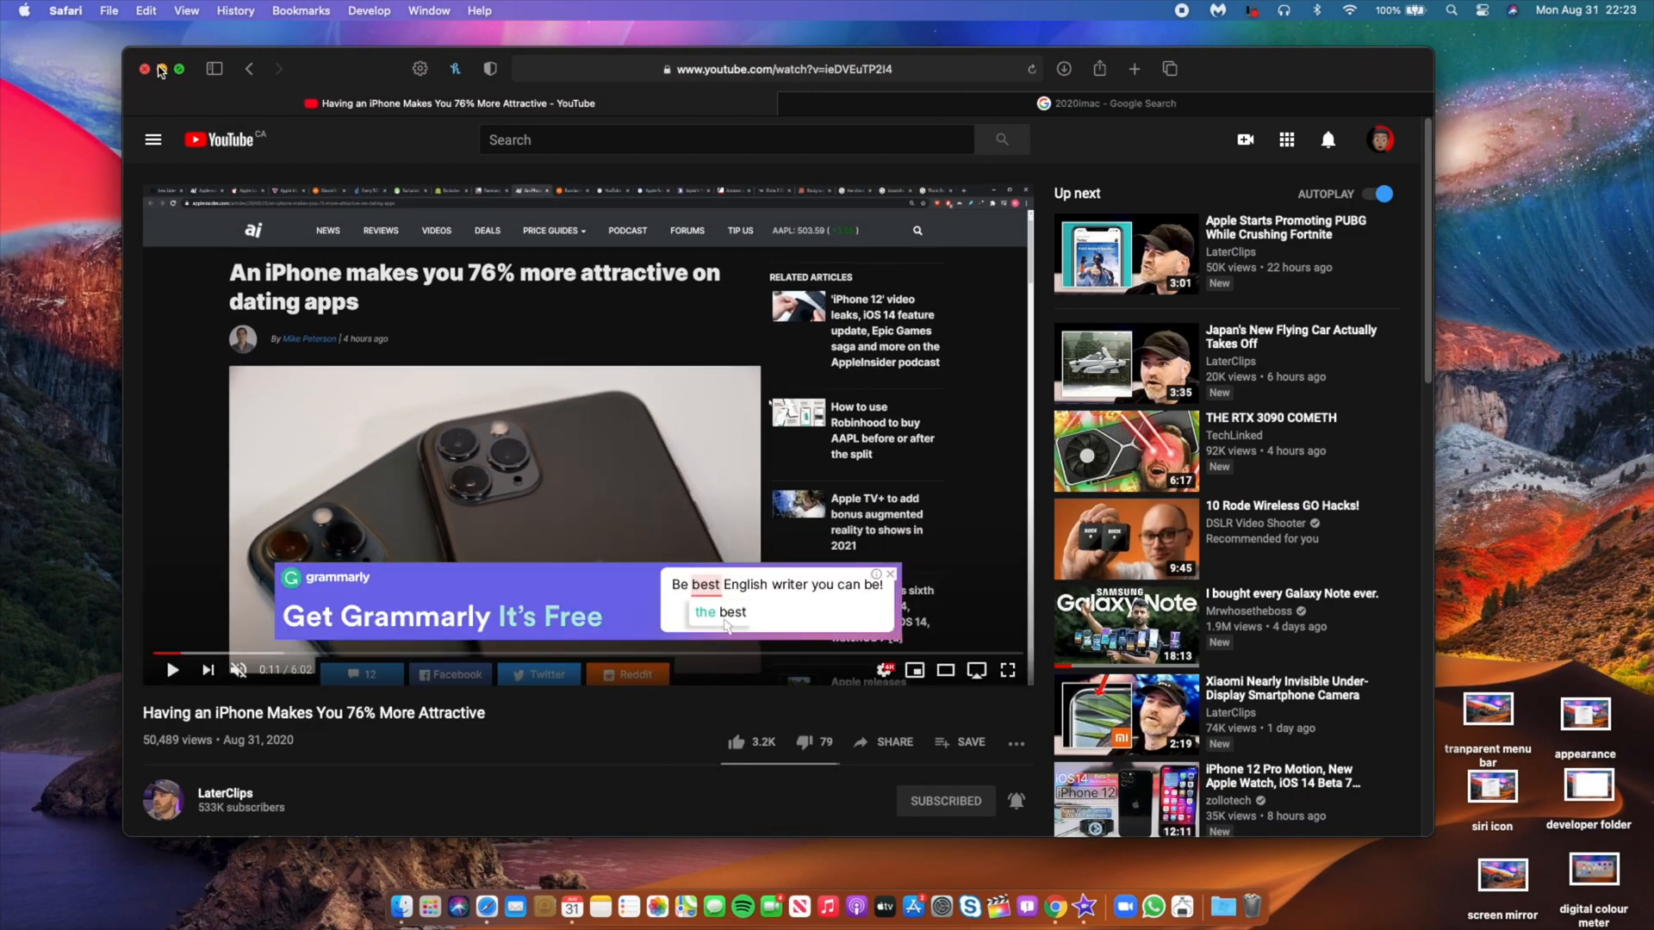
pyautogui.click(21, 10)
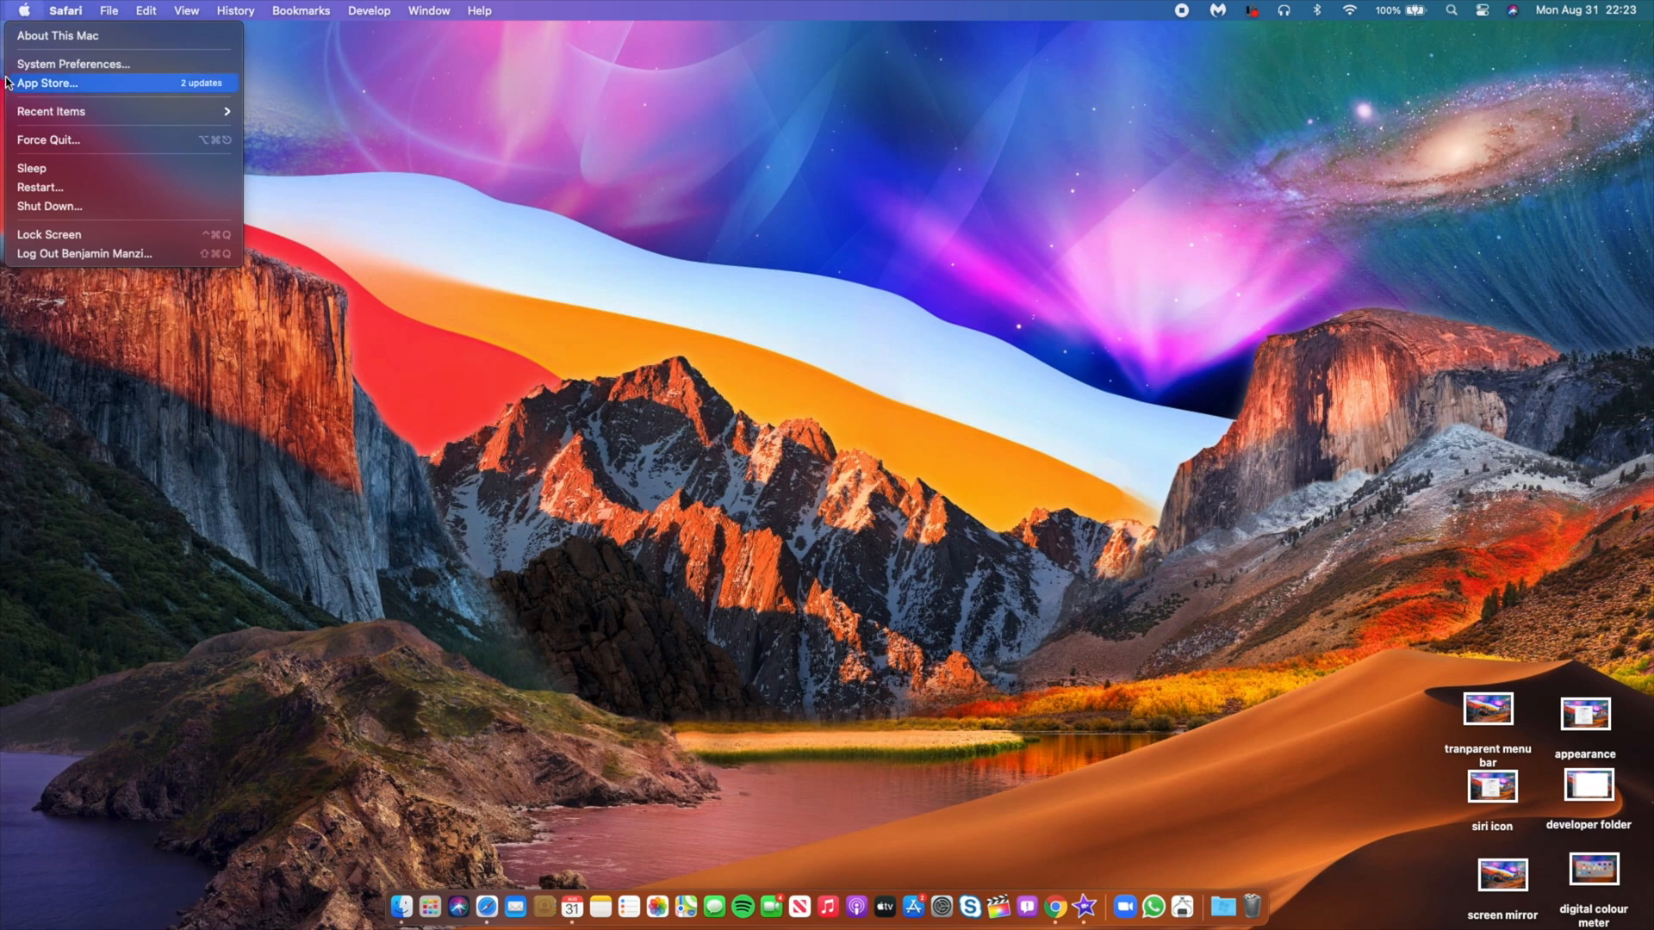
# Step: View About This Mac's Big Sur beta version details from the Apple menu and close it
pyautogui.click(59, 34)
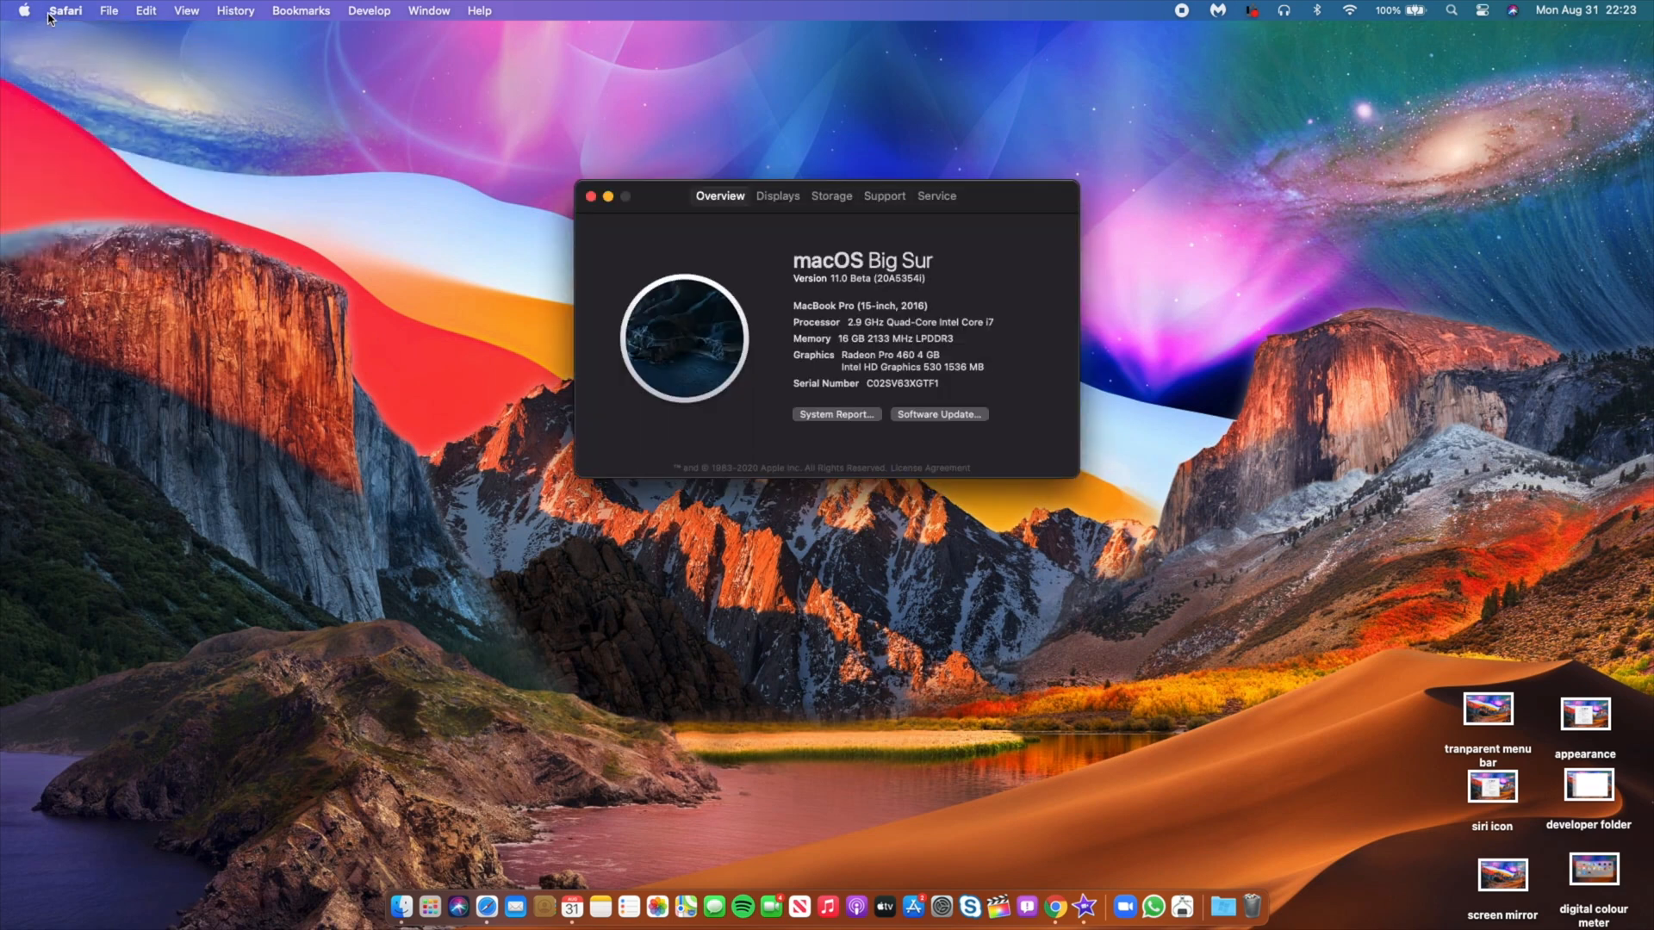
pyautogui.click(21, 10)
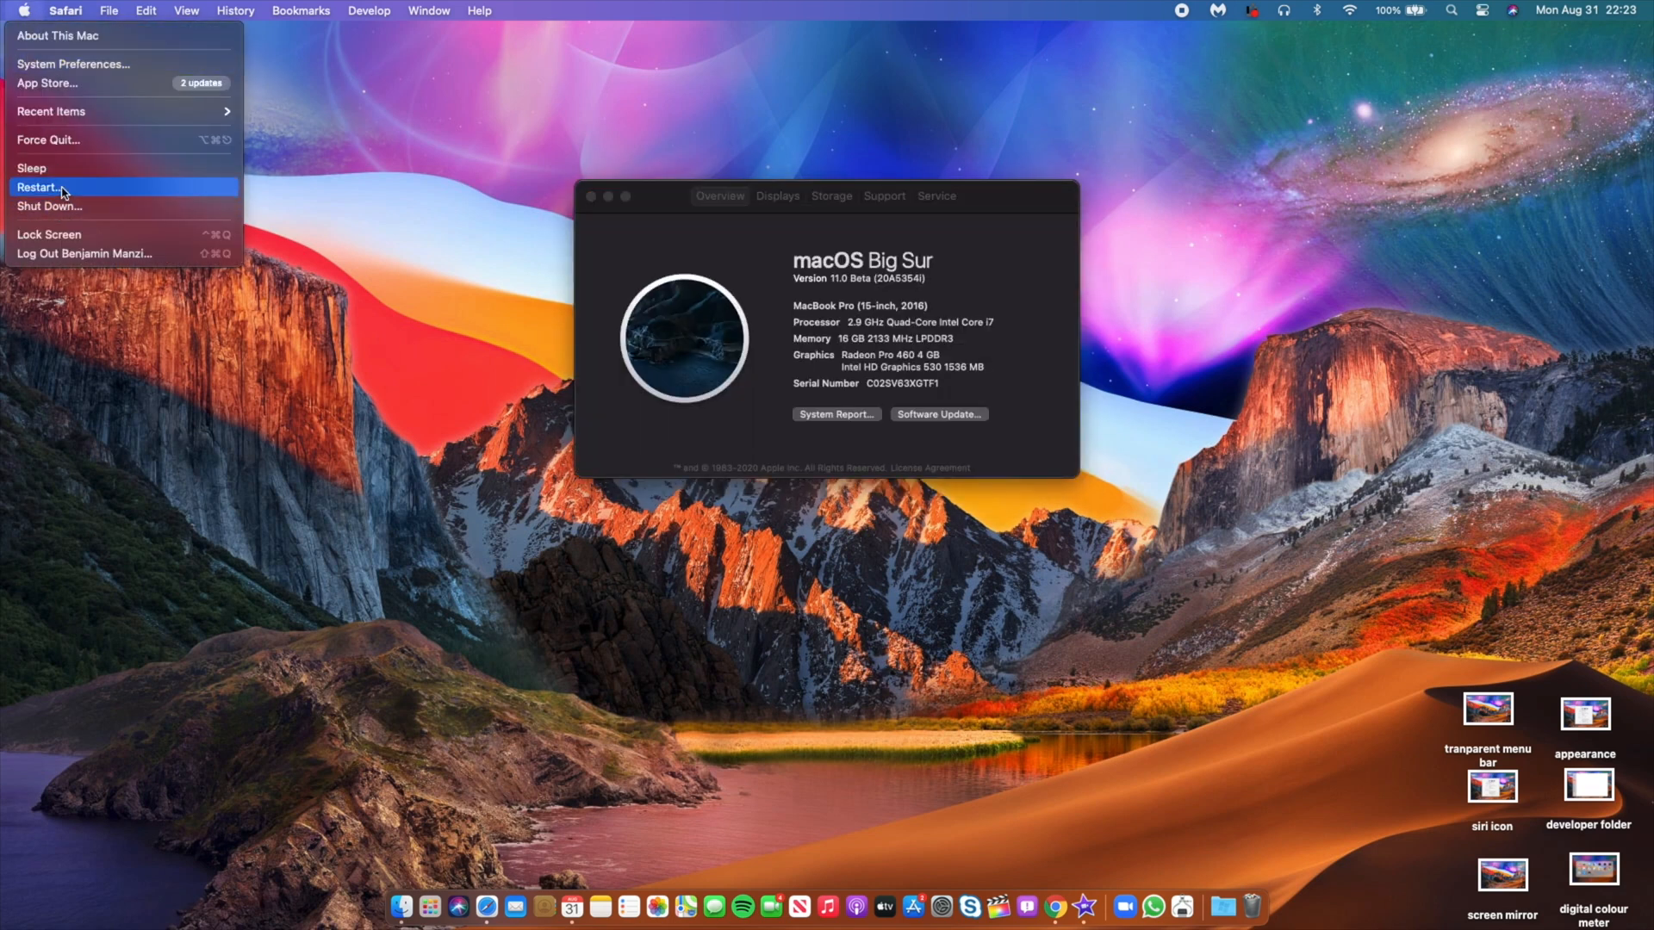
pyautogui.moveTo(572, 174)
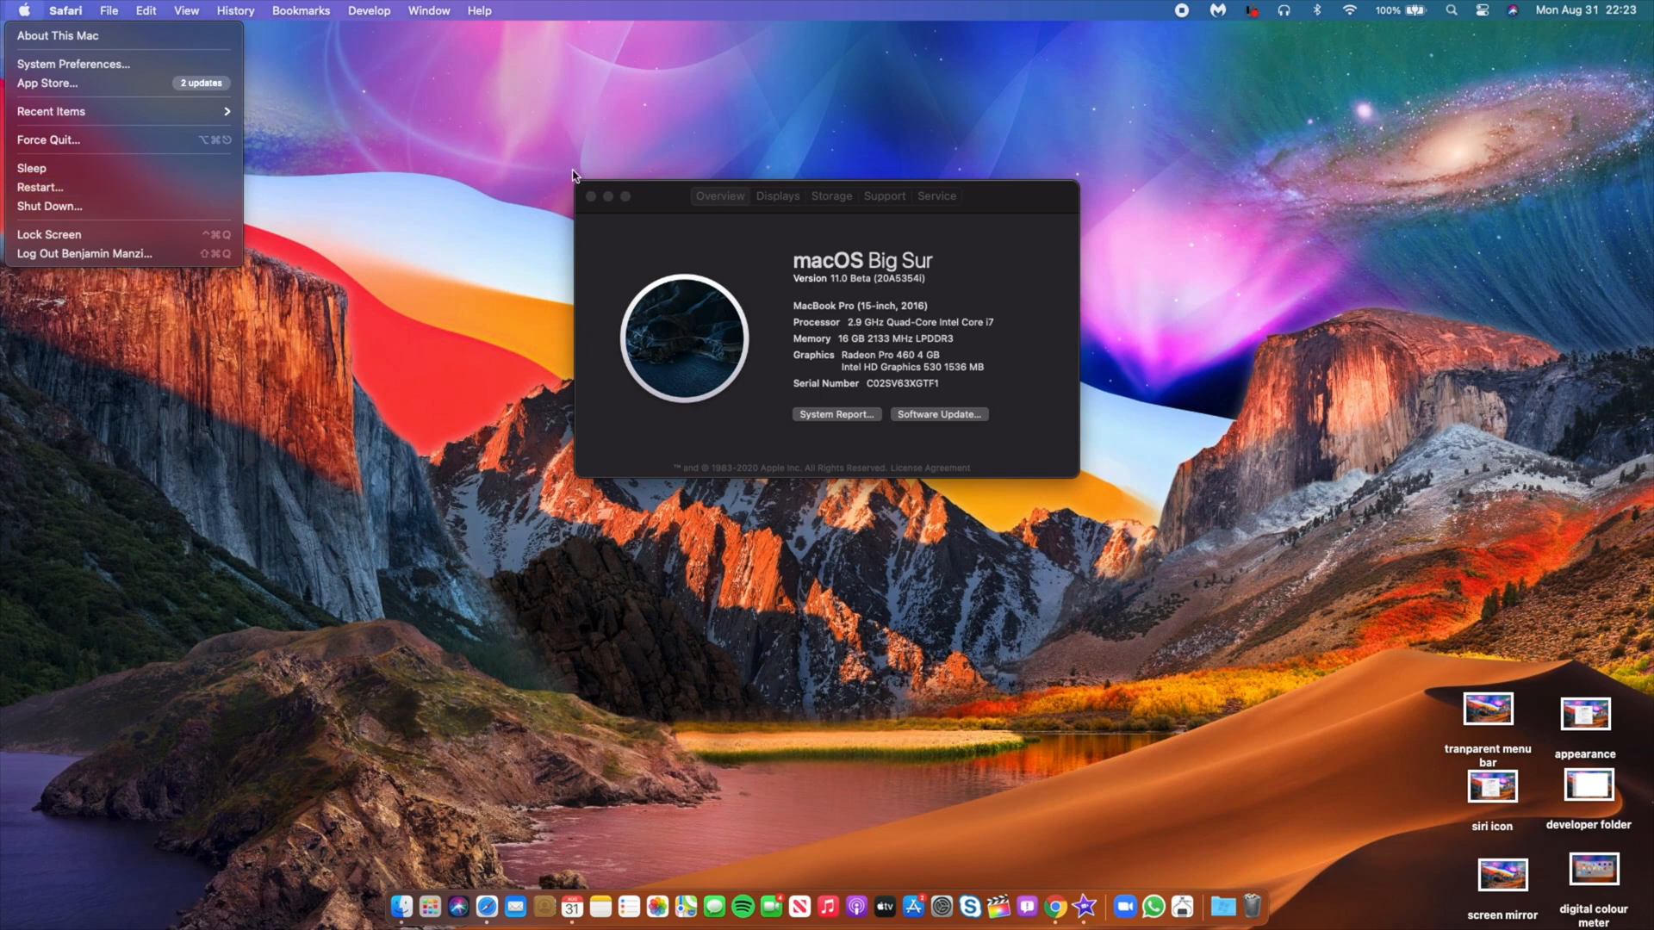
pyautogui.click(591, 197)
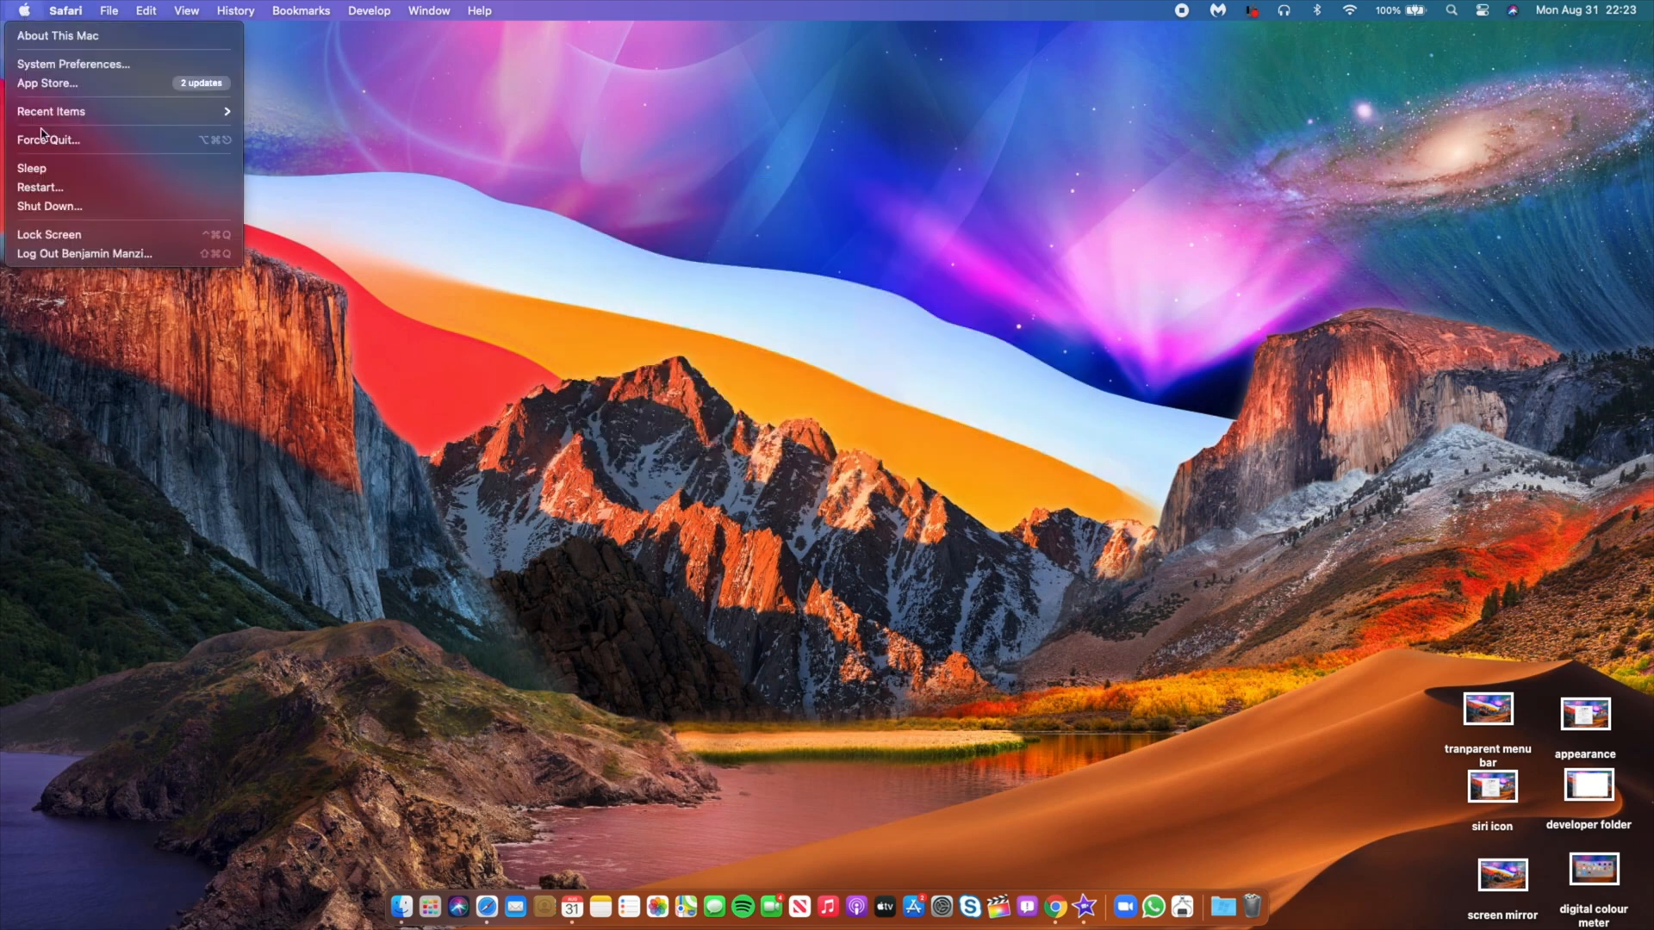
pyautogui.click(40, 186)
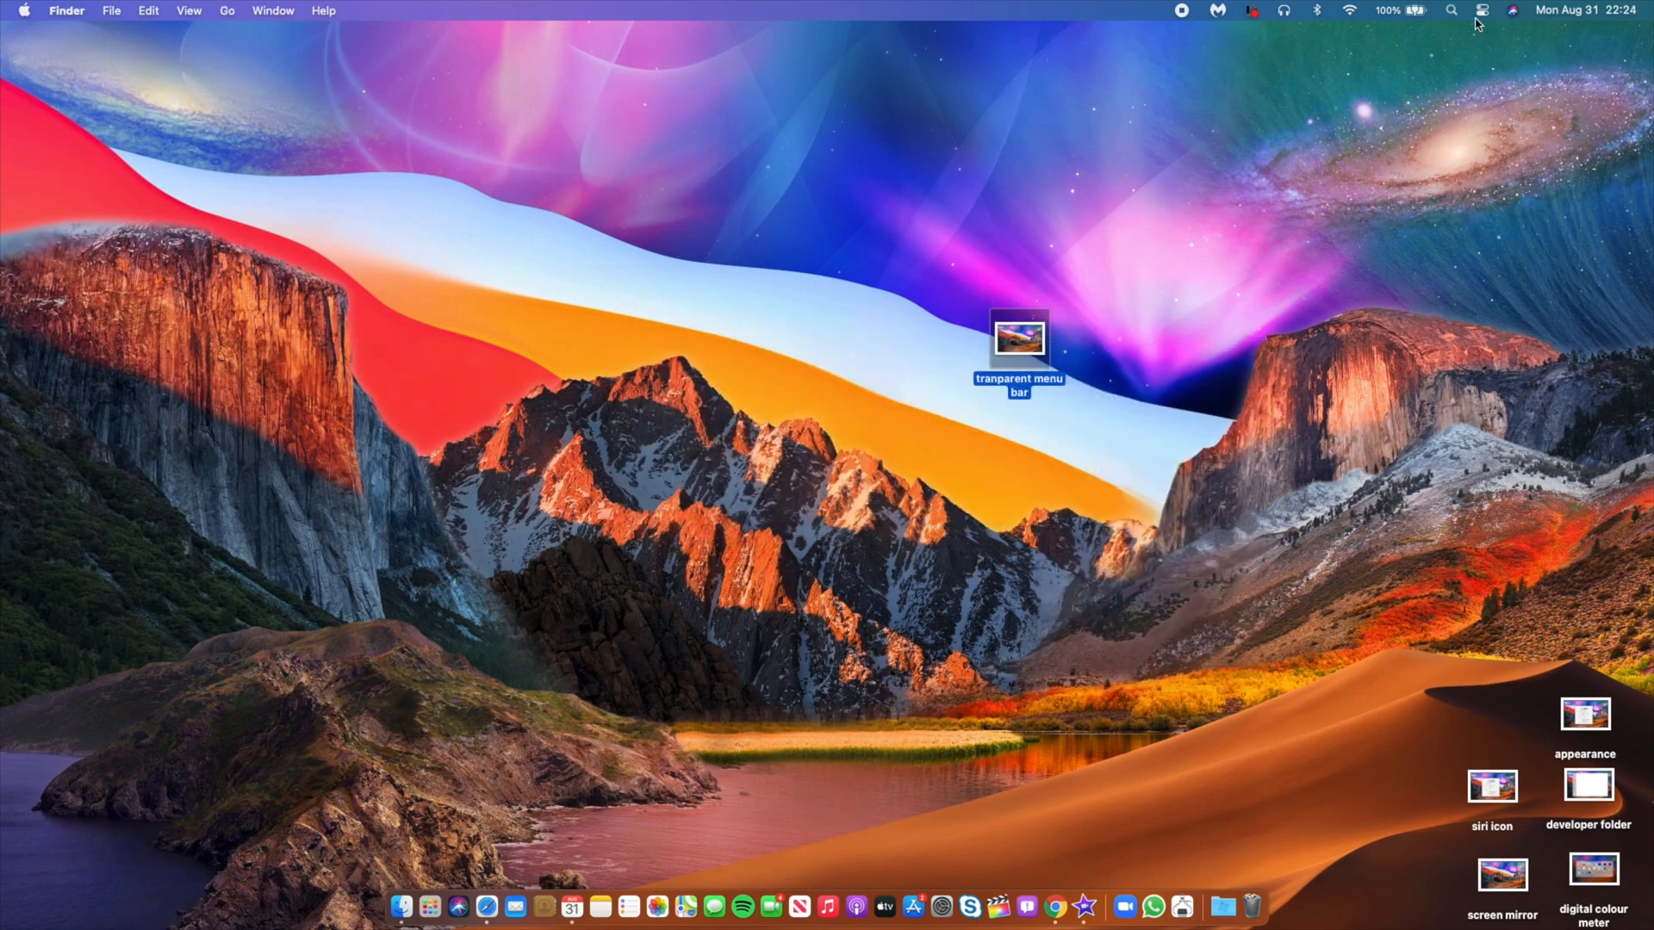
# Step: Show Control Center and the 'tranparent menu bar' file's share options before regrouping the icon
pyautogui.click(1481, 10)
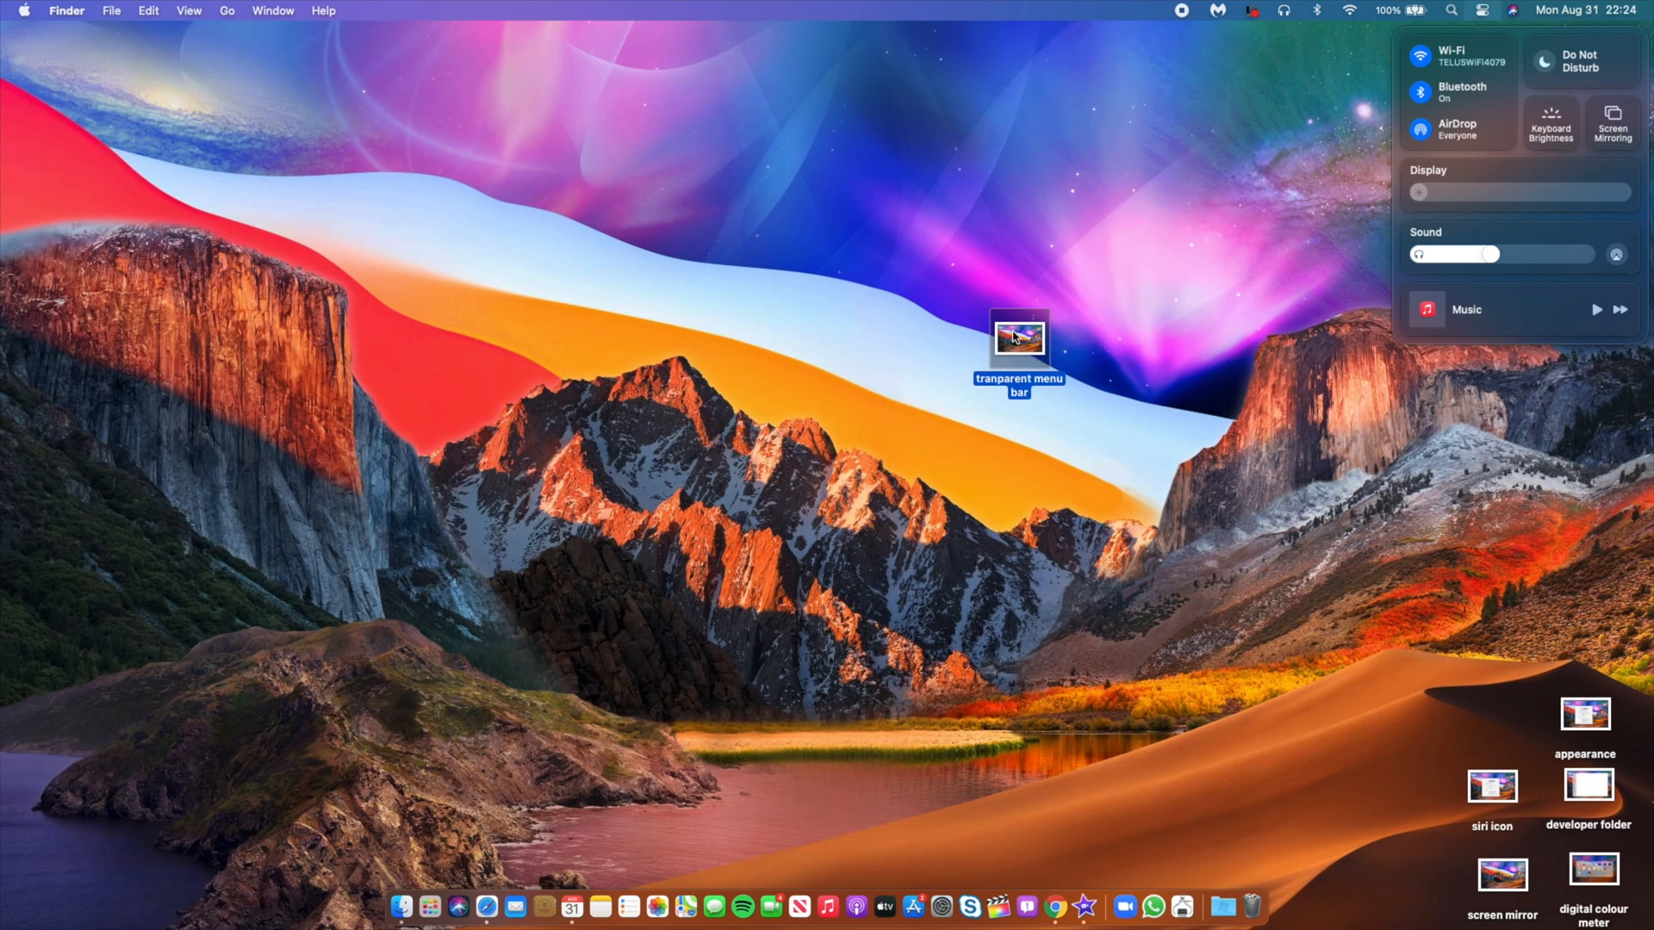
pyautogui.rightClick(1018, 338)
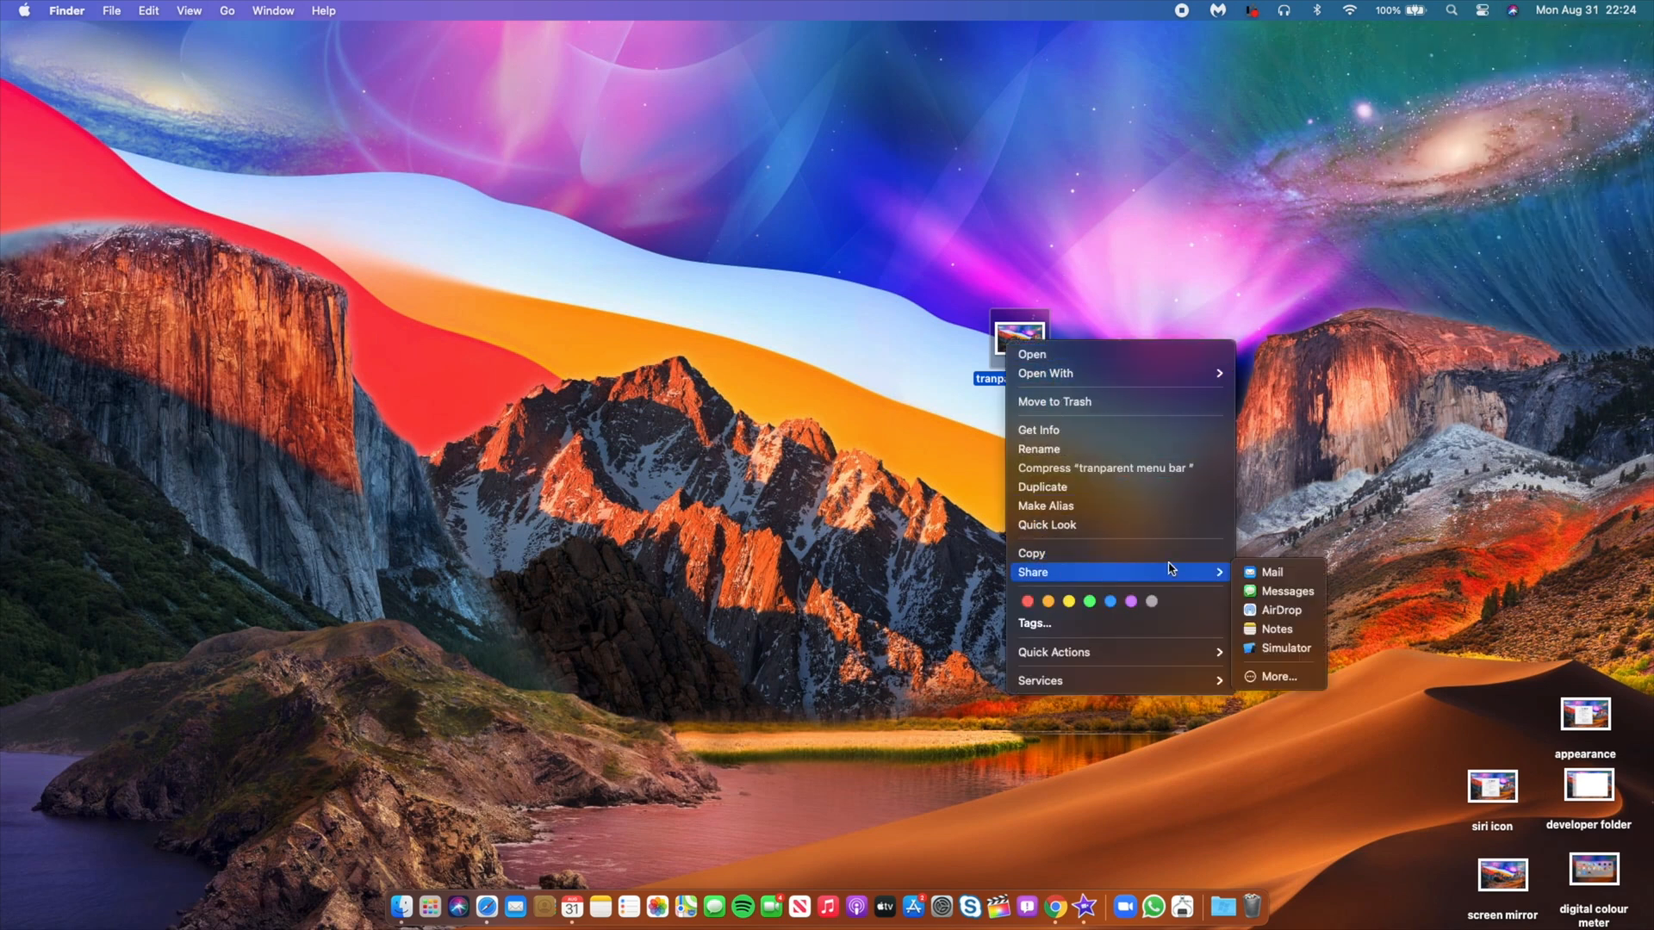
pyautogui.moveTo(1227, 588)
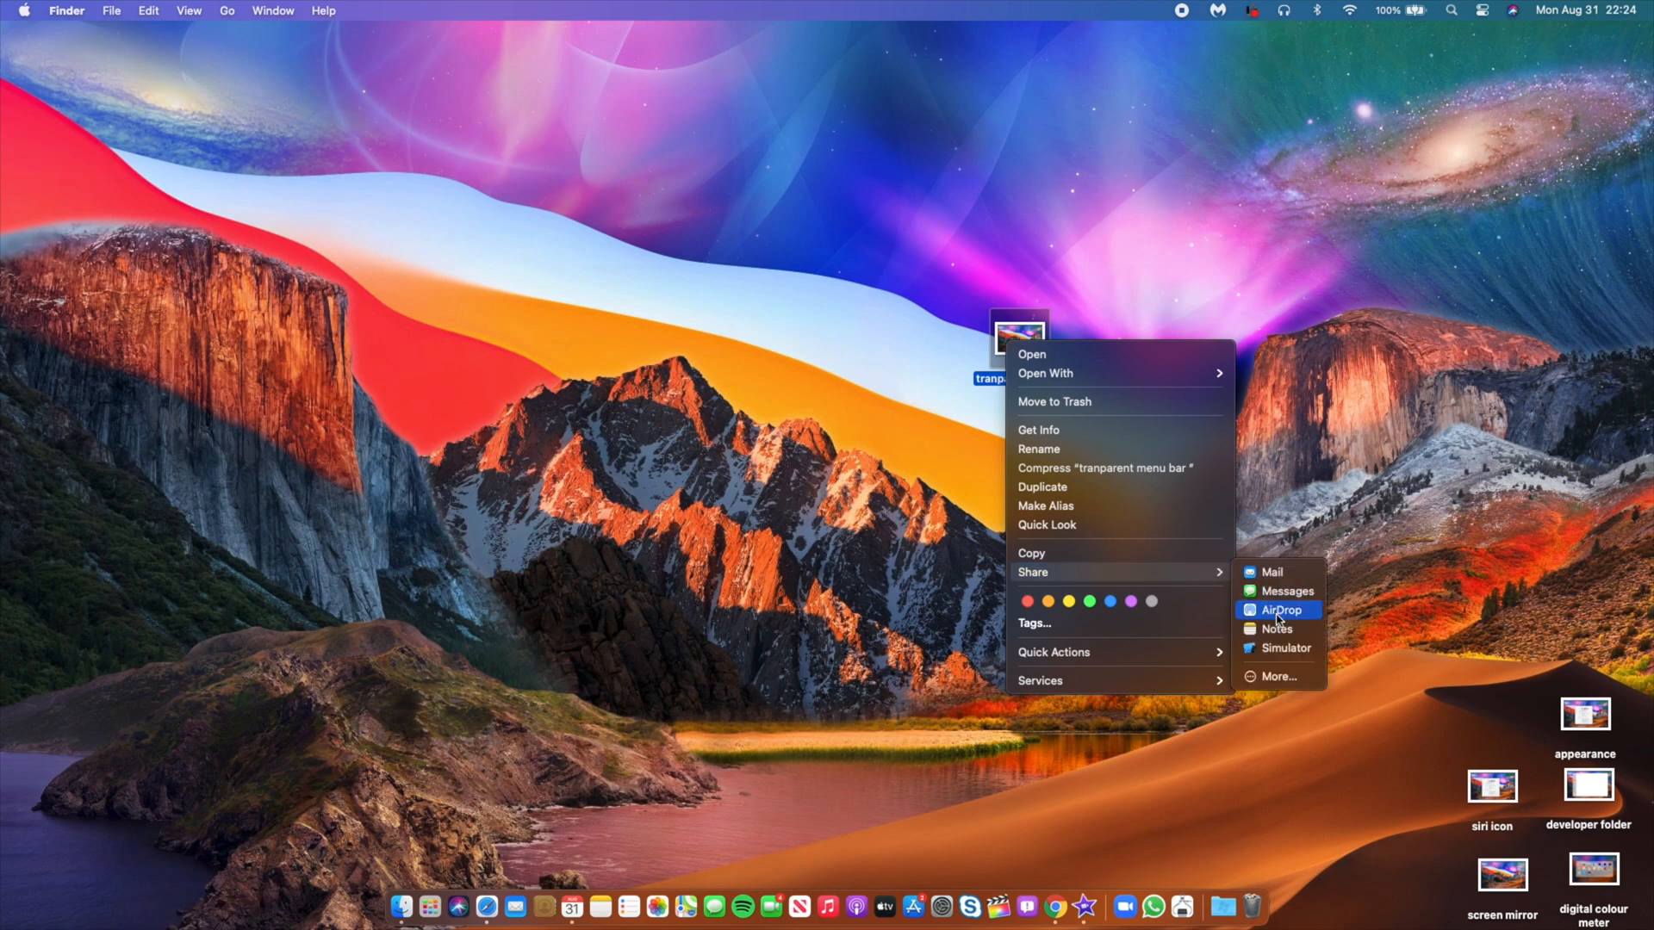
pyautogui.moveTo(1287, 622)
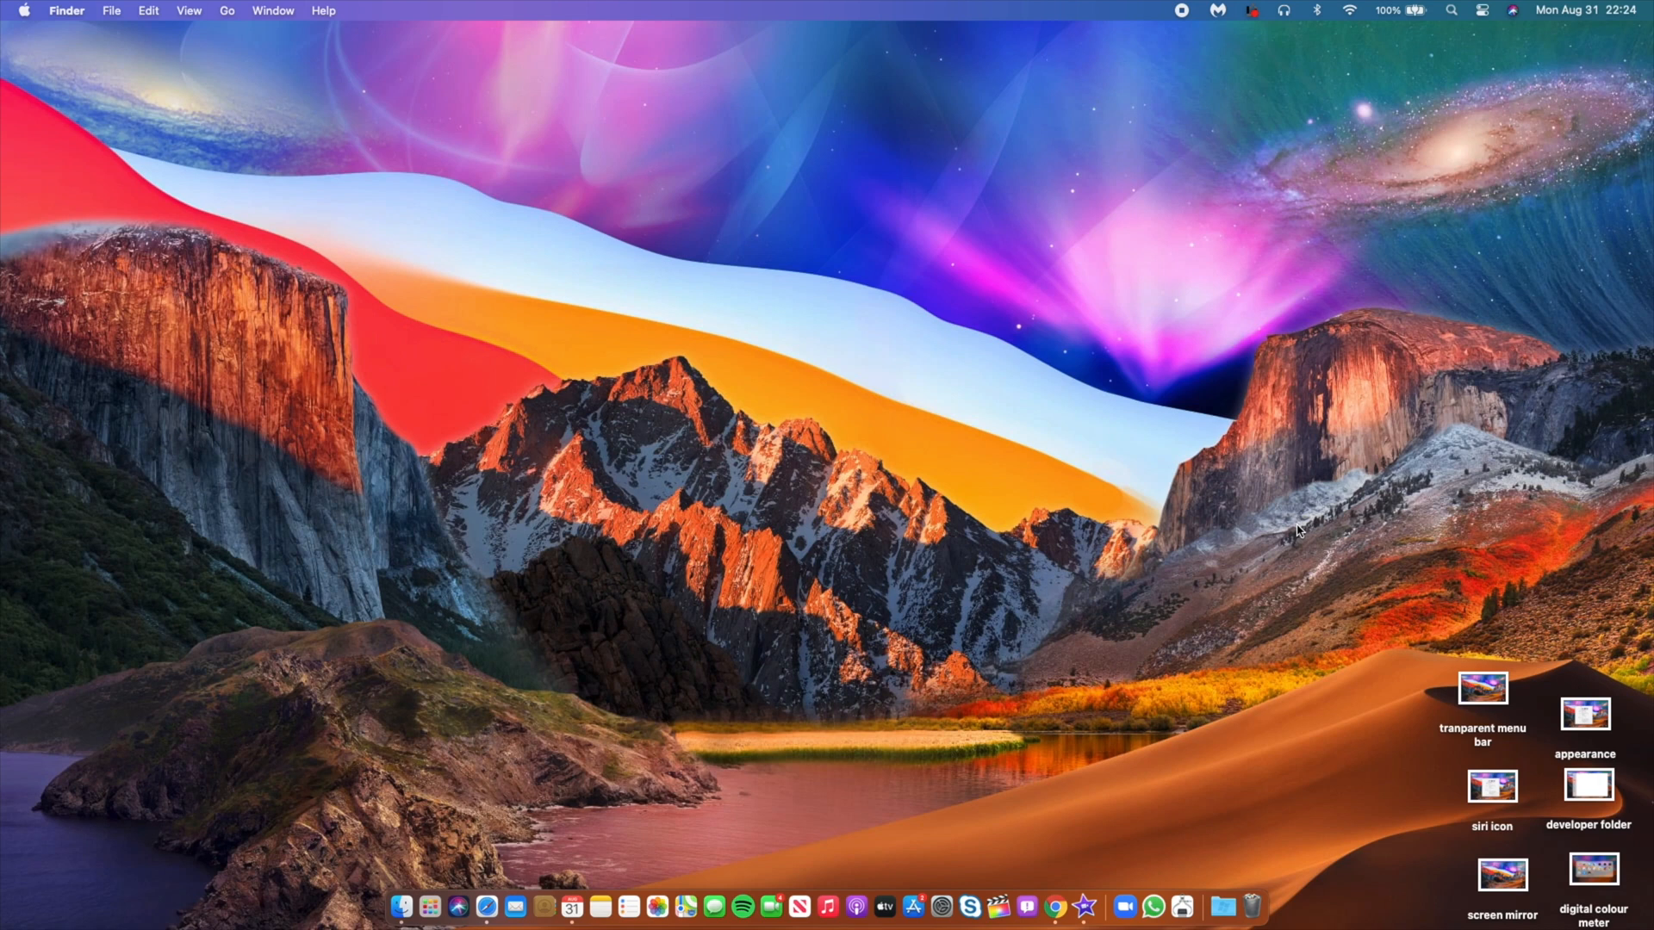
pyautogui.press('cmd+space')
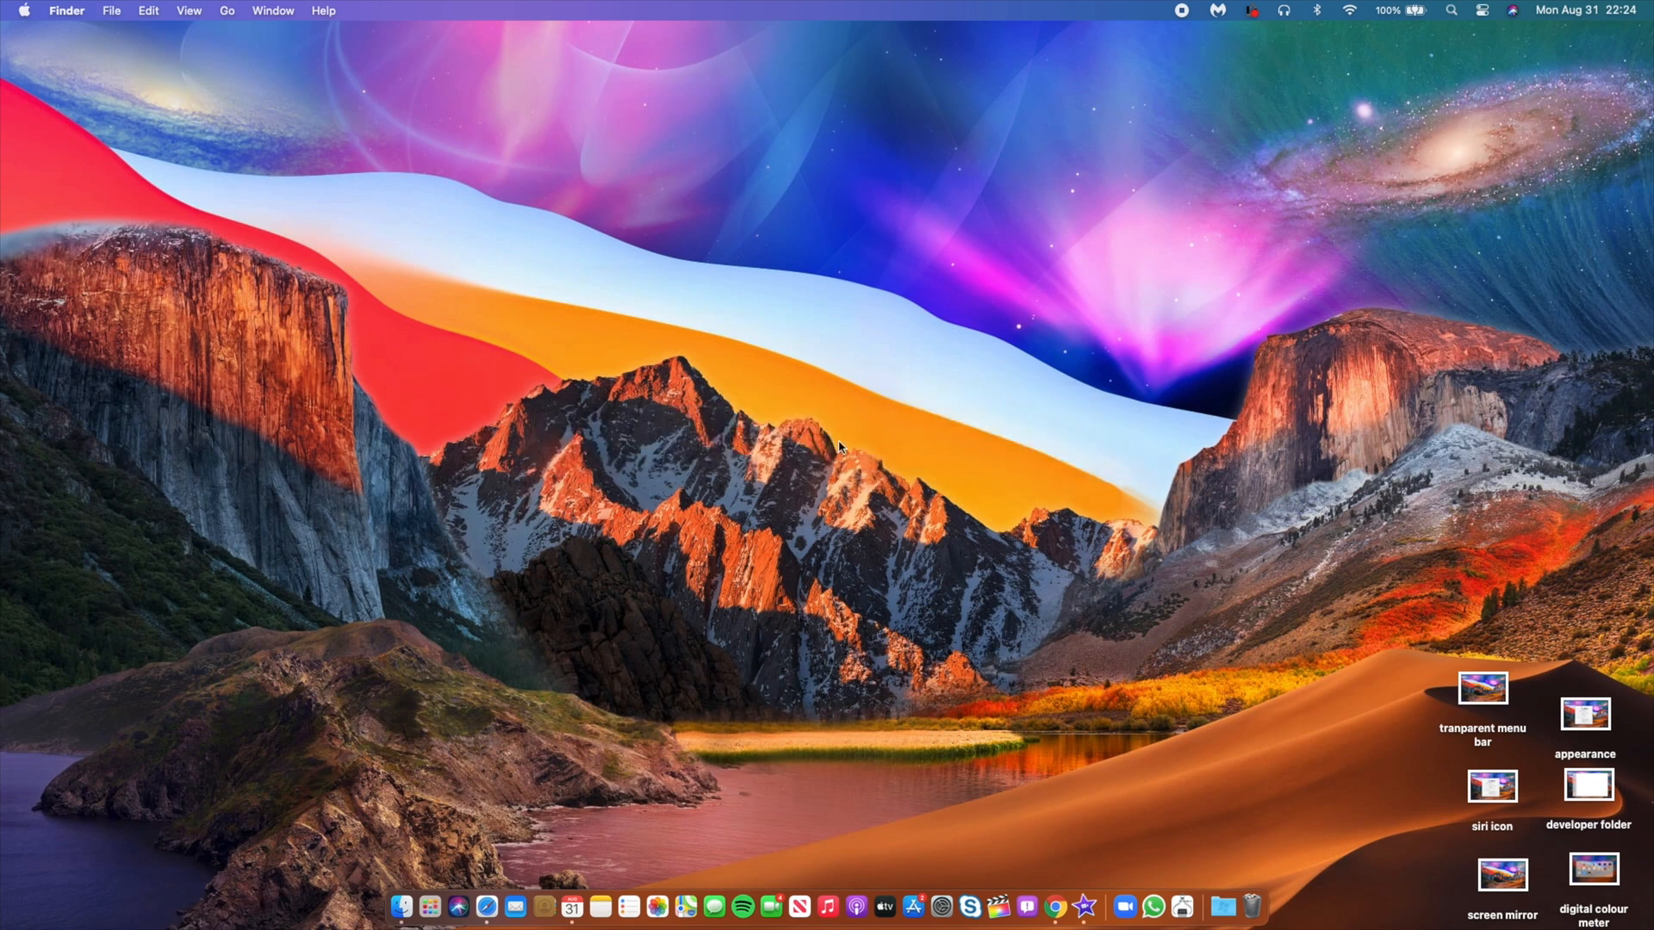
pyautogui.moveTo(937, 904)
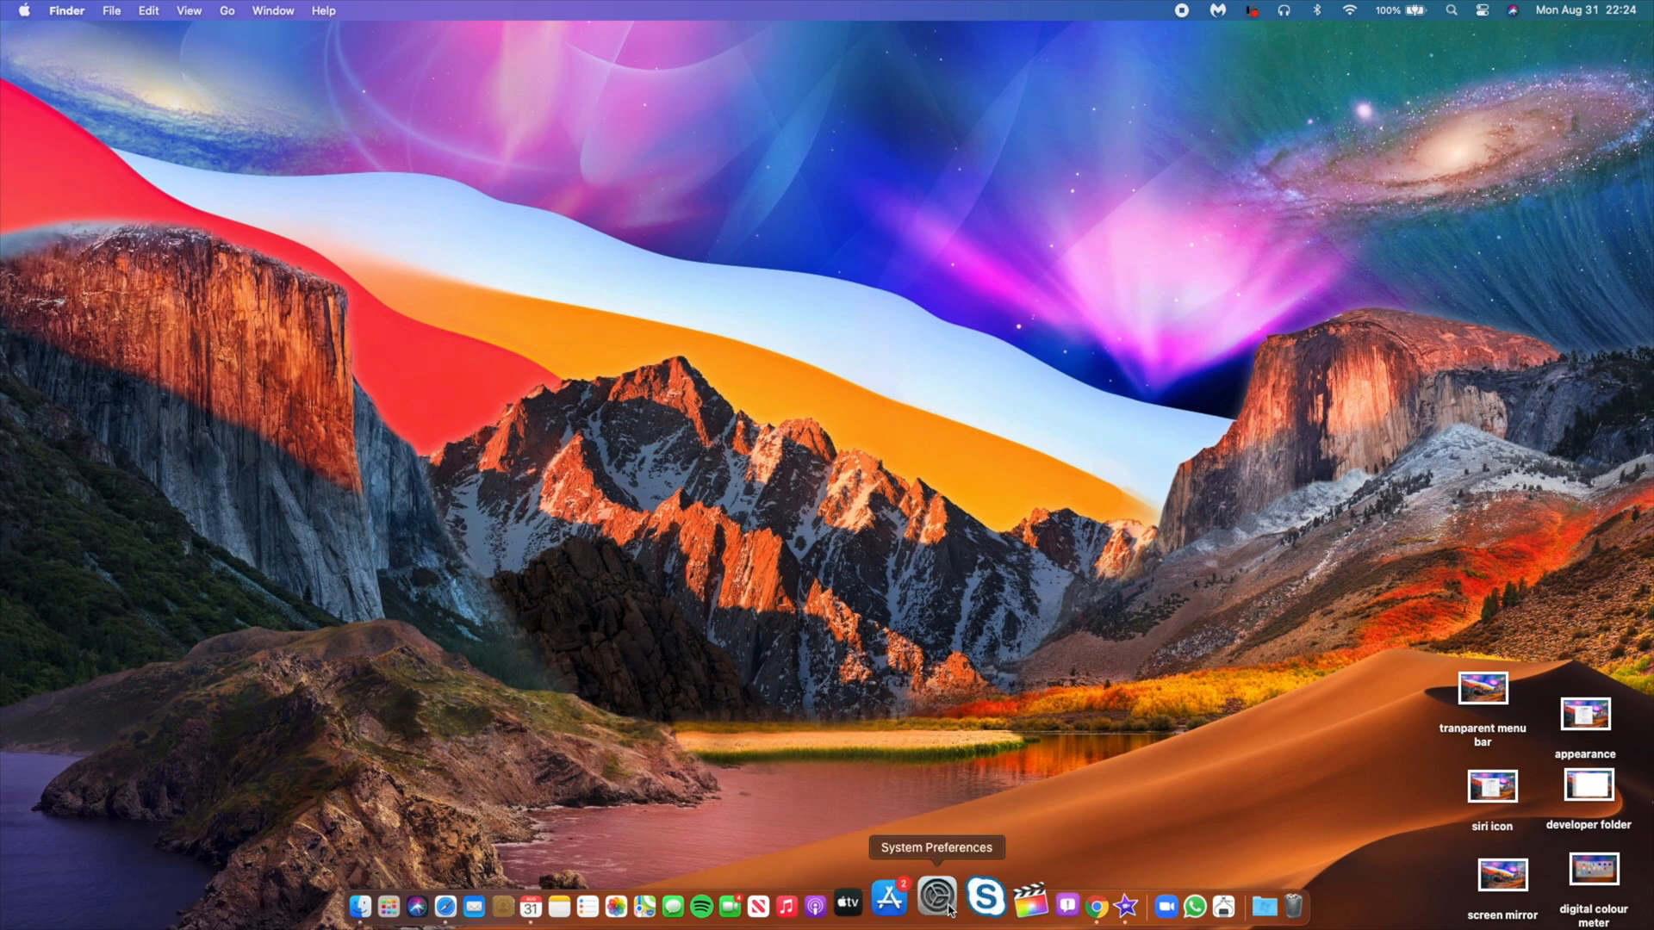
# Step: In System Preferences, view the Battery pane's general options and usage history
pyautogui.click(935, 904)
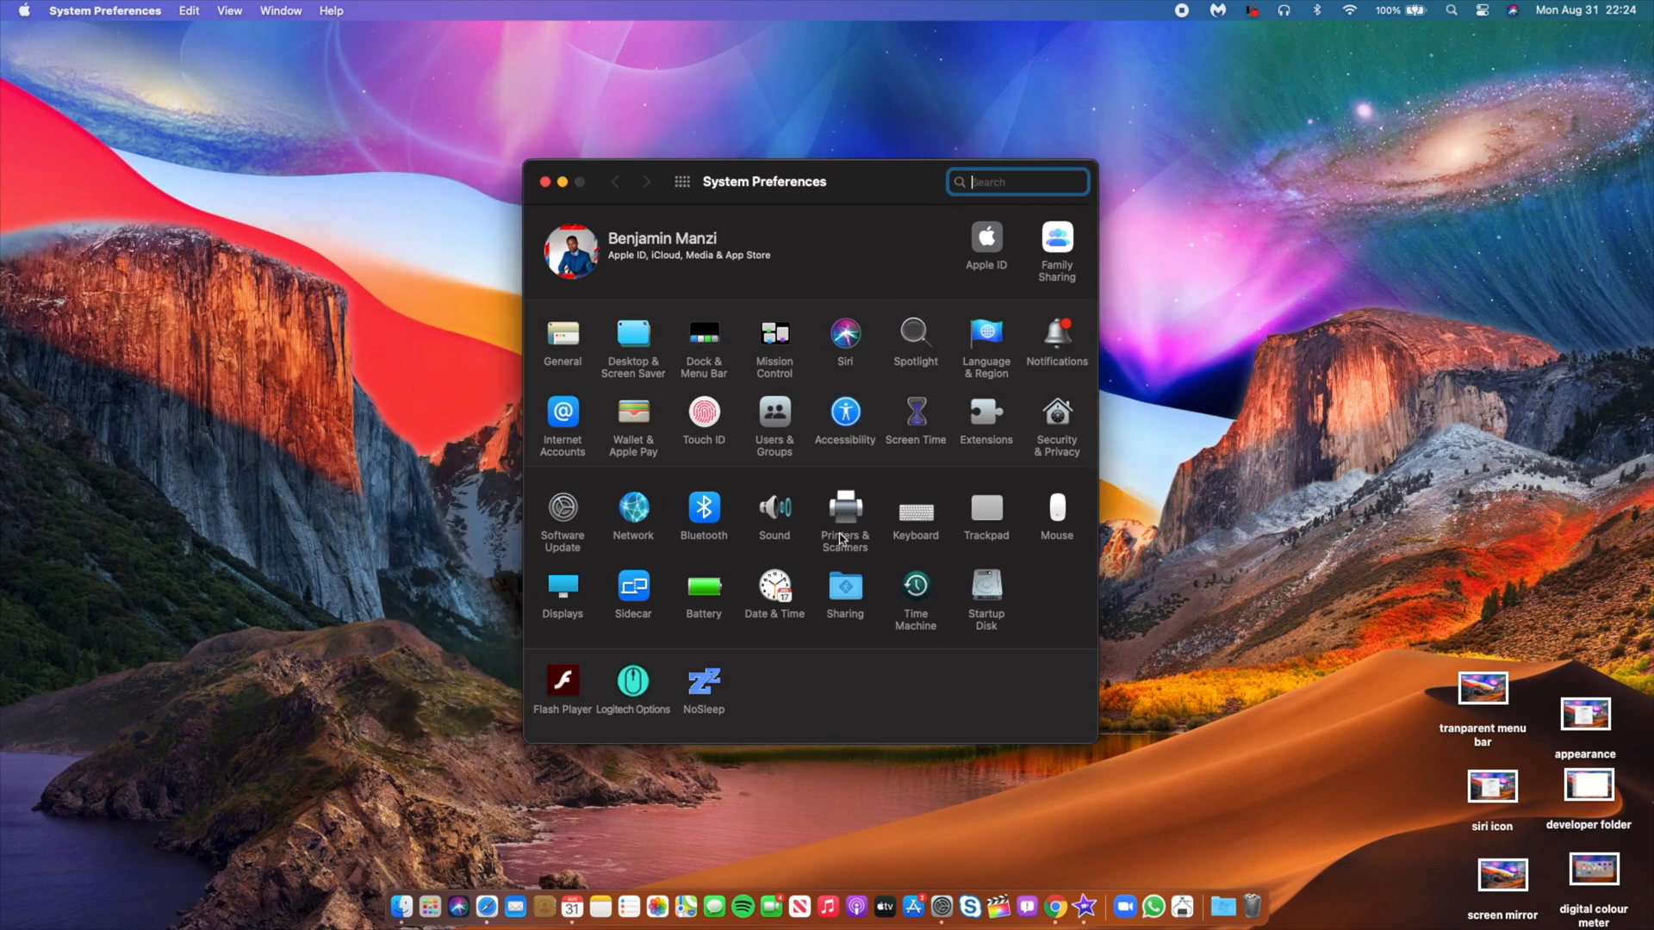
pyautogui.moveTo(698, 602)
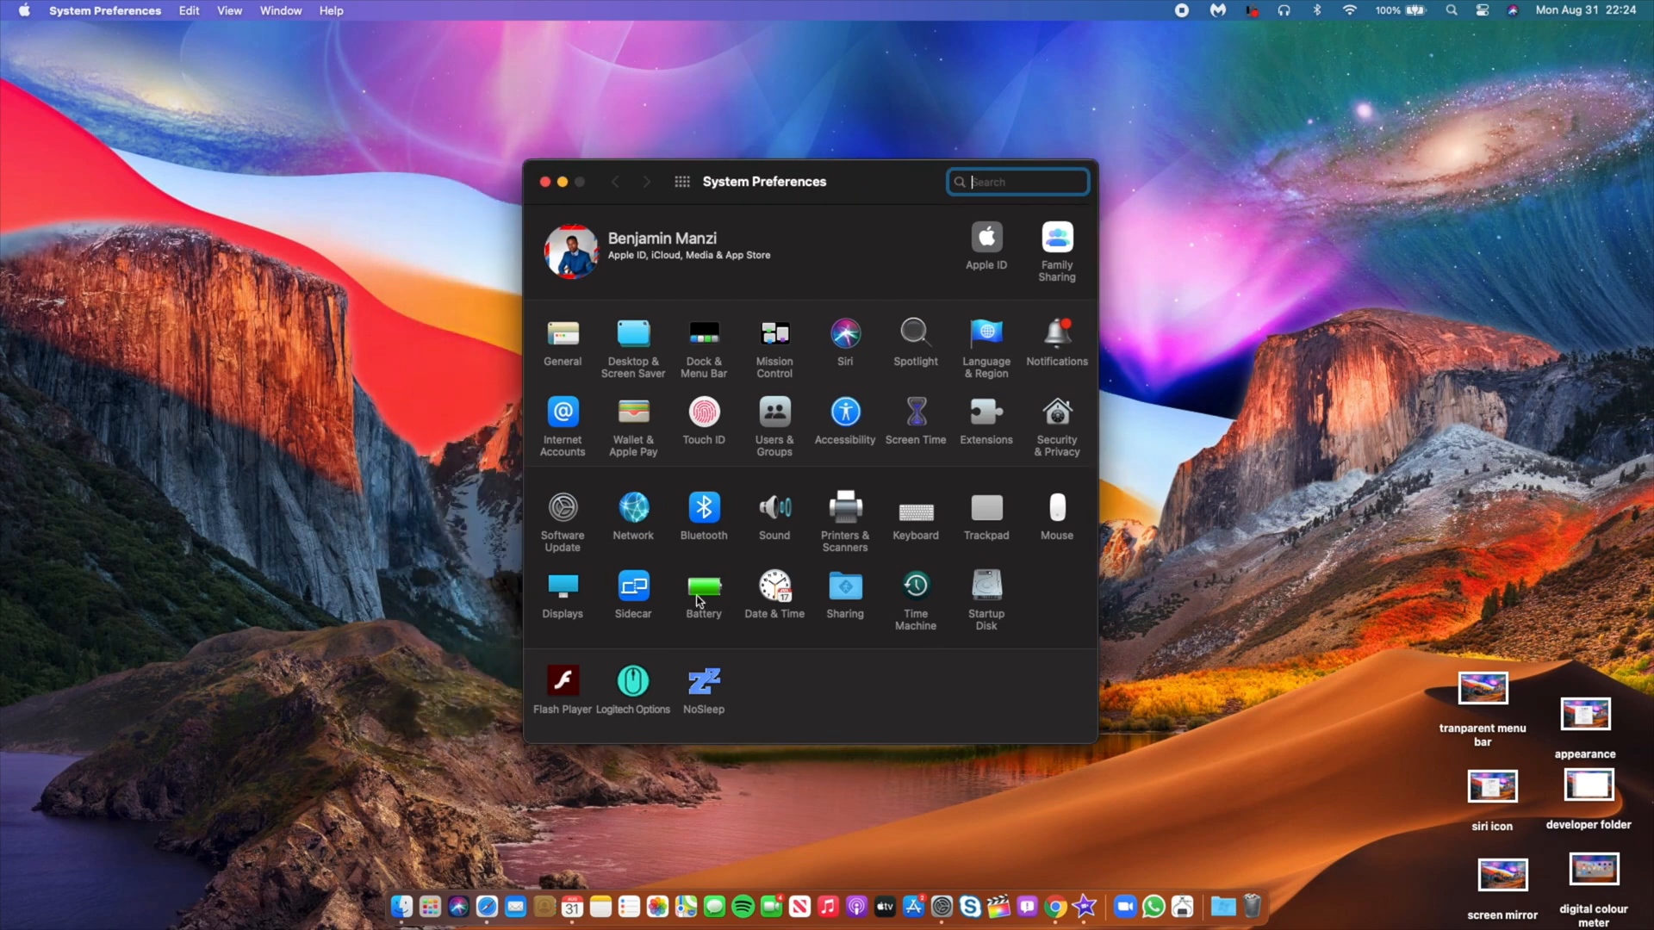
pyautogui.click(703, 591)
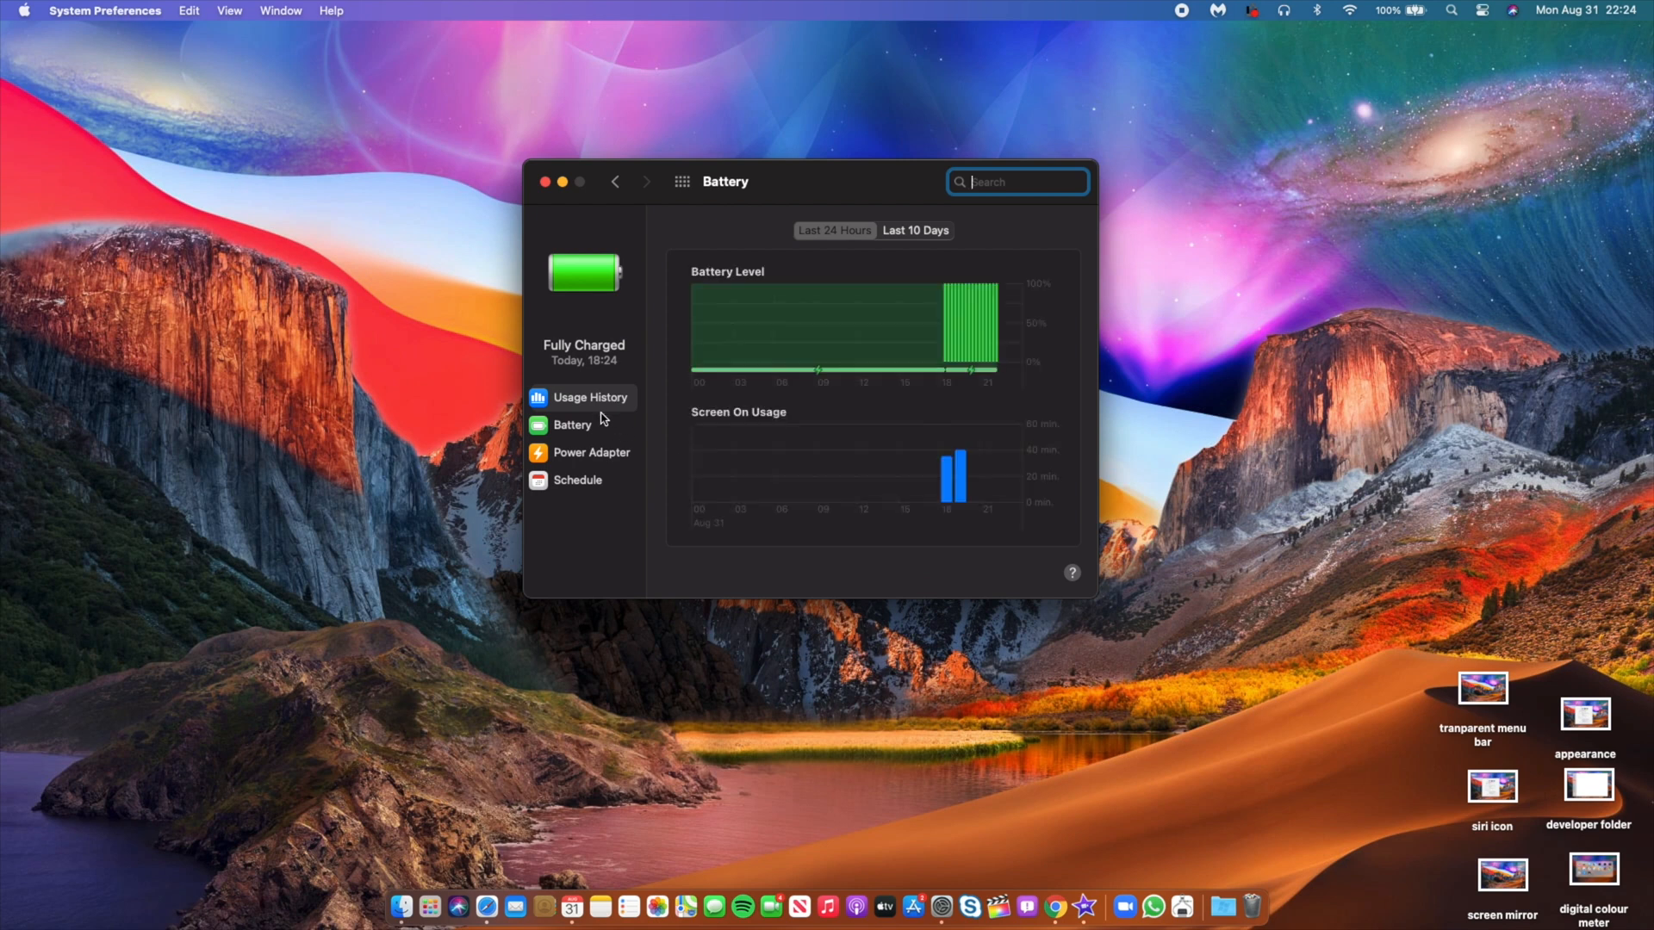
pyautogui.moveTo(589, 448)
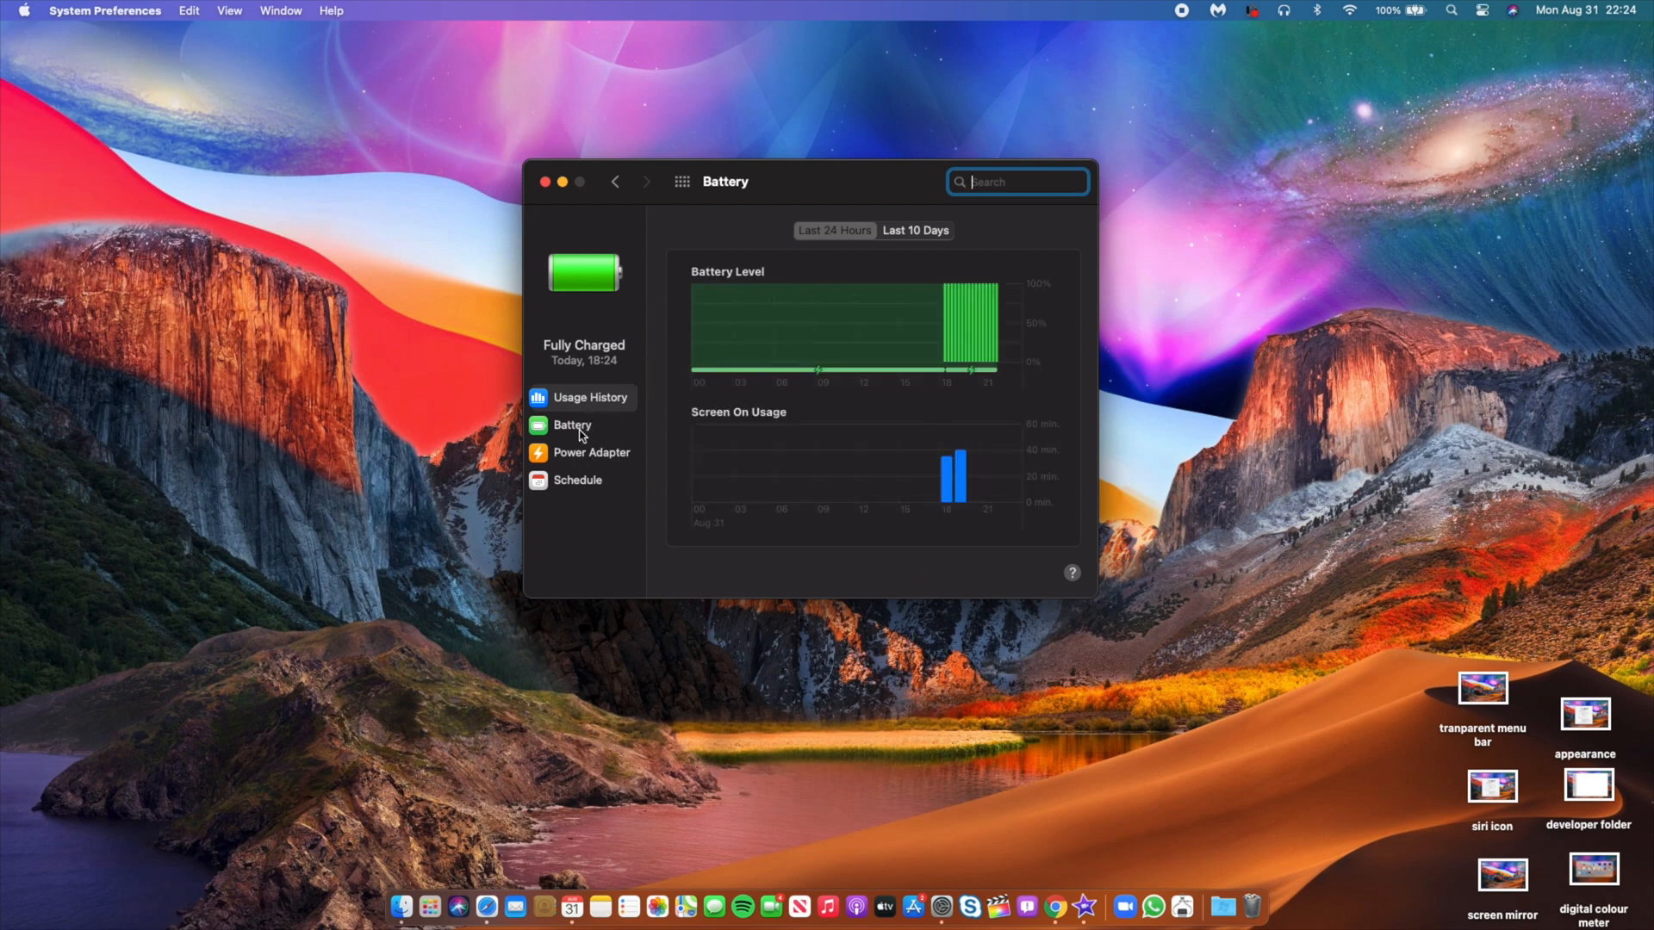
pyautogui.click(572, 424)
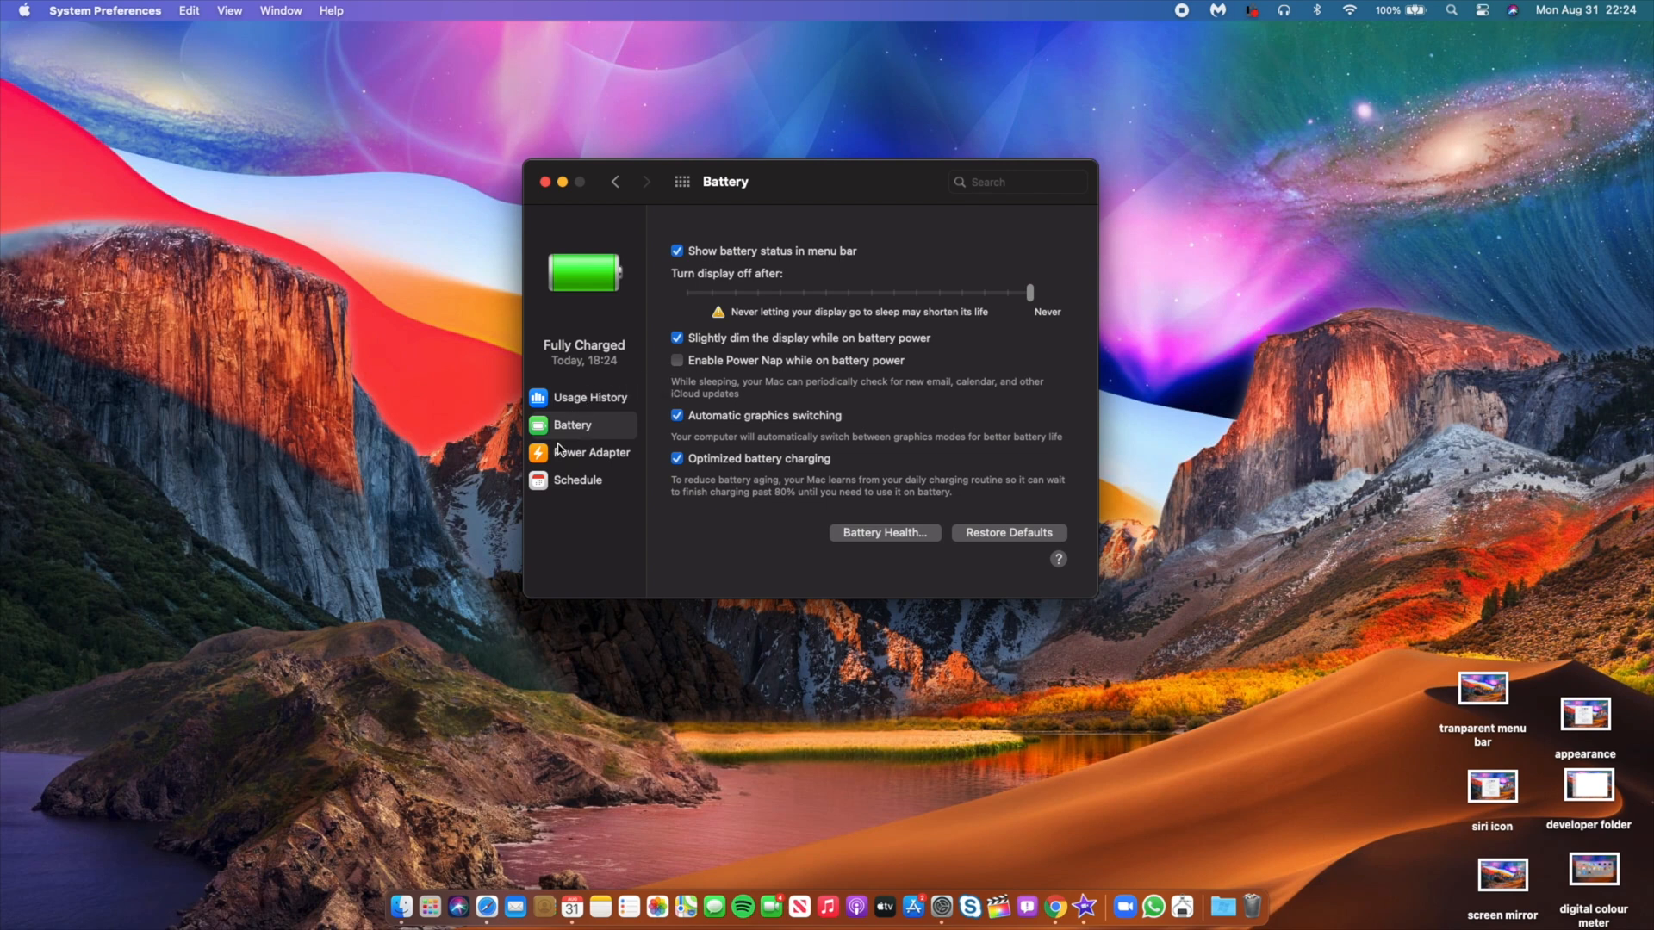
pyautogui.click(594, 398)
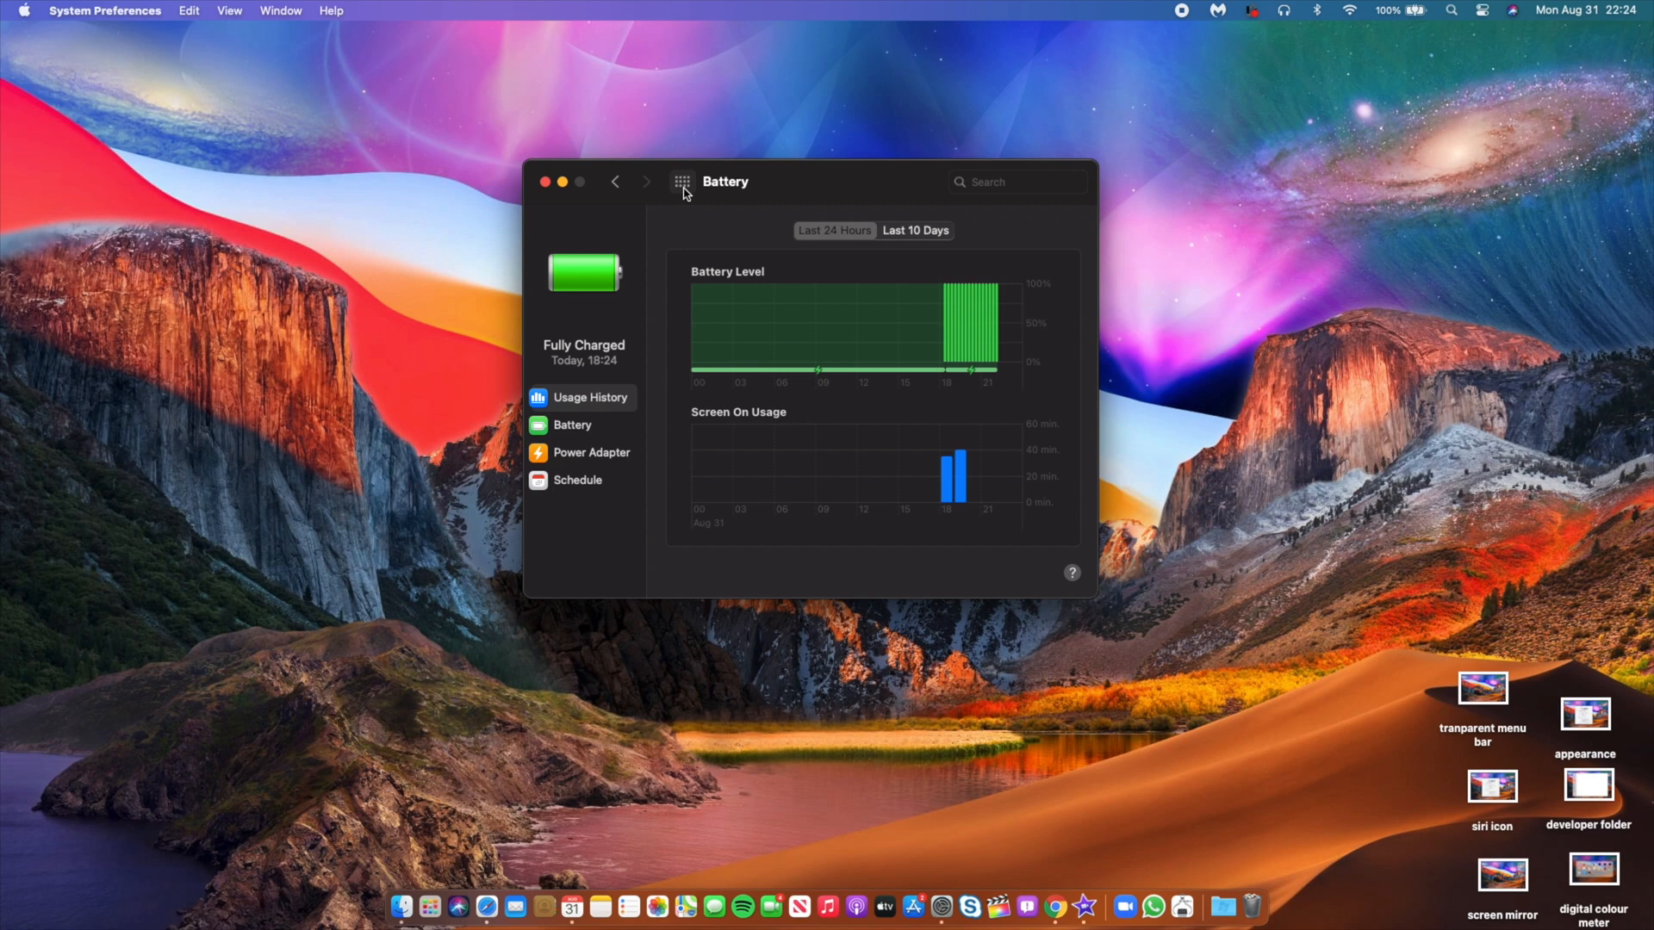
pyautogui.click(682, 181)
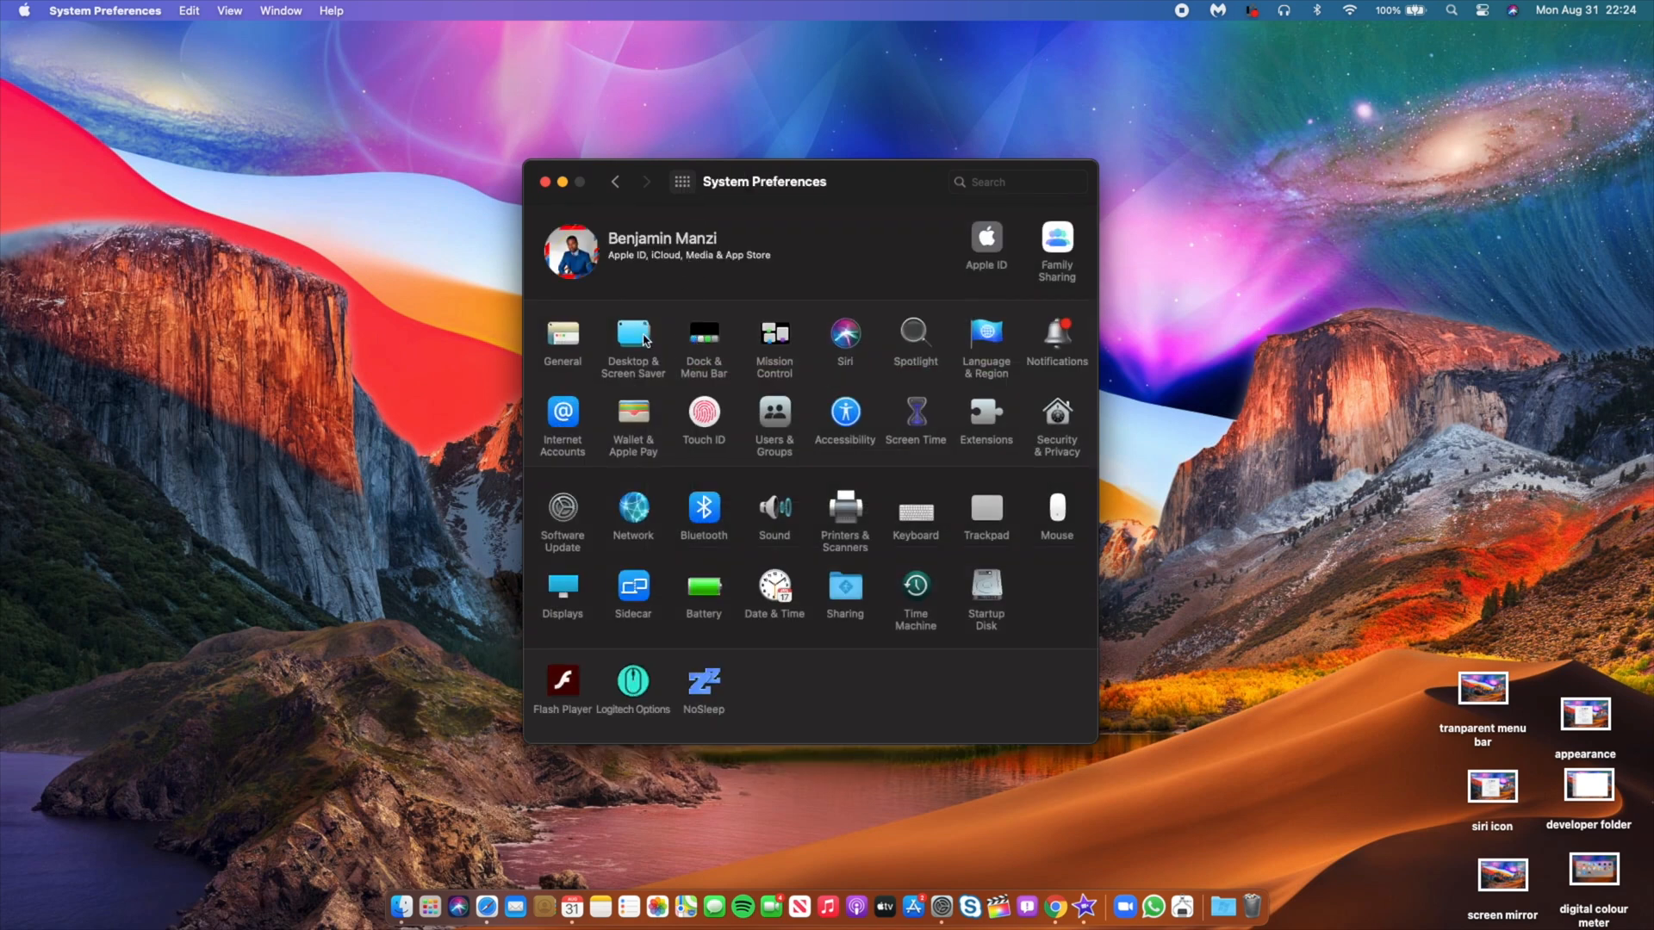
# Step: In Dock & Menu Bar, toggle the battery percentage off and back on, then close preferences
pyautogui.click(703, 343)
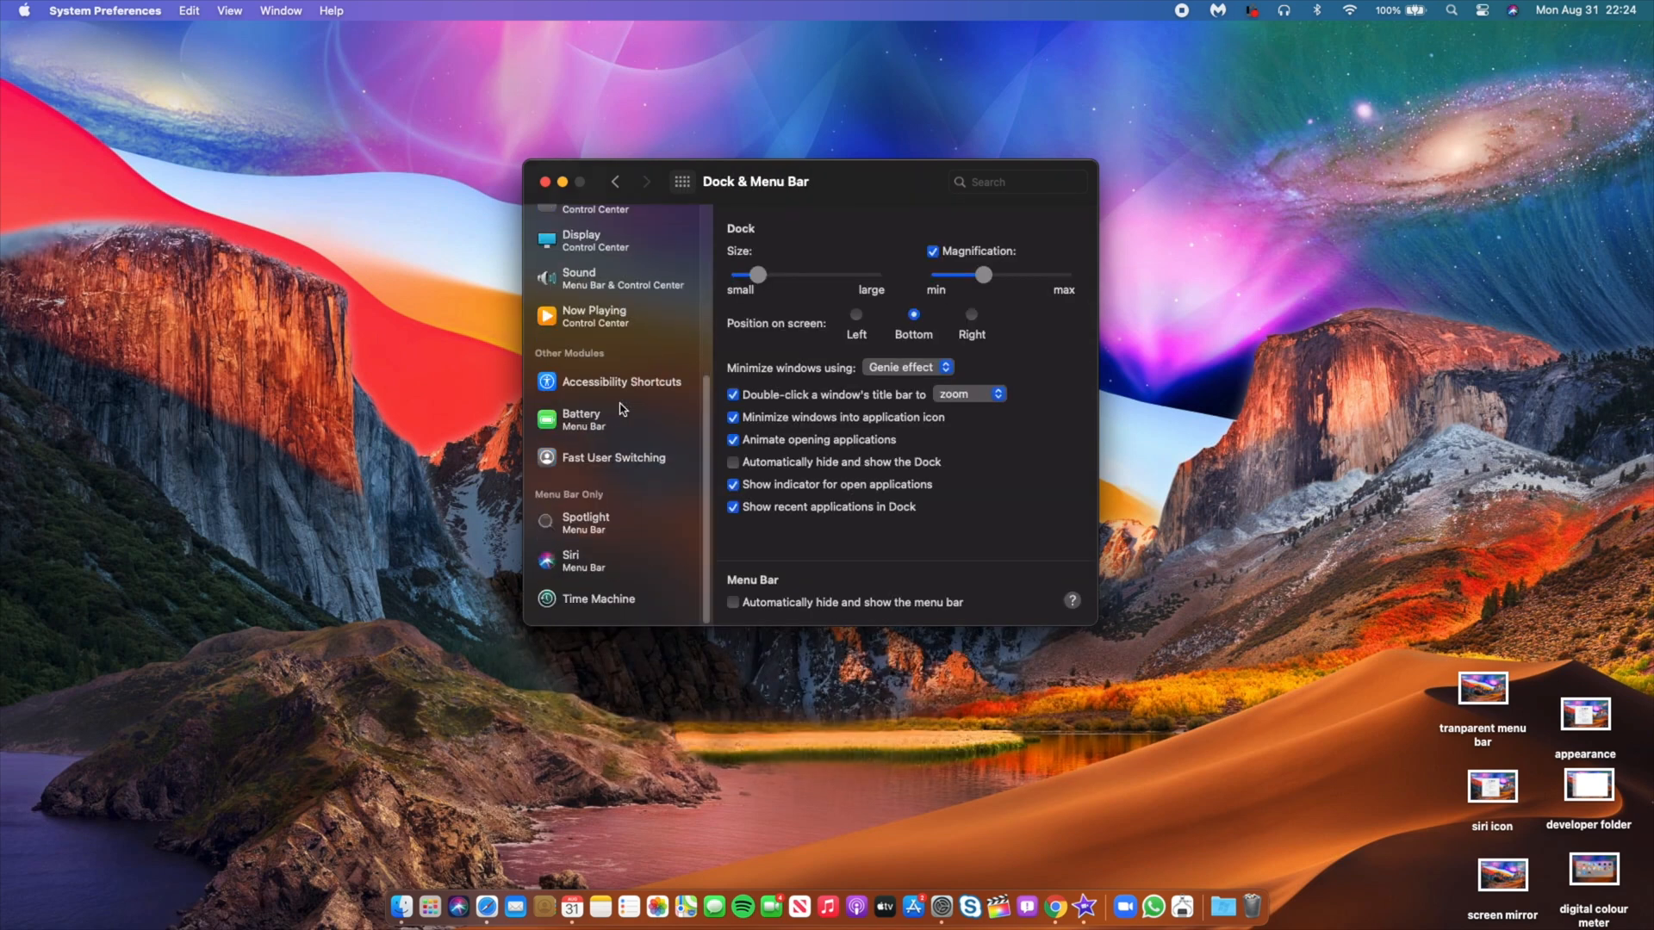
pyautogui.click(580, 418)
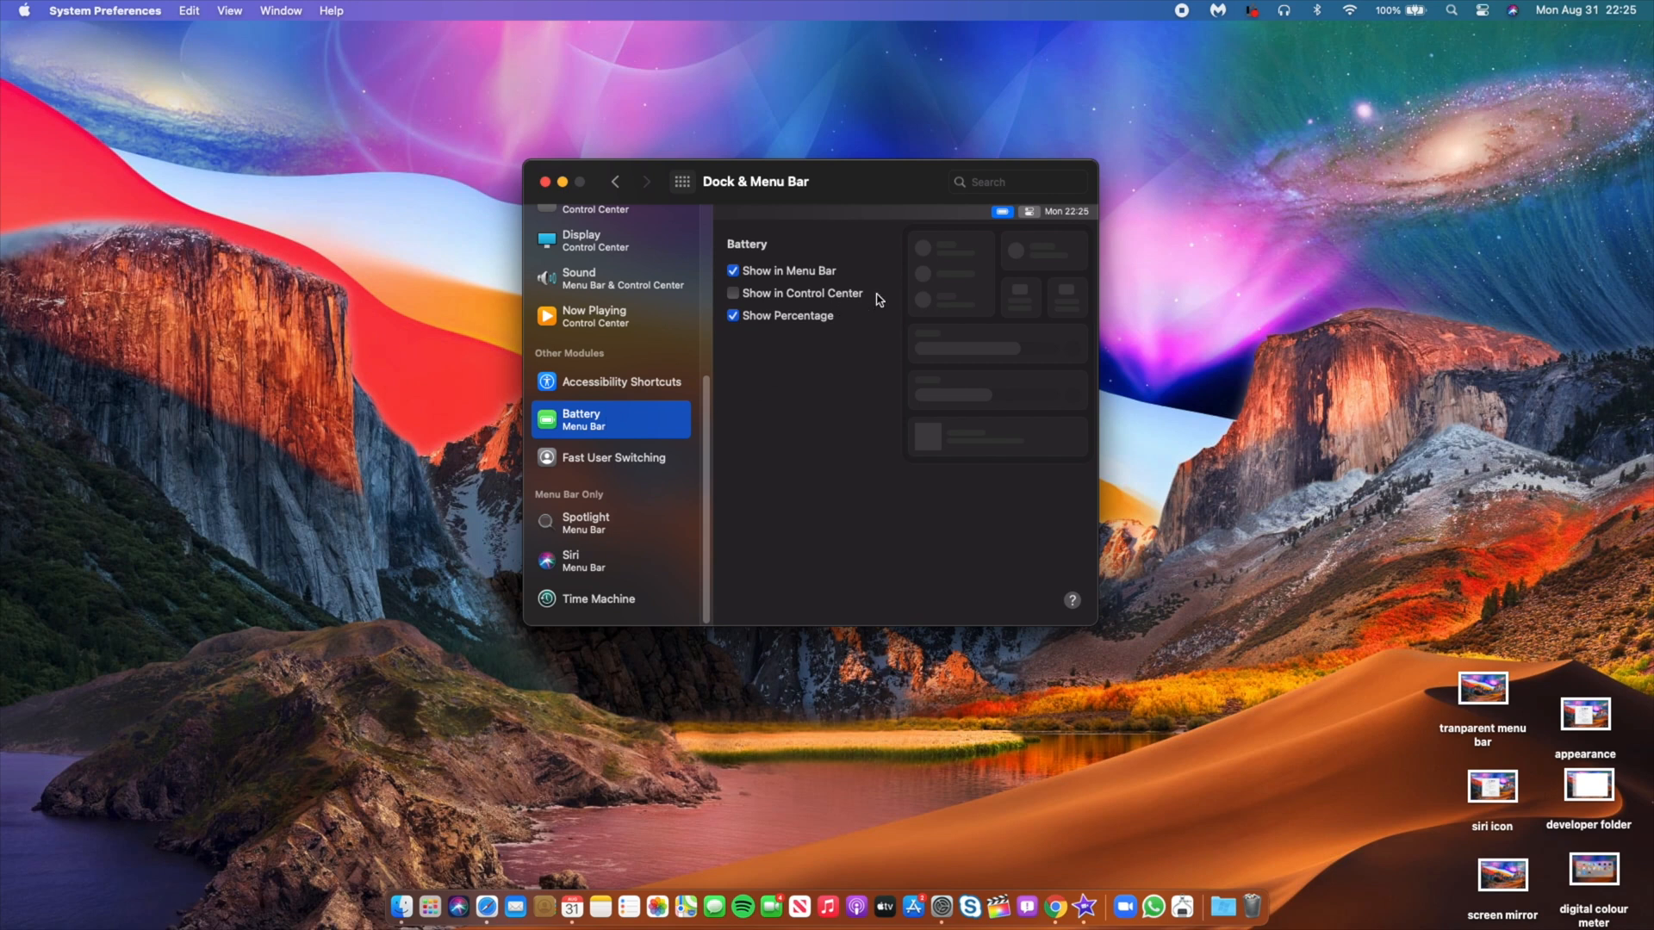
pyautogui.click(732, 315)
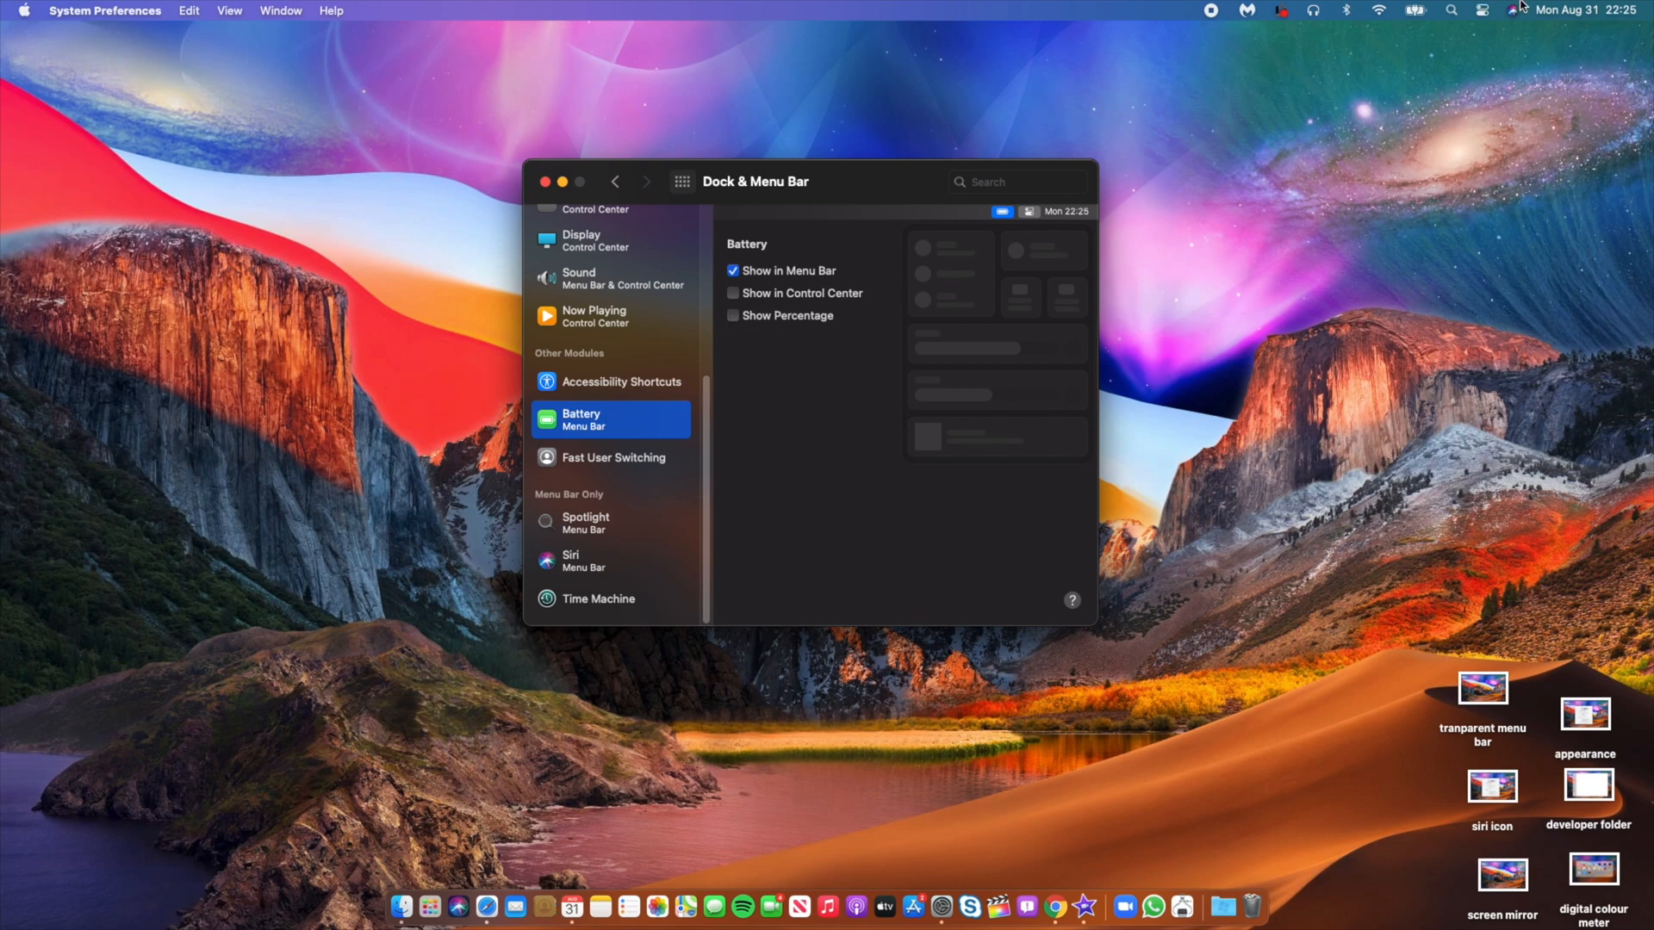
pyautogui.click(733, 316)
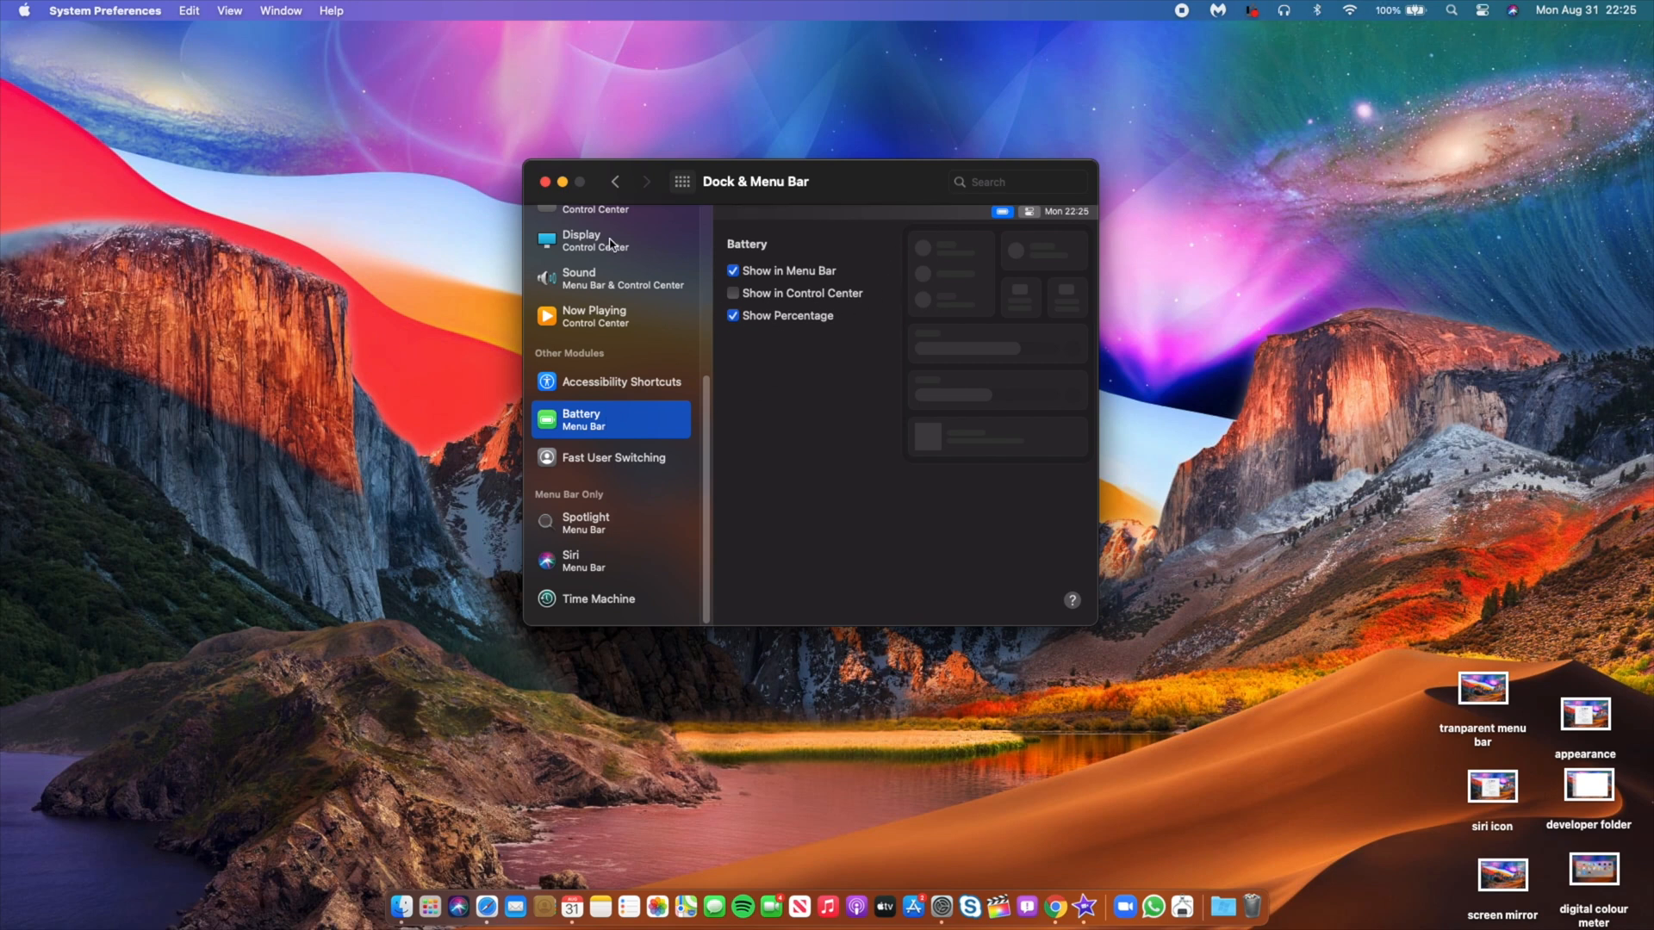
pyautogui.click(546, 181)
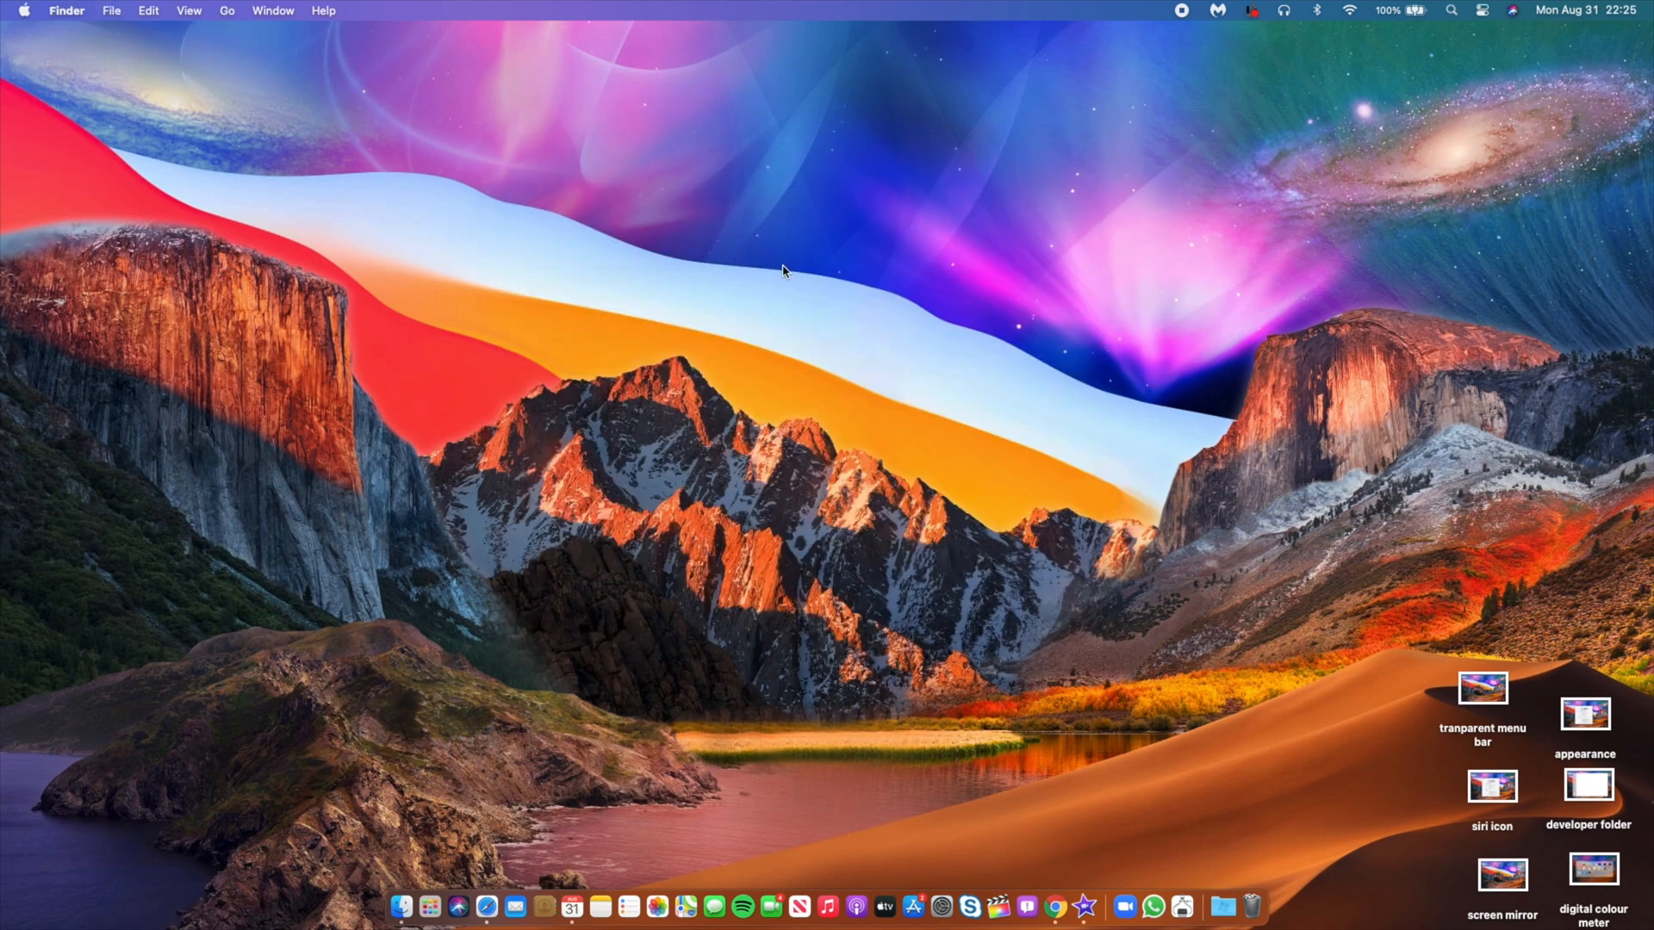
pyautogui.moveTo(1433, 91)
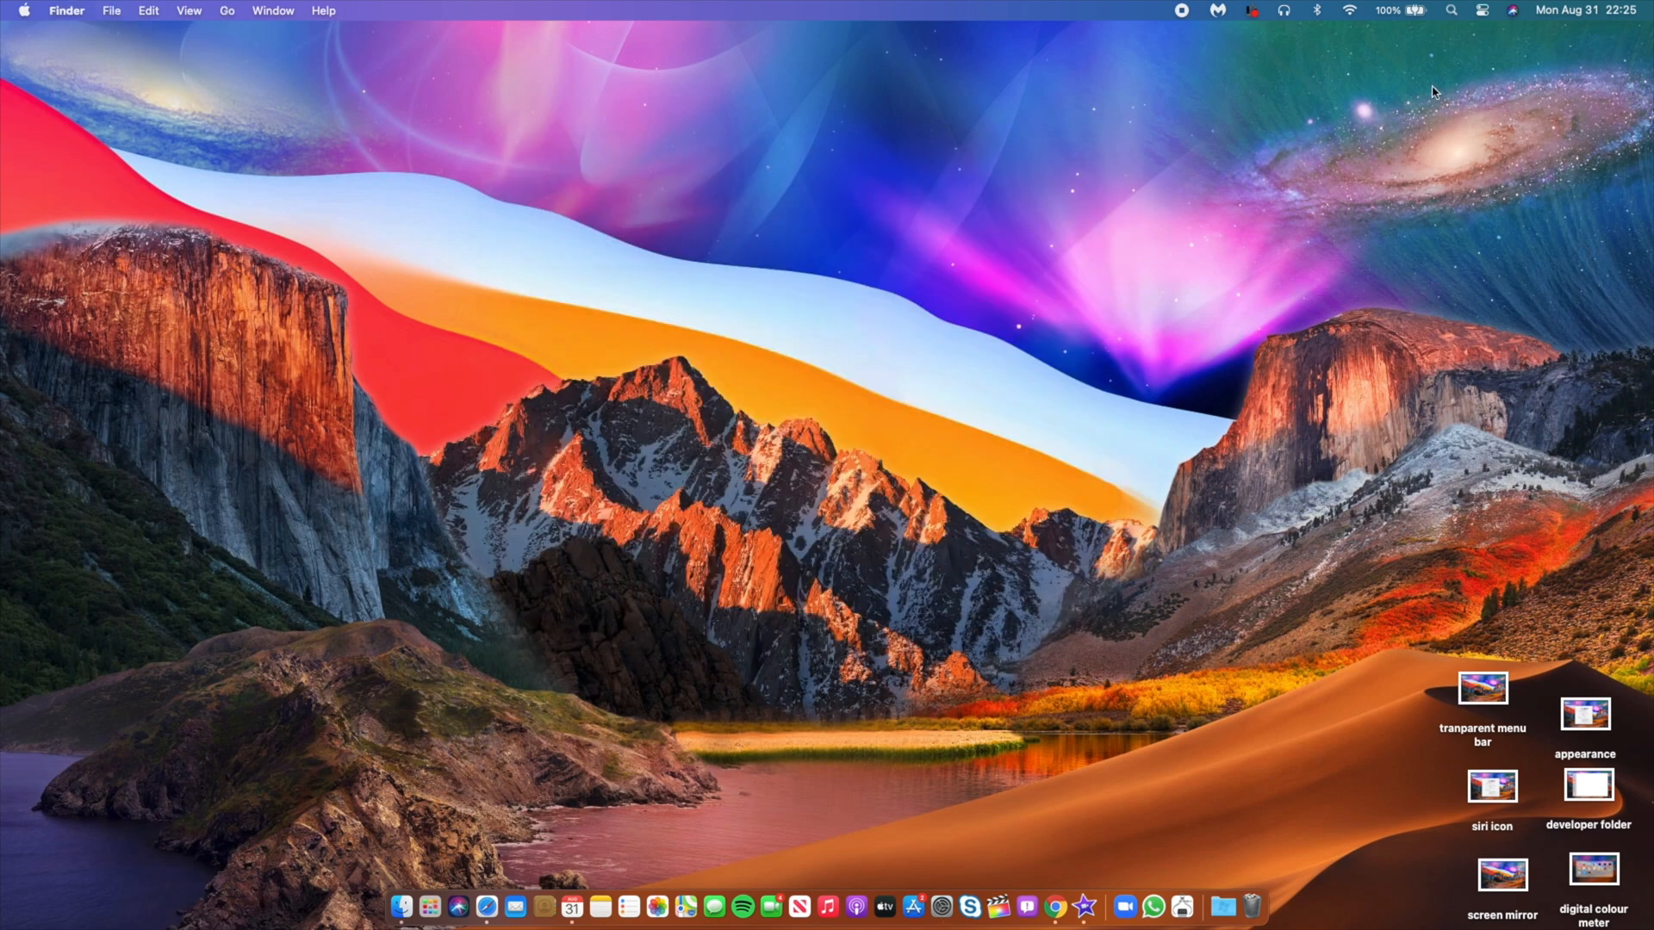
pyautogui.moveTo(1450, 15)
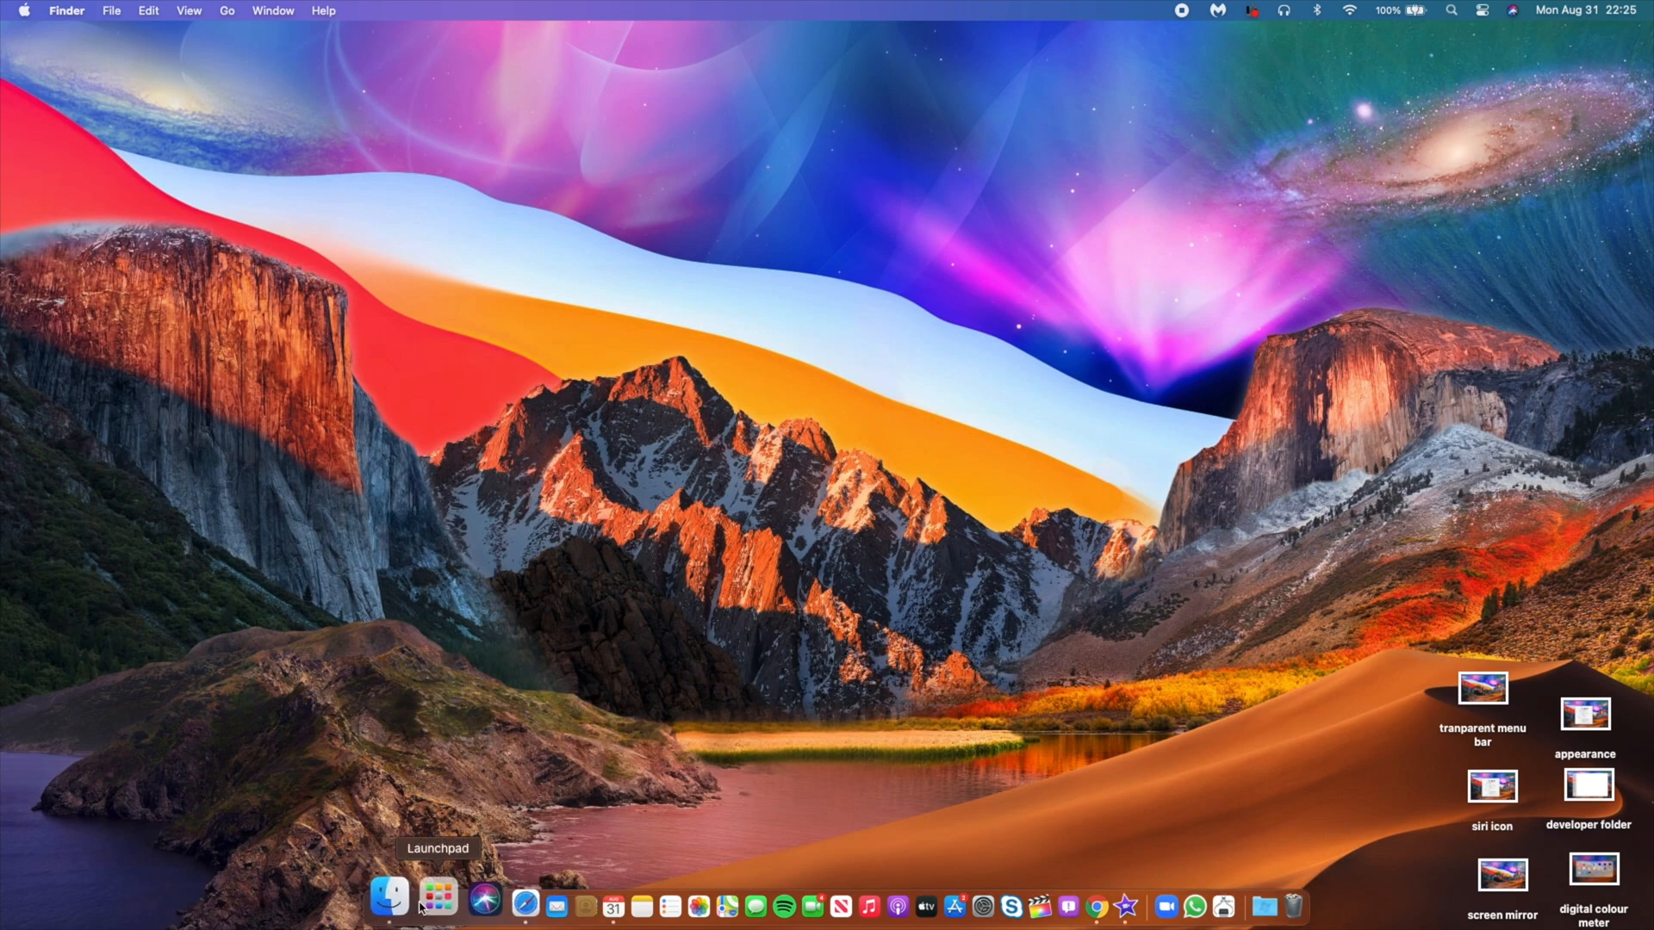
pyautogui.click(434, 899)
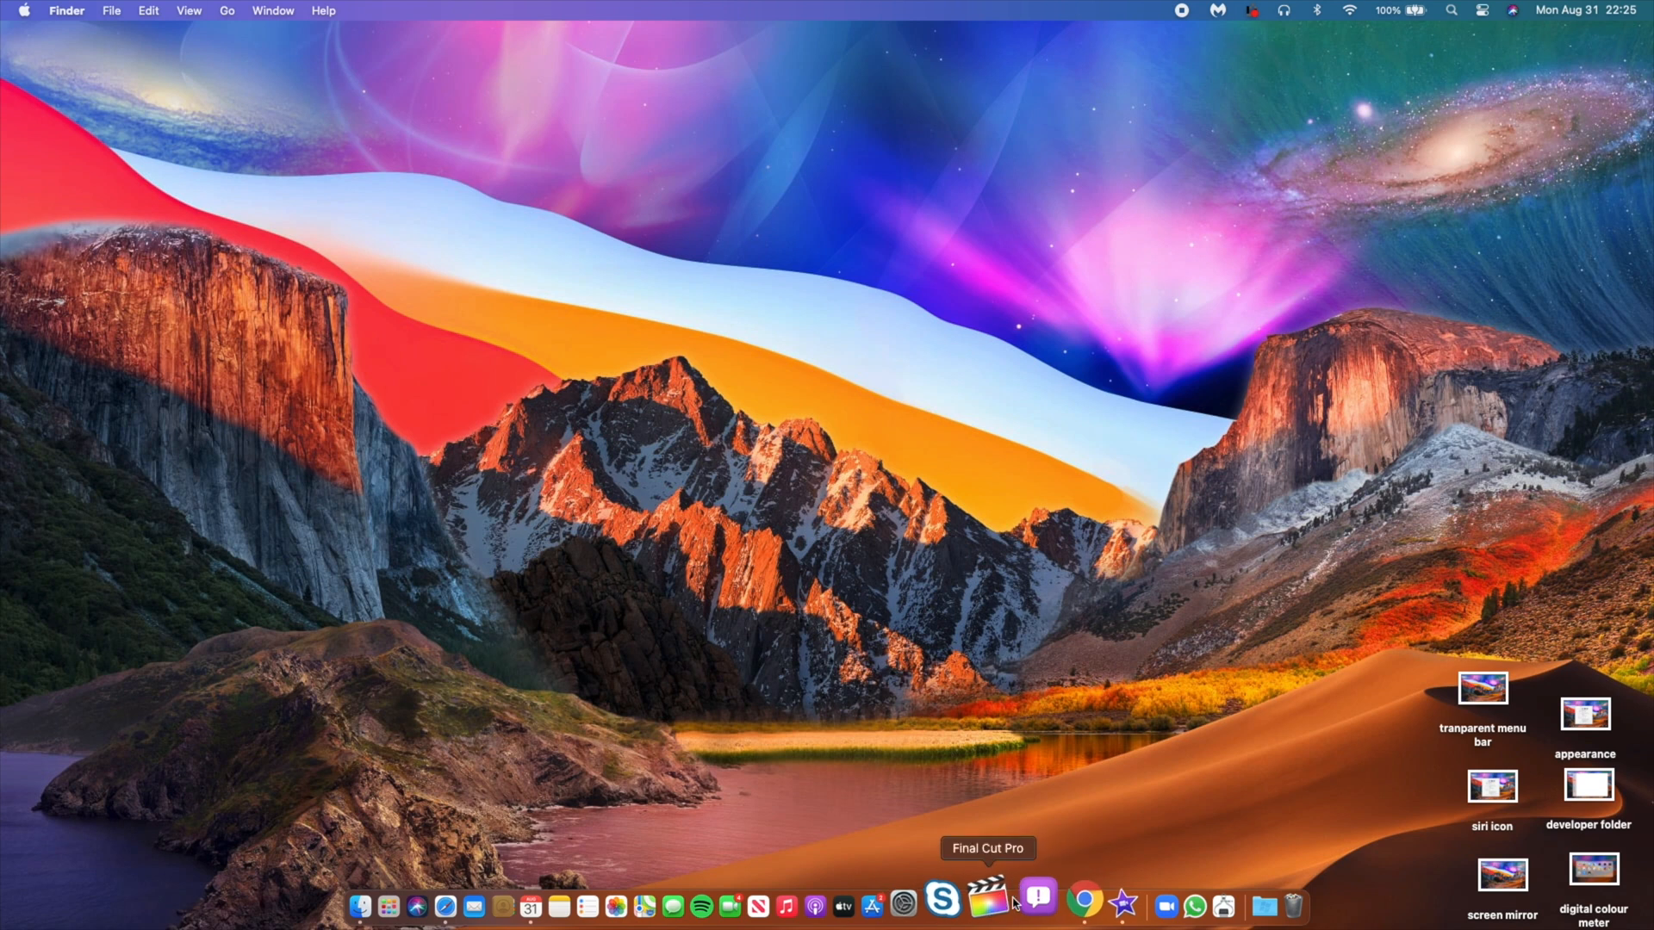
pyautogui.rightClick(502, 307)
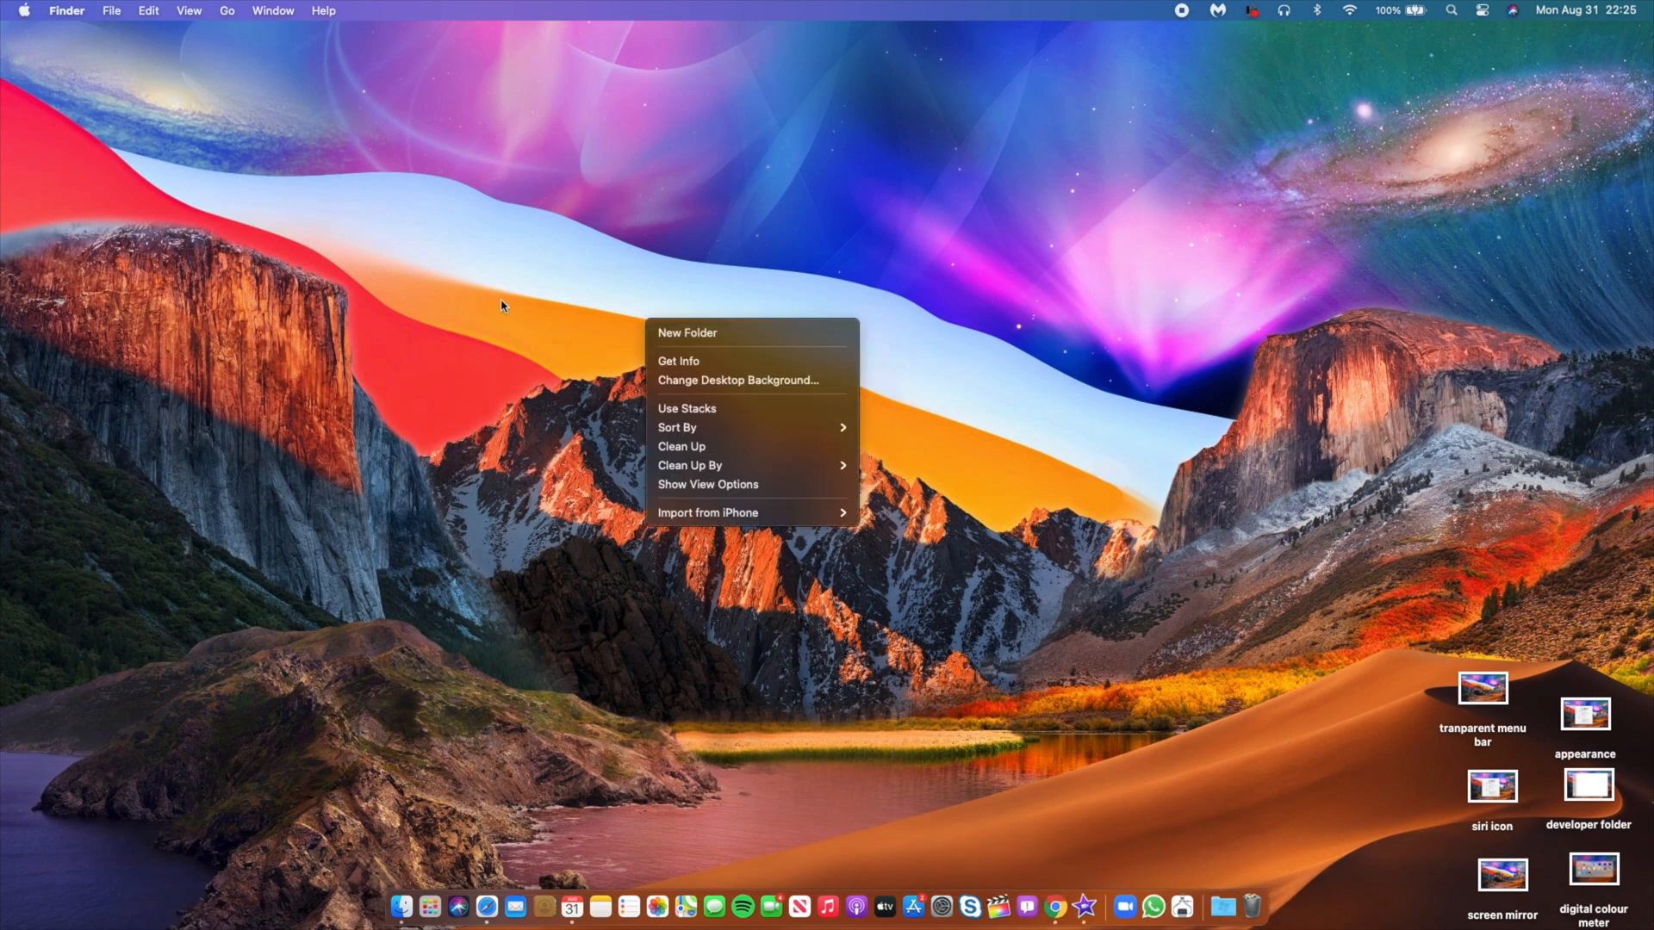
pyautogui.click(477, 281)
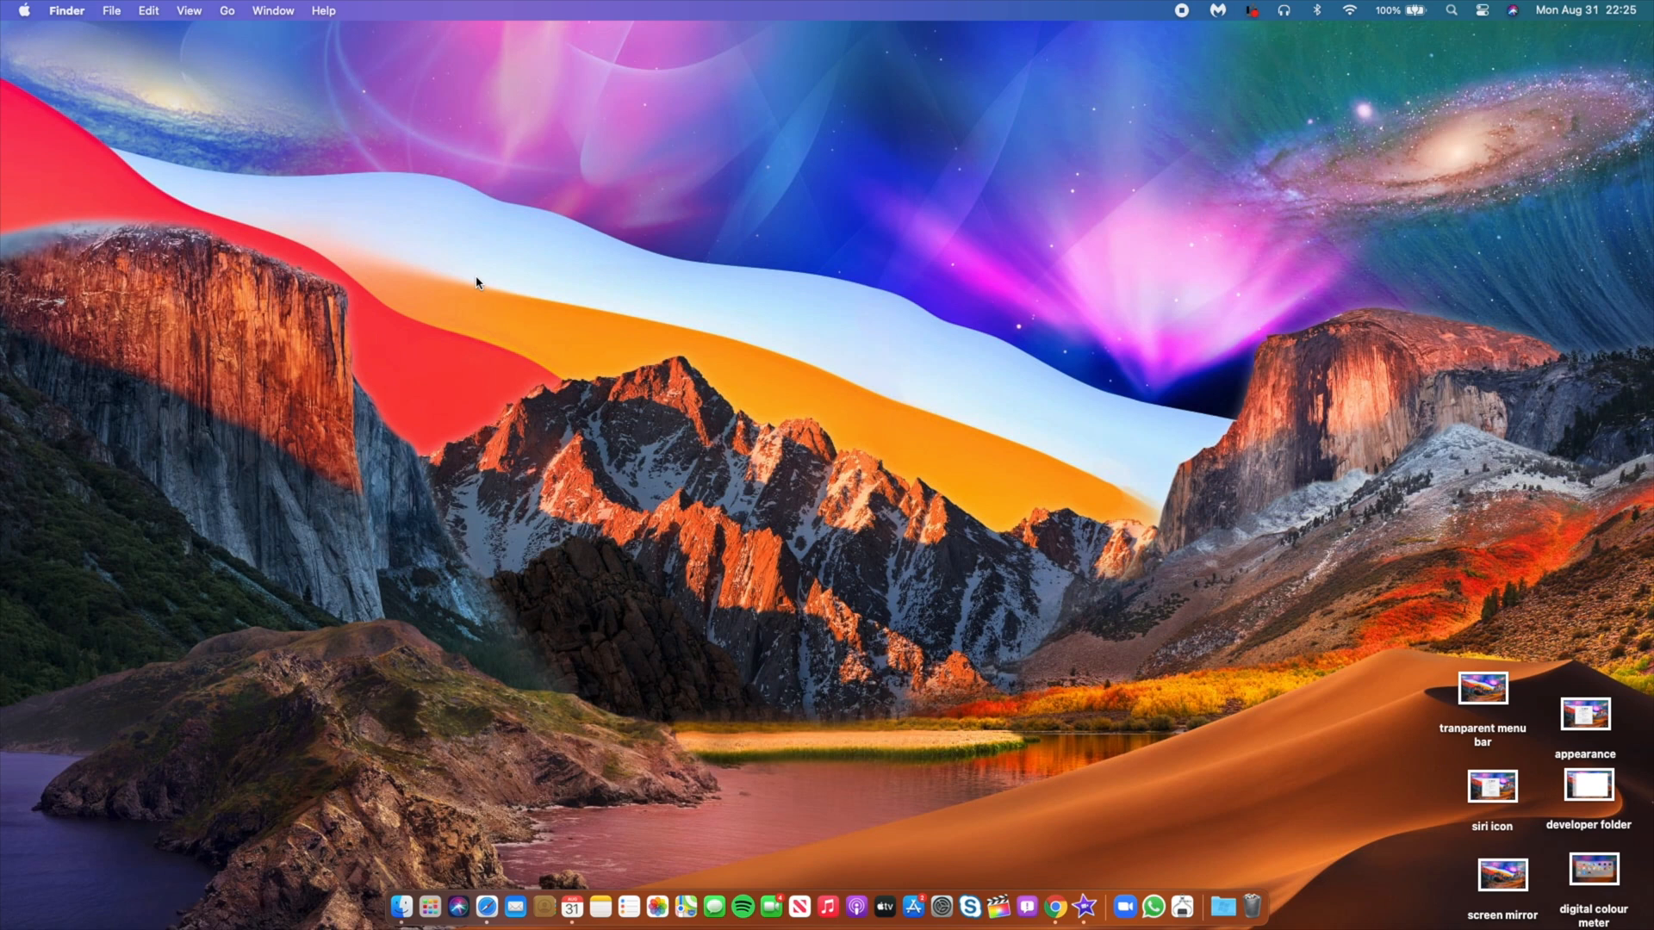
pyautogui.moveTo(467, 904)
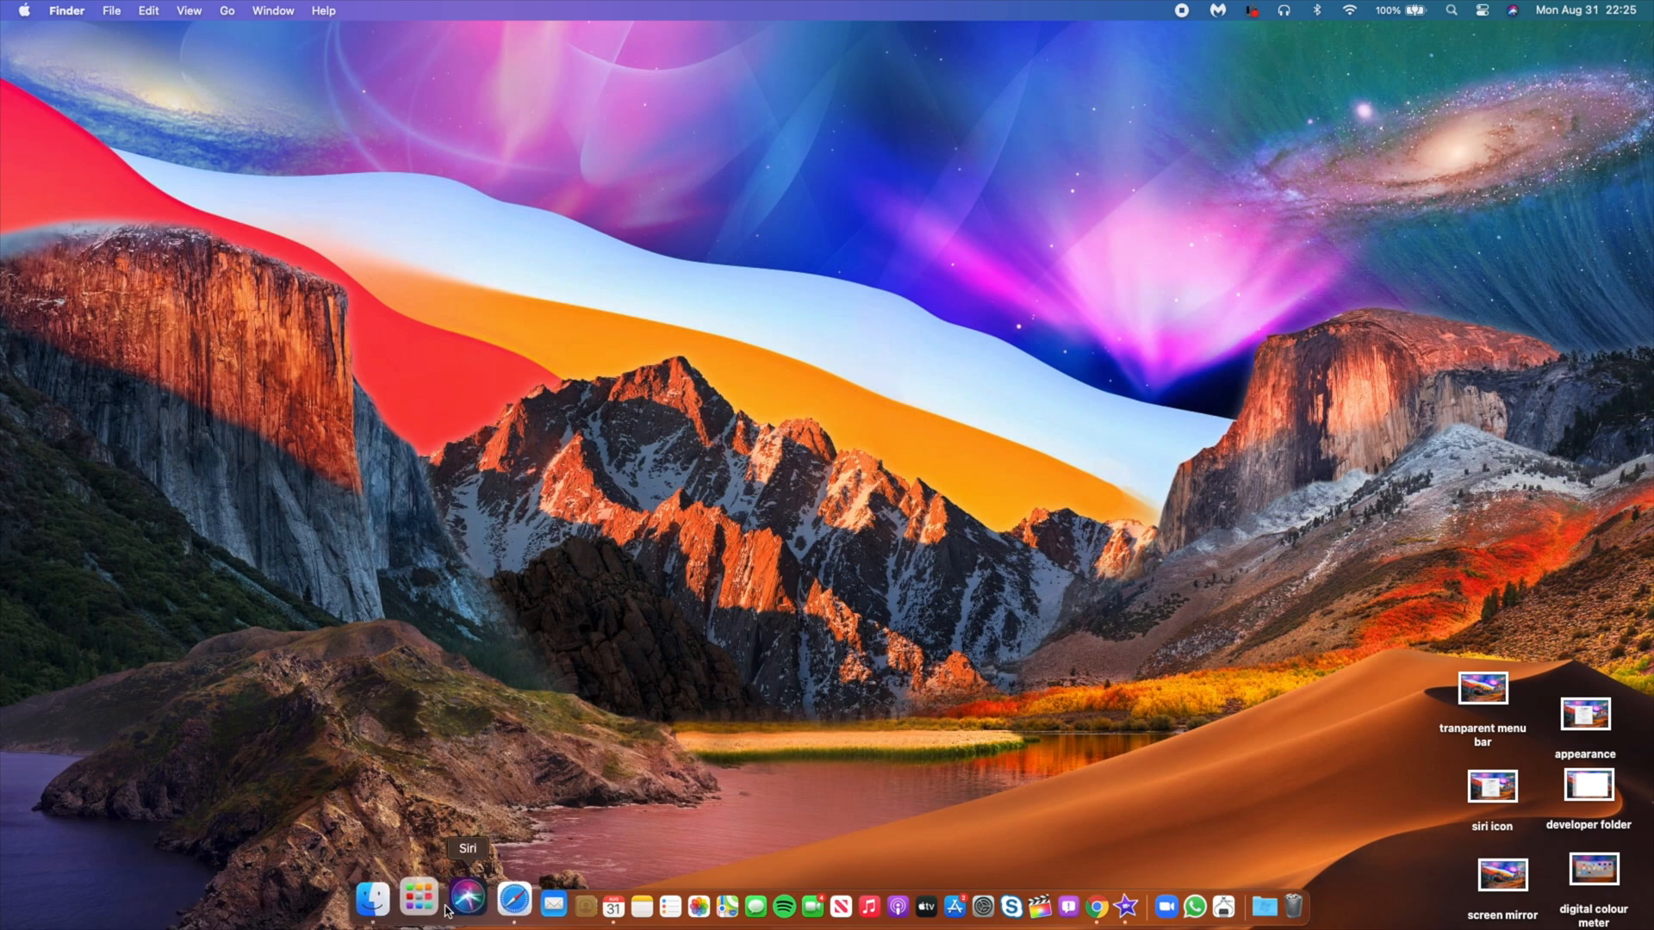
pyautogui.click(419, 901)
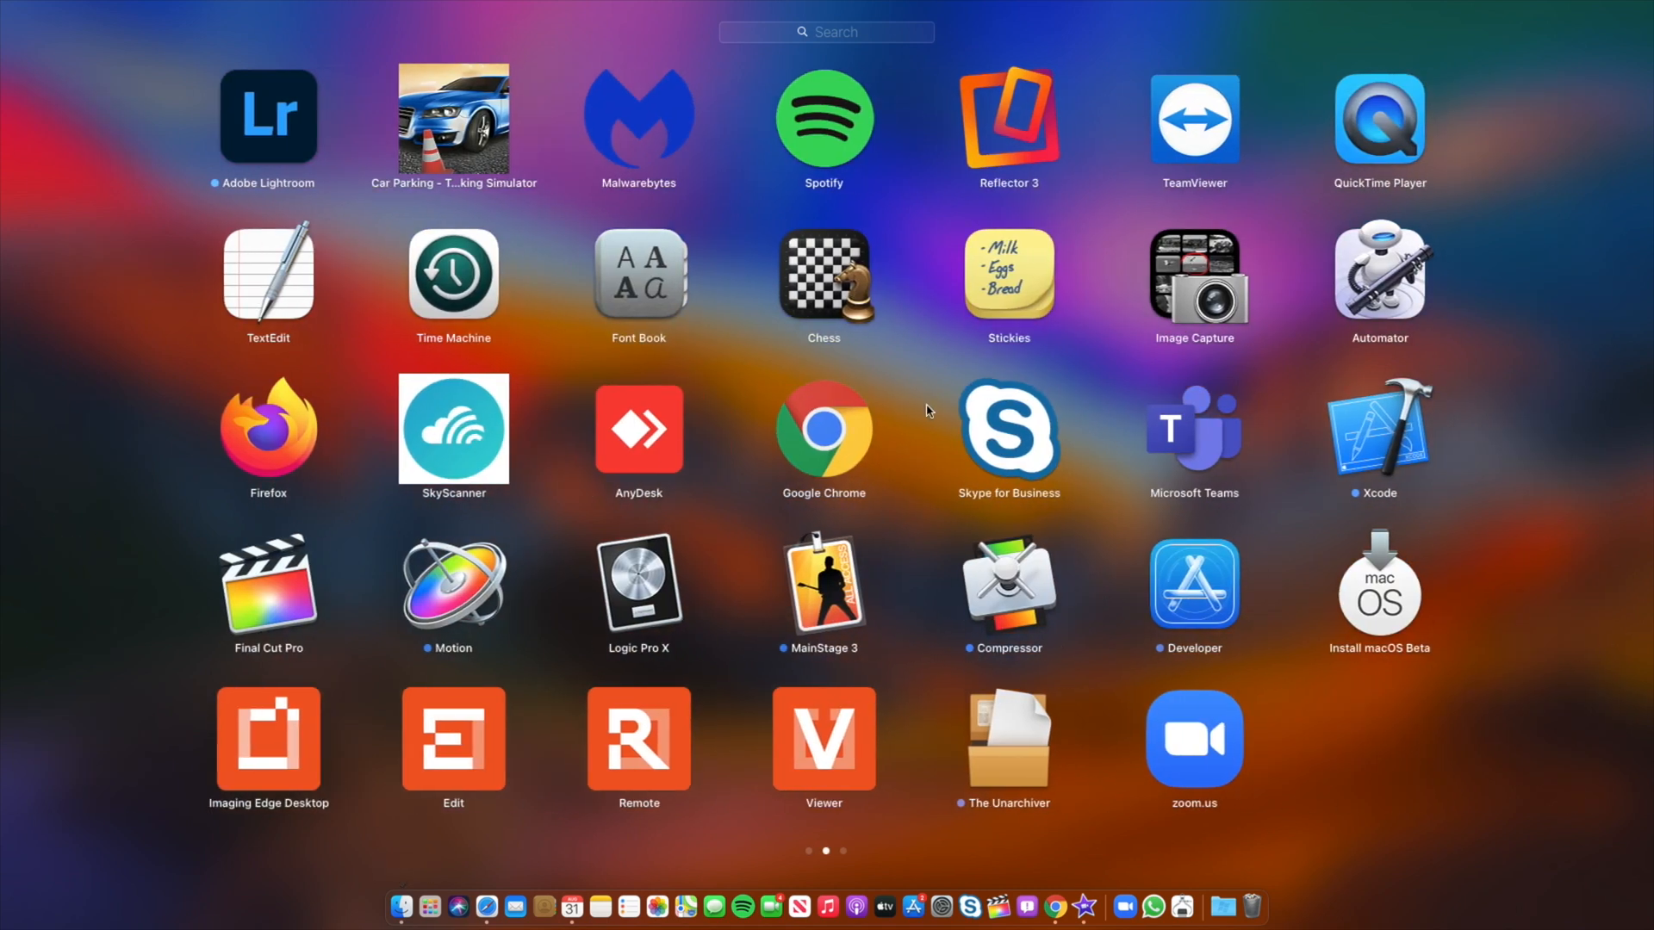
pyautogui.moveTo(1008, 131)
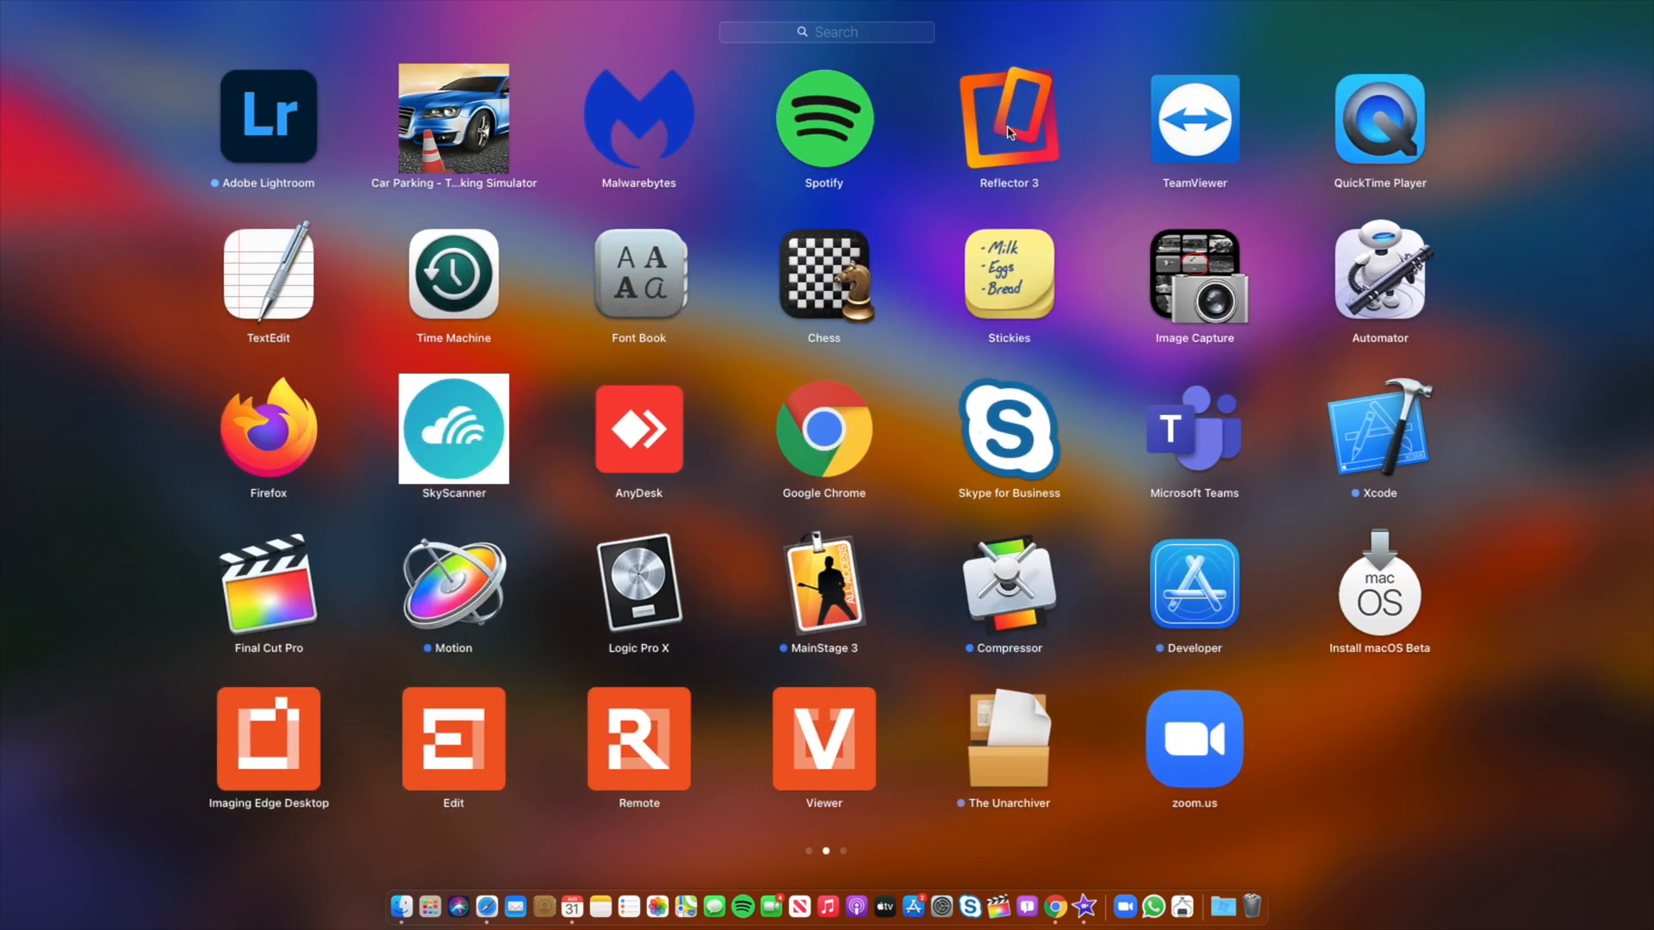
pyautogui.moveTo(469, 768)
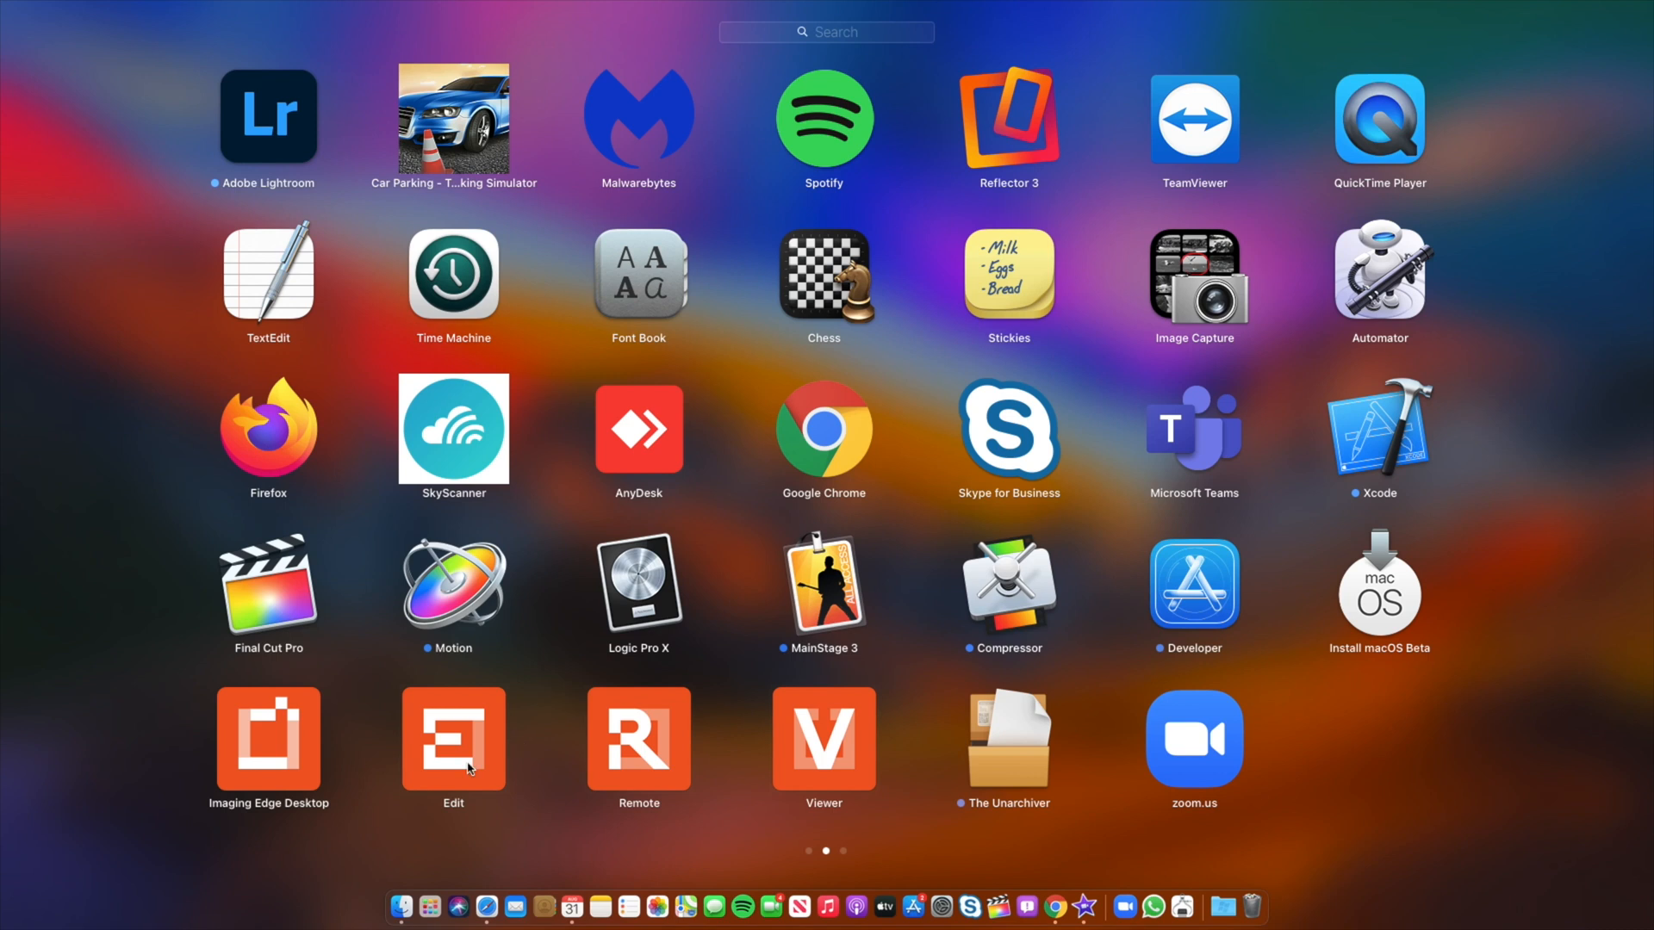
pyautogui.moveTo(565, 737)
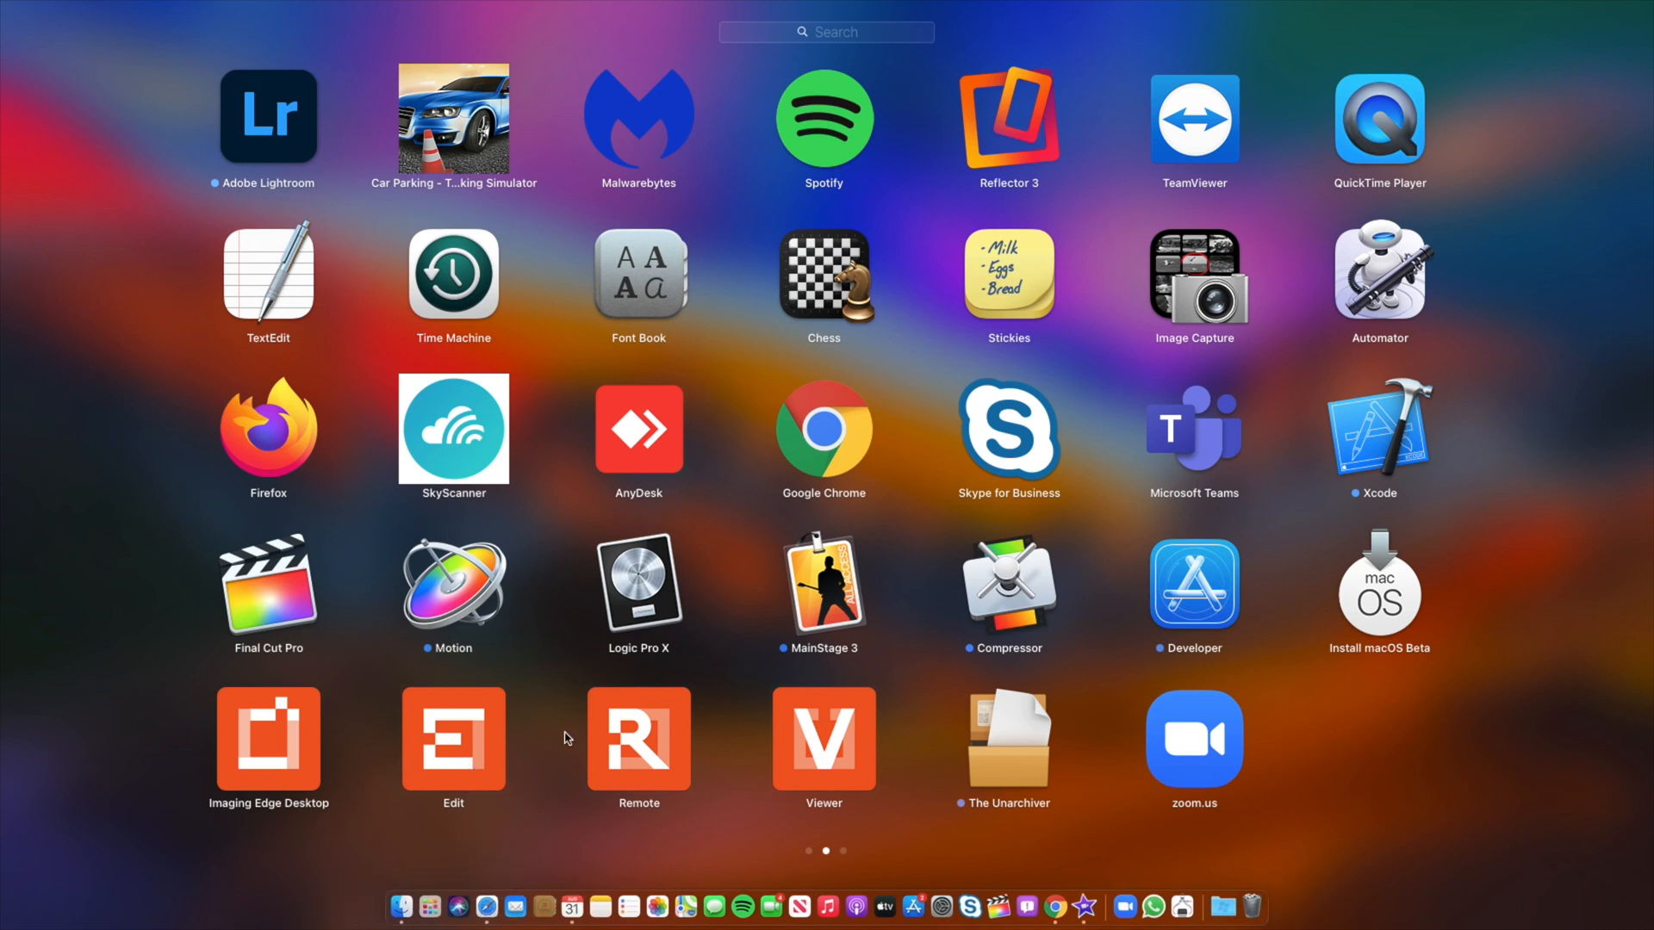
pyautogui.moveTo(260, 253)
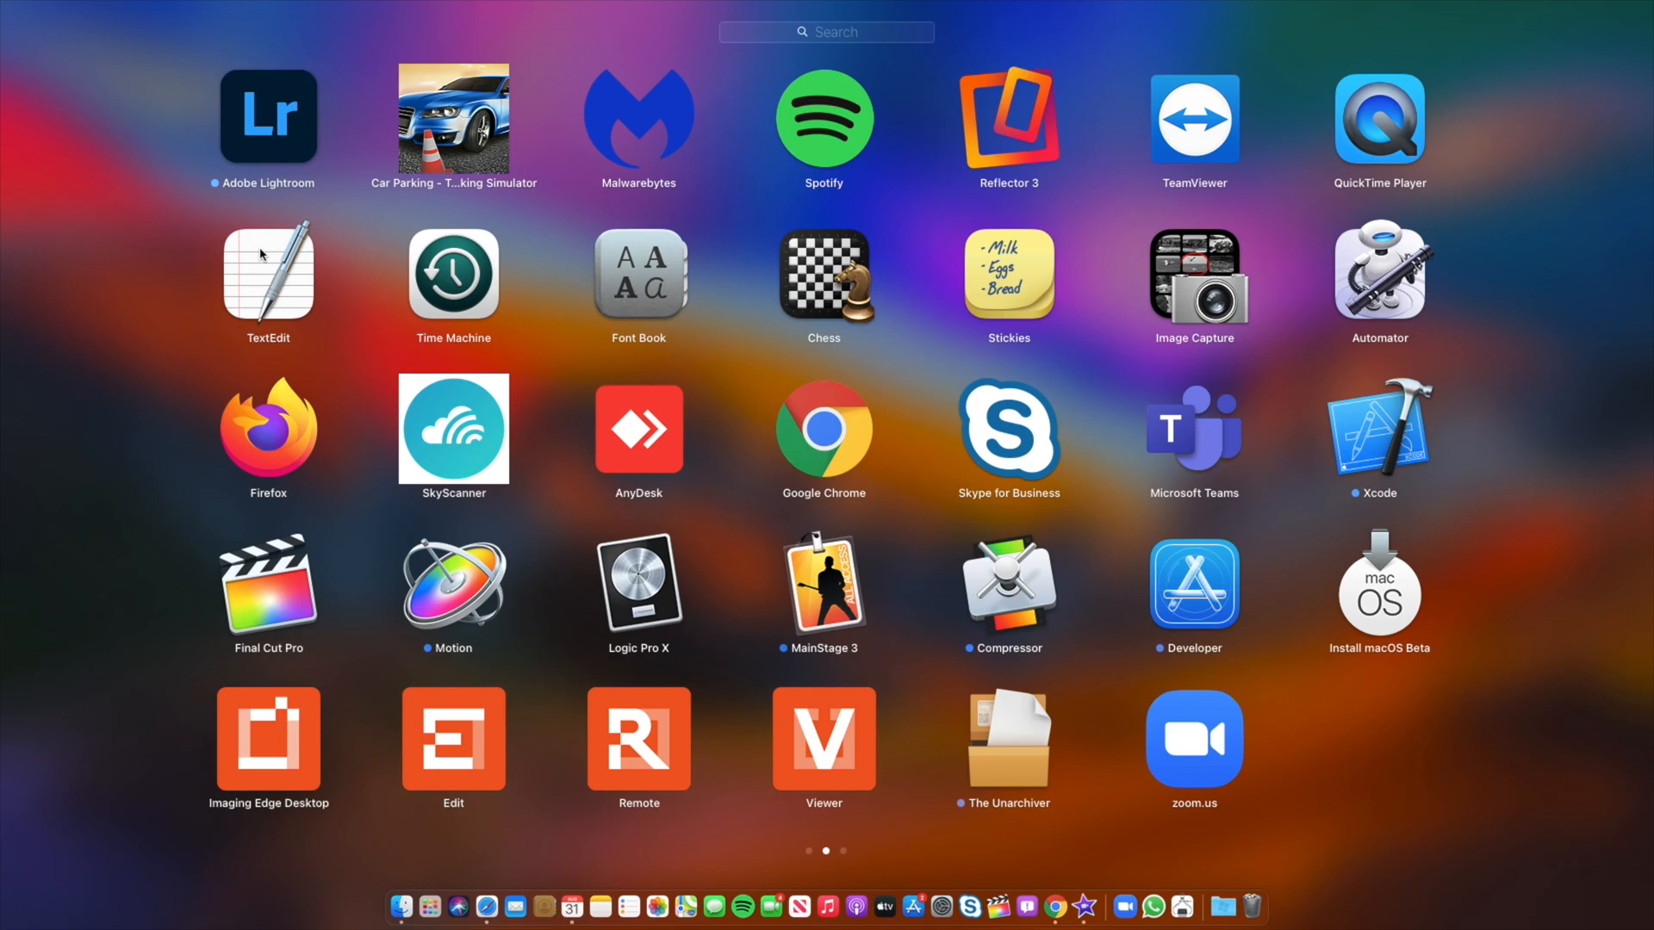
# Step: Exit Launchpad to the desktop and show Control Center from the menu bar
pyautogui.click(1513, 10)
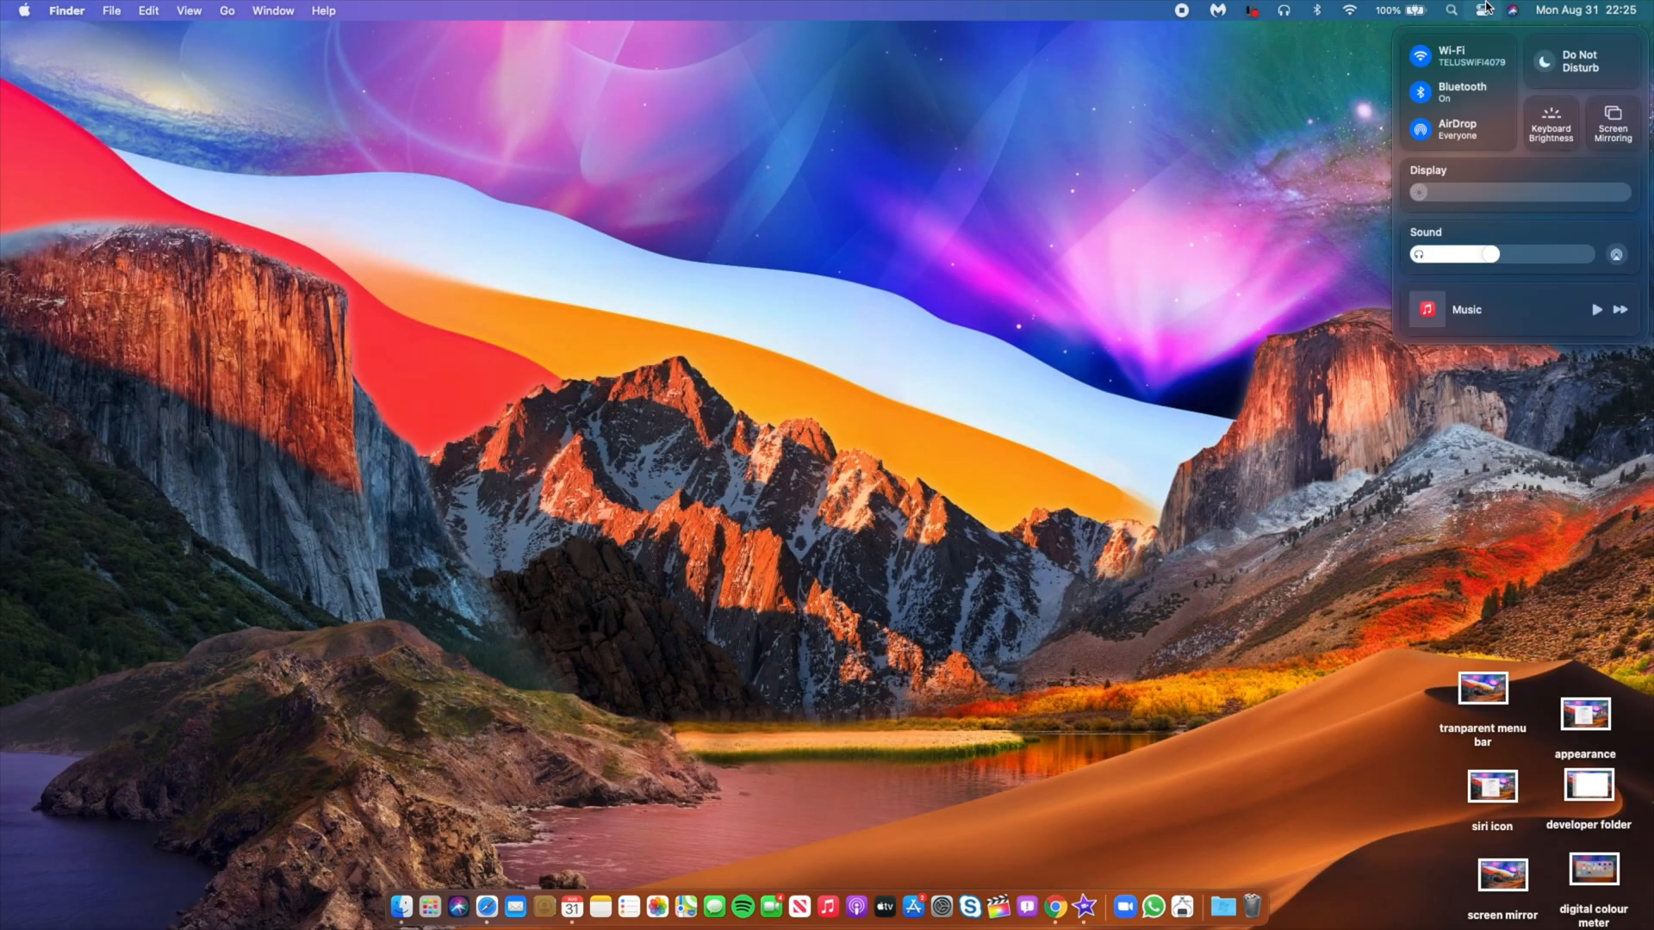
pyautogui.moveTo(1304, 469)
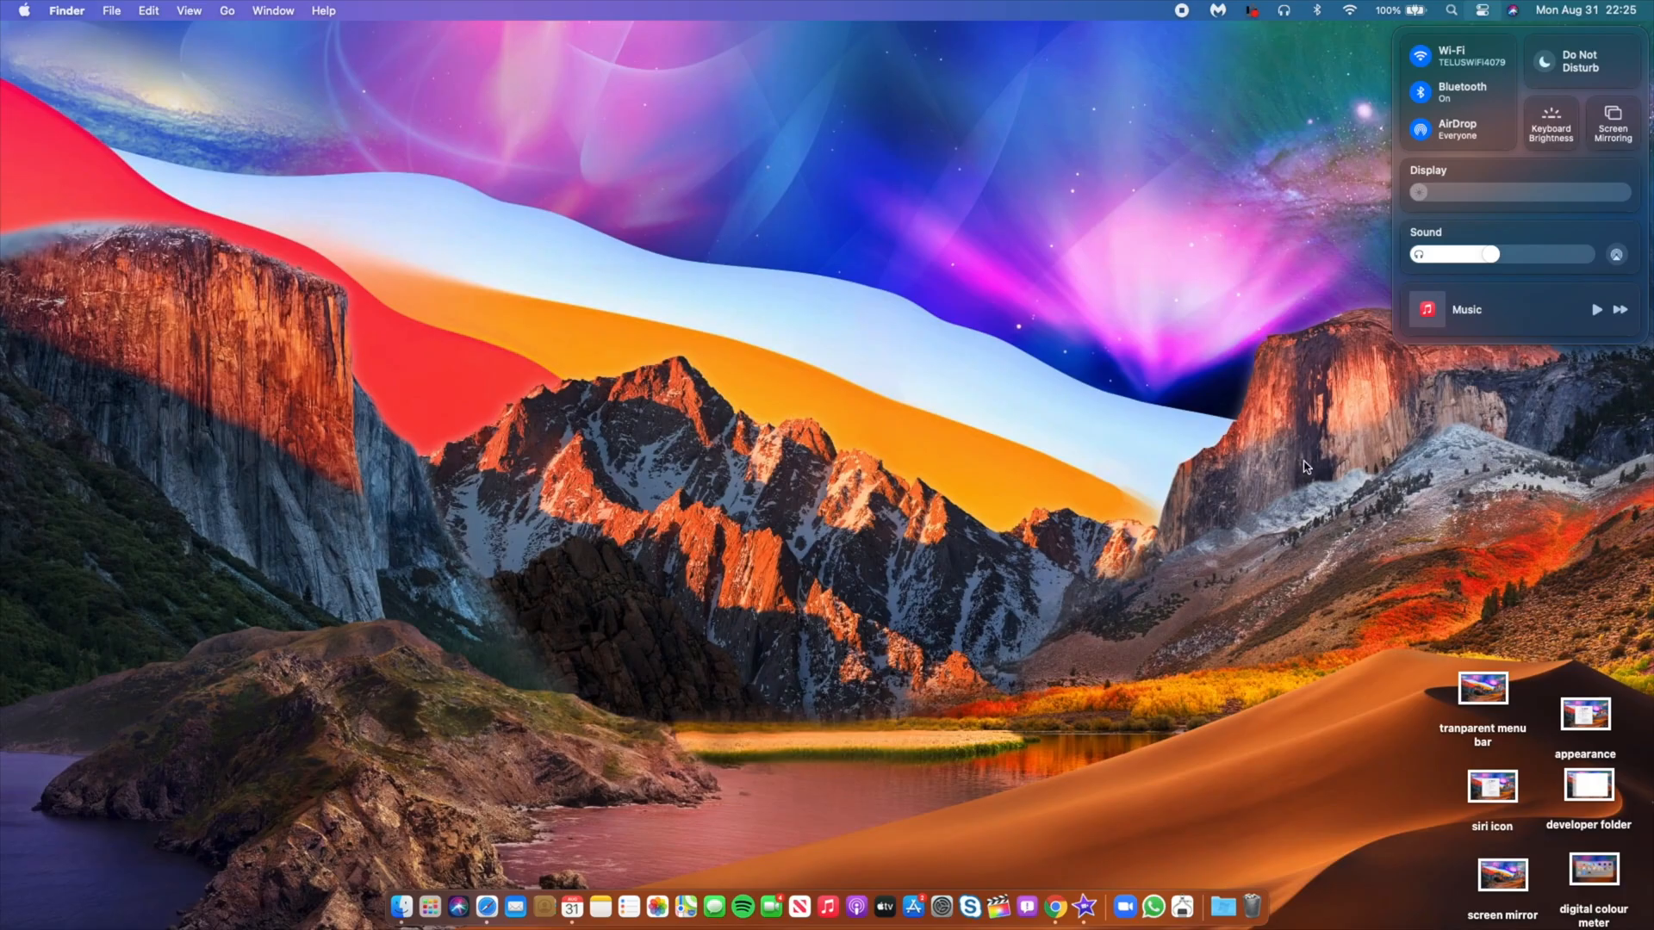
# Step: Dismiss Control Center and bring up the Half Man Half Tech YouTube channel in Chrome
pyautogui.click(1055, 908)
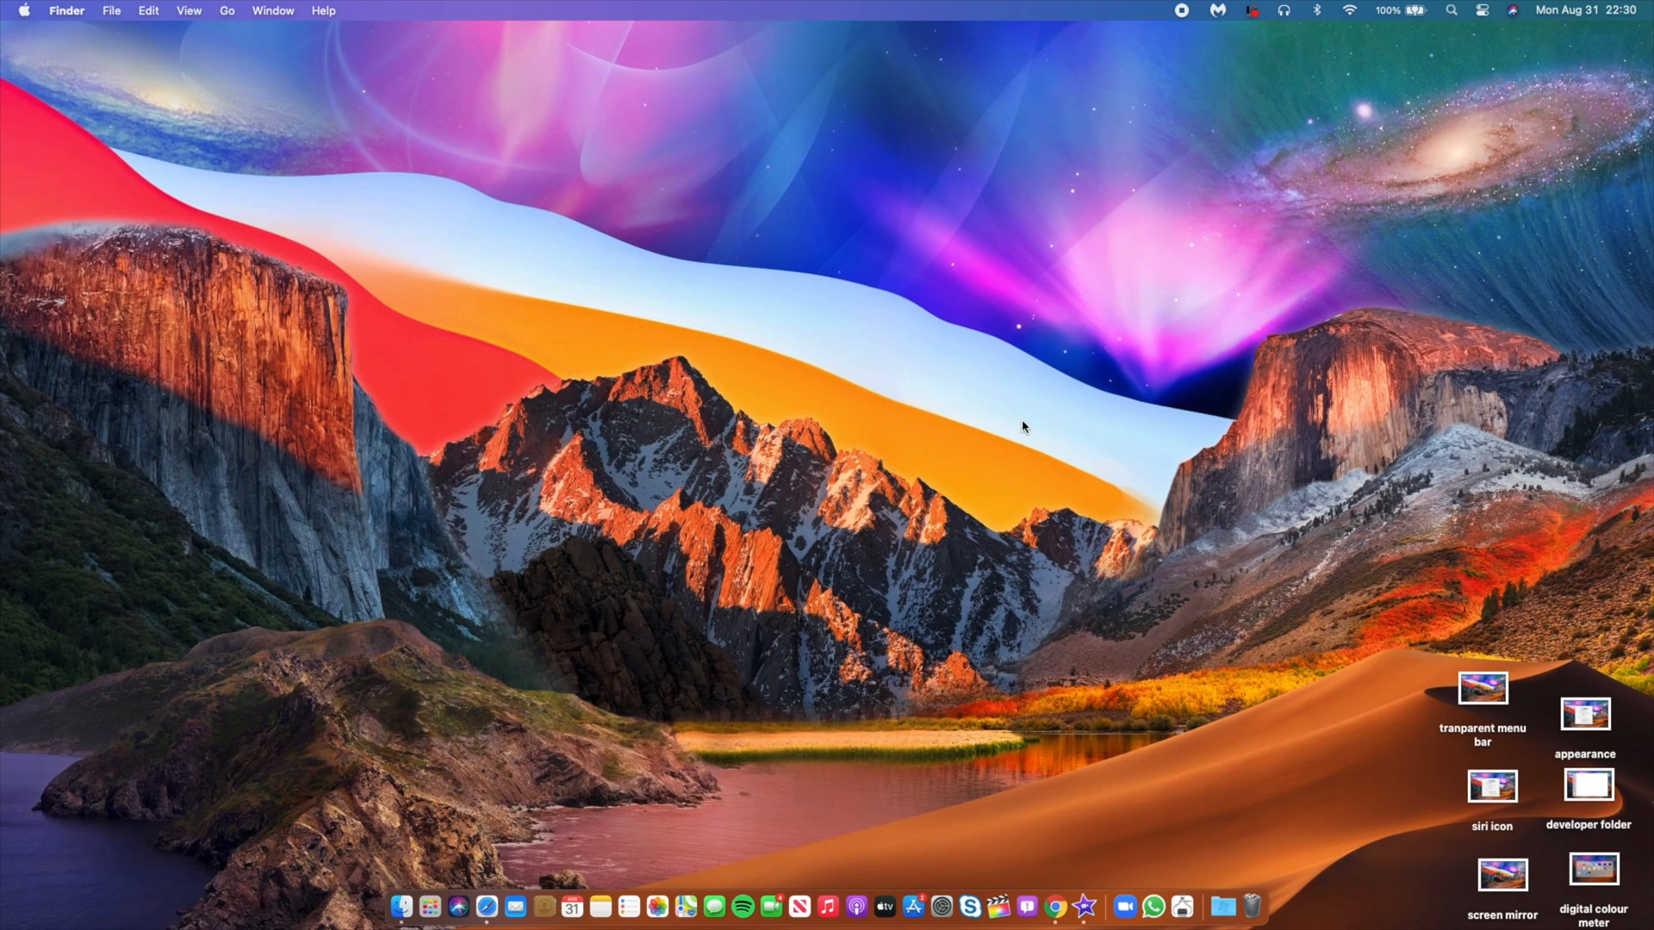
pyautogui.moveTo(1256, 548)
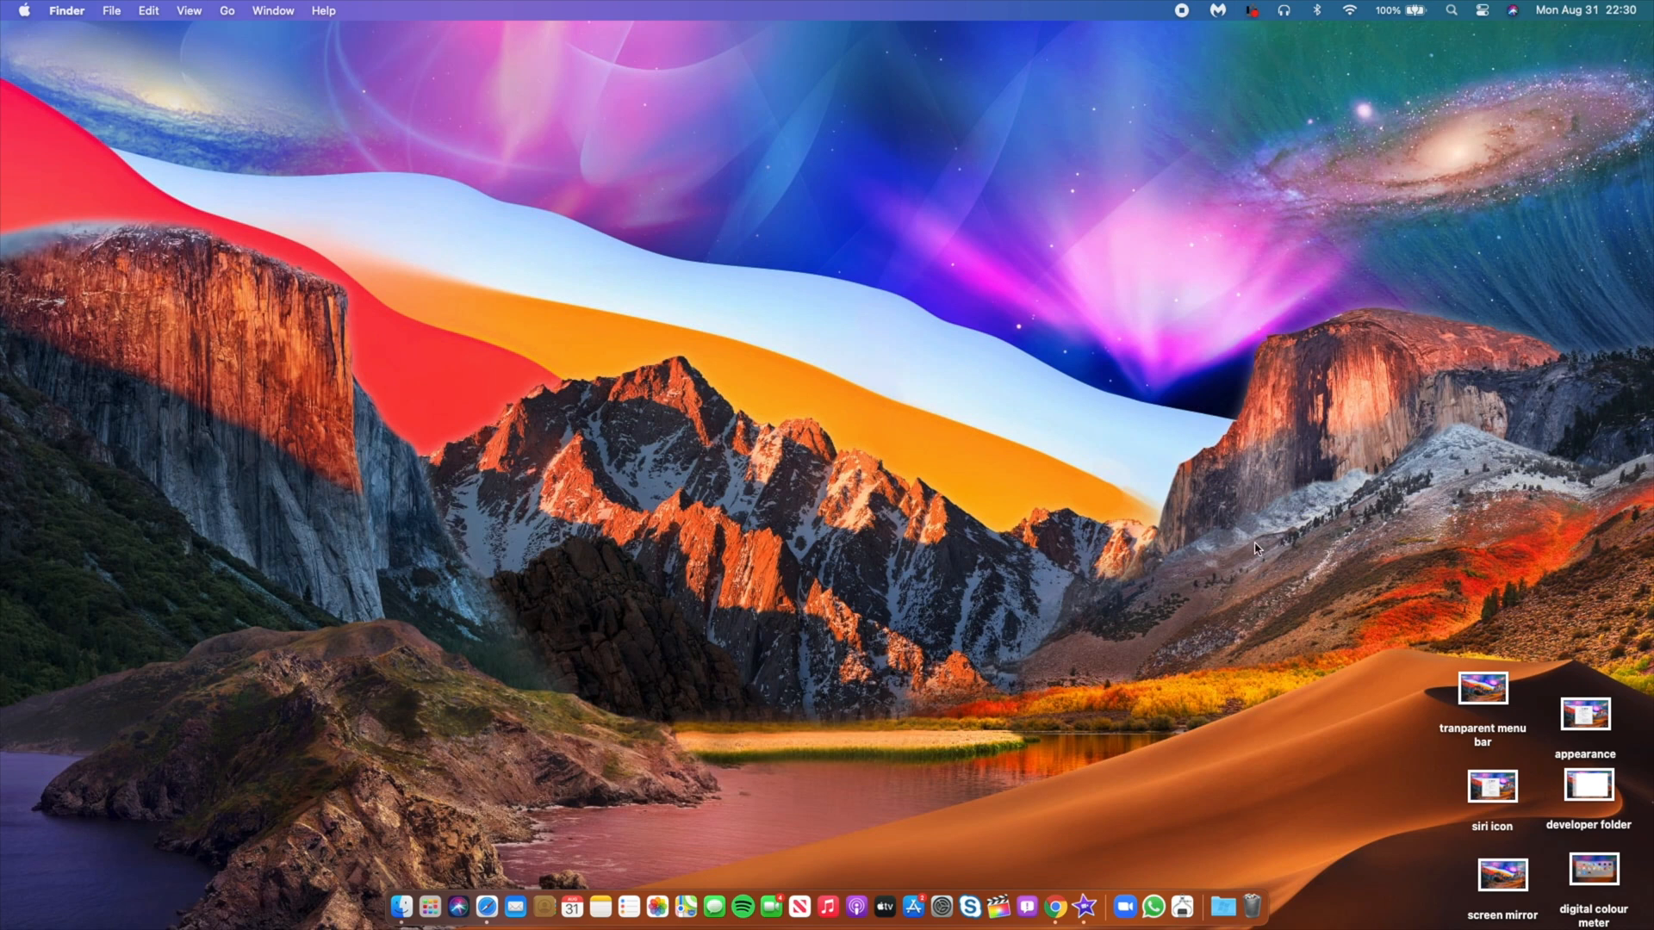
pyautogui.moveTo(918, 636)
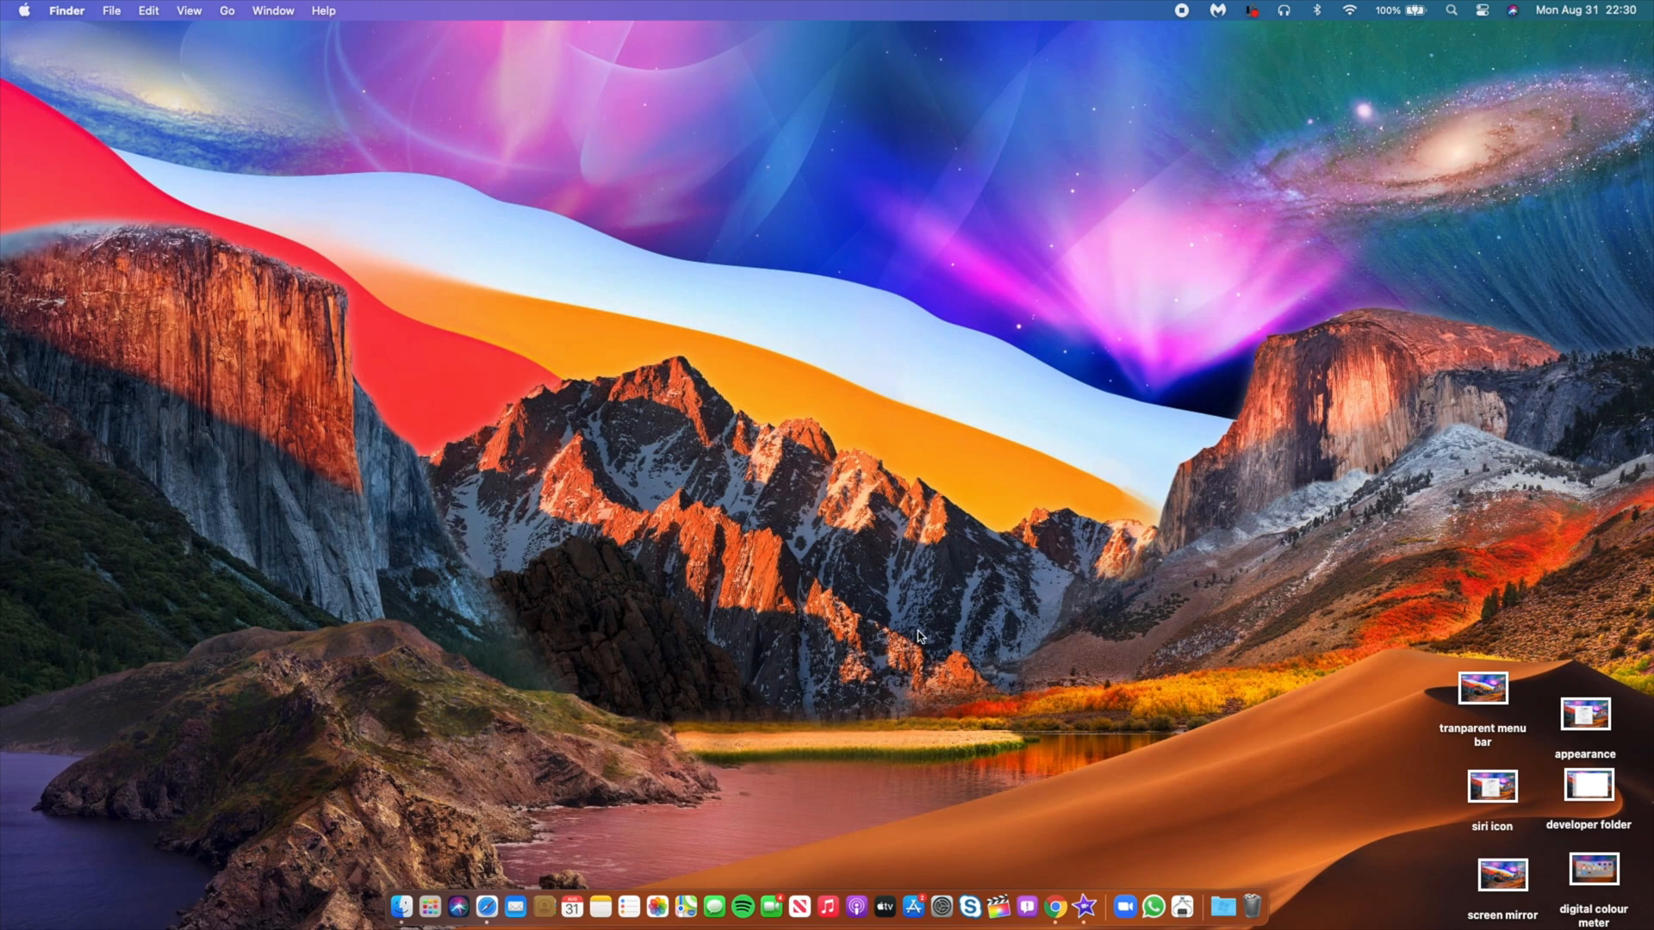
pyautogui.moveTo(617, 670)
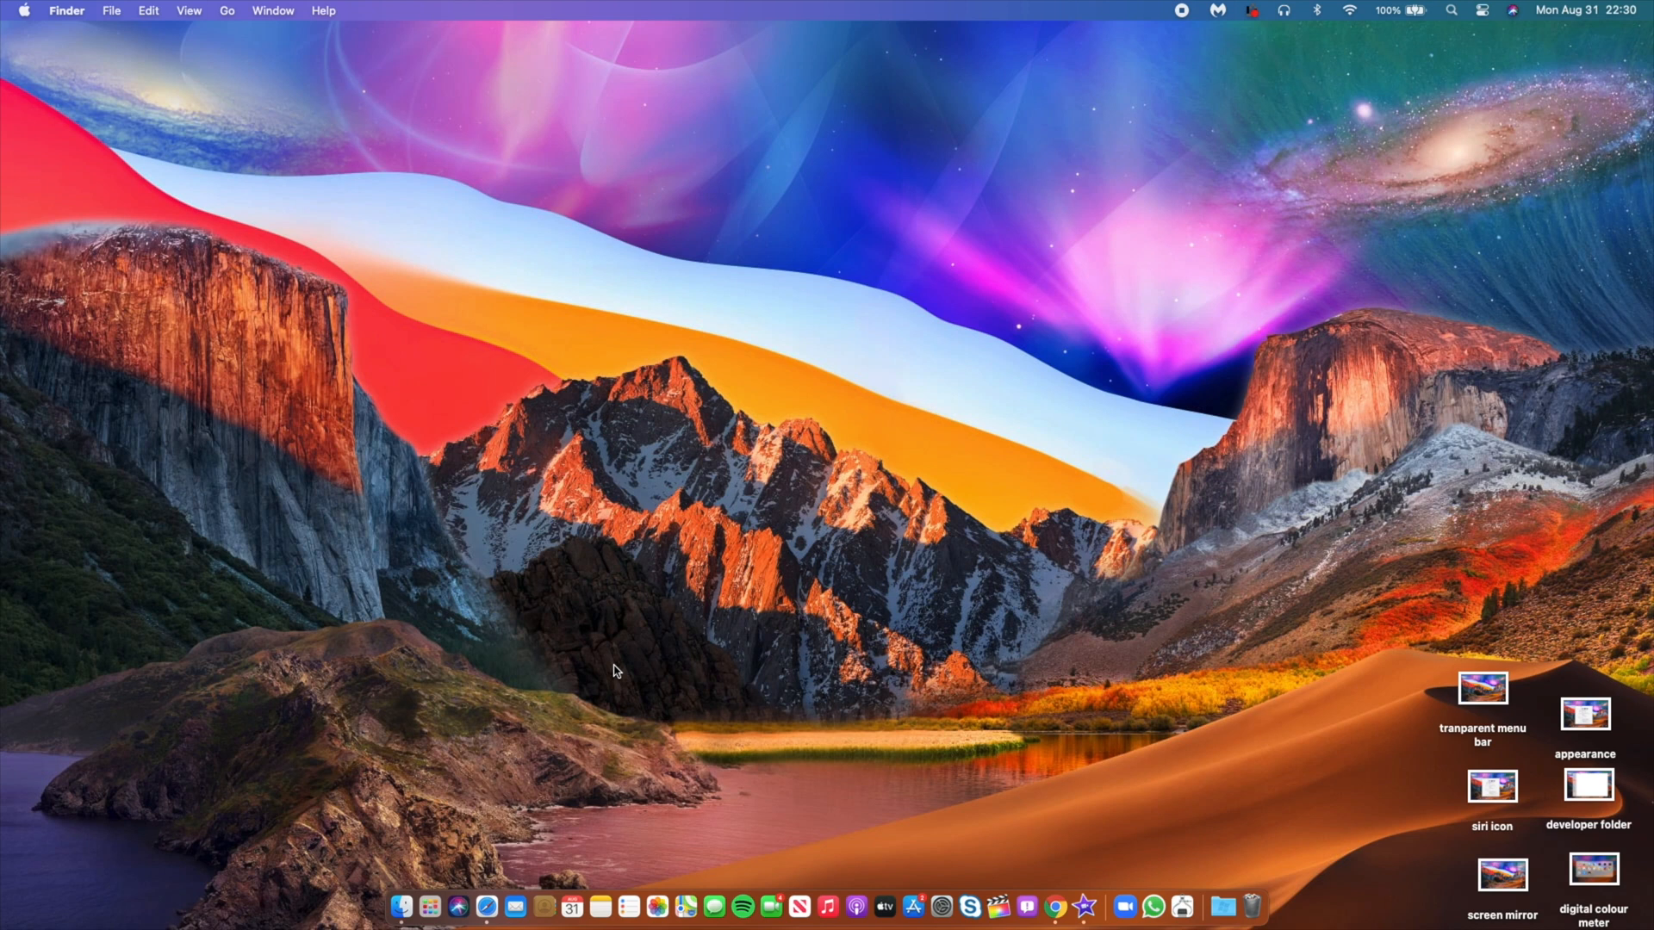
pyautogui.click(1055, 908)
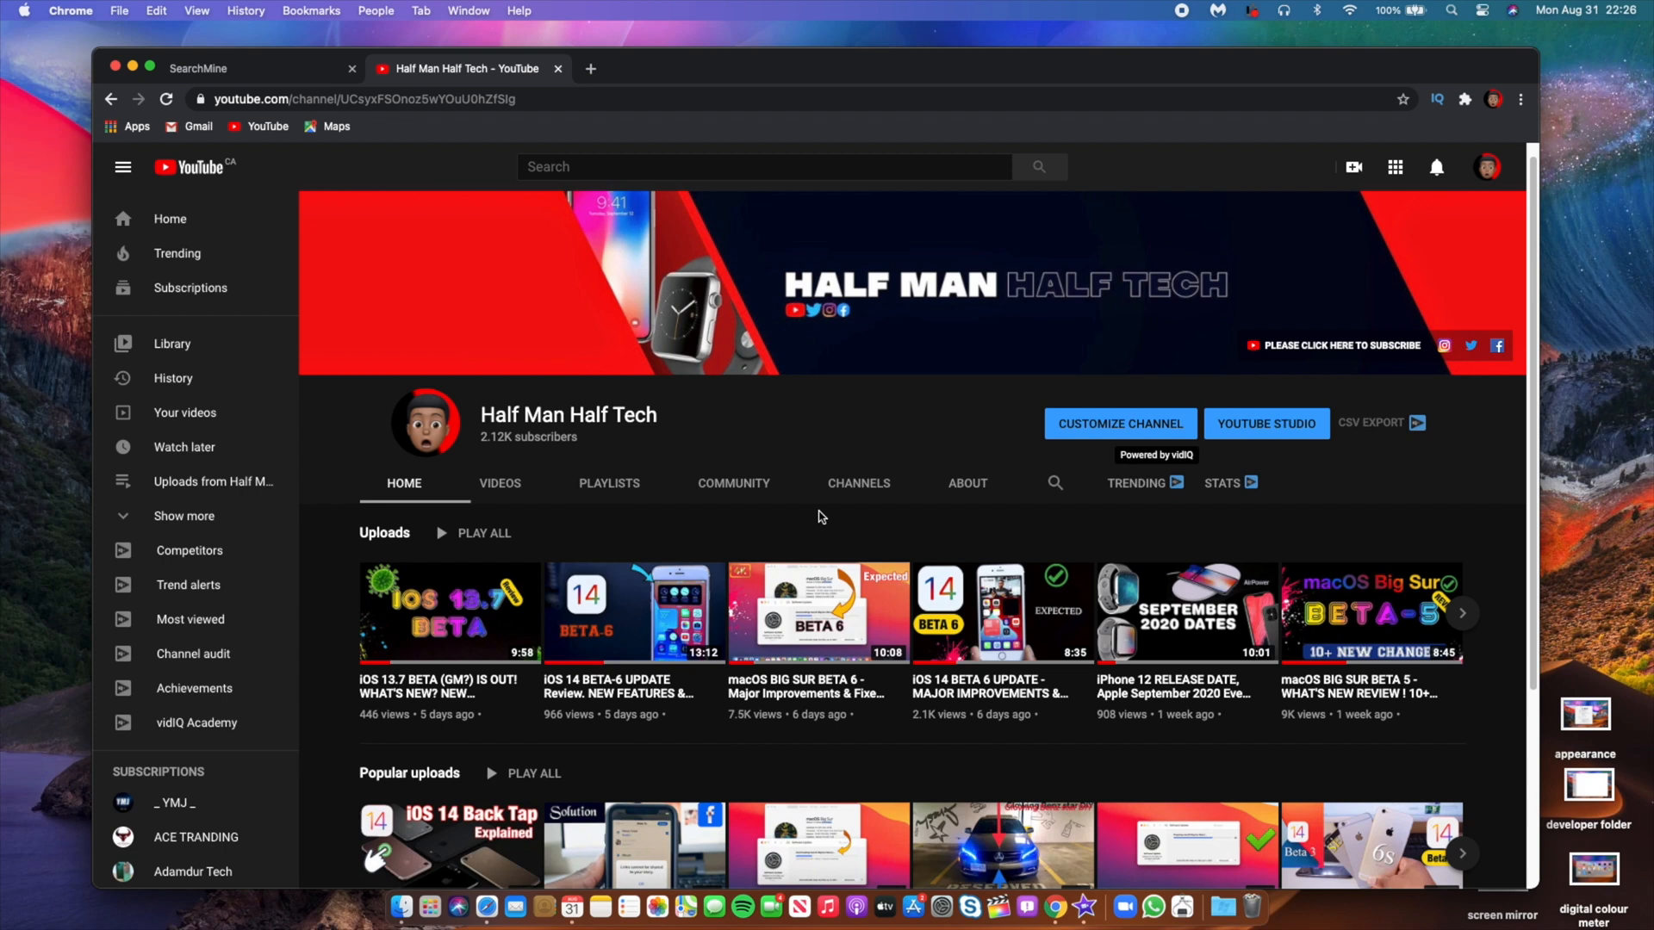
# Step: Switch to the channel's Community tab and scroll down through its posts
pyautogui.click(732, 483)
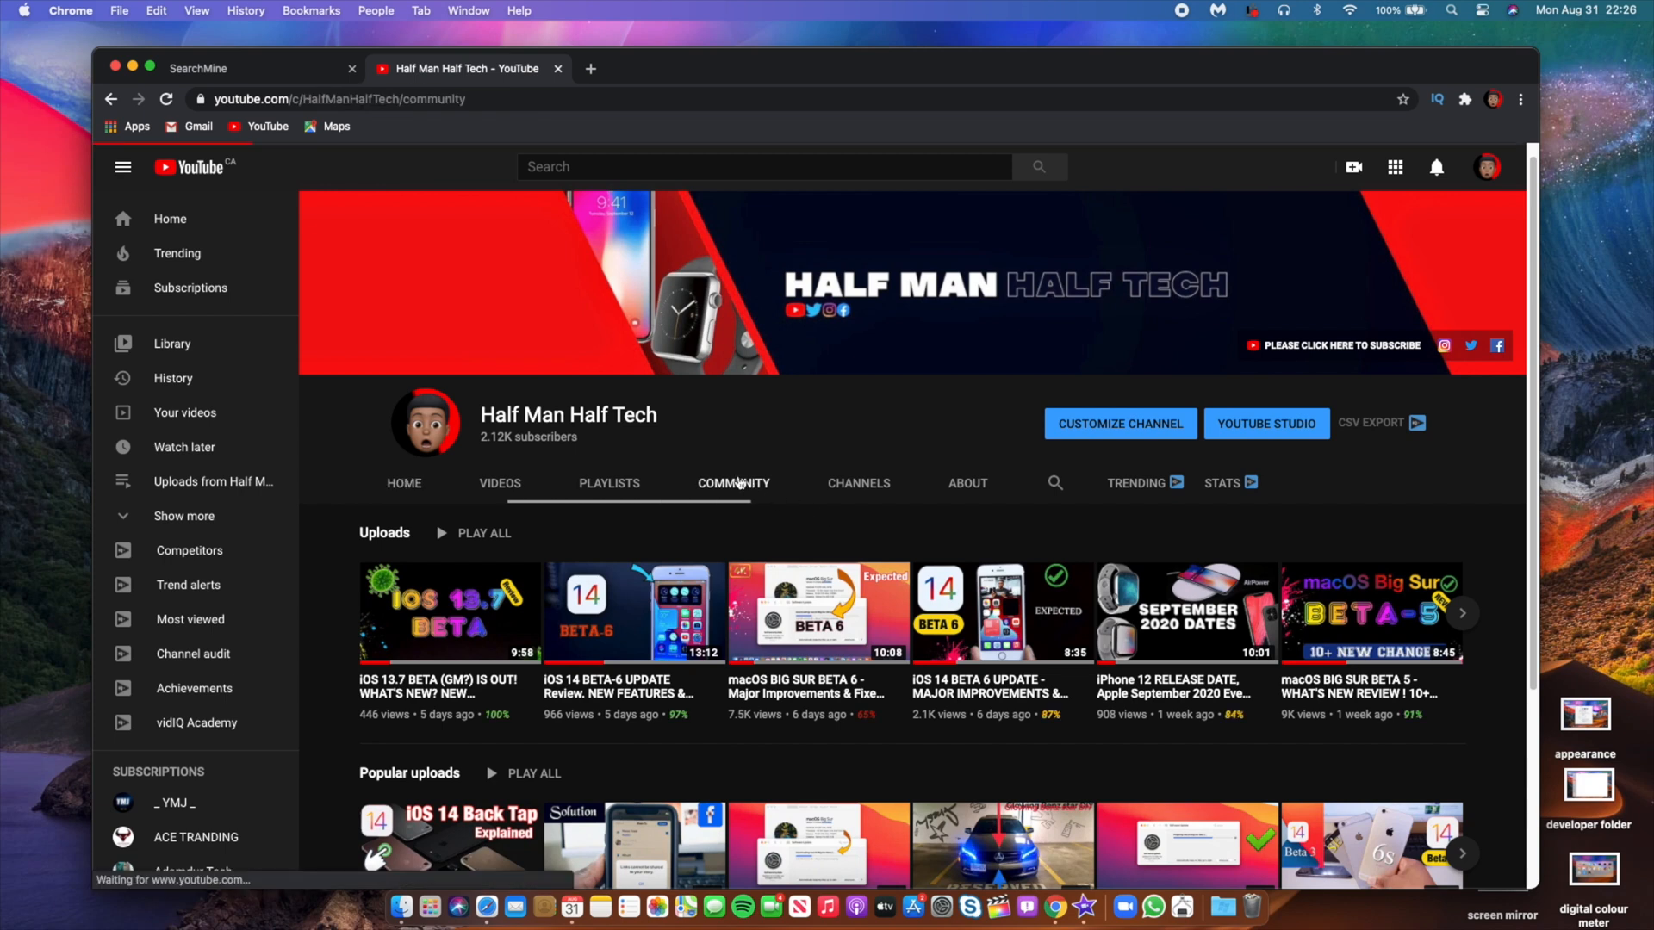
pyautogui.click(733, 483)
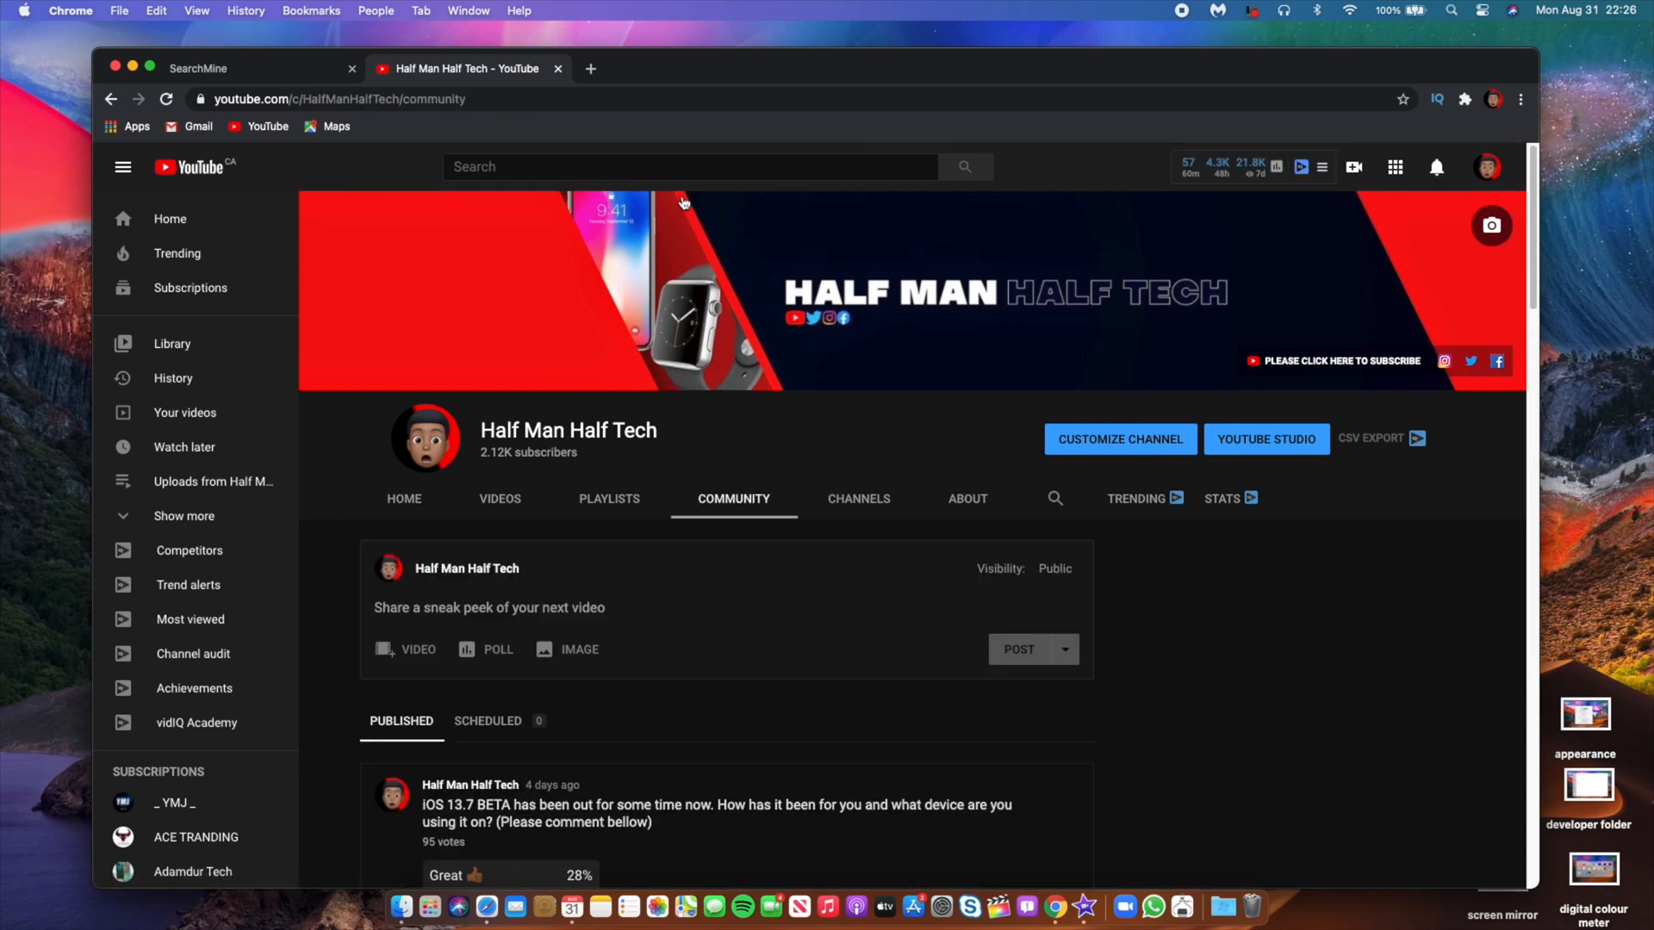
pyautogui.scroll(-3)
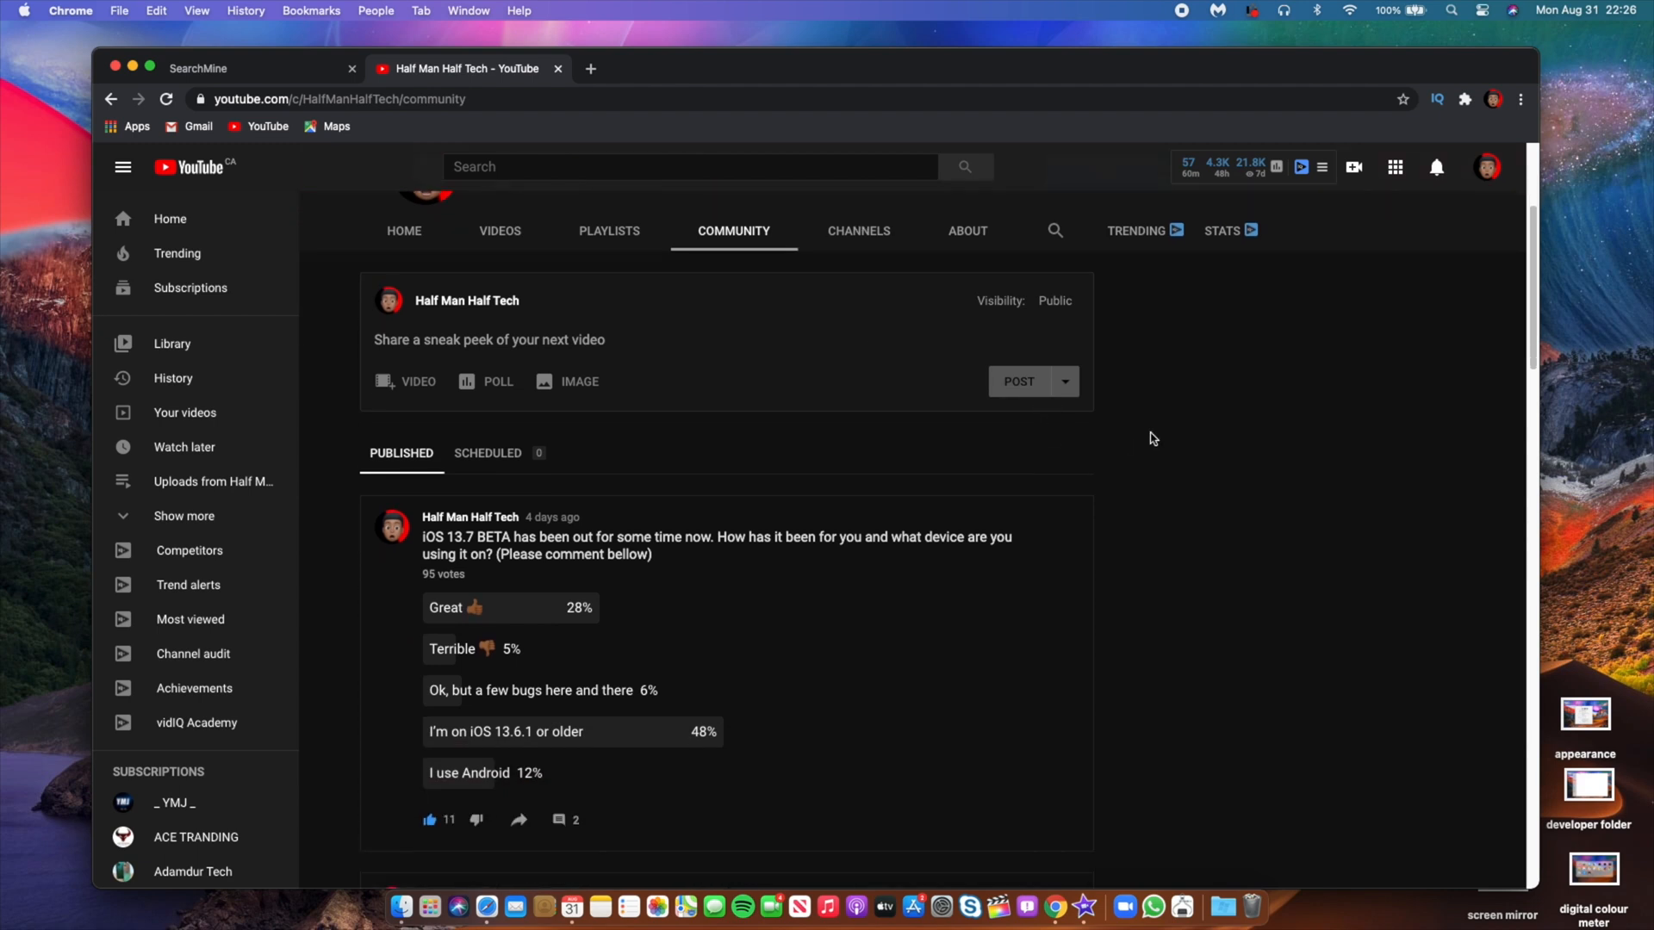
pyautogui.scroll(-3)
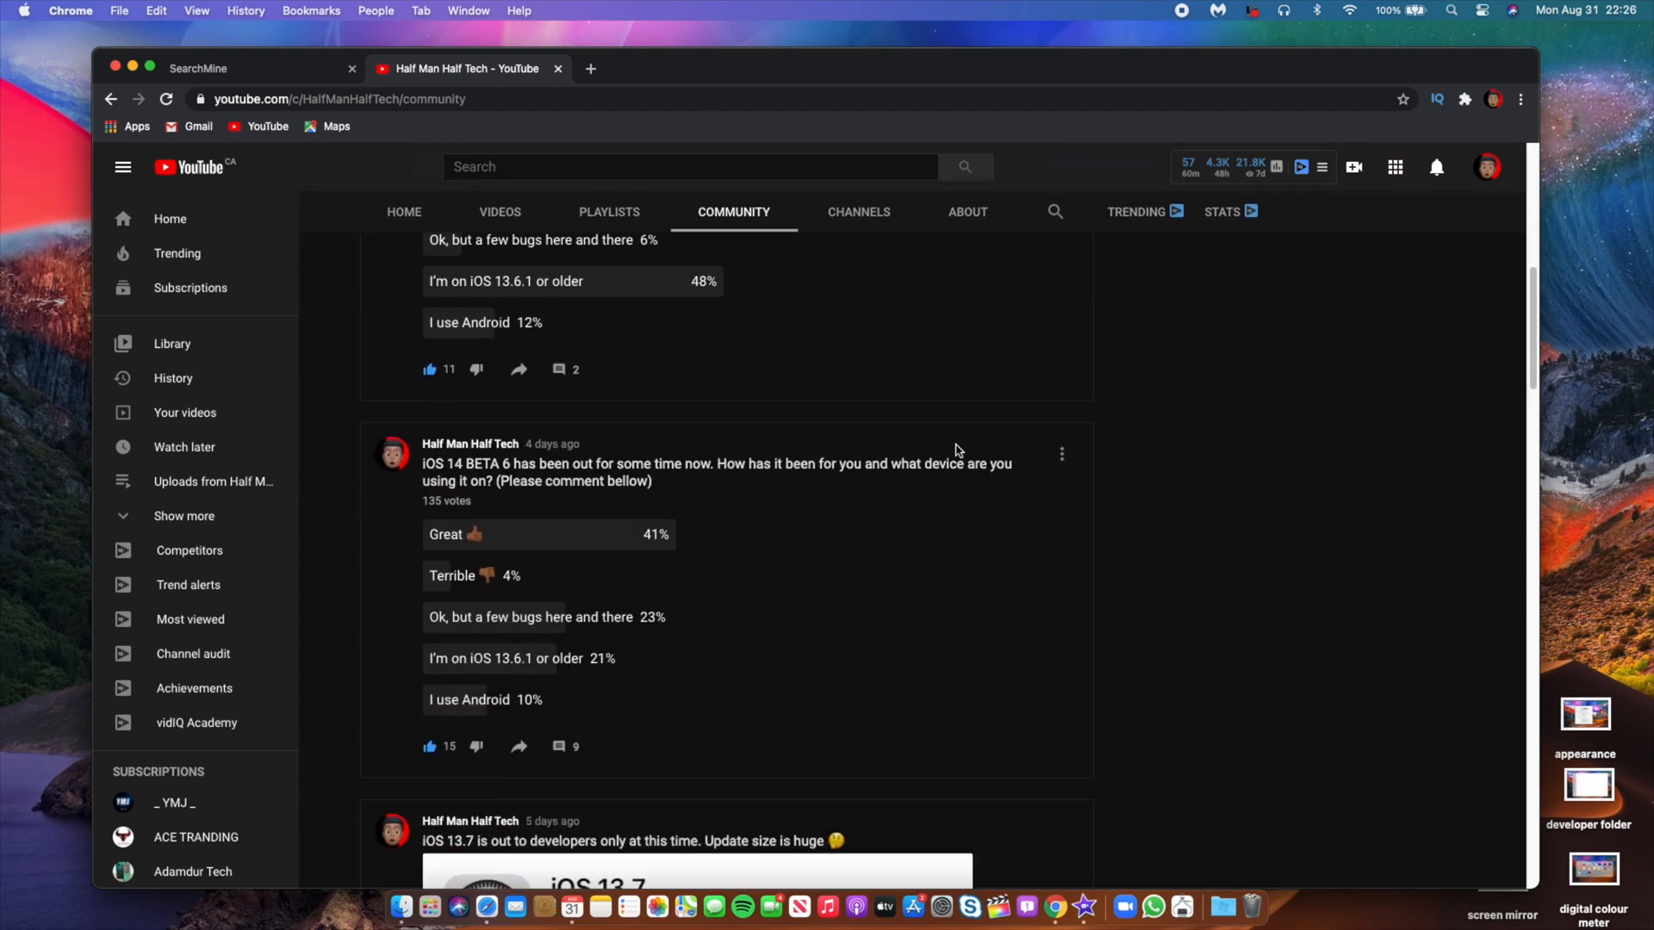
pyautogui.scroll(-3)
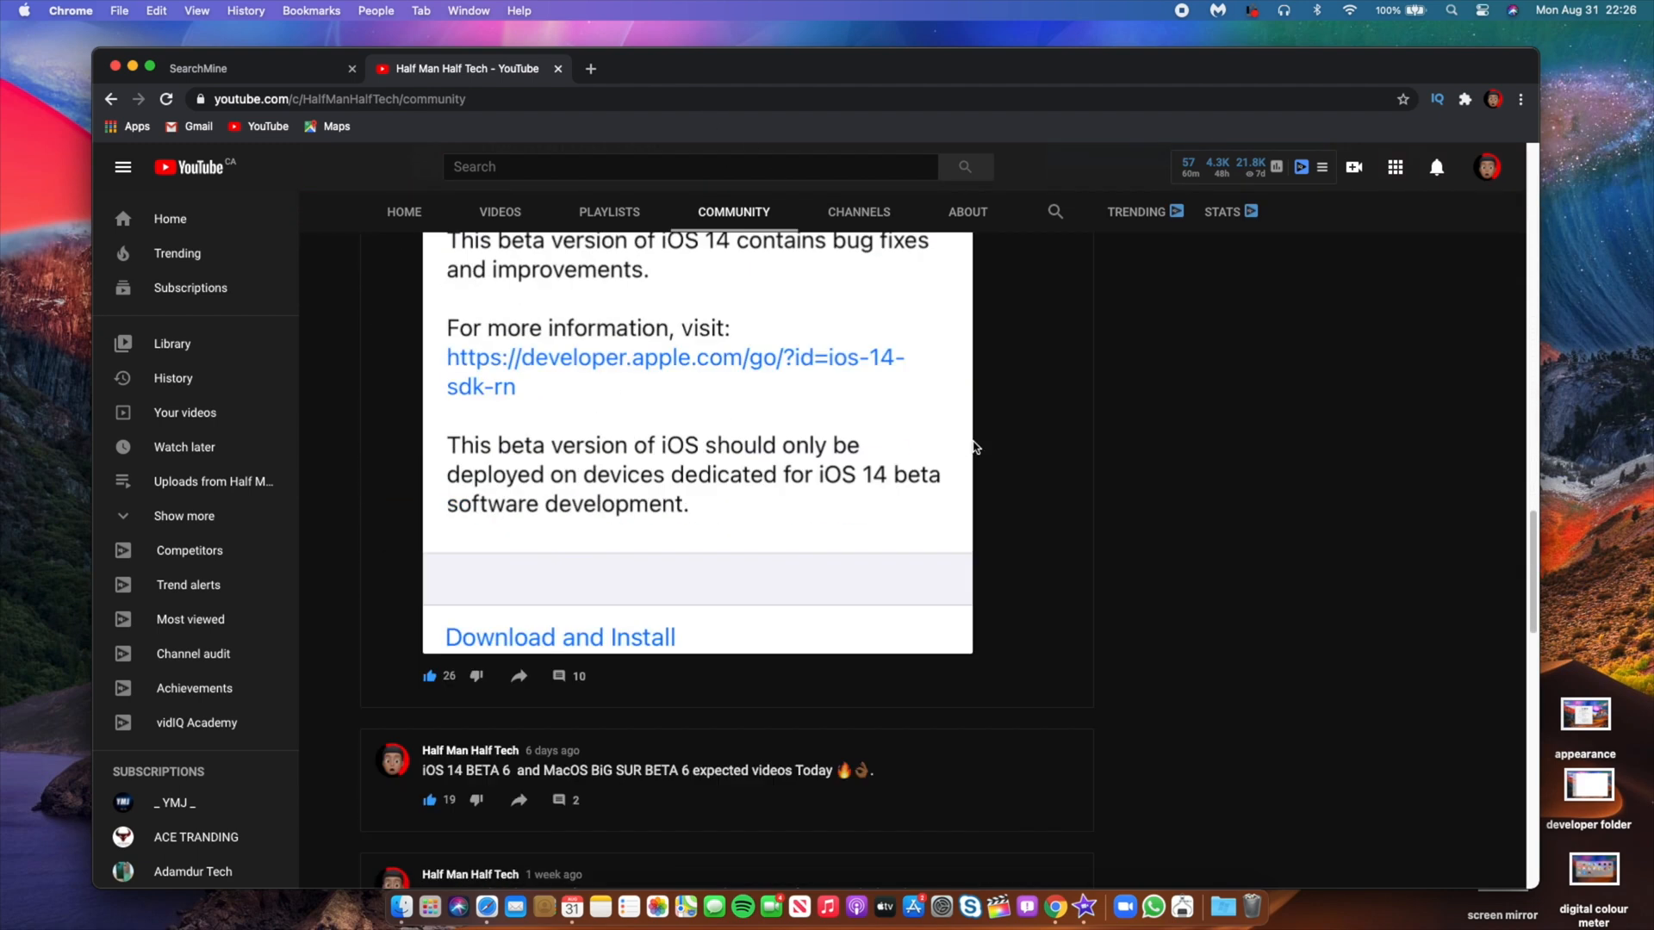
pyautogui.scroll(-3)
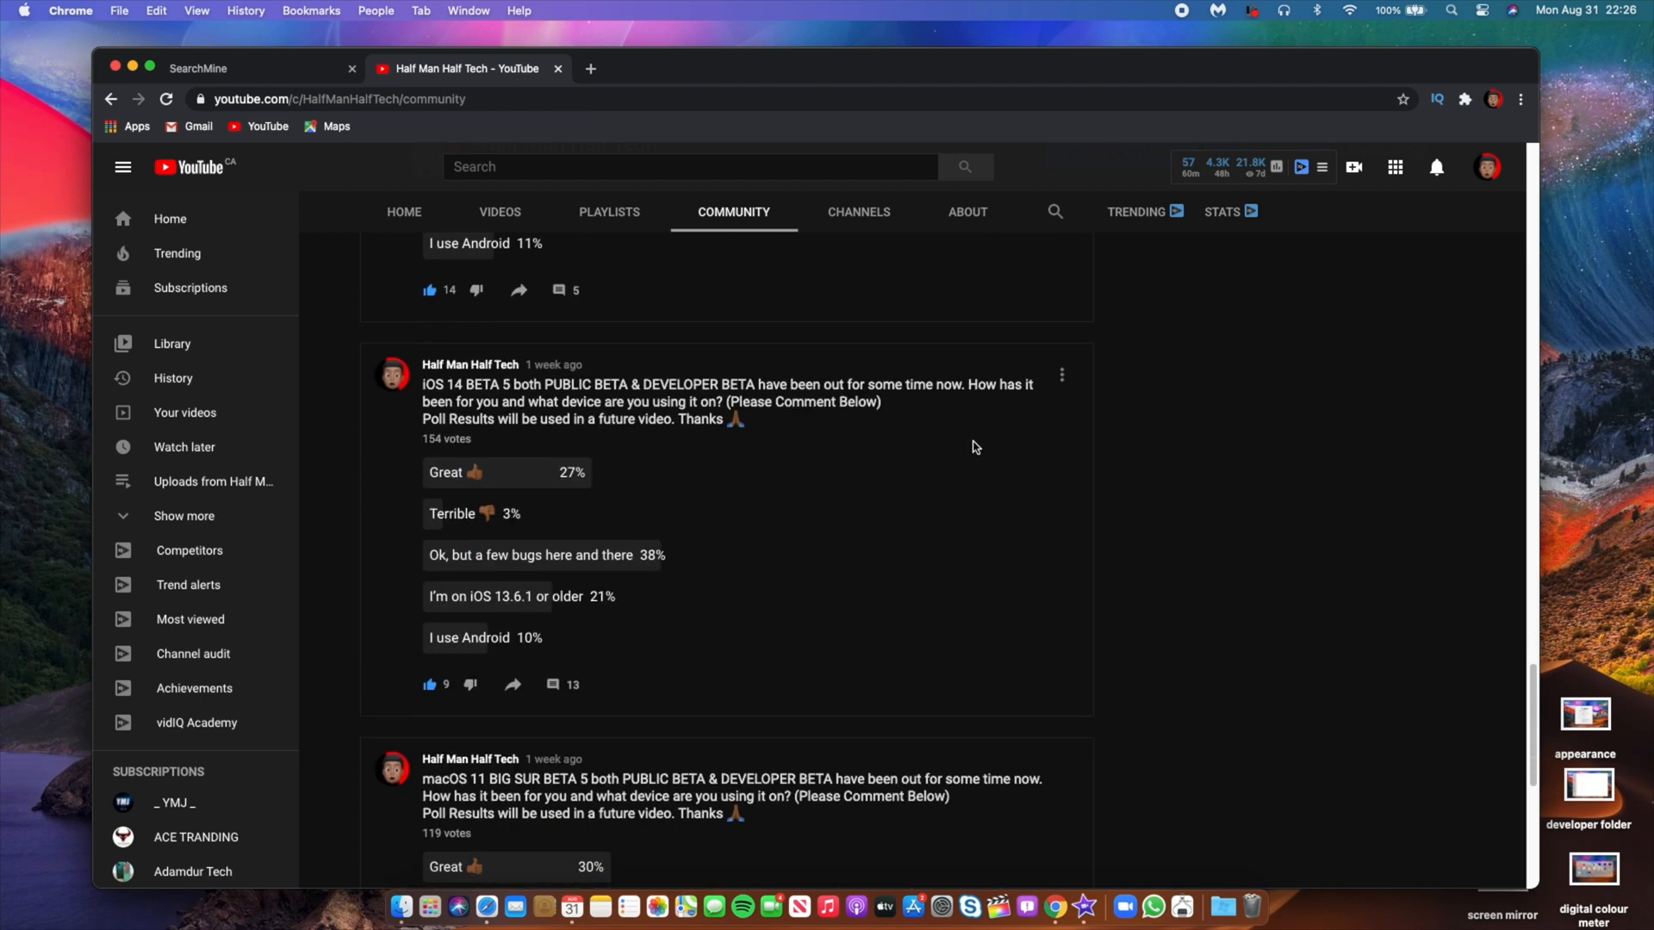
pyautogui.scroll(-3)
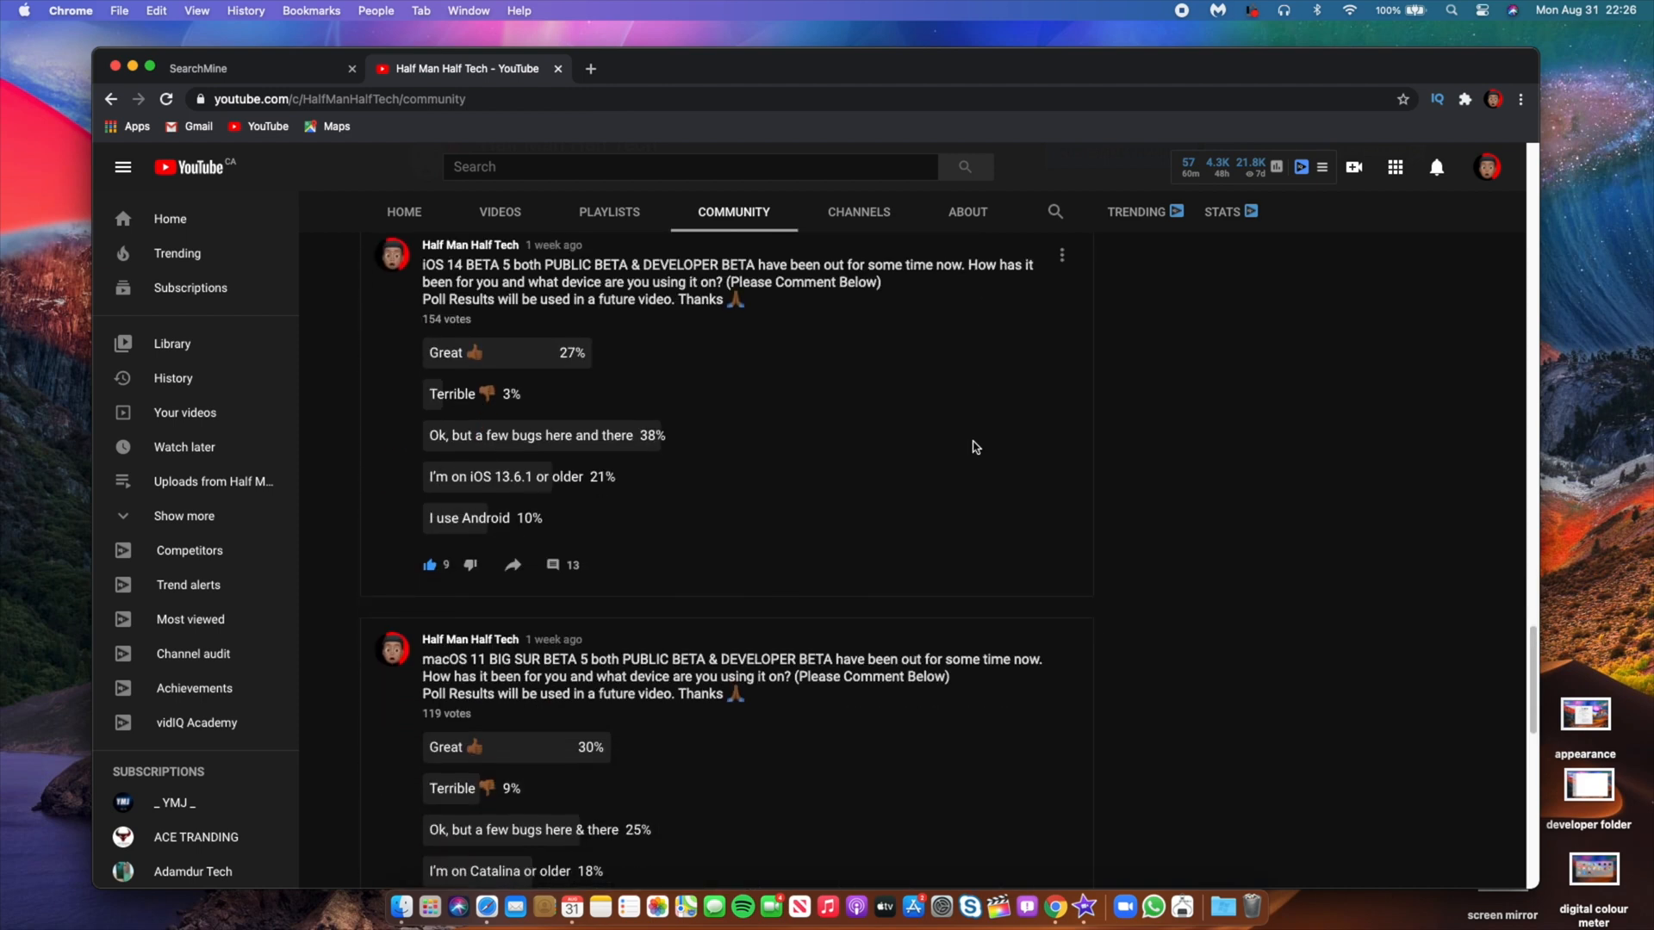
pyautogui.scroll(-3)
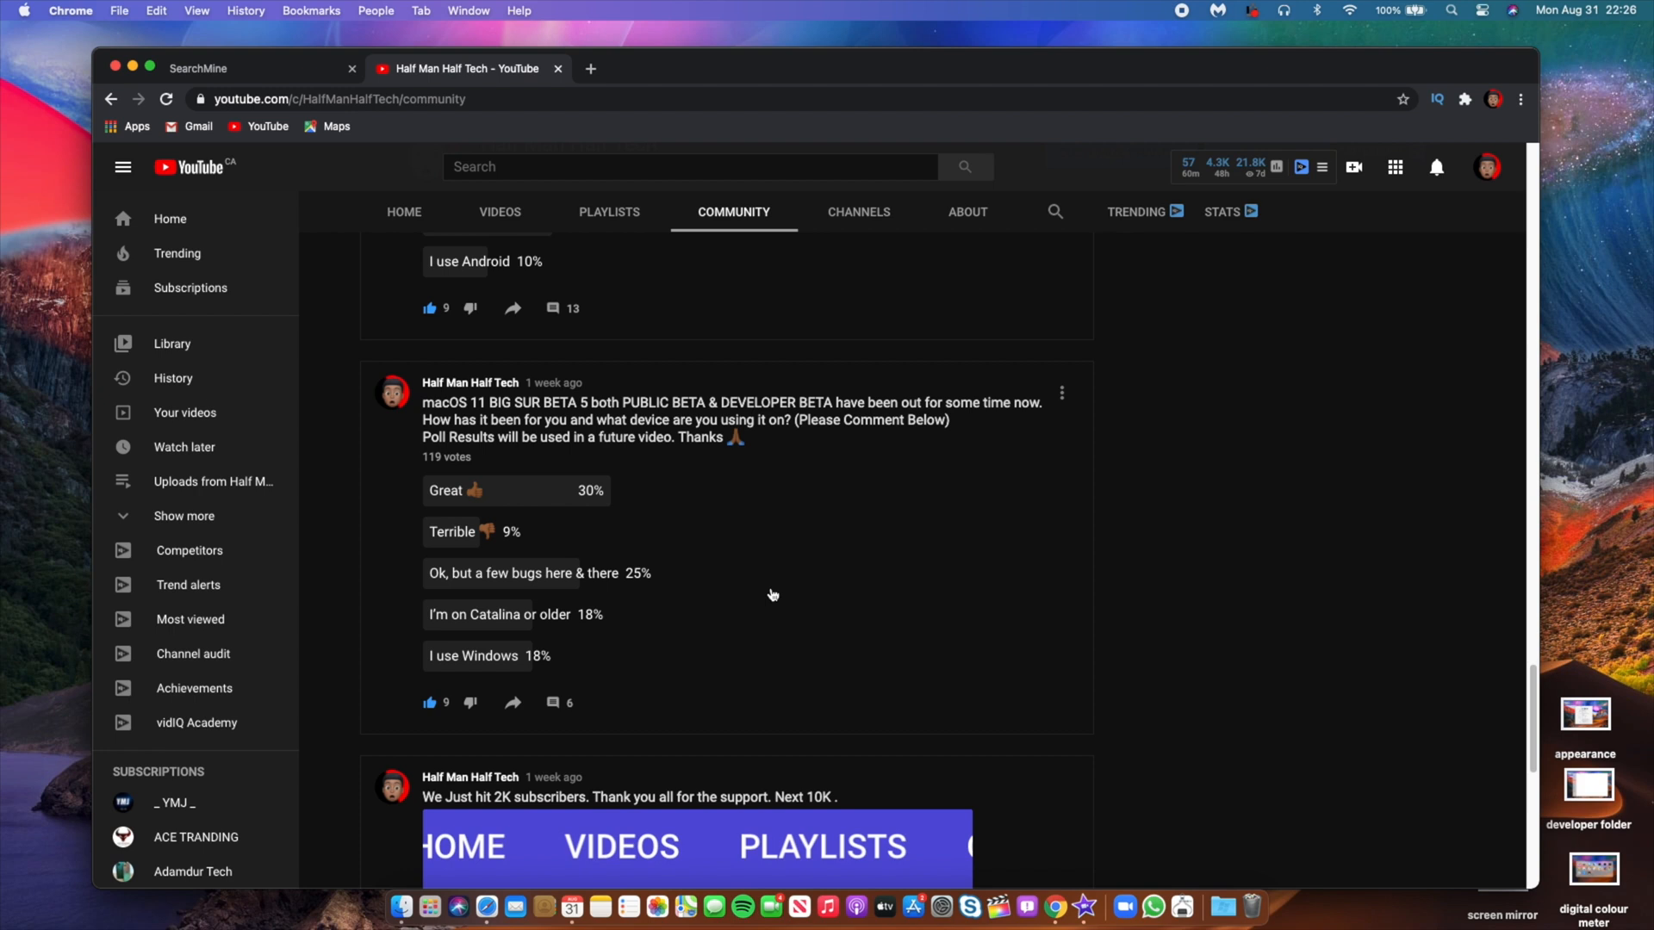
pyautogui.moveTo(827, 568)
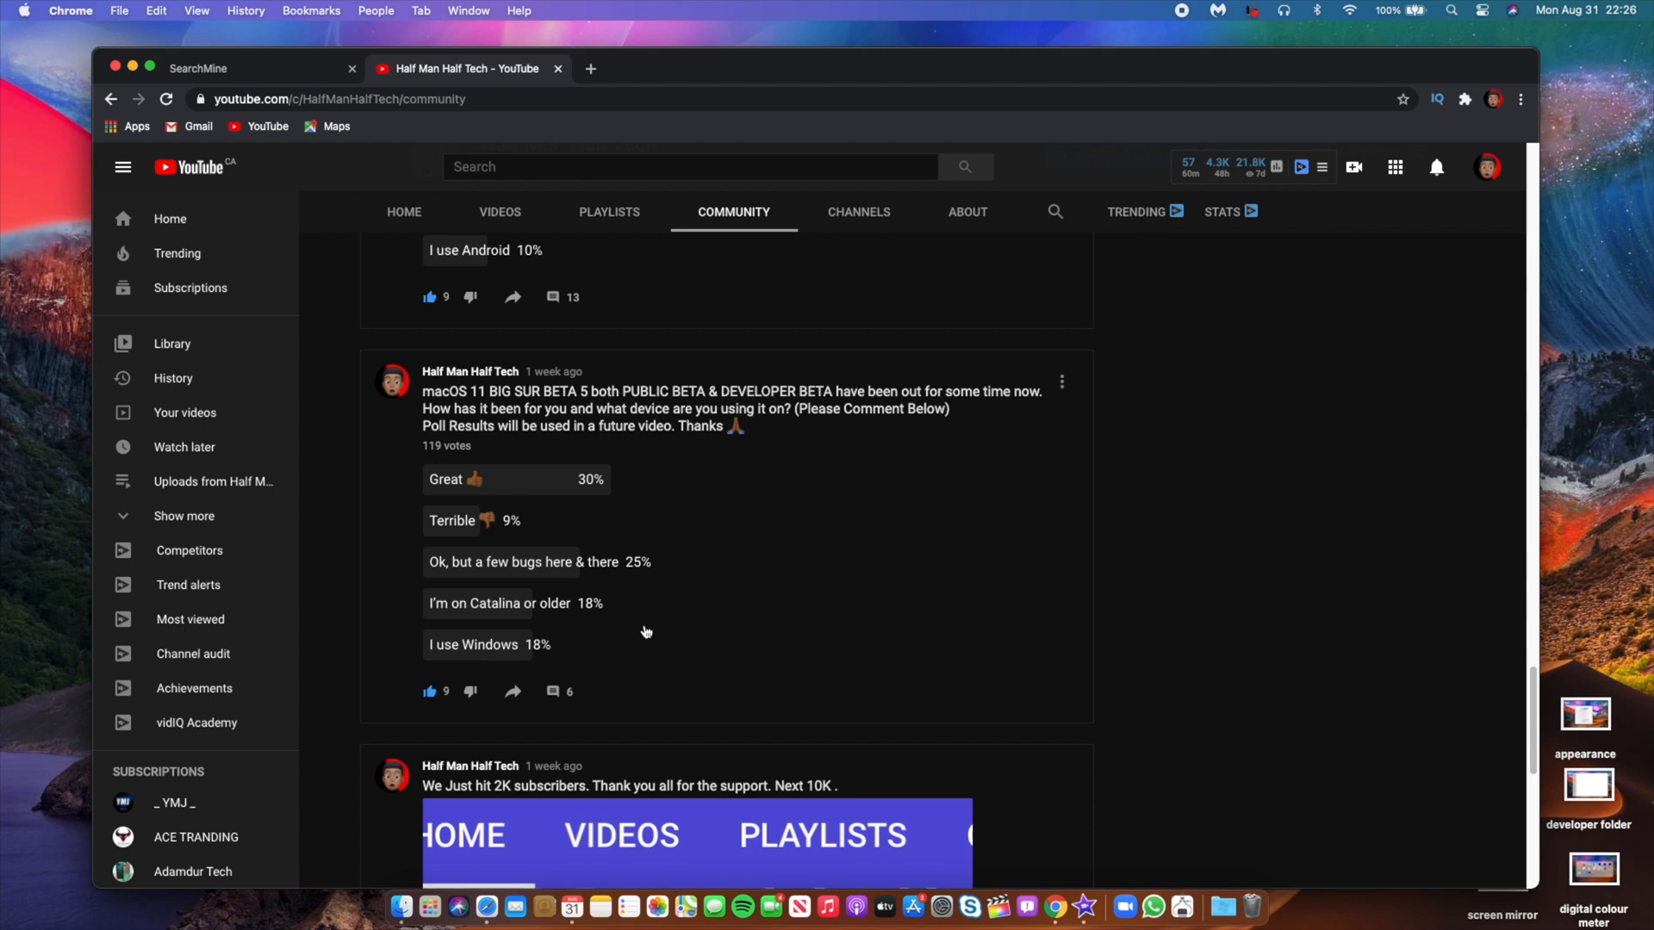
# Step: Reach the macOS 11 Big Sur beta poll and open its post page with comments
pyautogui.scroll(-3)
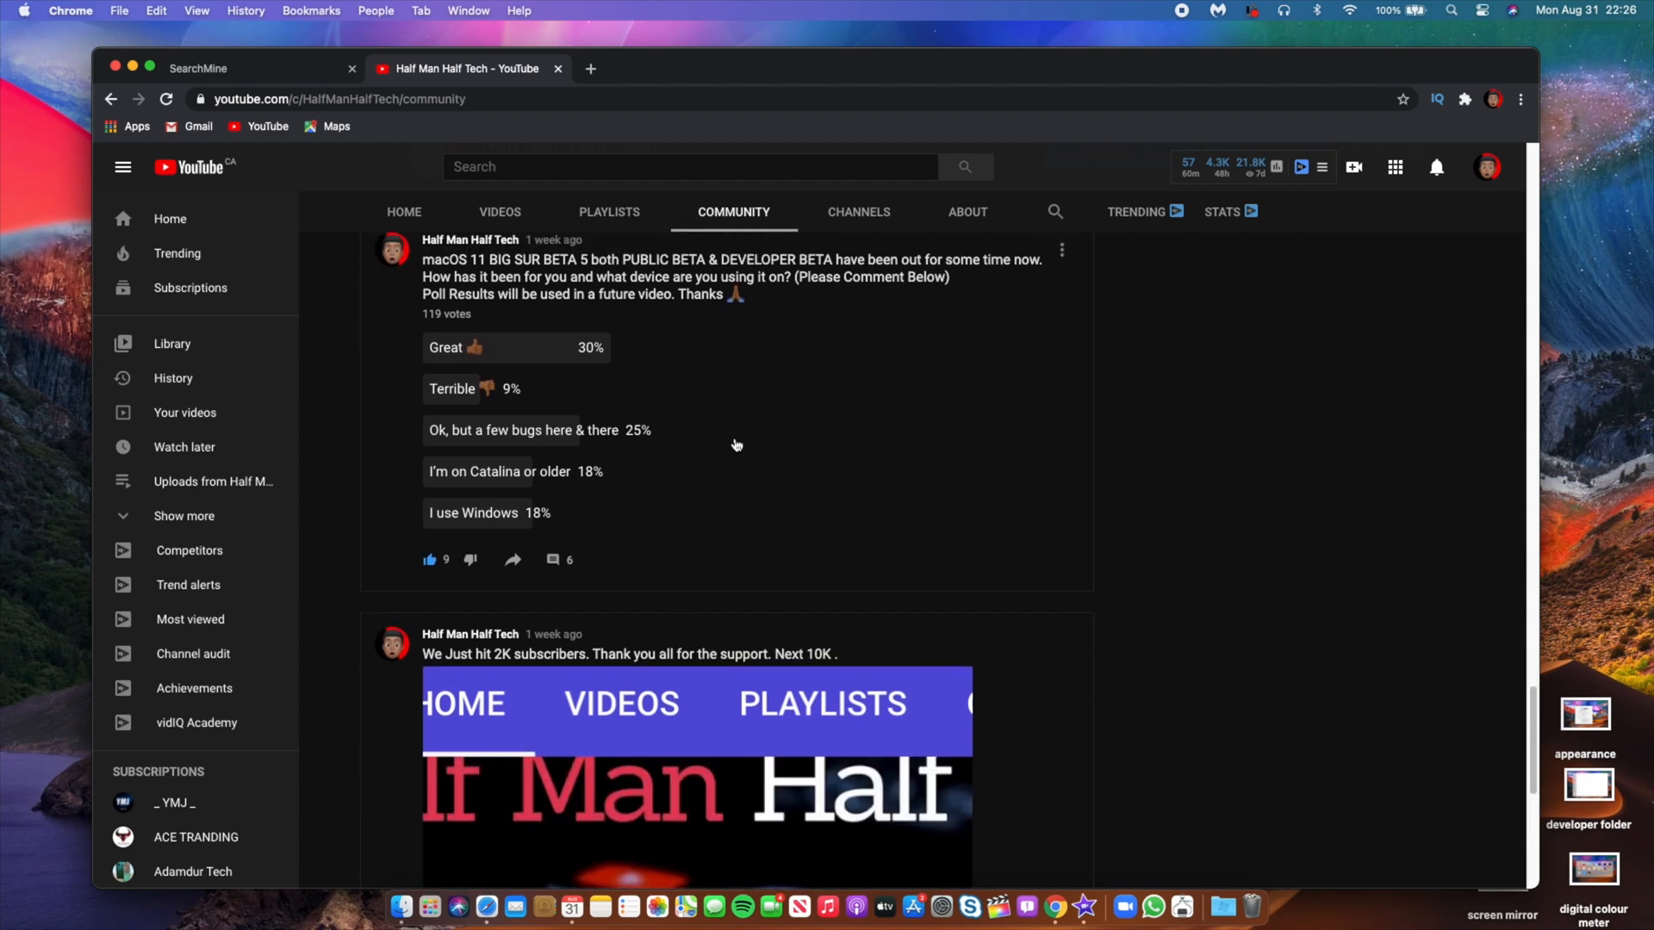
pyautogui.scroll(-3)
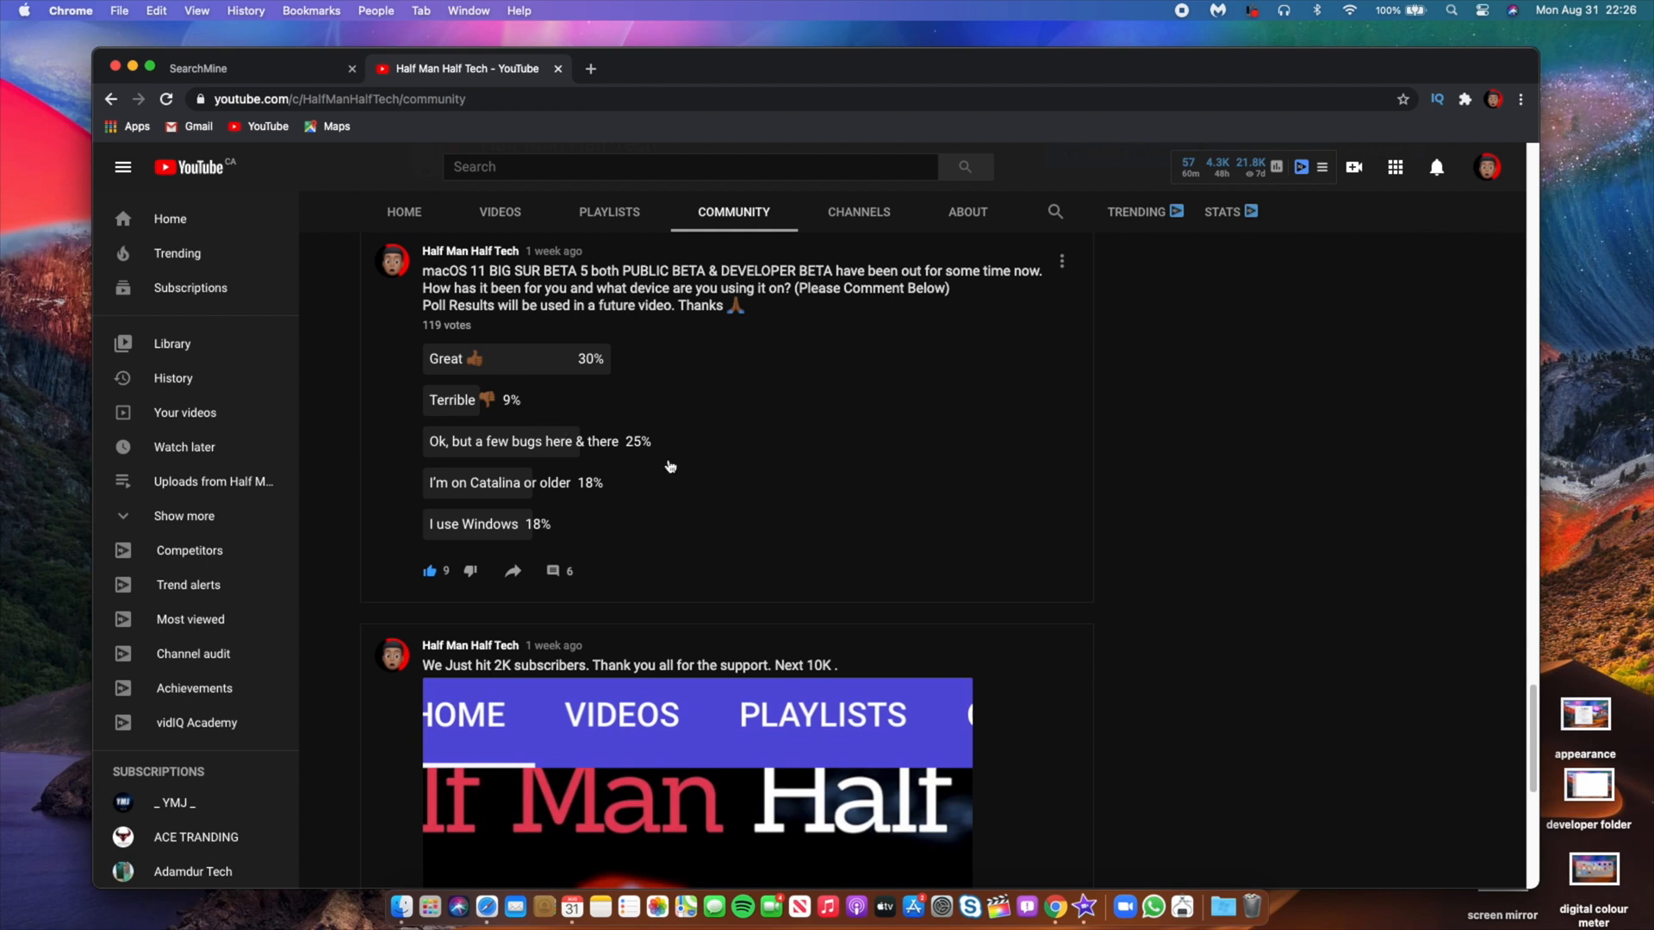
pyautogui.moveTo(575, 528)
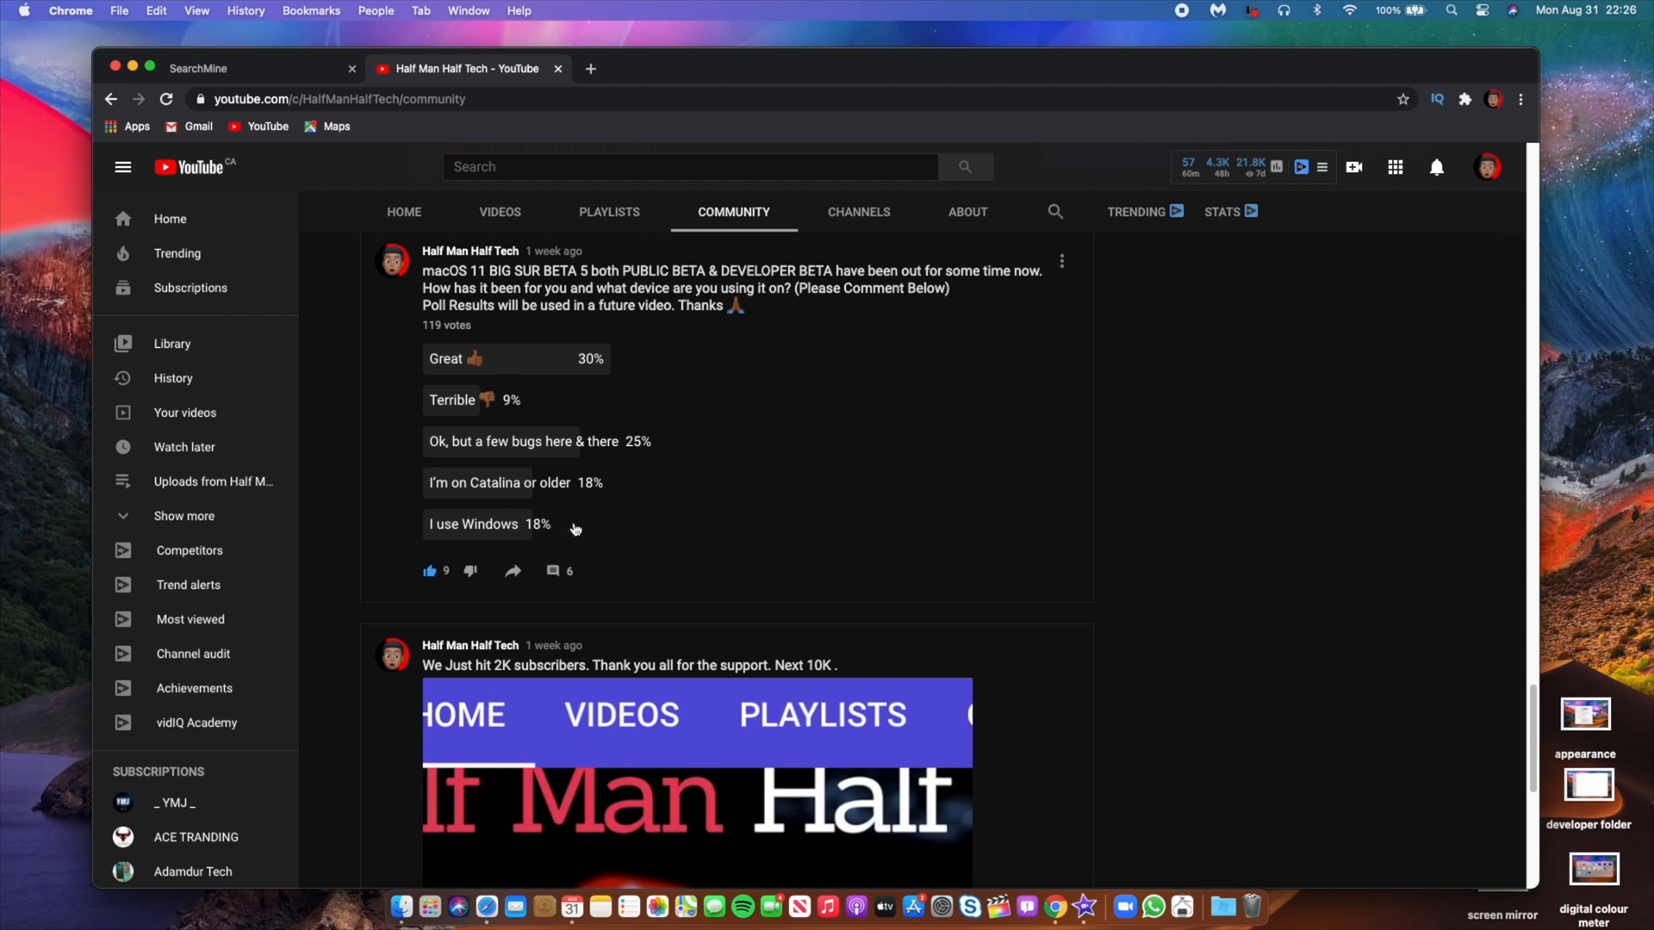
pyautogui.scroll(-3)
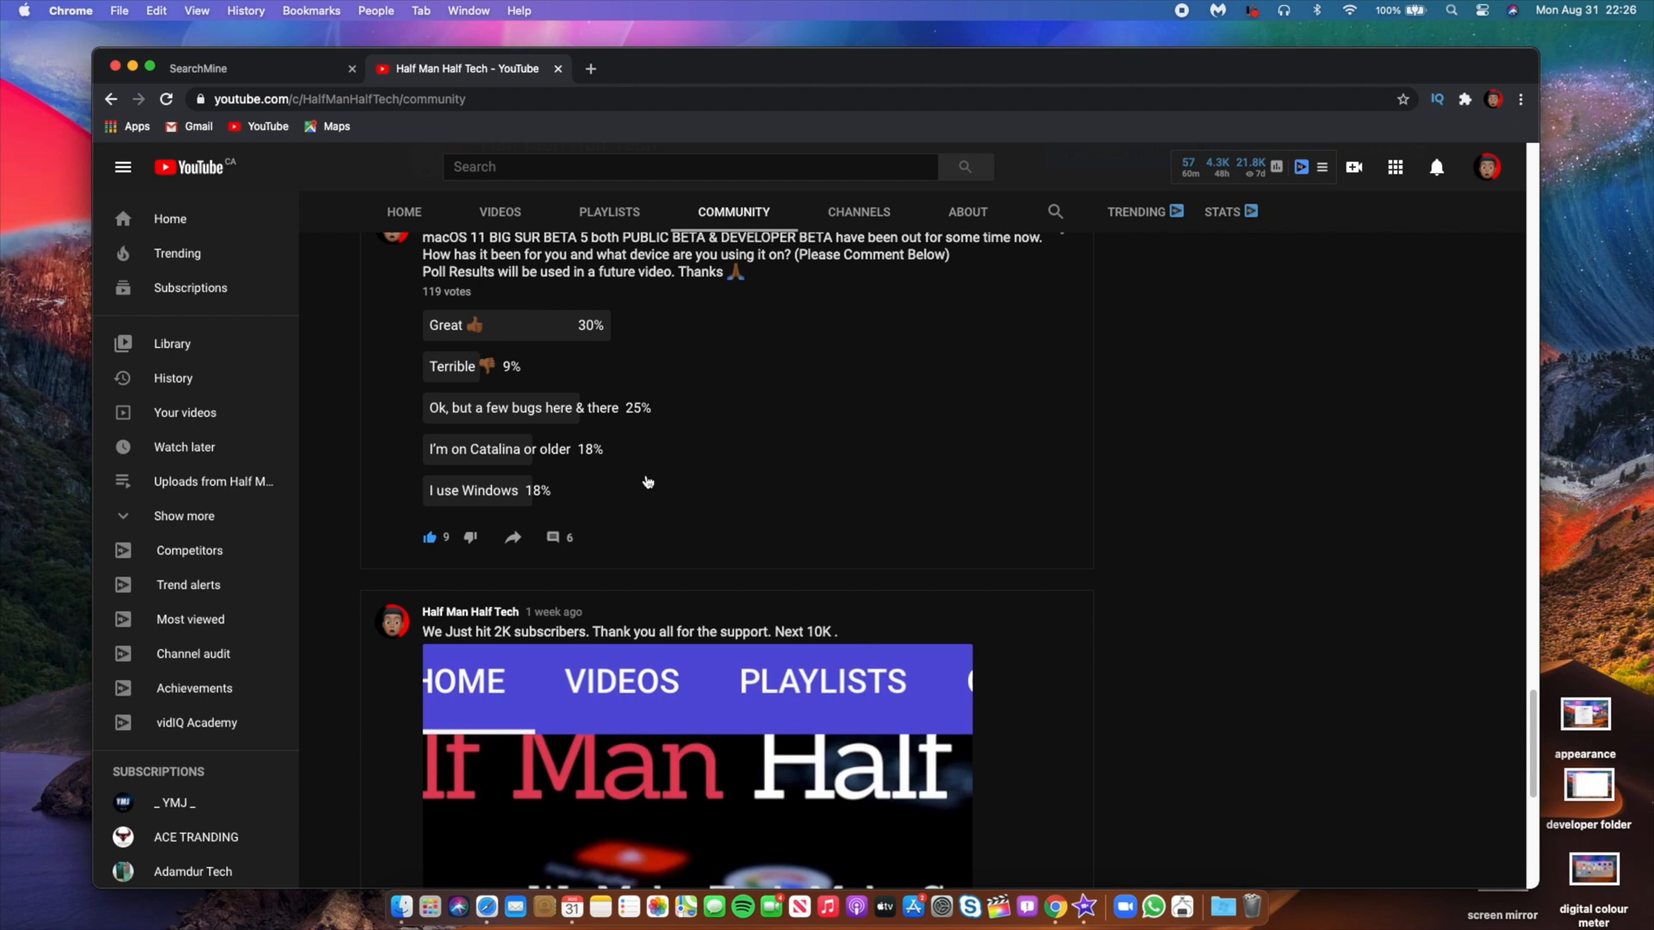
pyautogui.click(496, 491)
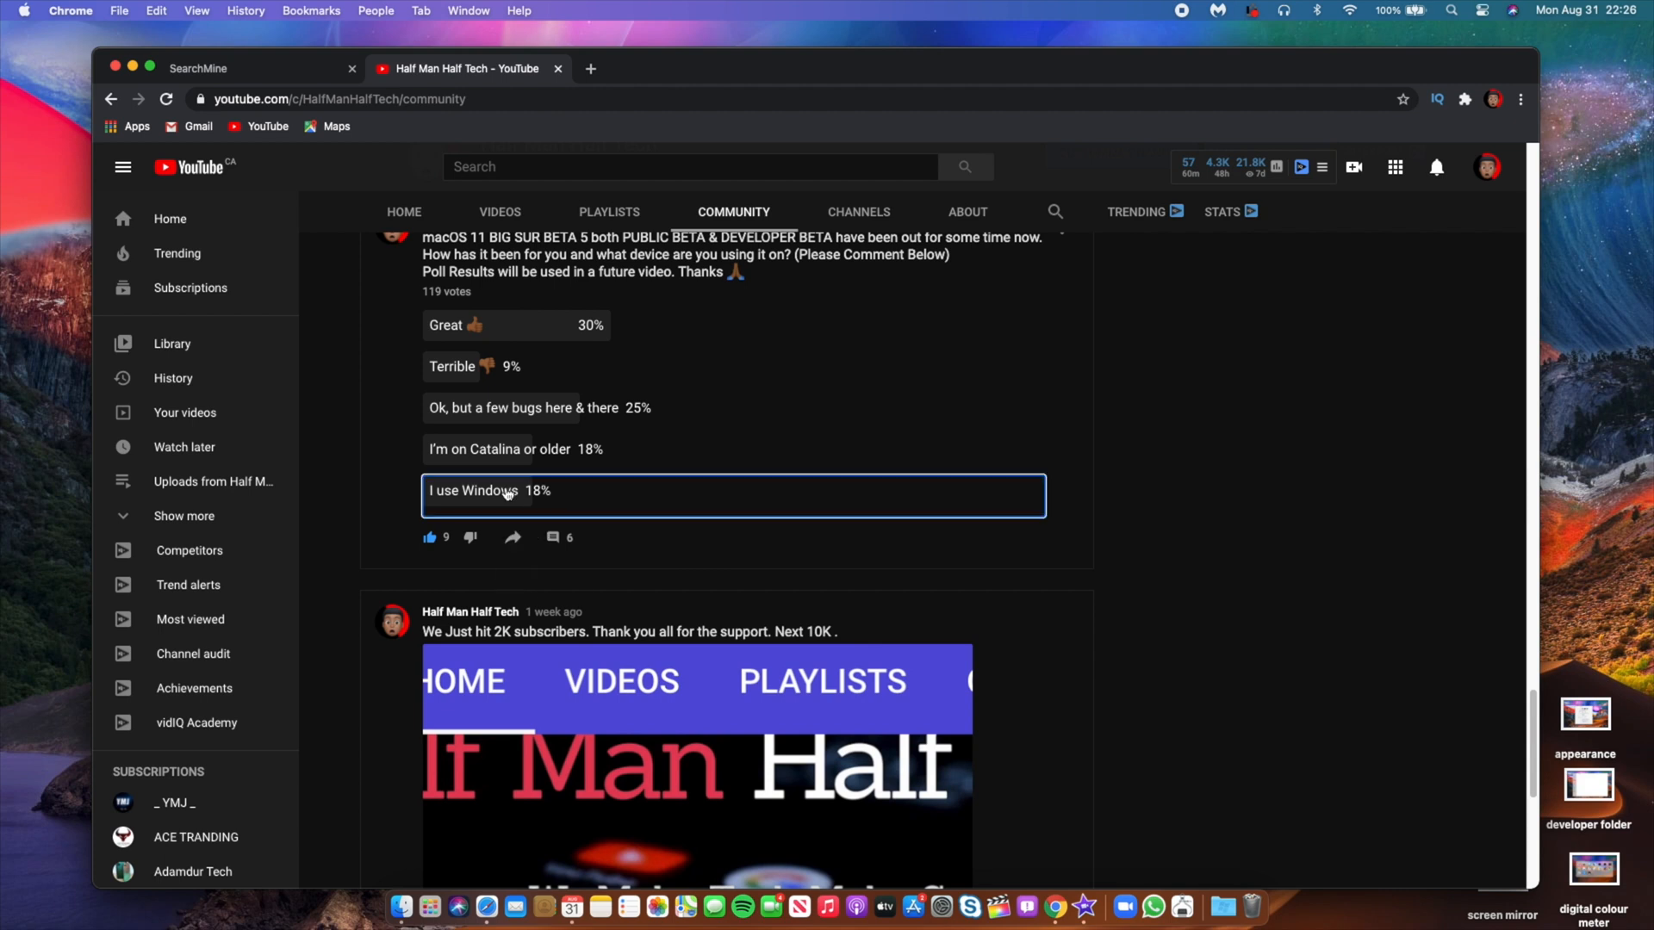
pyautogui.scroll(-3)
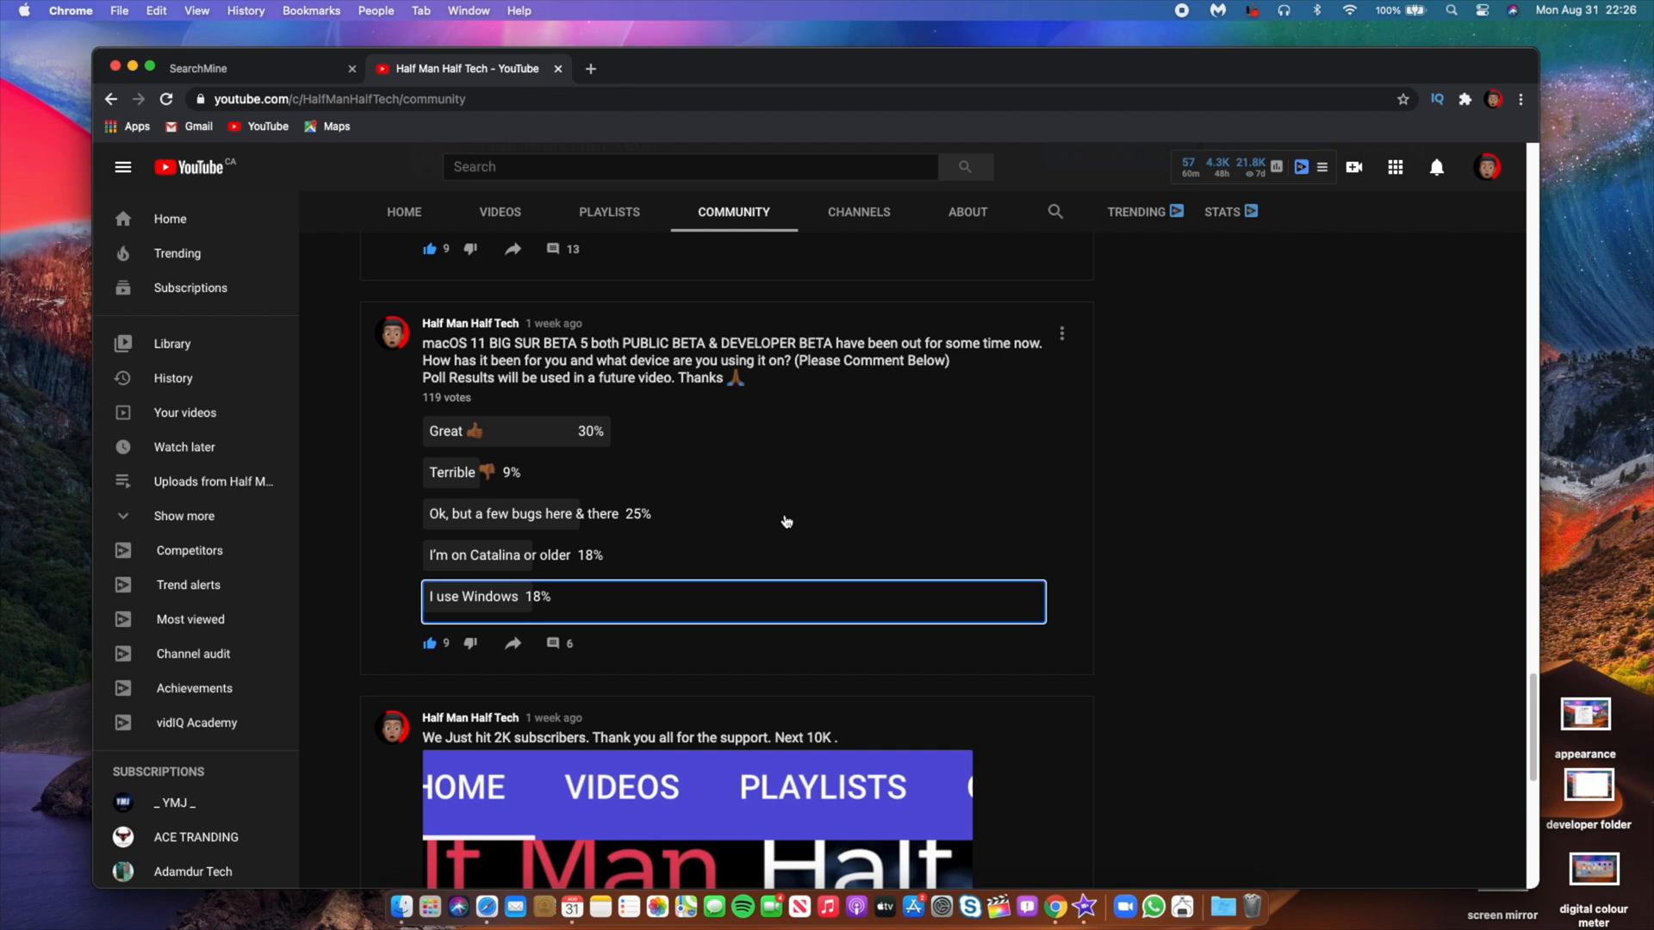
pyautogui.moveTo(634, 553)
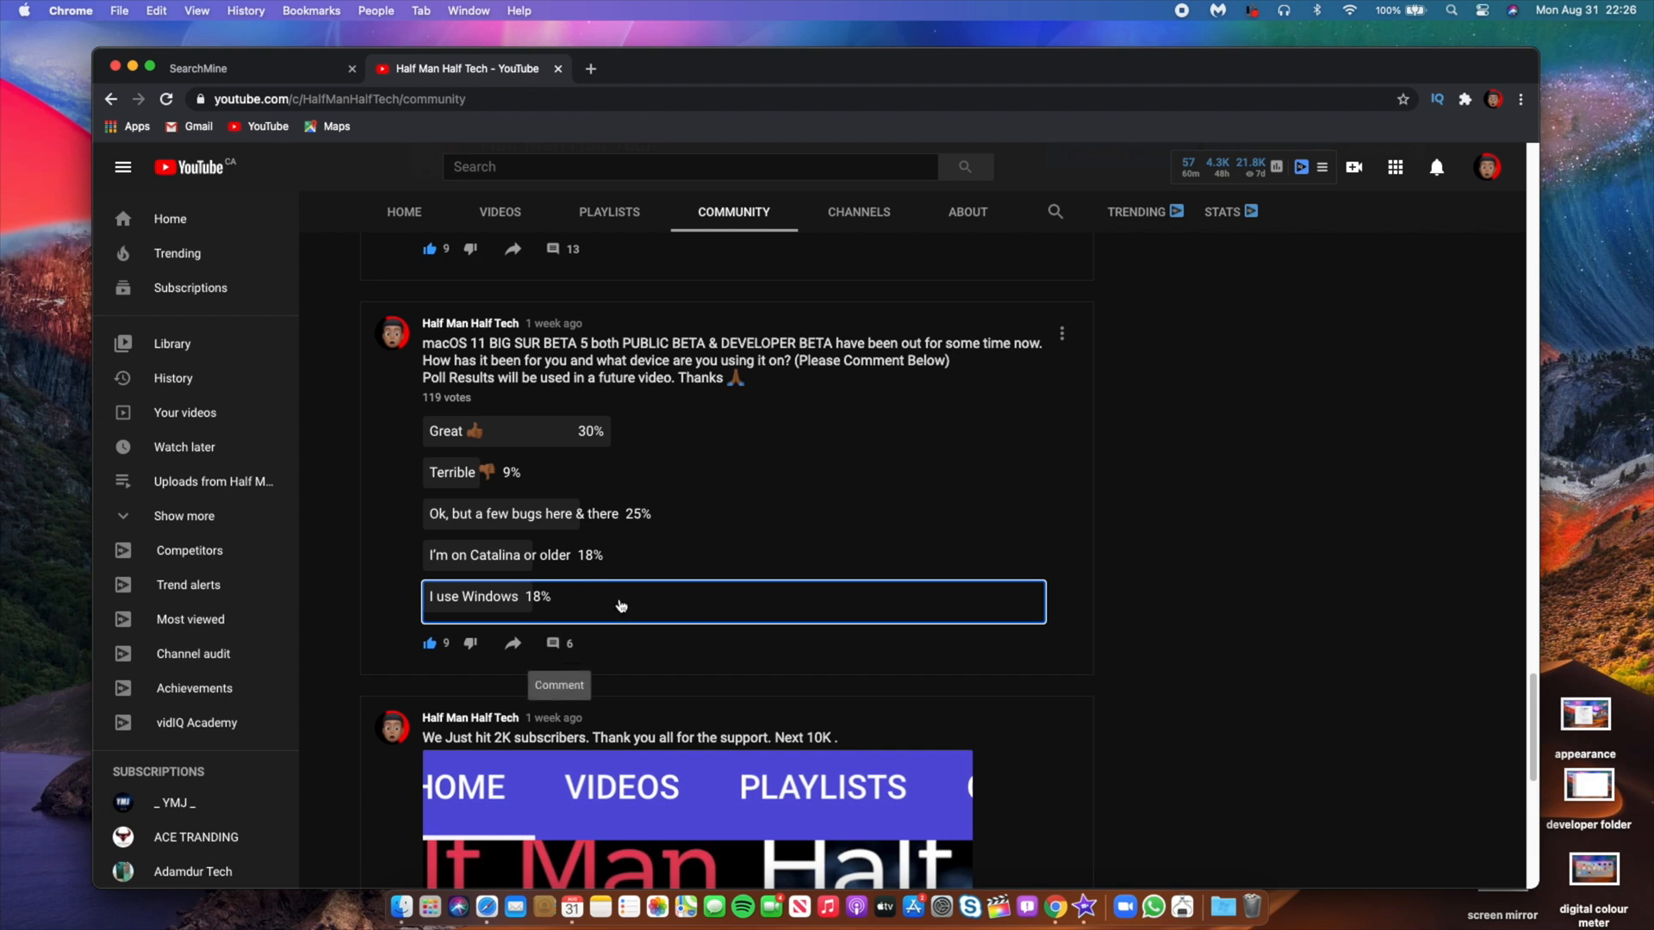
pyautogui.moveTo(920, 539)
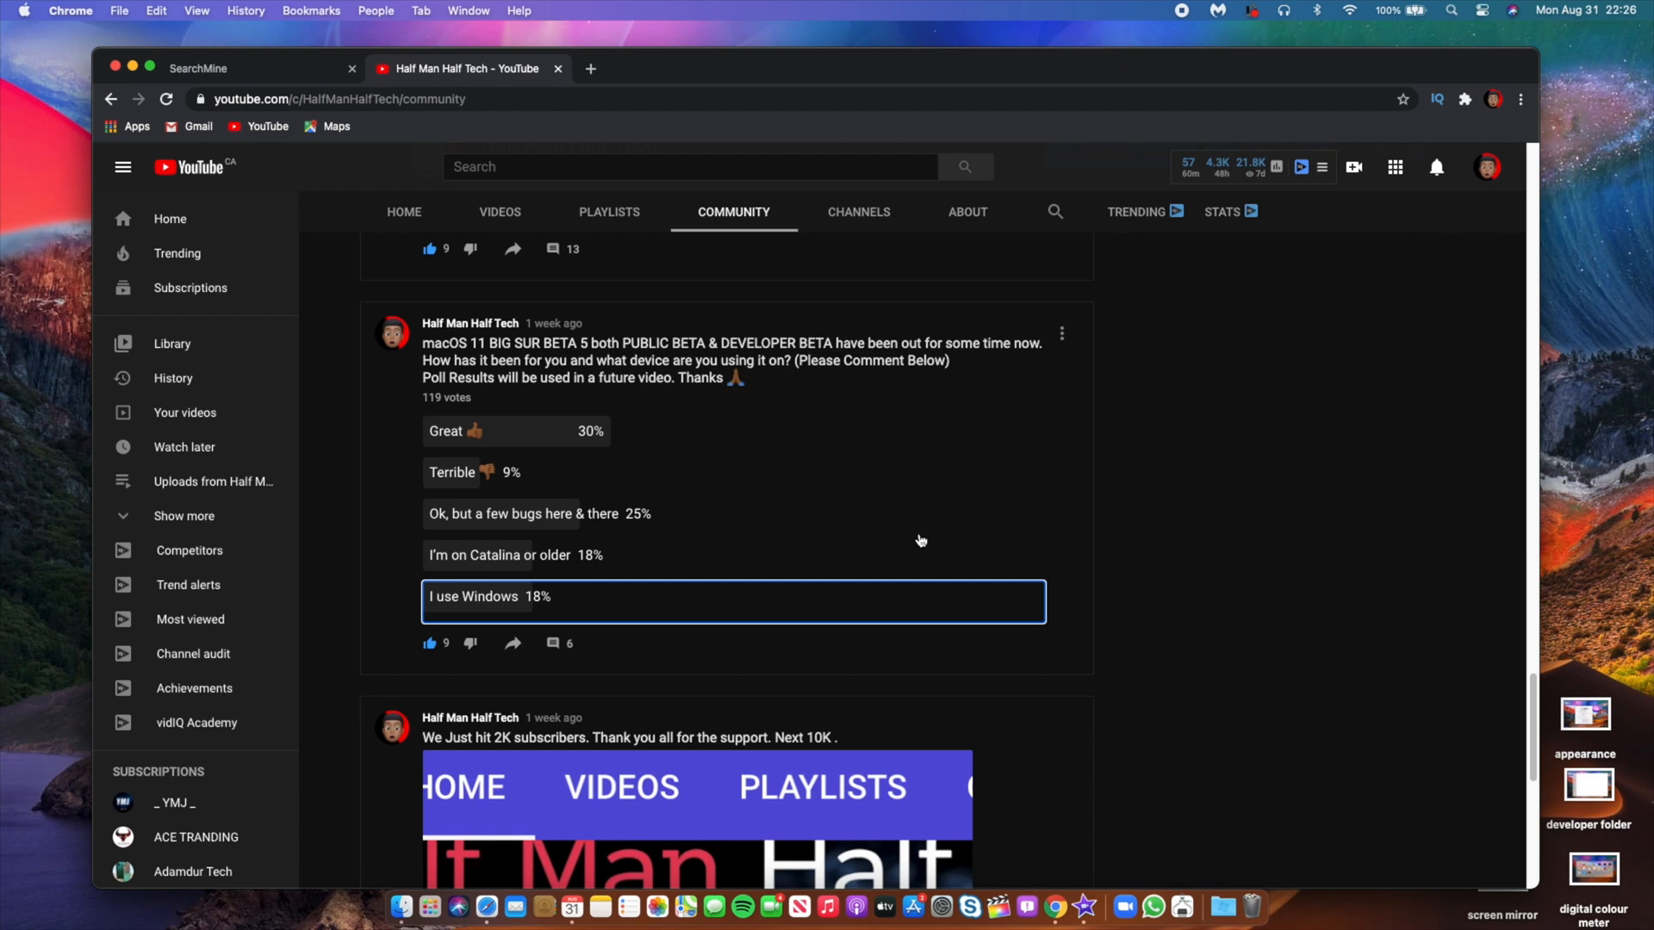
pyautogui.moveTo(467, 558)
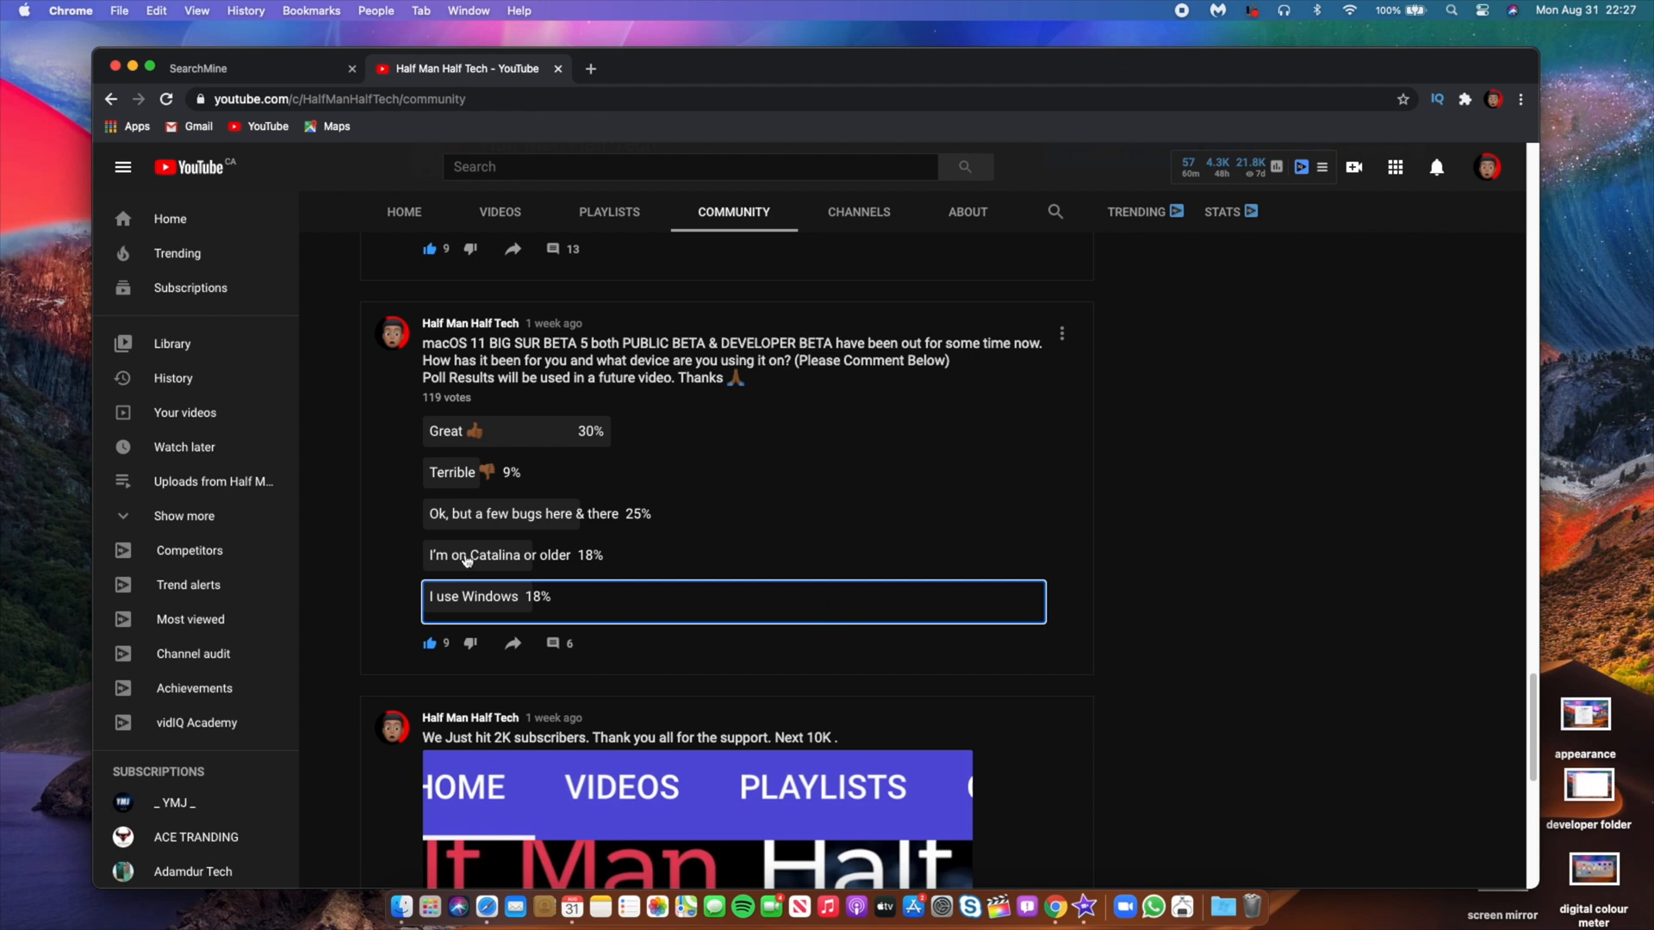
pyautogui.moveTo(496, 575)
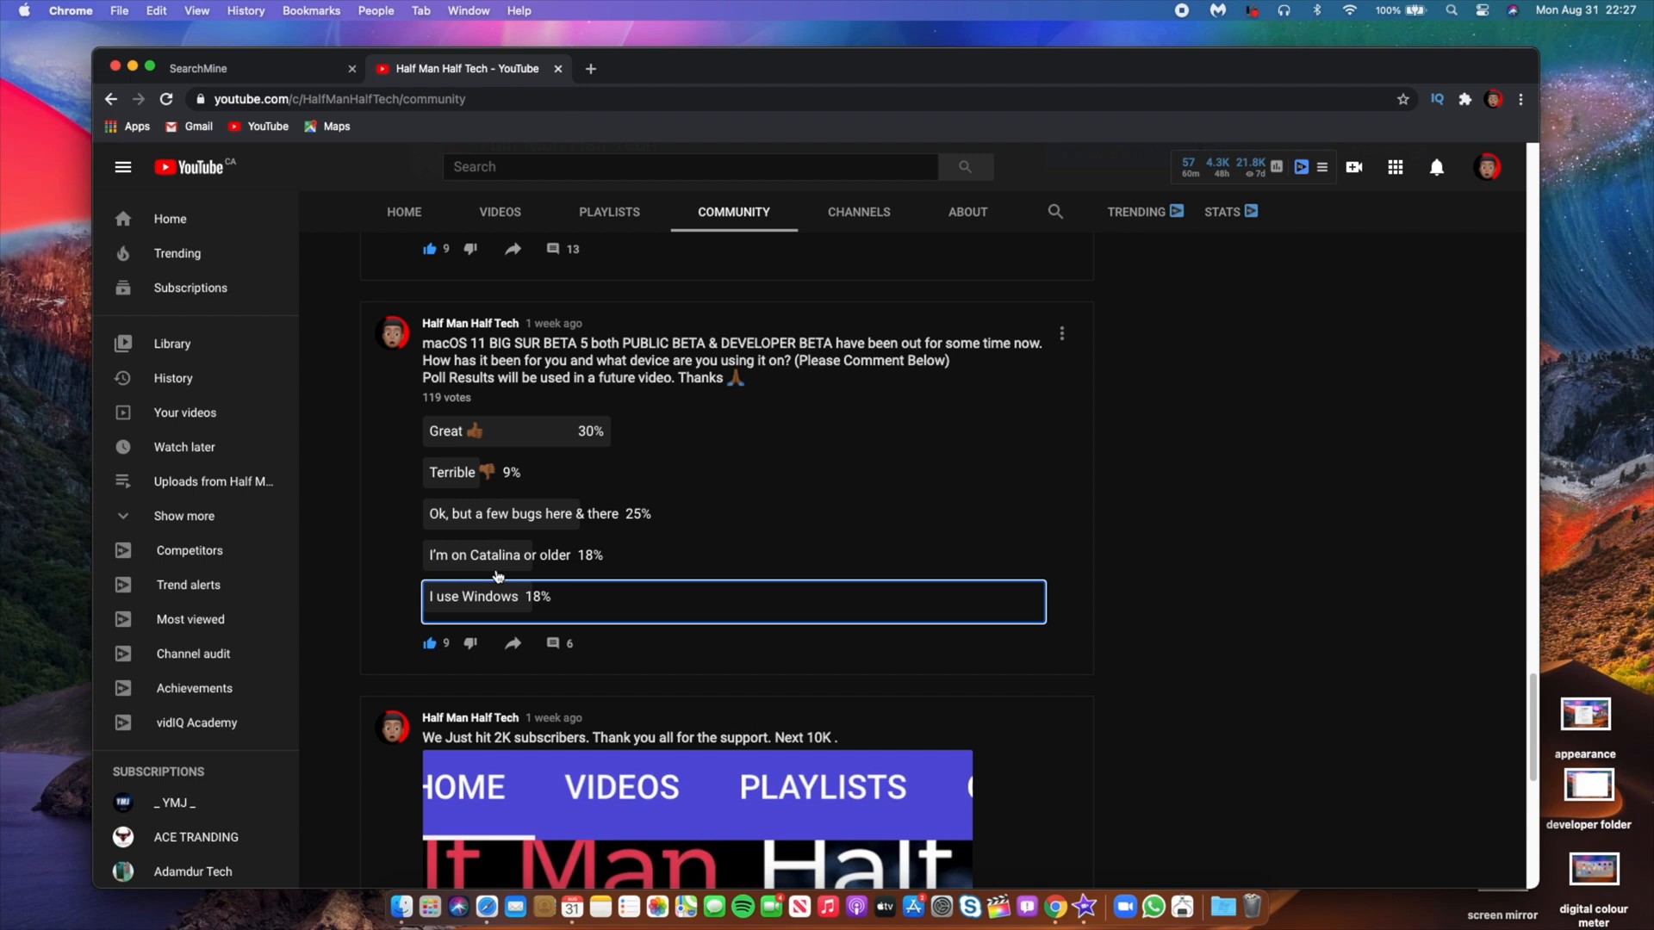
pyautogui.click(558, 642)
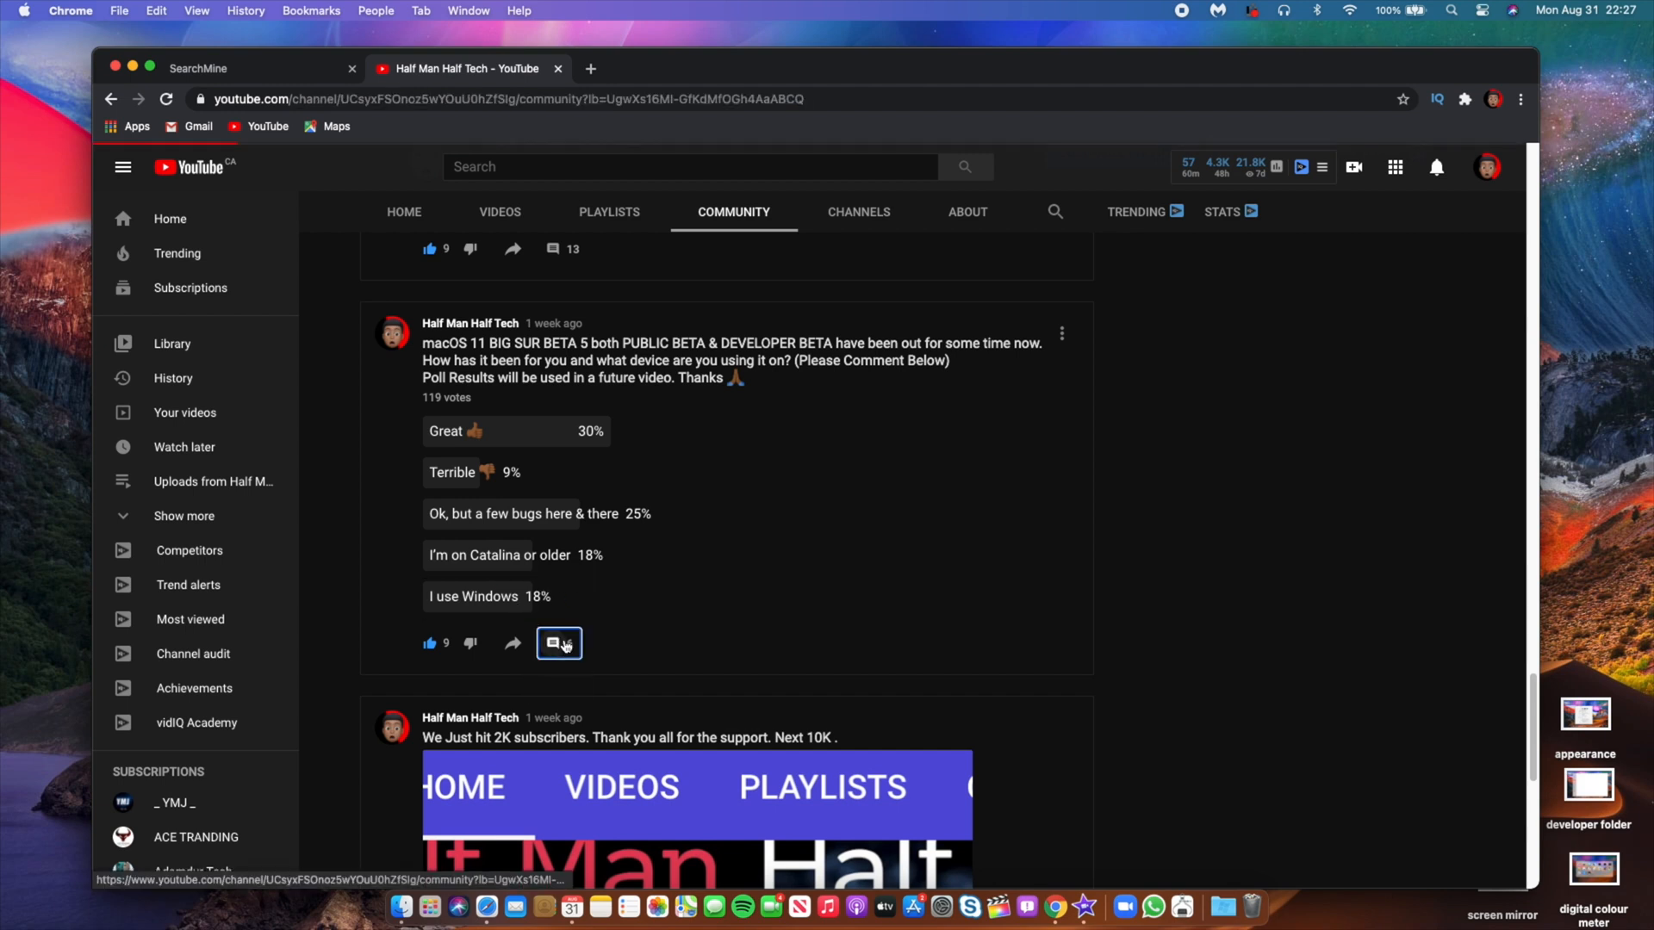
pyautogui.scroll(3)
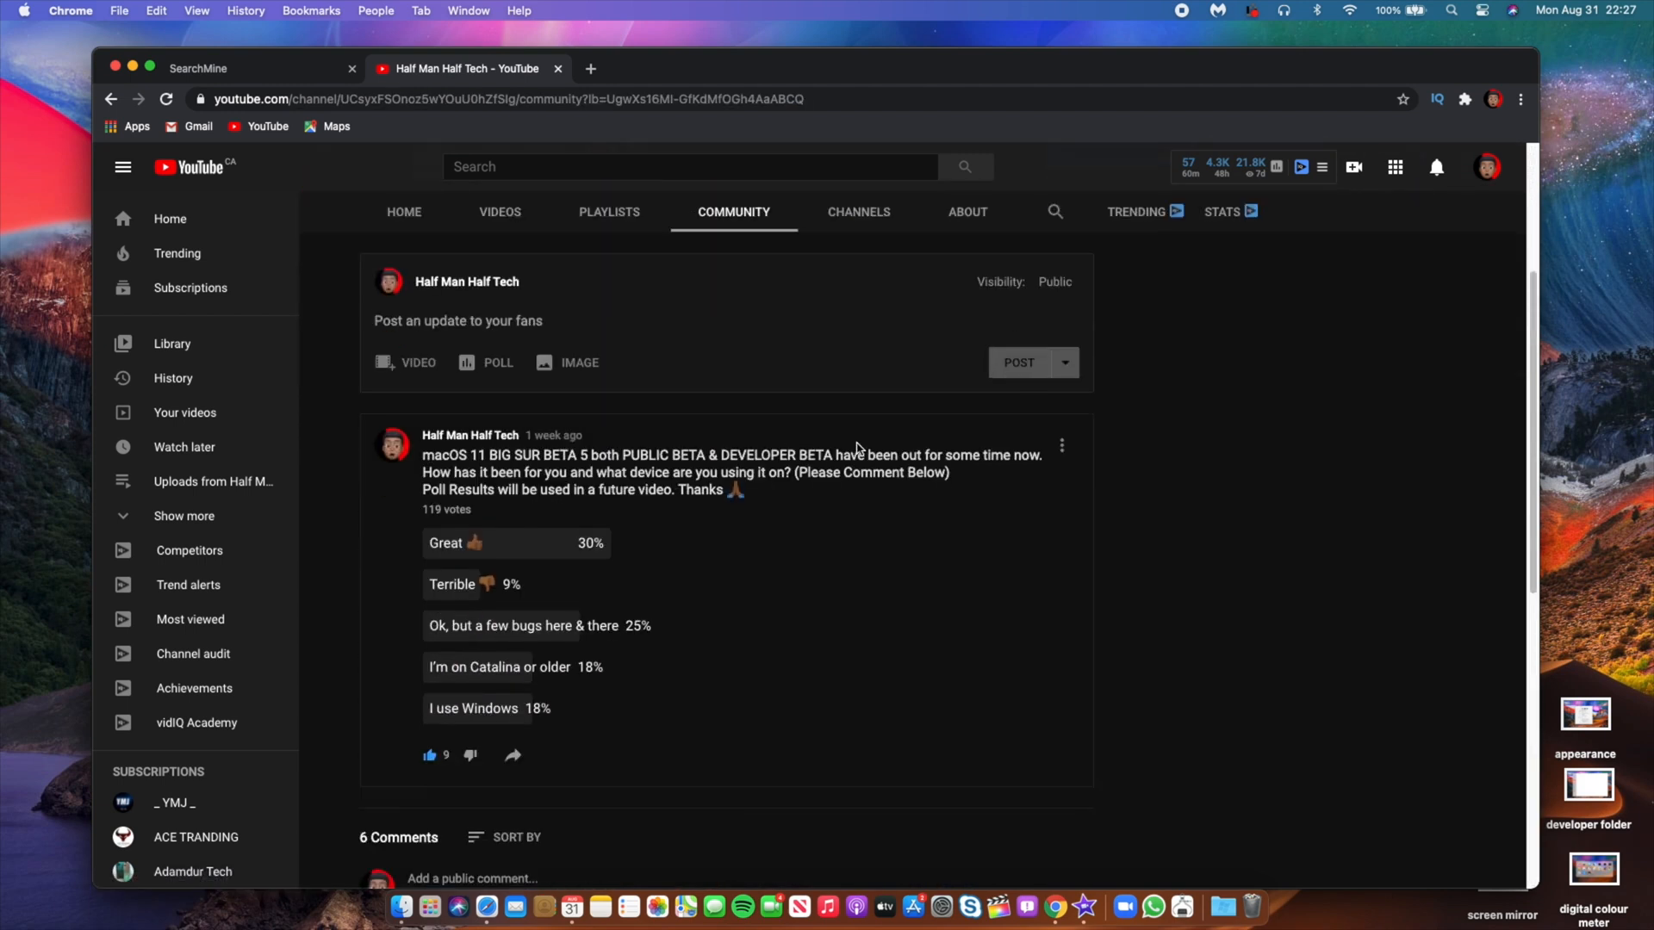
pyautogui.scroll(-3)
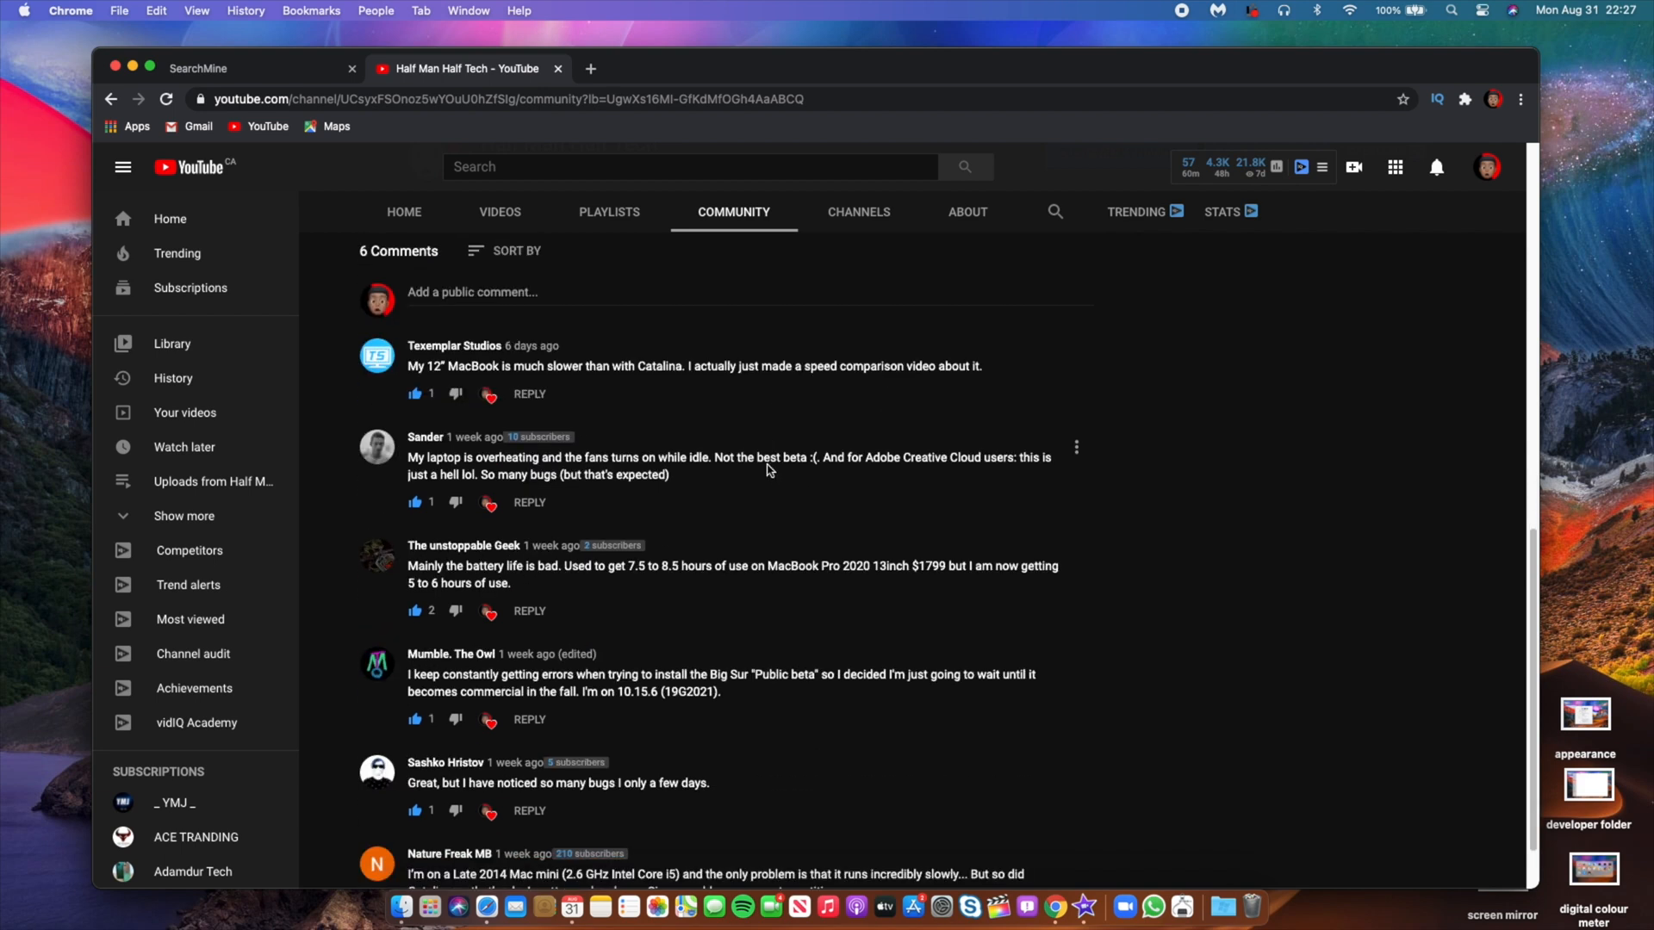
pyautogui.moveTo(896, 364)
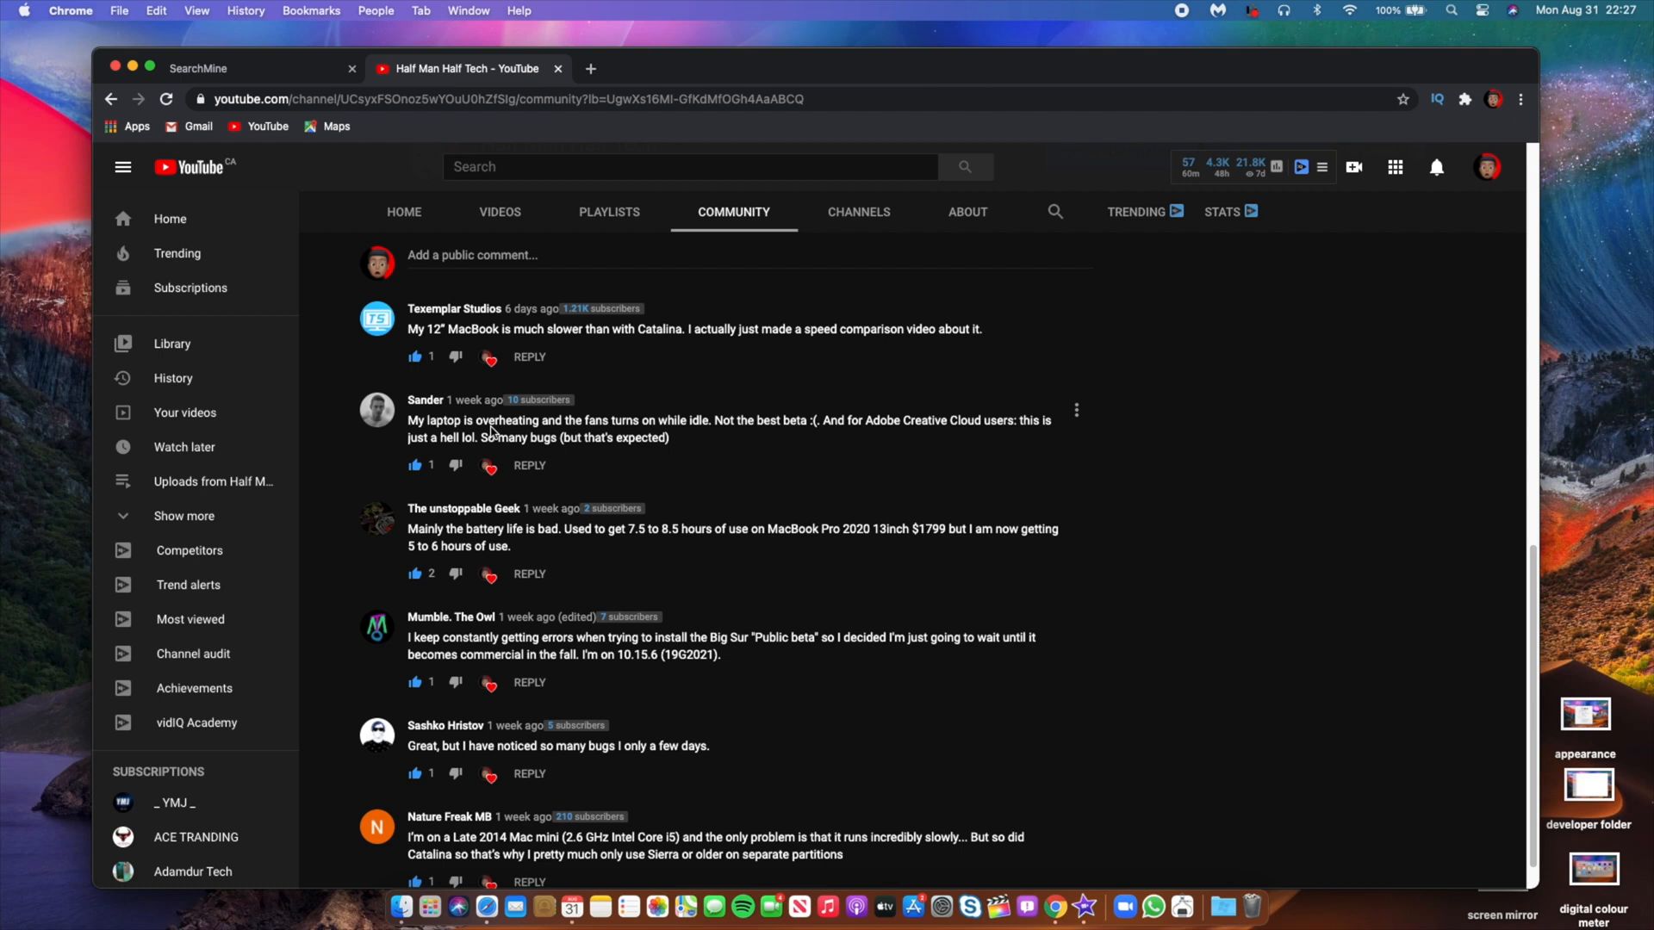
pyautogui.moveTo(894, 486)
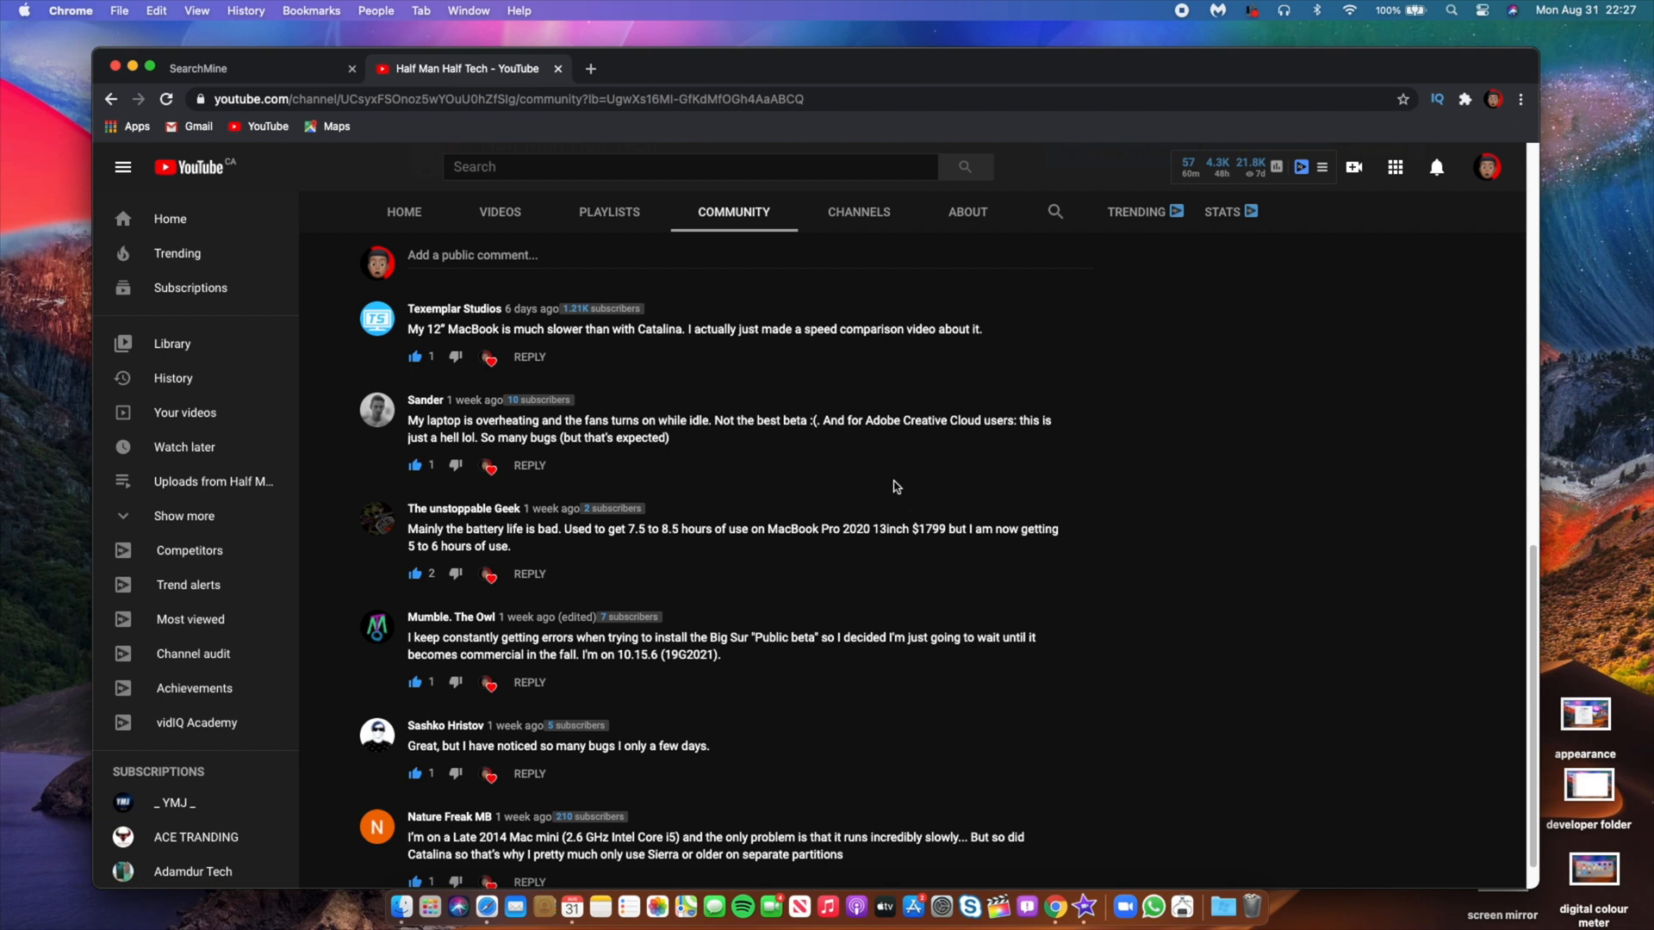
pyautogui.moveTo(739, 464)
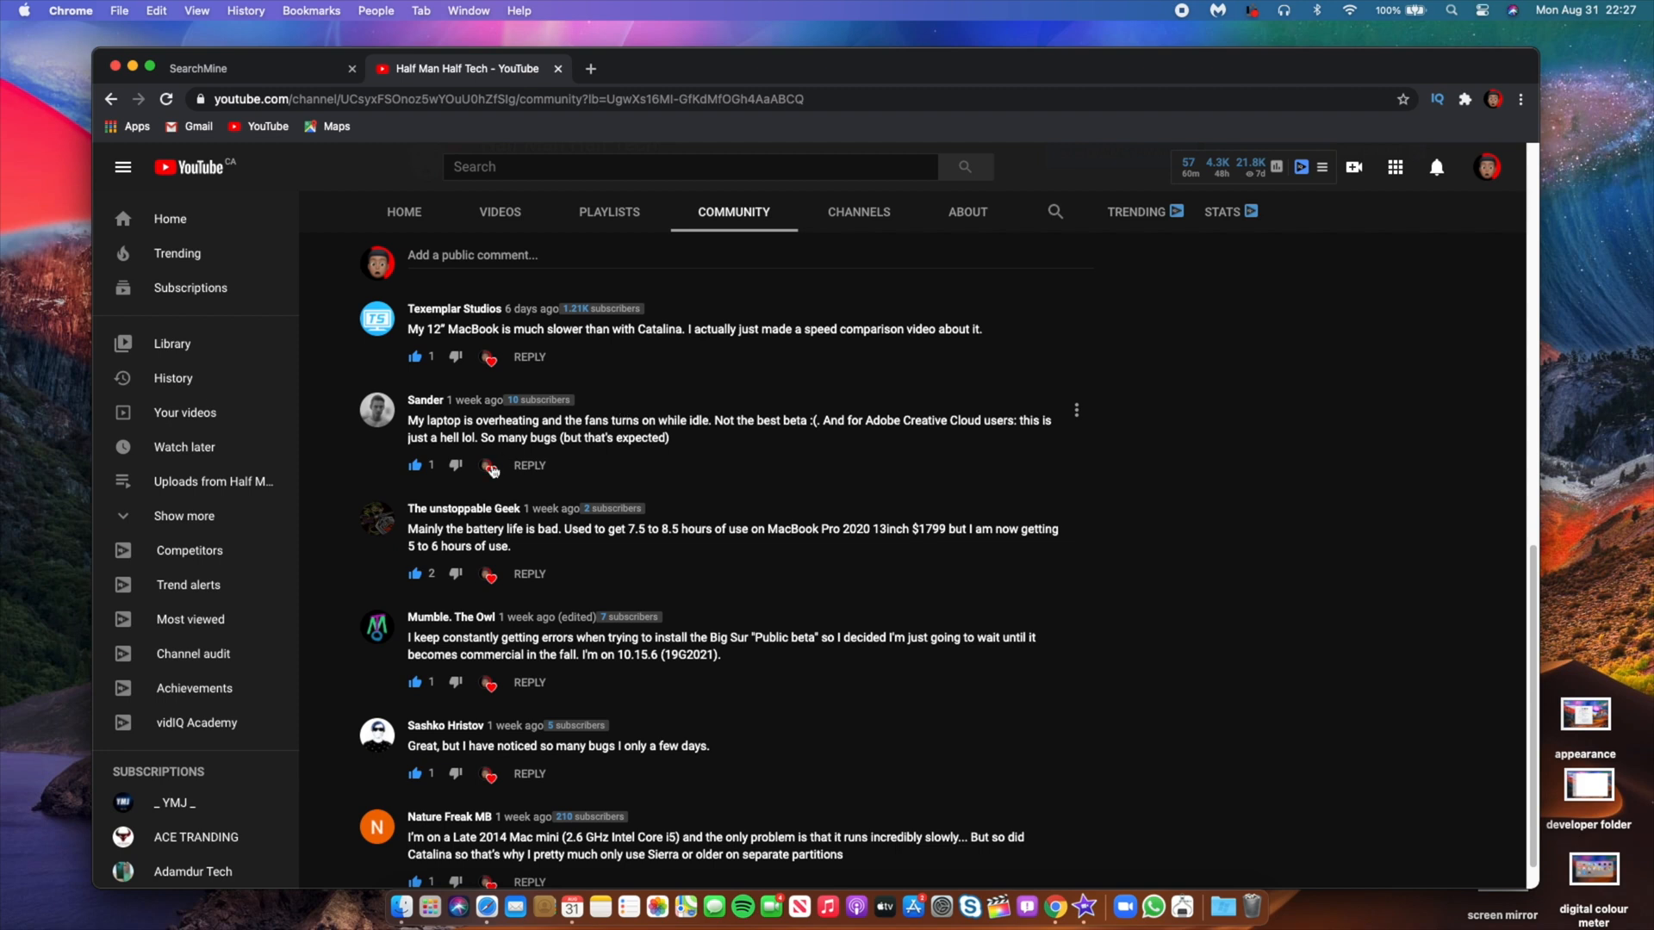
pyautogui.moveTo(490, 472)
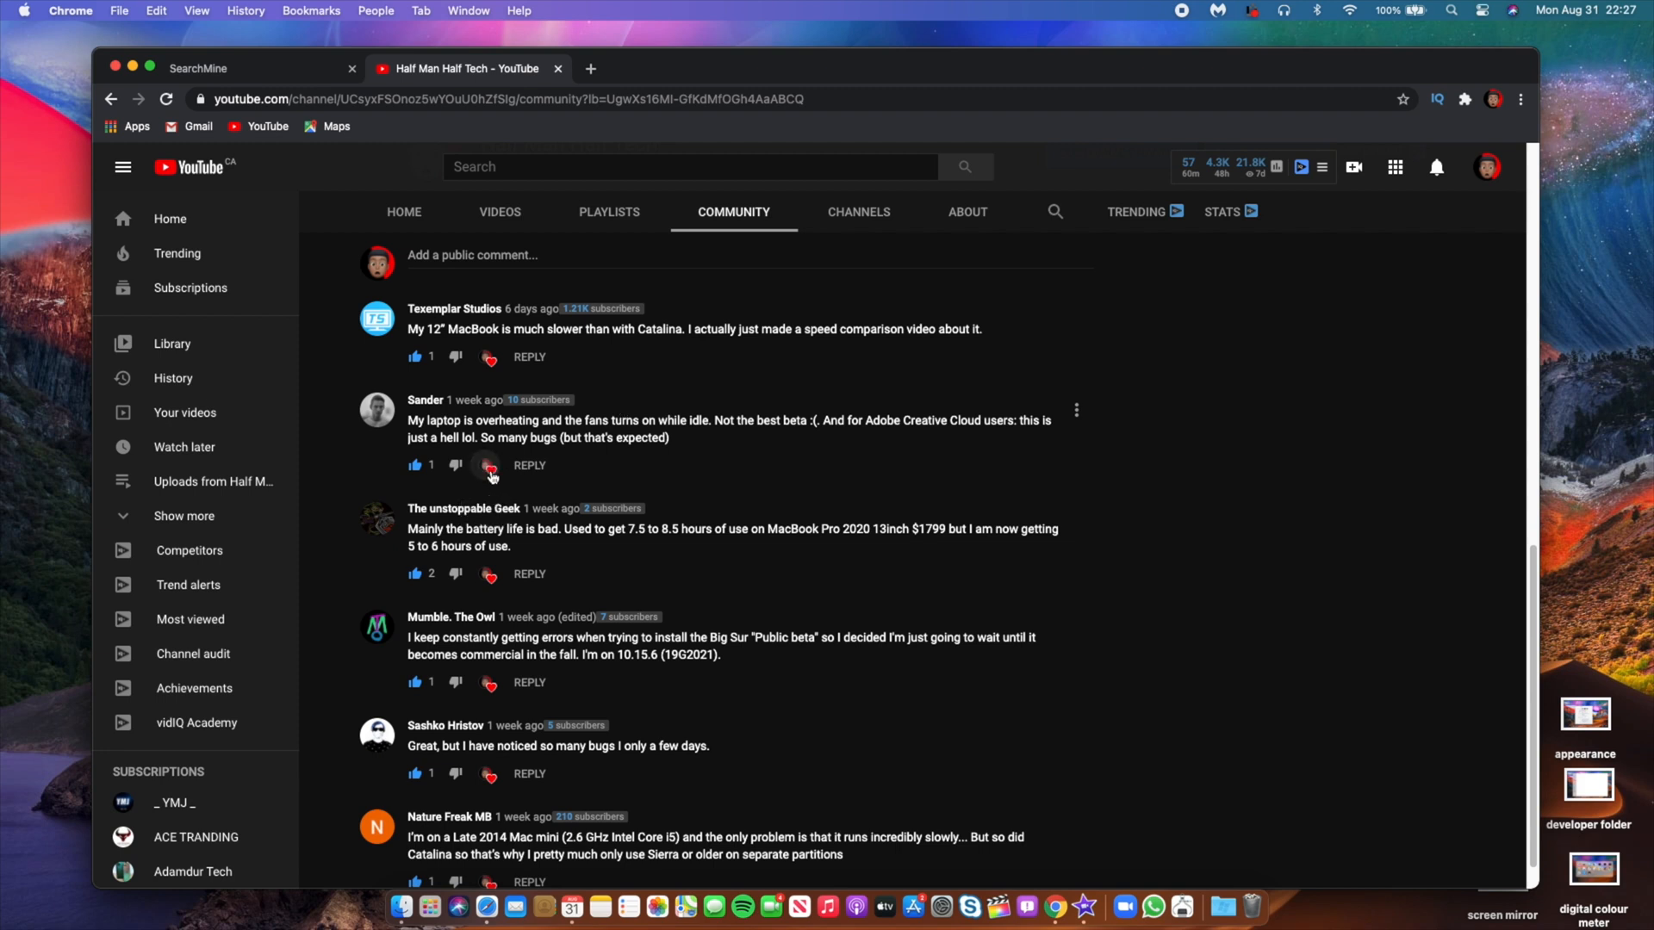
pyautogui.scroll(-3)
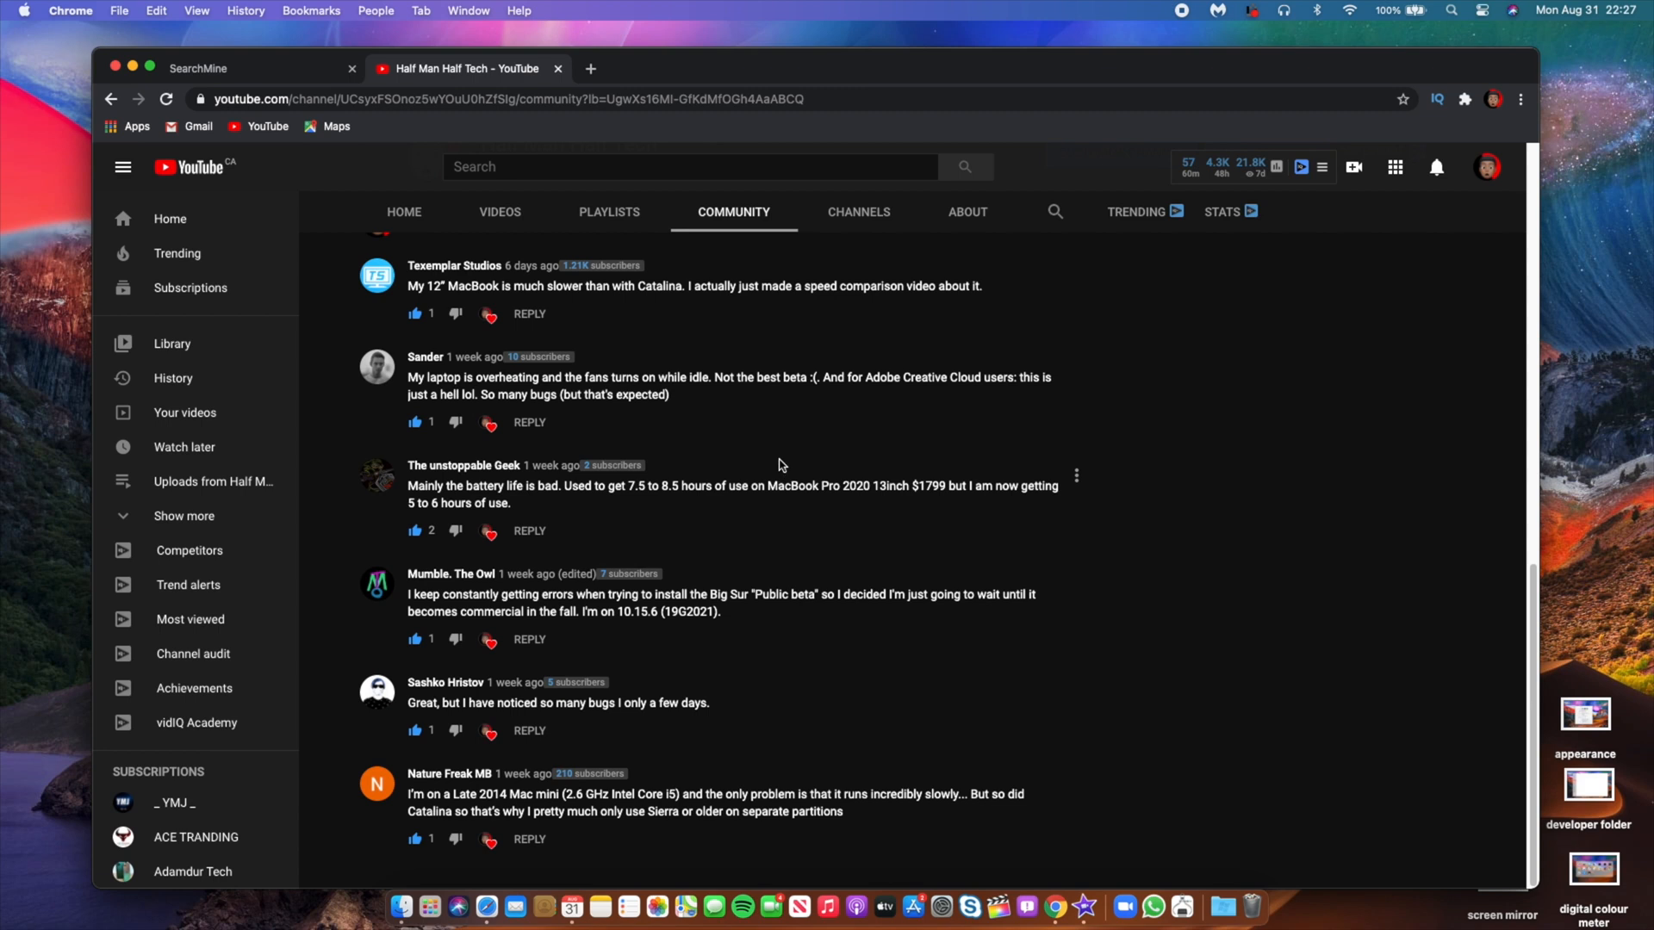
pyautogui.moveTo(636, 449)
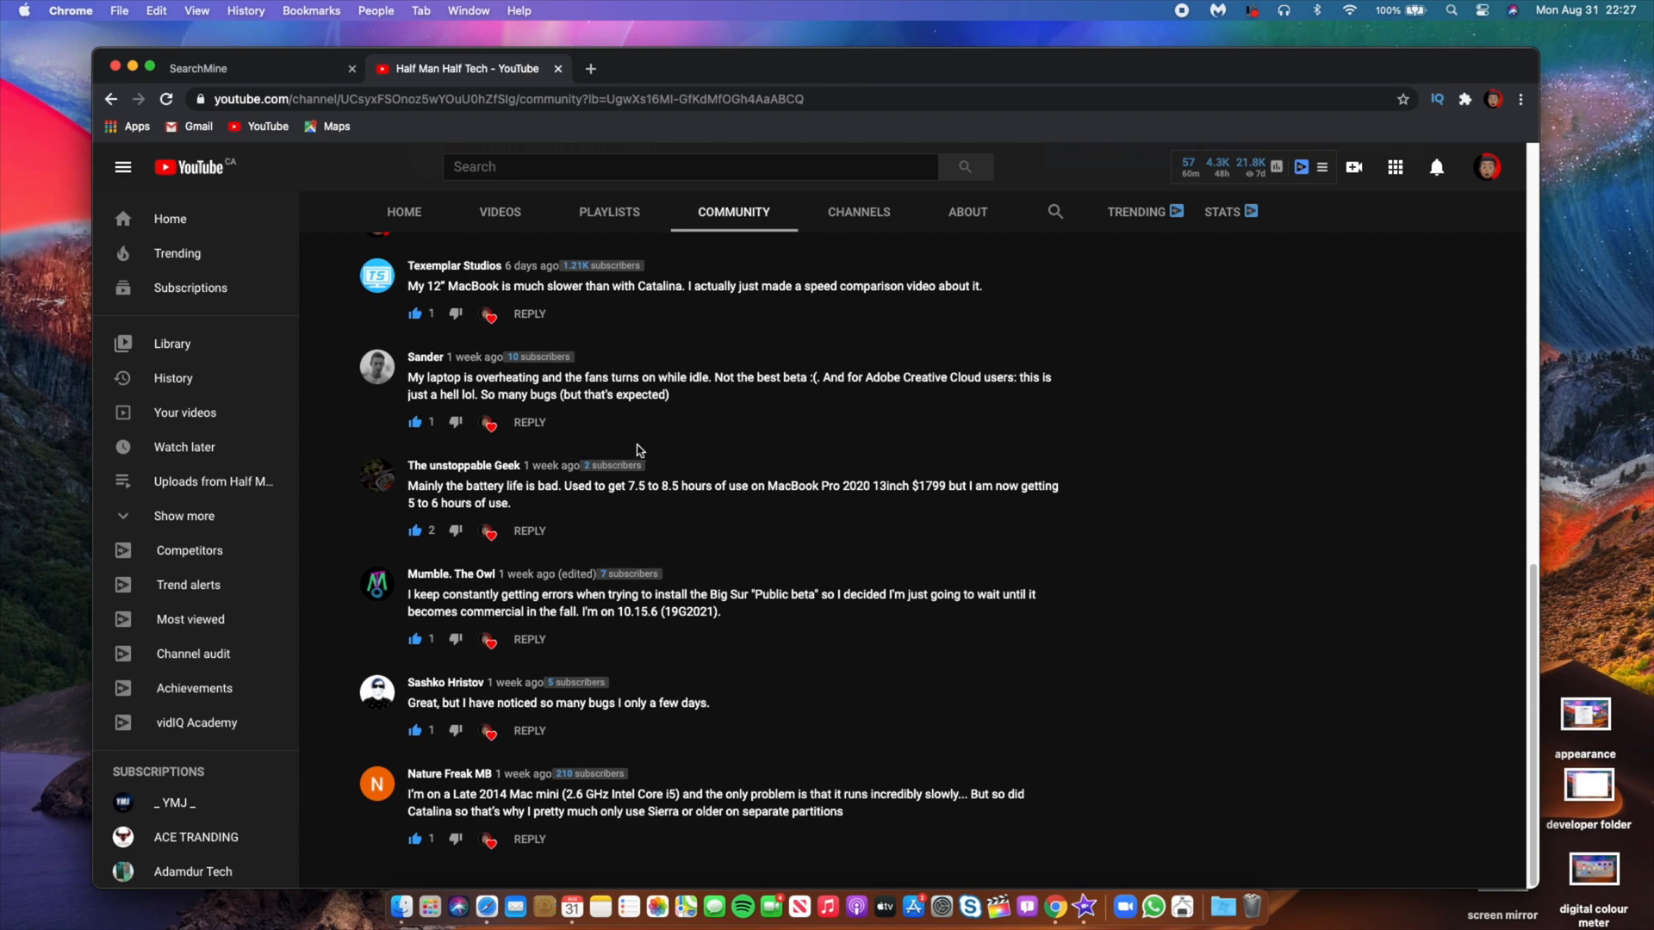
pyautogui.moveTo(433, 491)
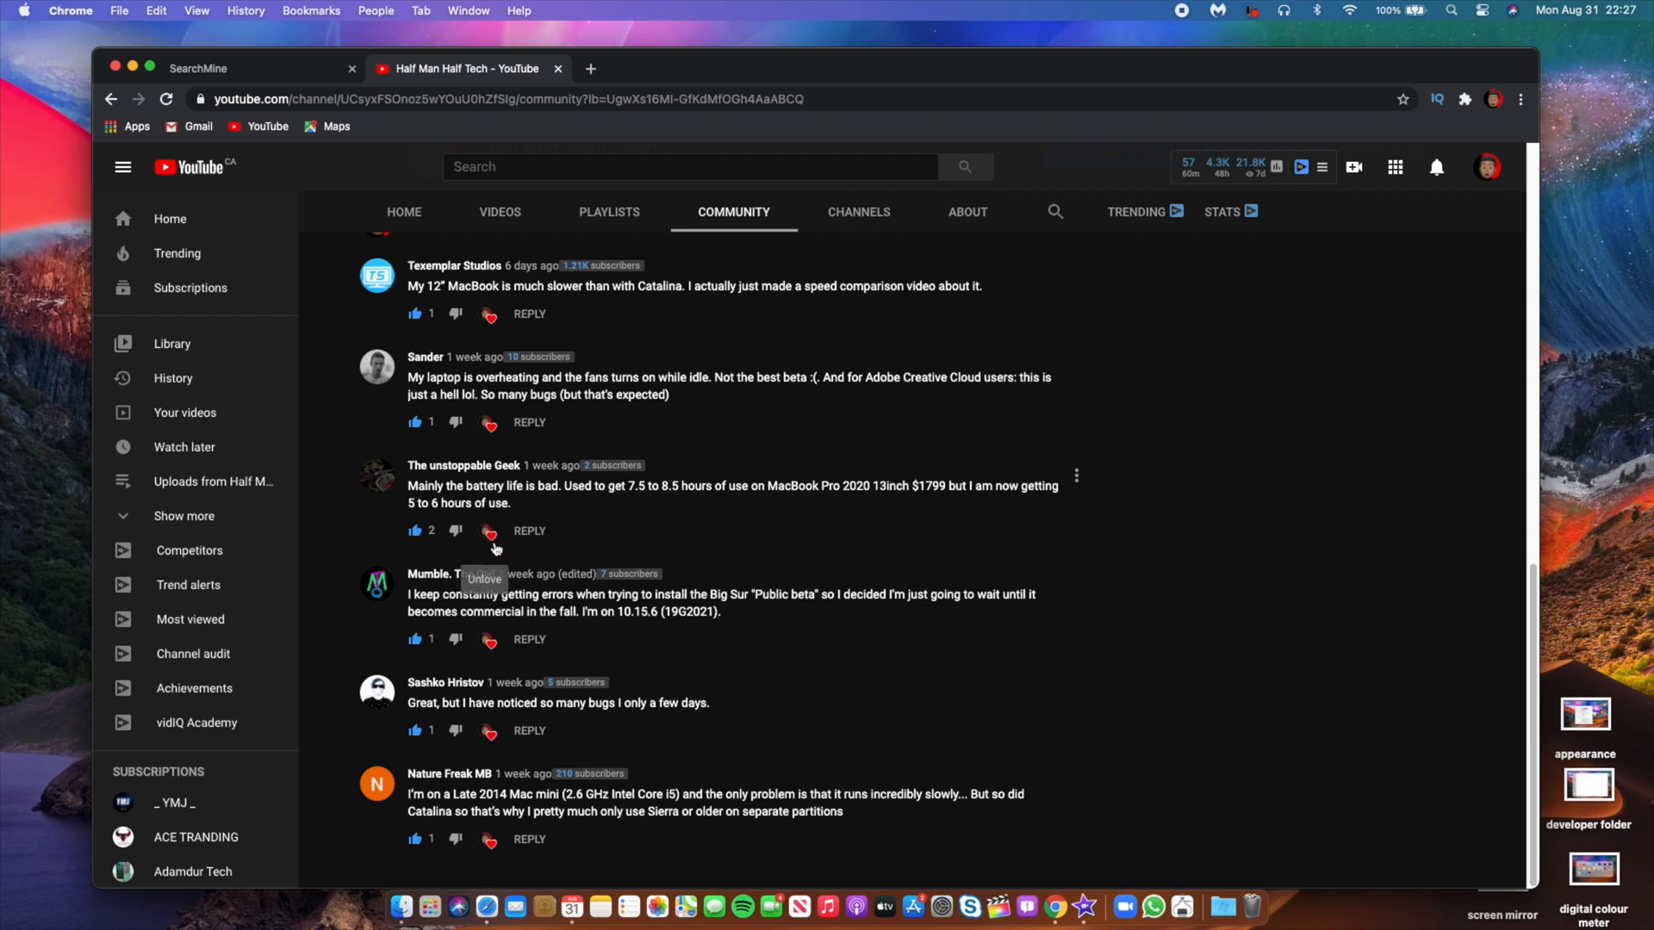
pyautogui.moveTo(678, 492)
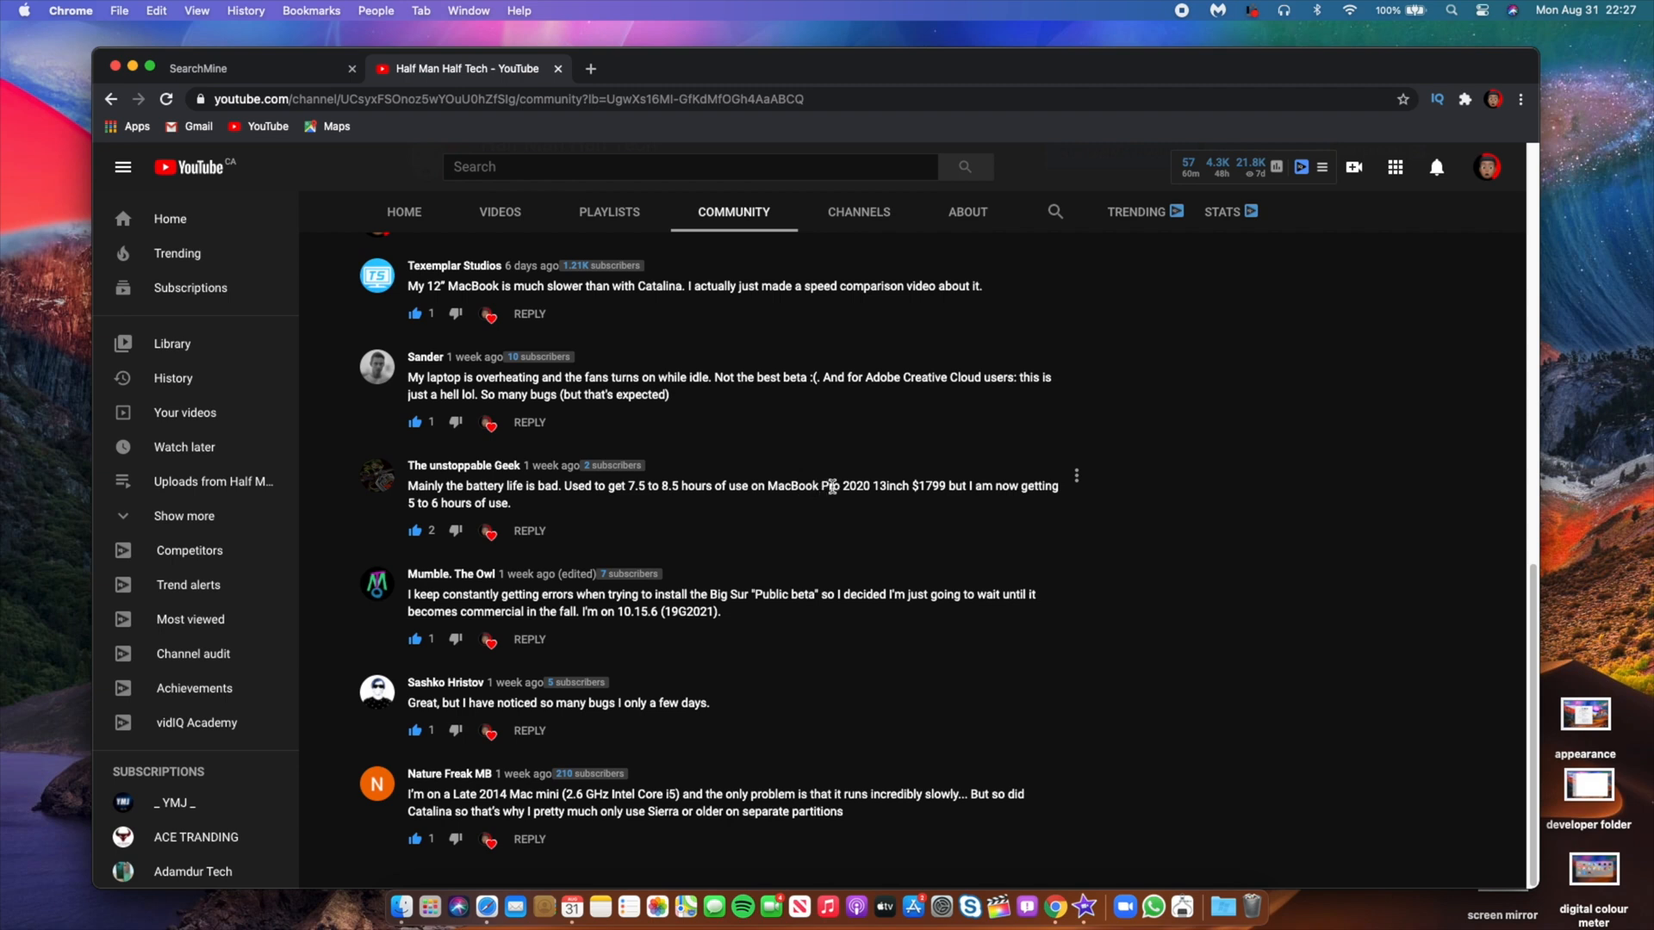
pyautogui.moveTo(908, 508)
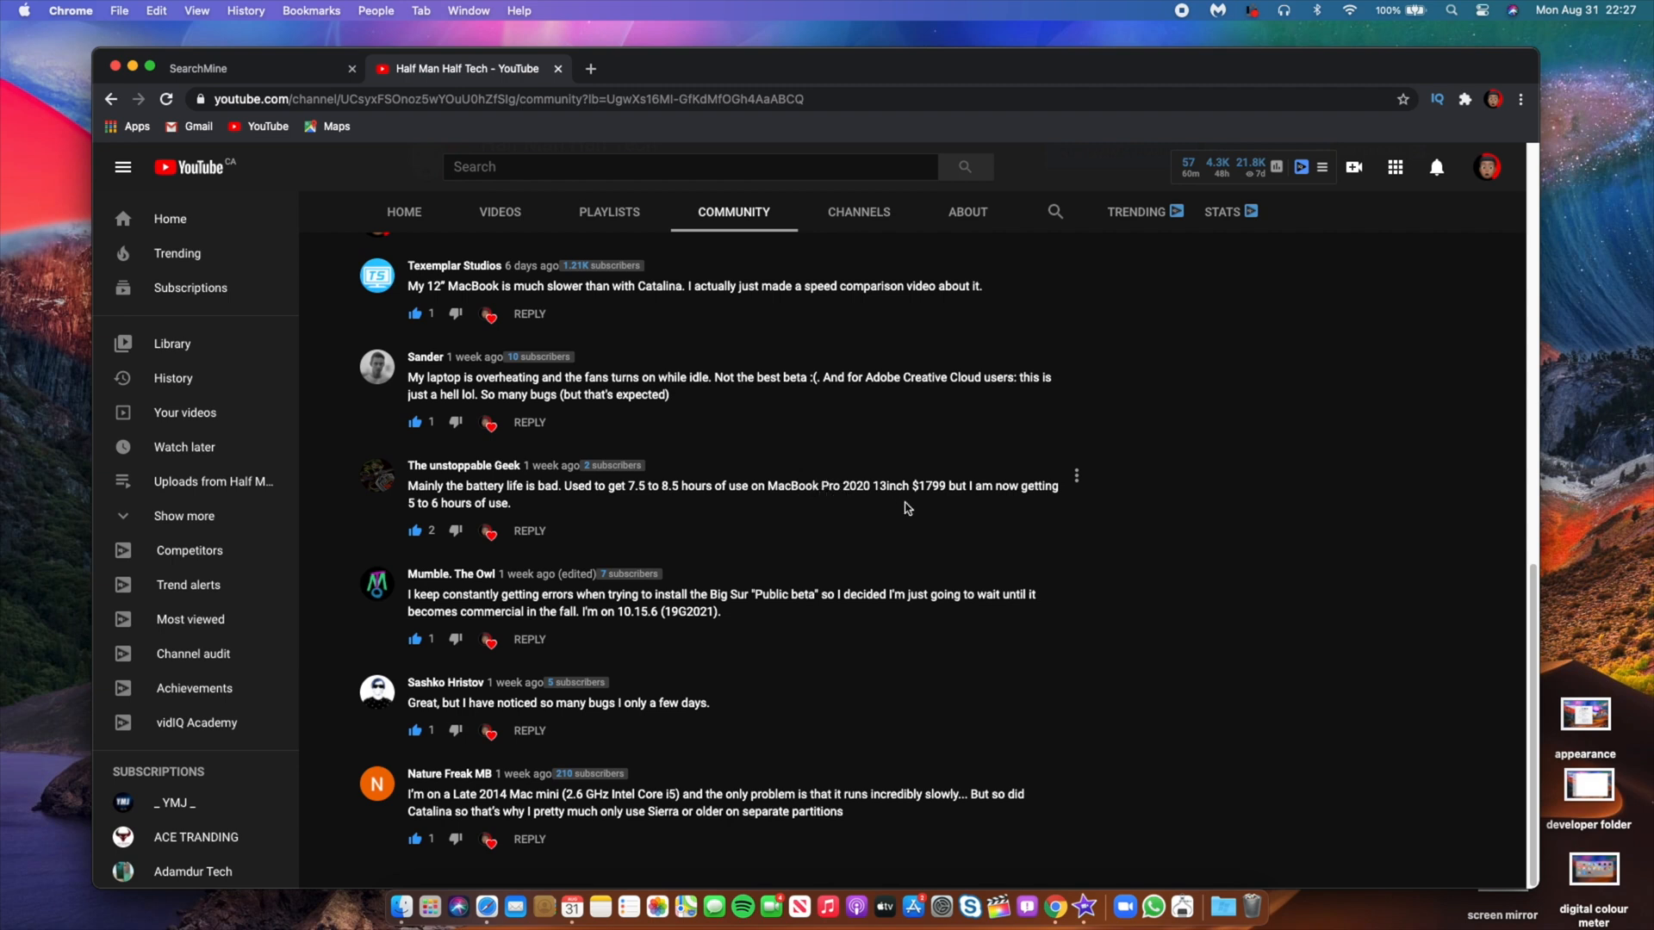
pyautogui.moveTo(1028, 515)
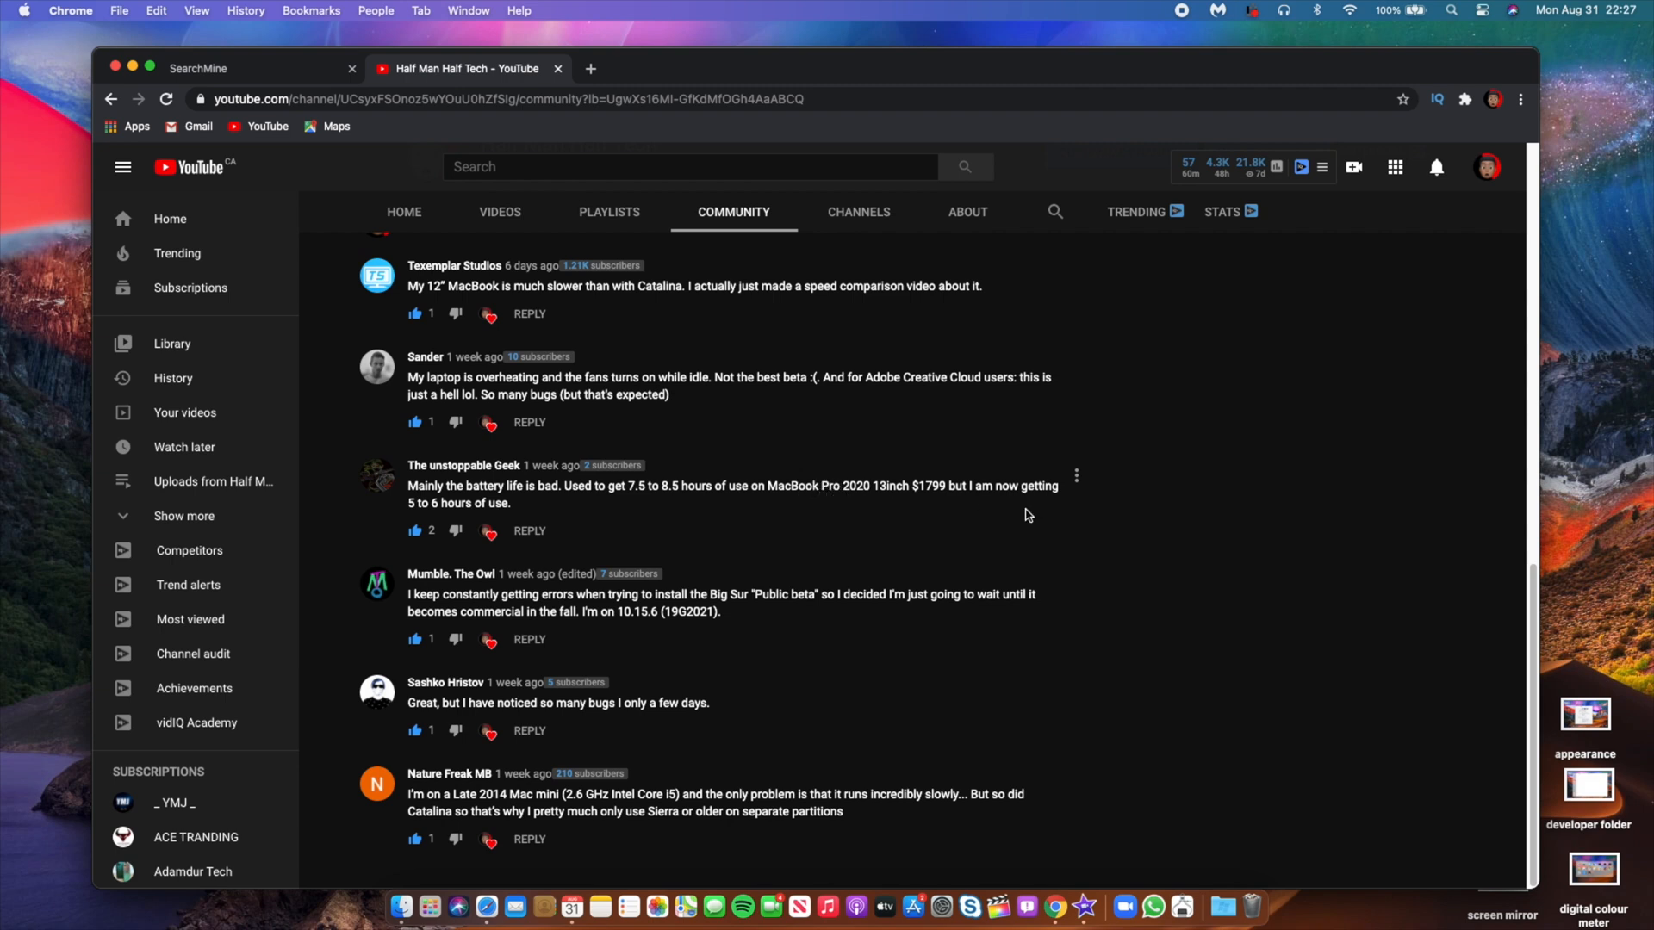
pyautogui.moveTo(1011, 505)
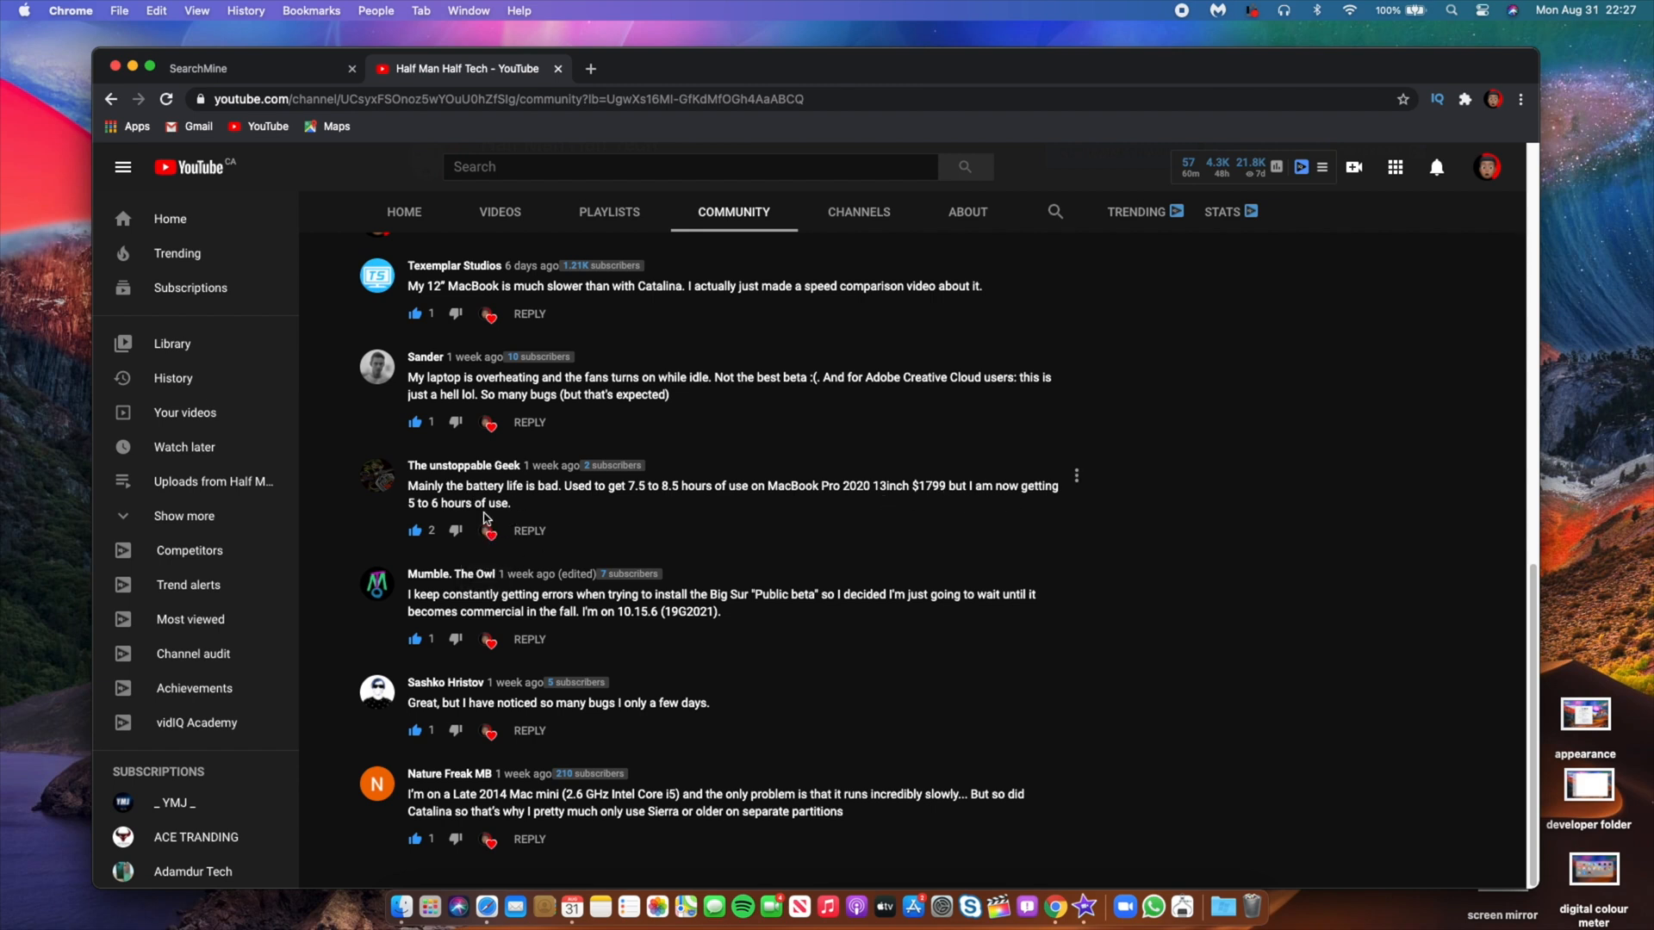
pyautogui.moveTo(547, 527)
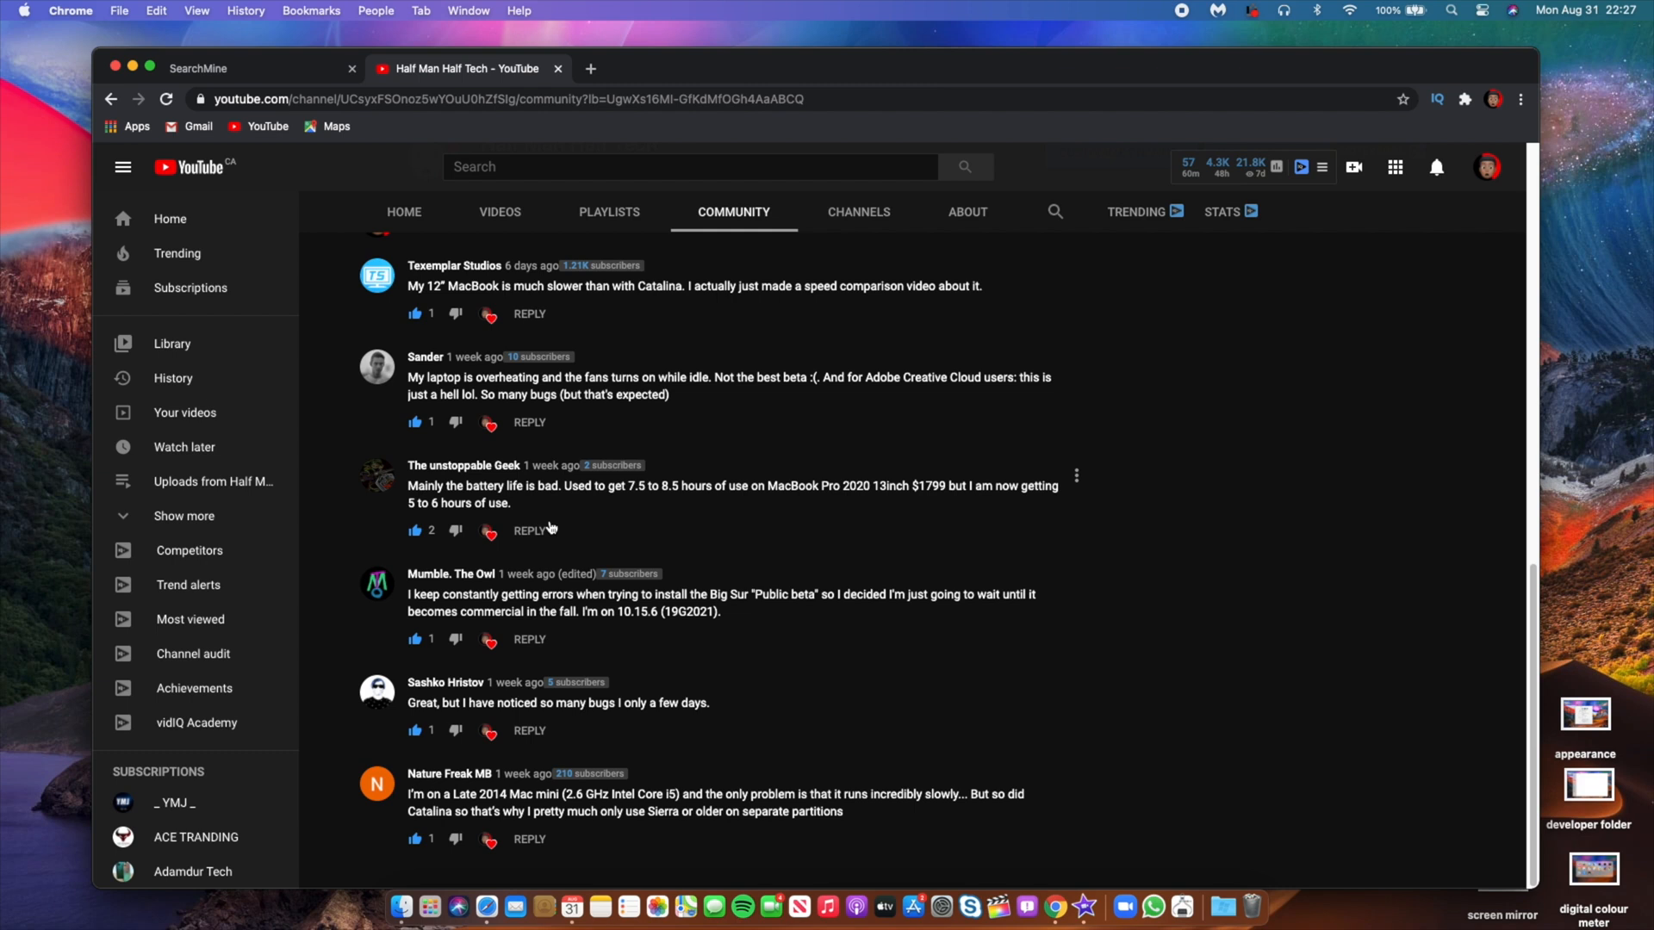
pyautogui.moveTo(667, 534)
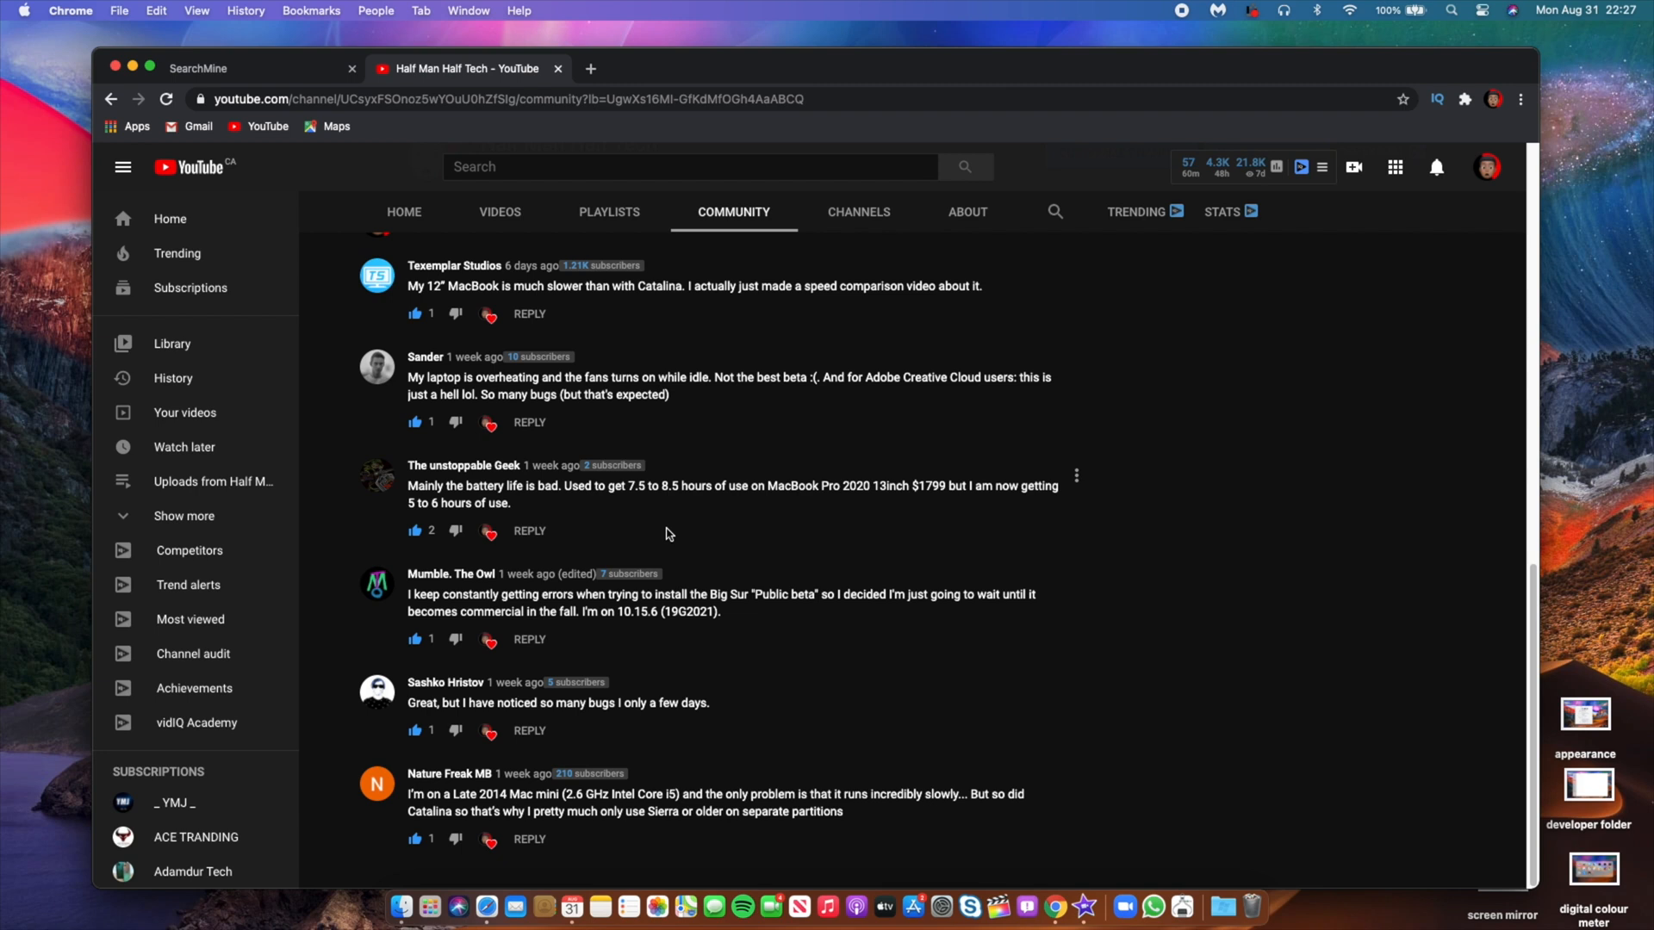
pyautogui.moveTo(779, 554)
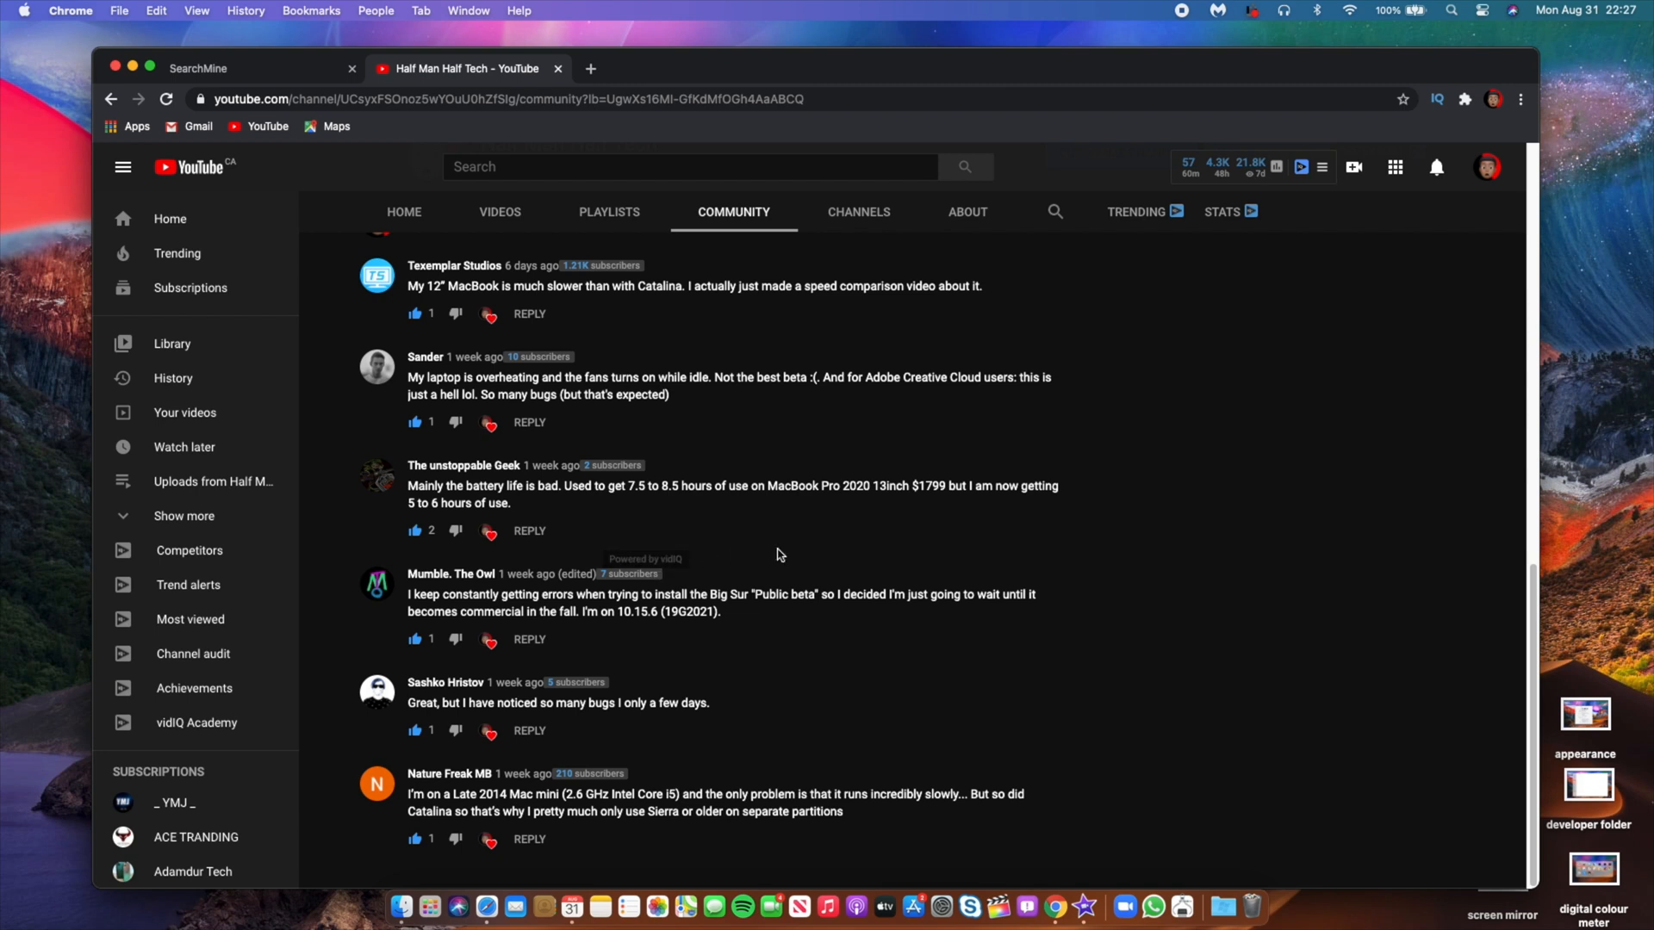
pyautogui.moveTo(923, 548)
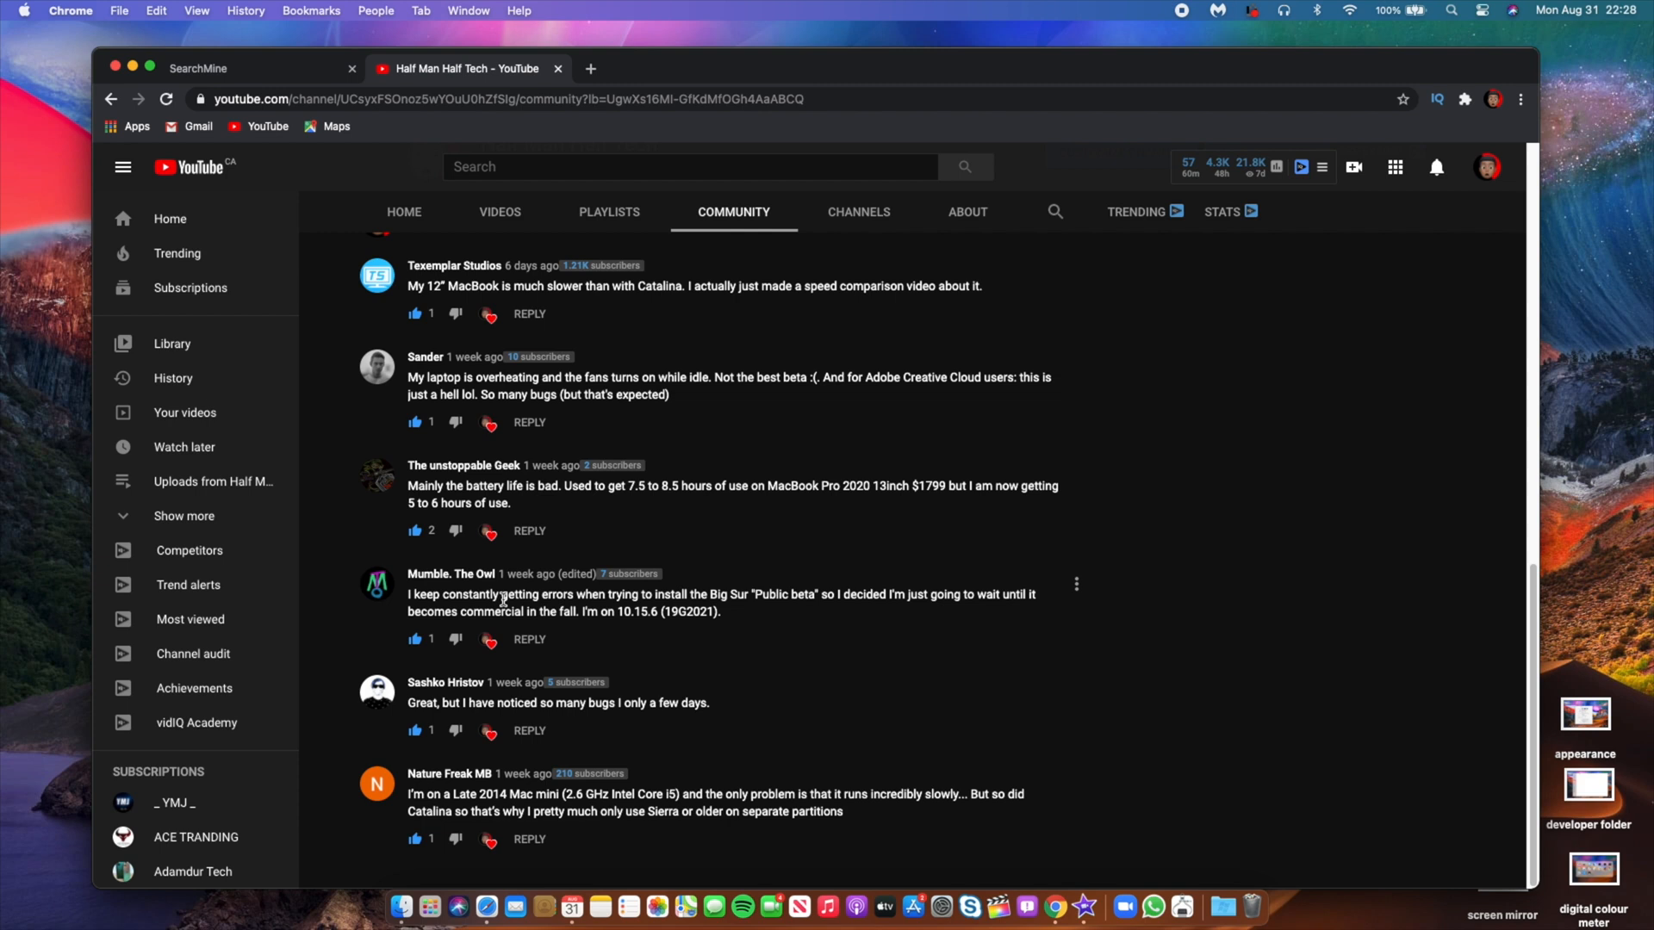
pyautogui.moveTo(572, 617)
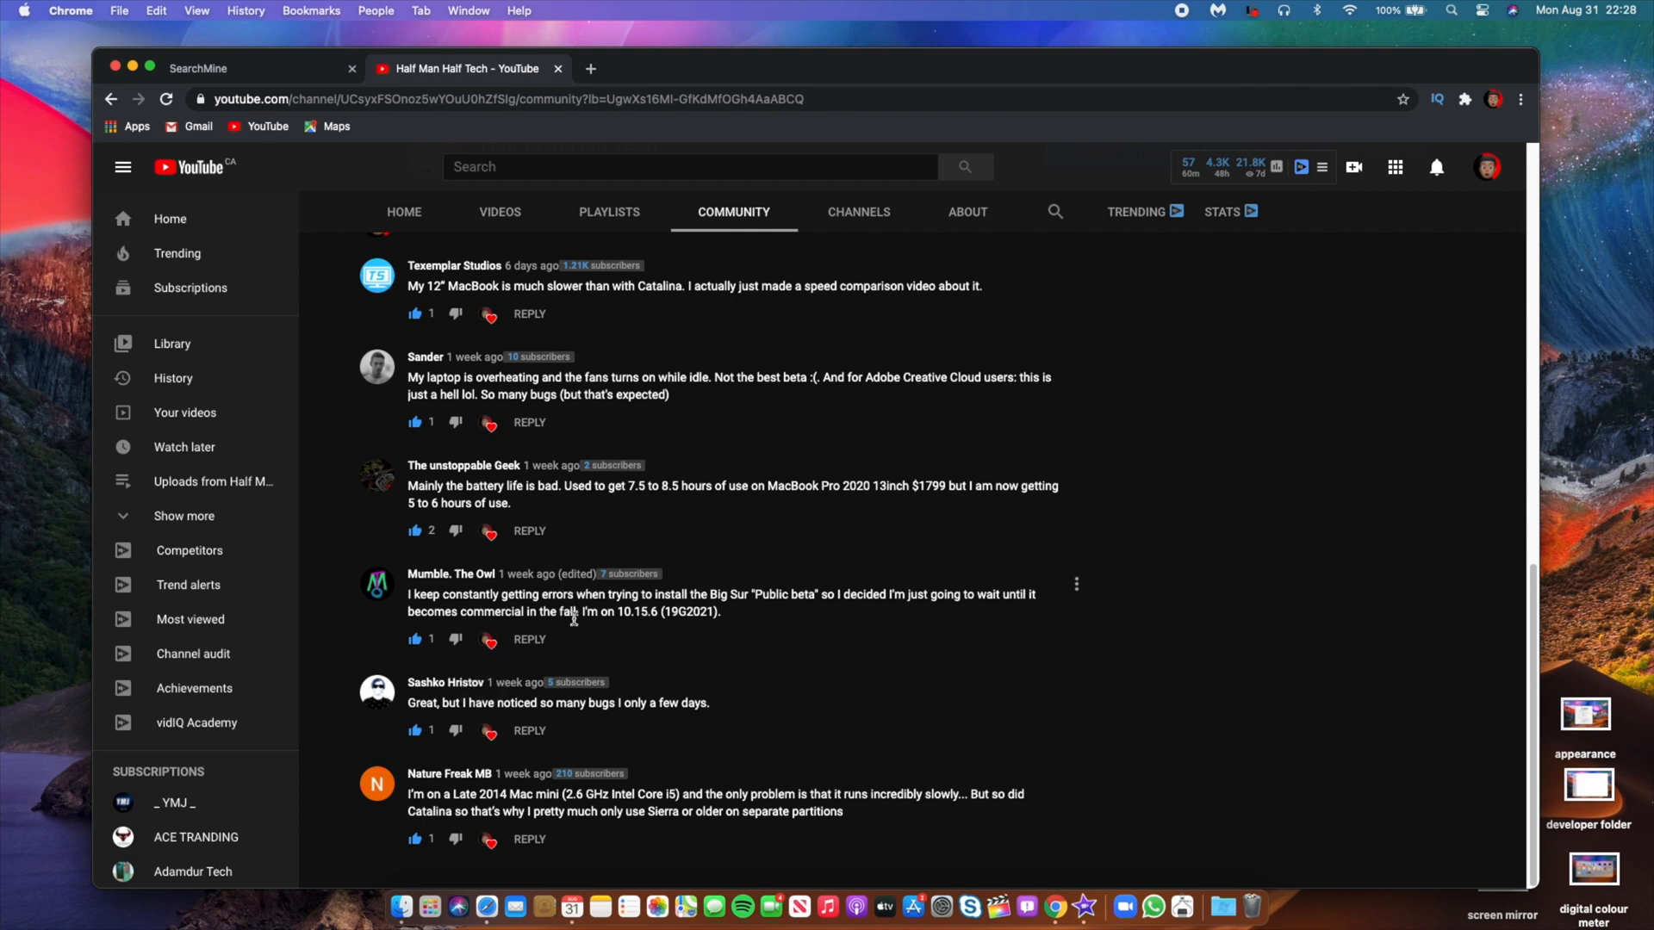
pyautogui.moveTo(926, 610)
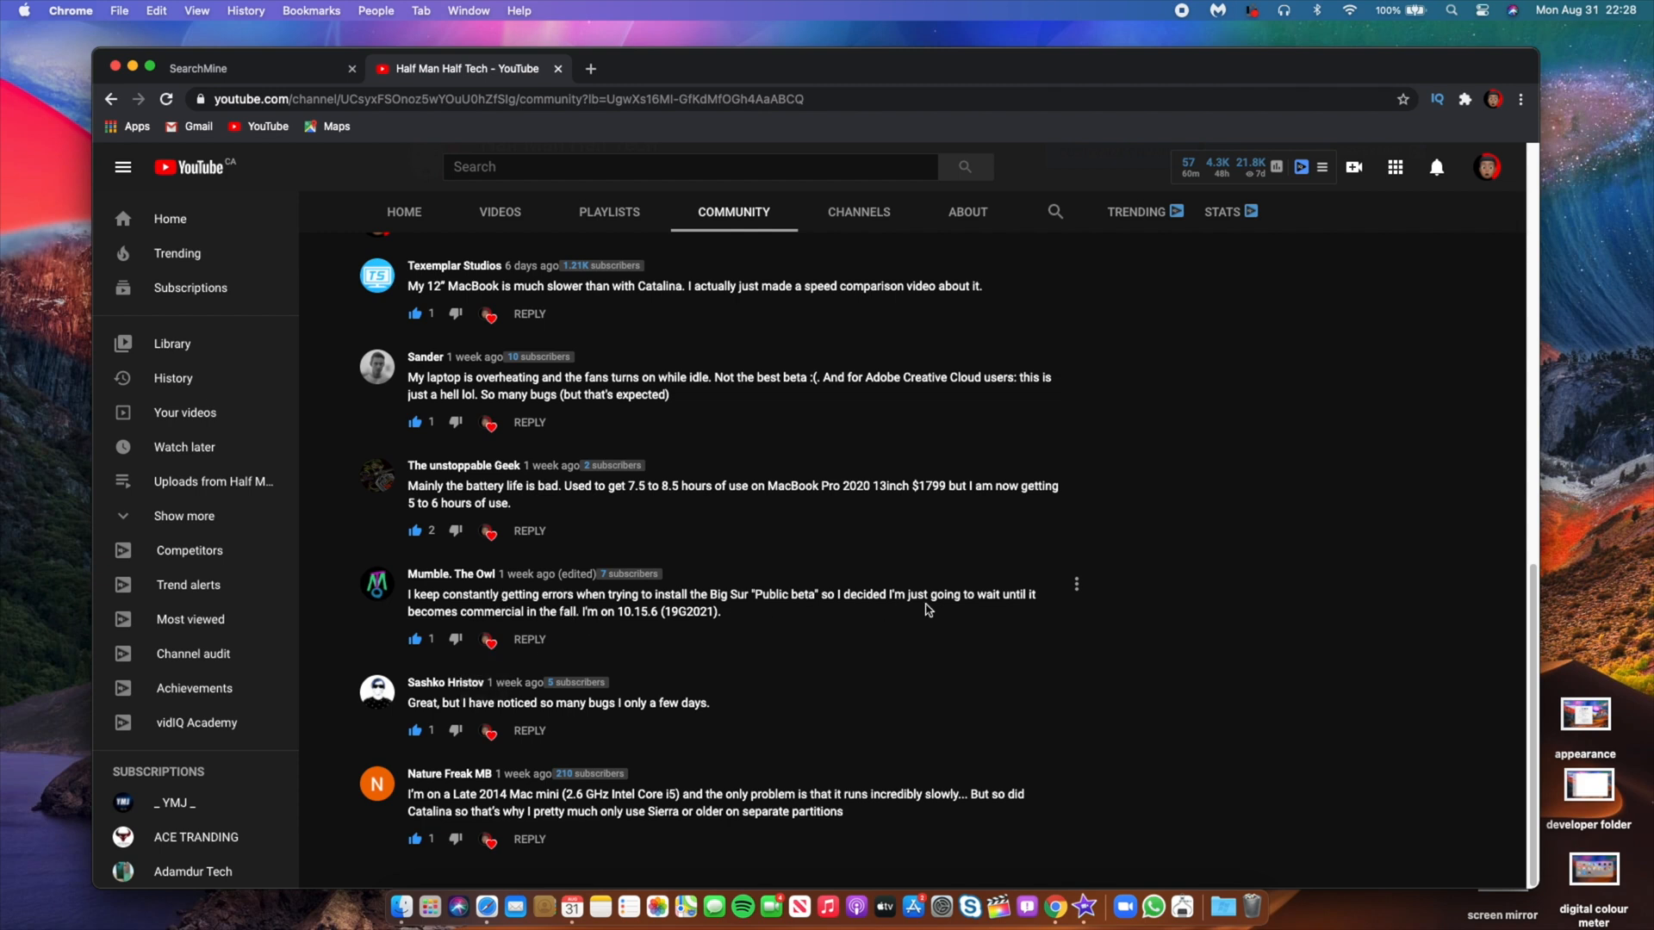
pyautogui.moveTo(556, 637)
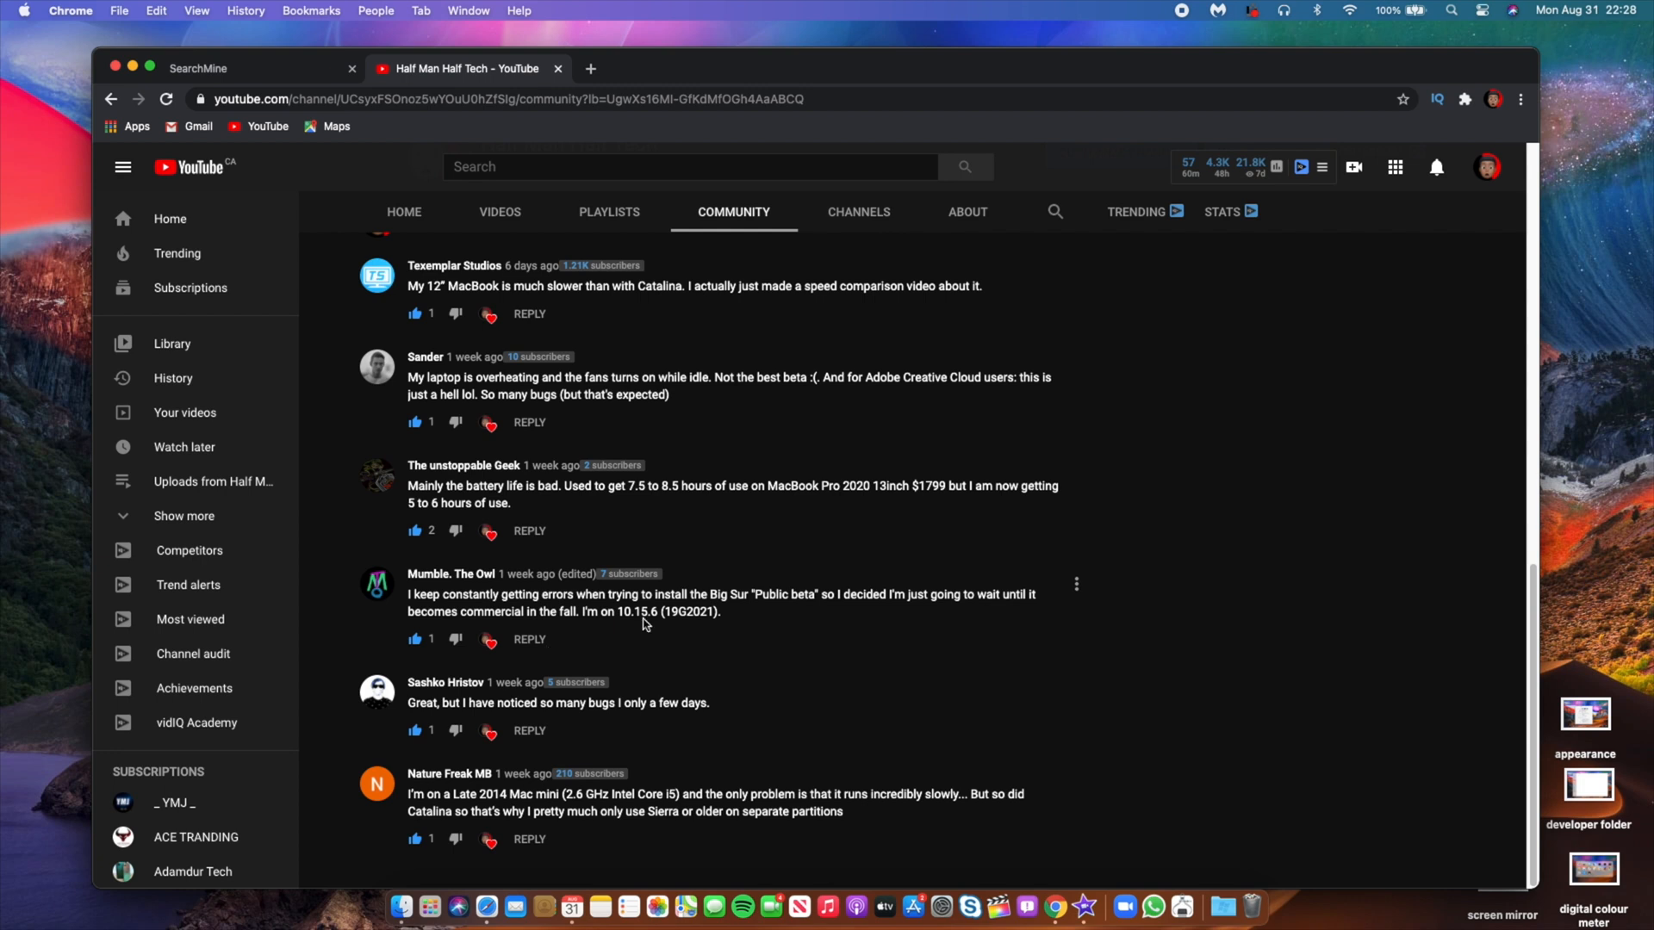
pyautogui.moveTo(649, 637)
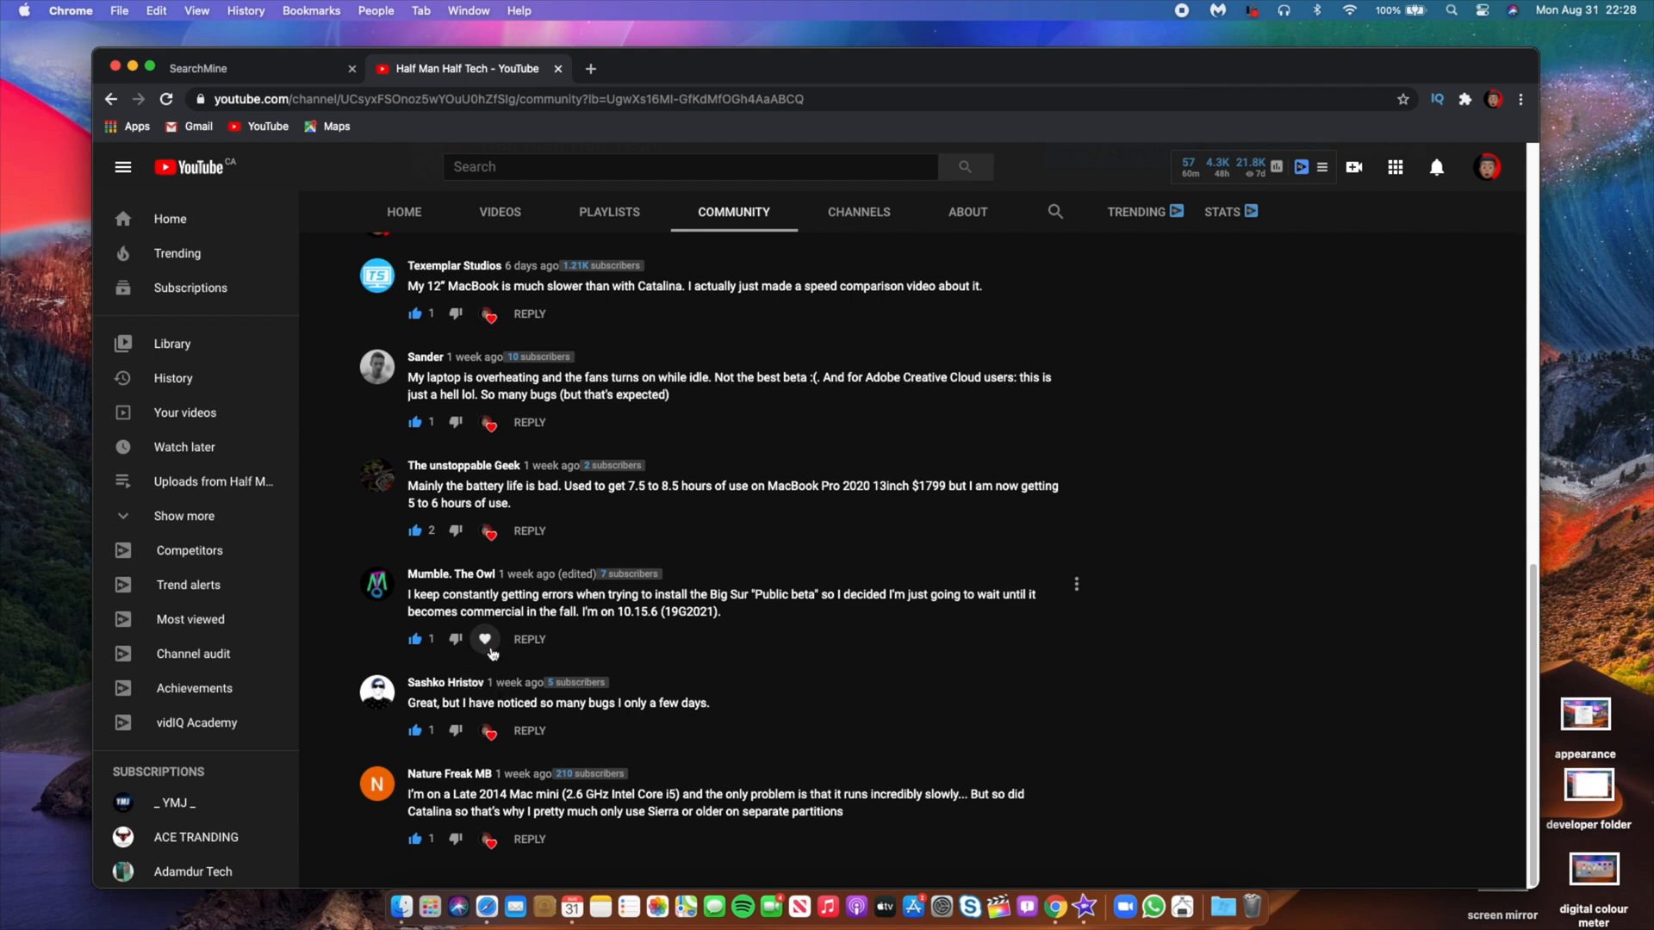
pyautogui.moveTo(632, 694)
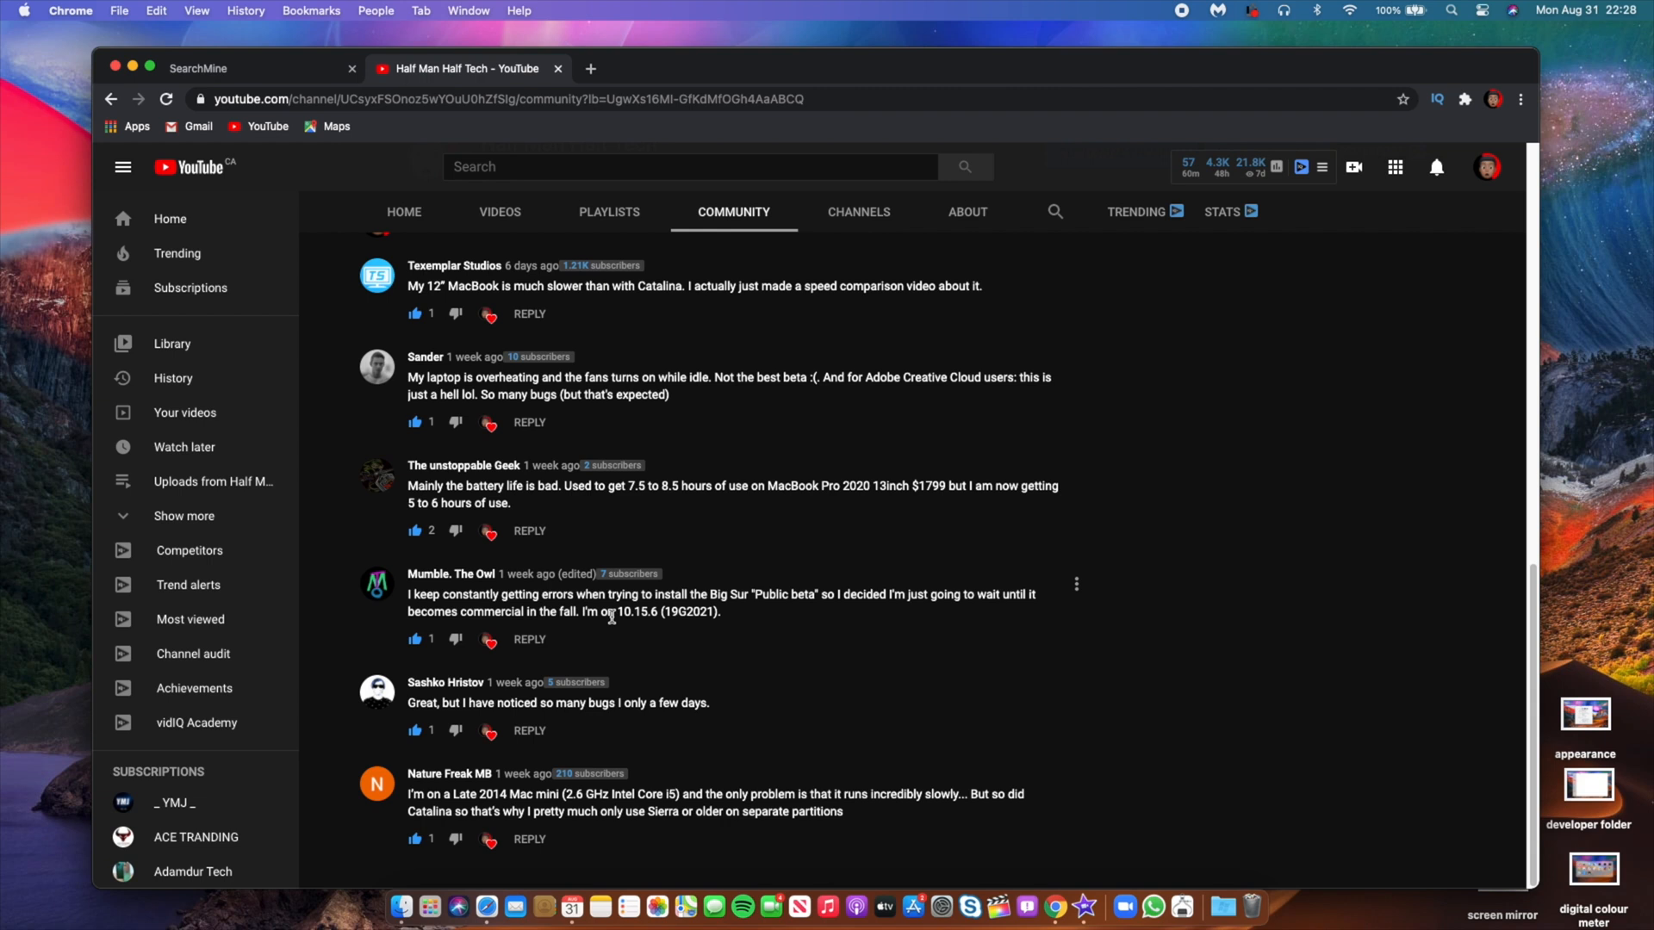
pyautogui.moveTo(437, 346)
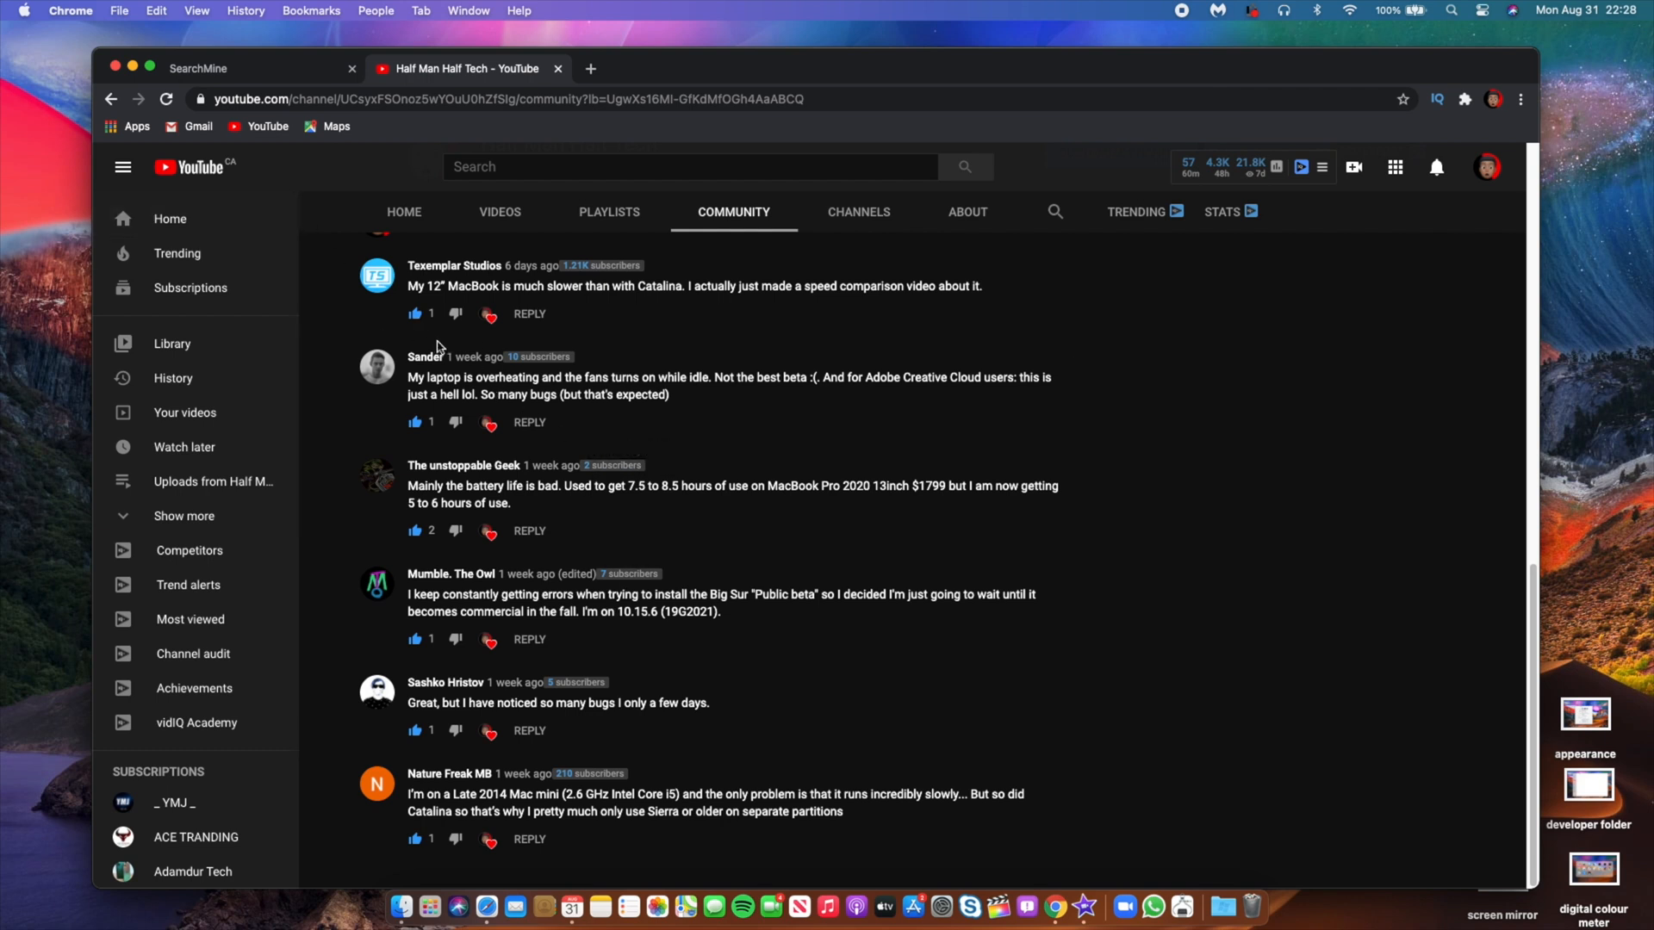
pyautogui.moveTo(844, 269)
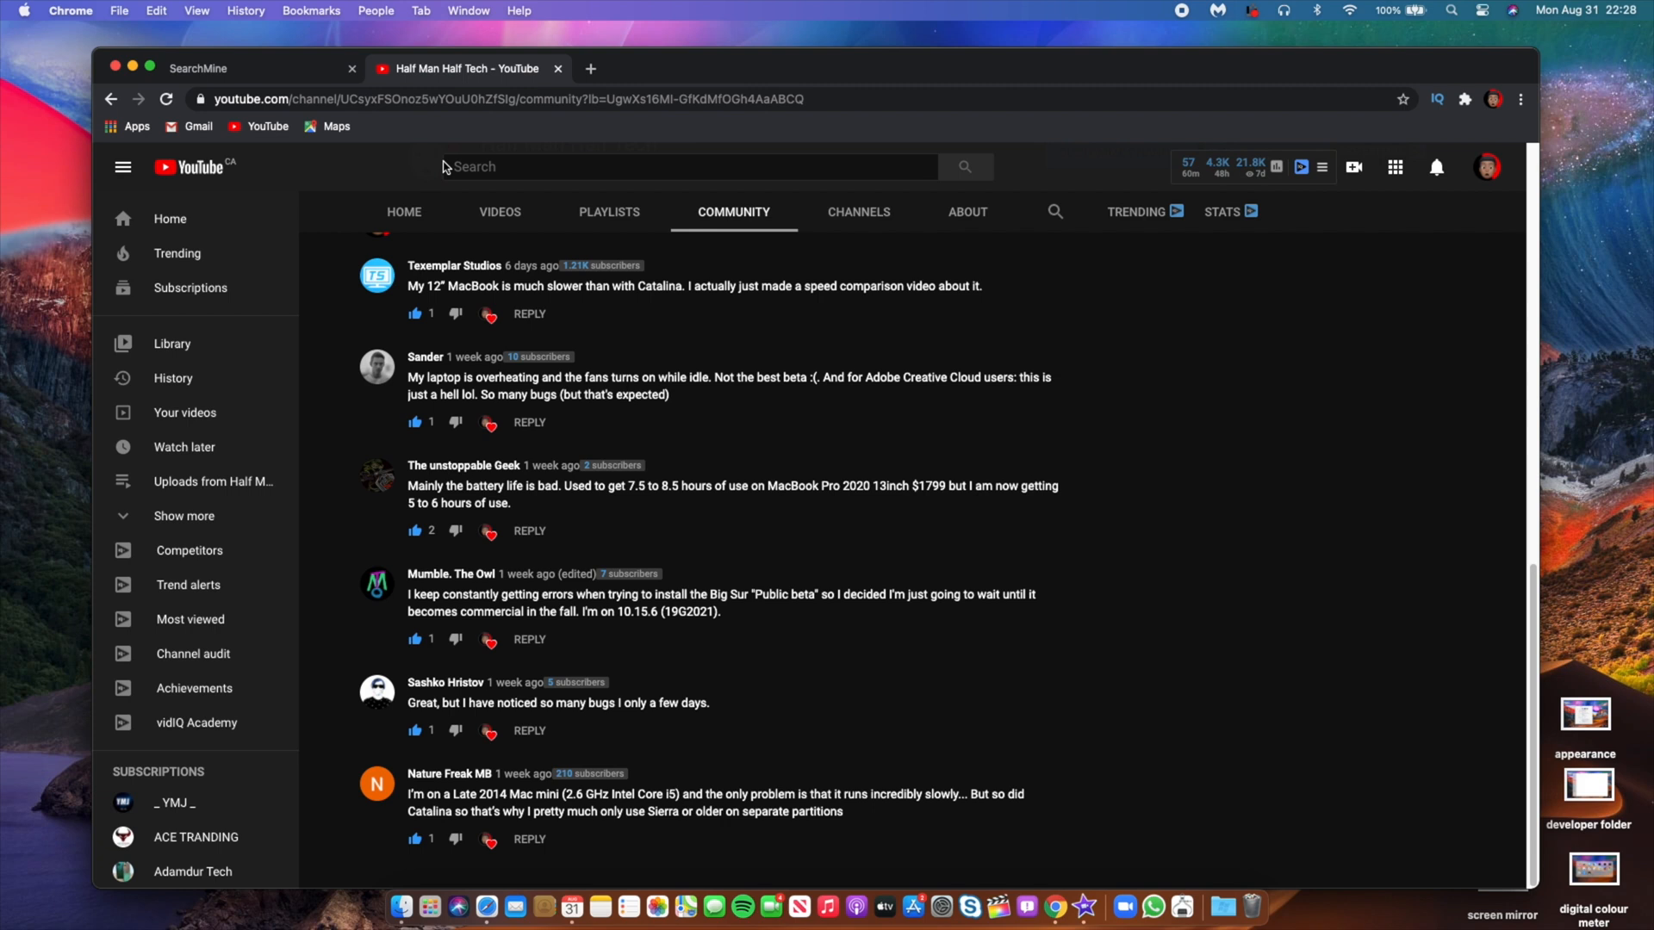
pyautogui.moveTo(680, 558)
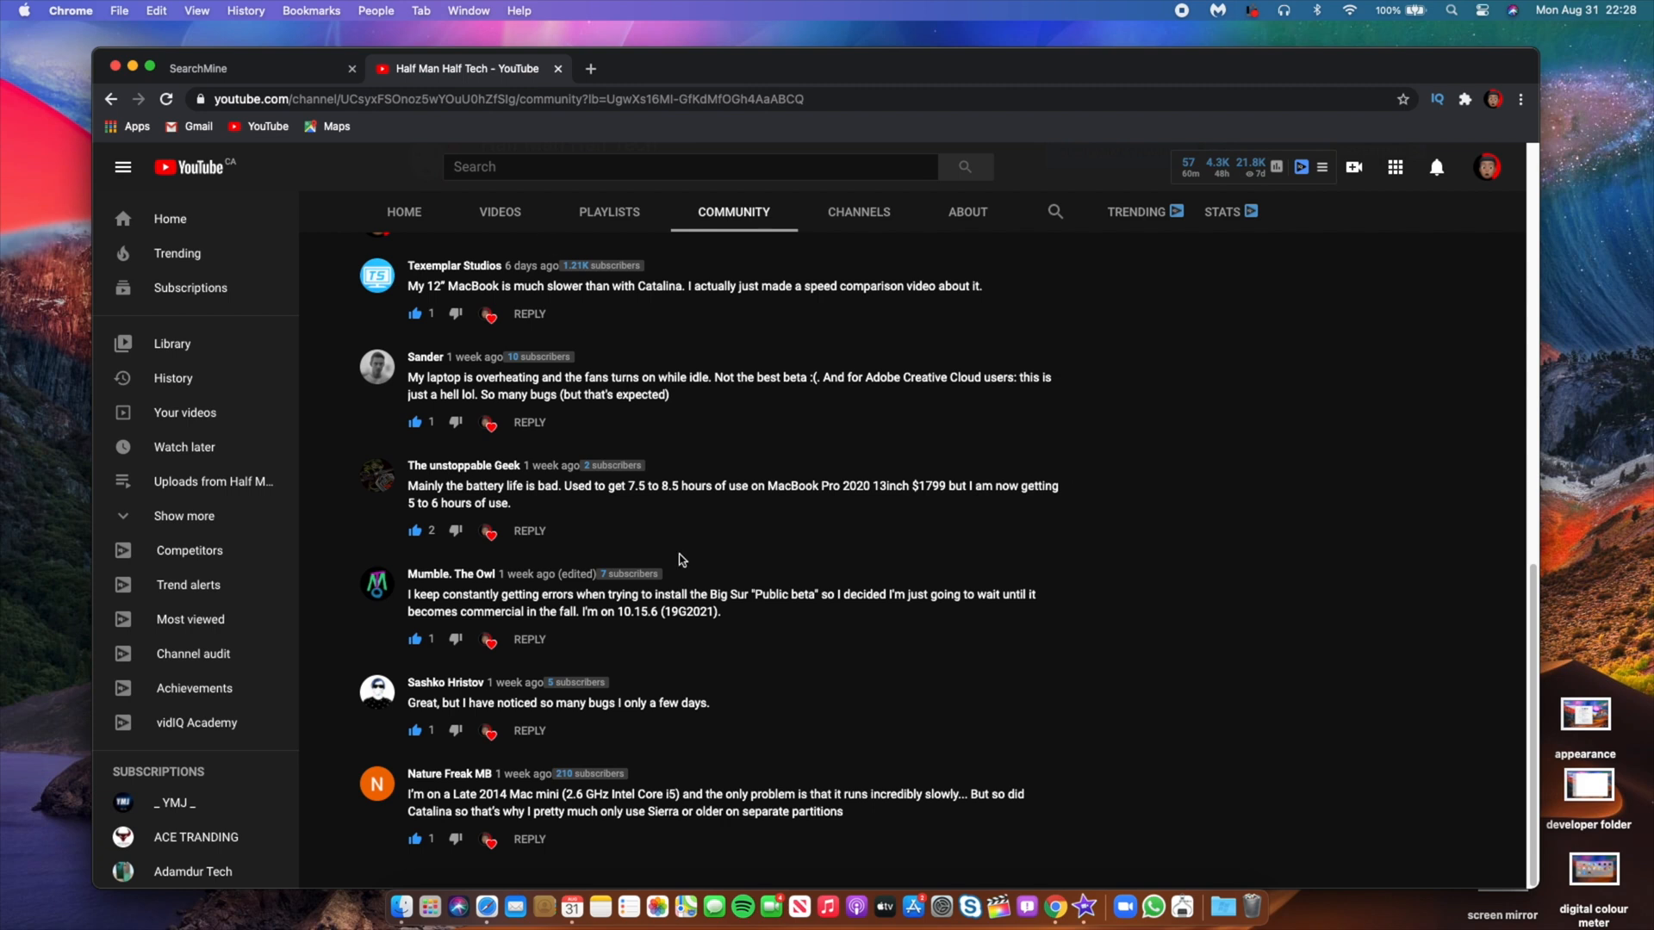
pyautogui.moveTo(608, 679)
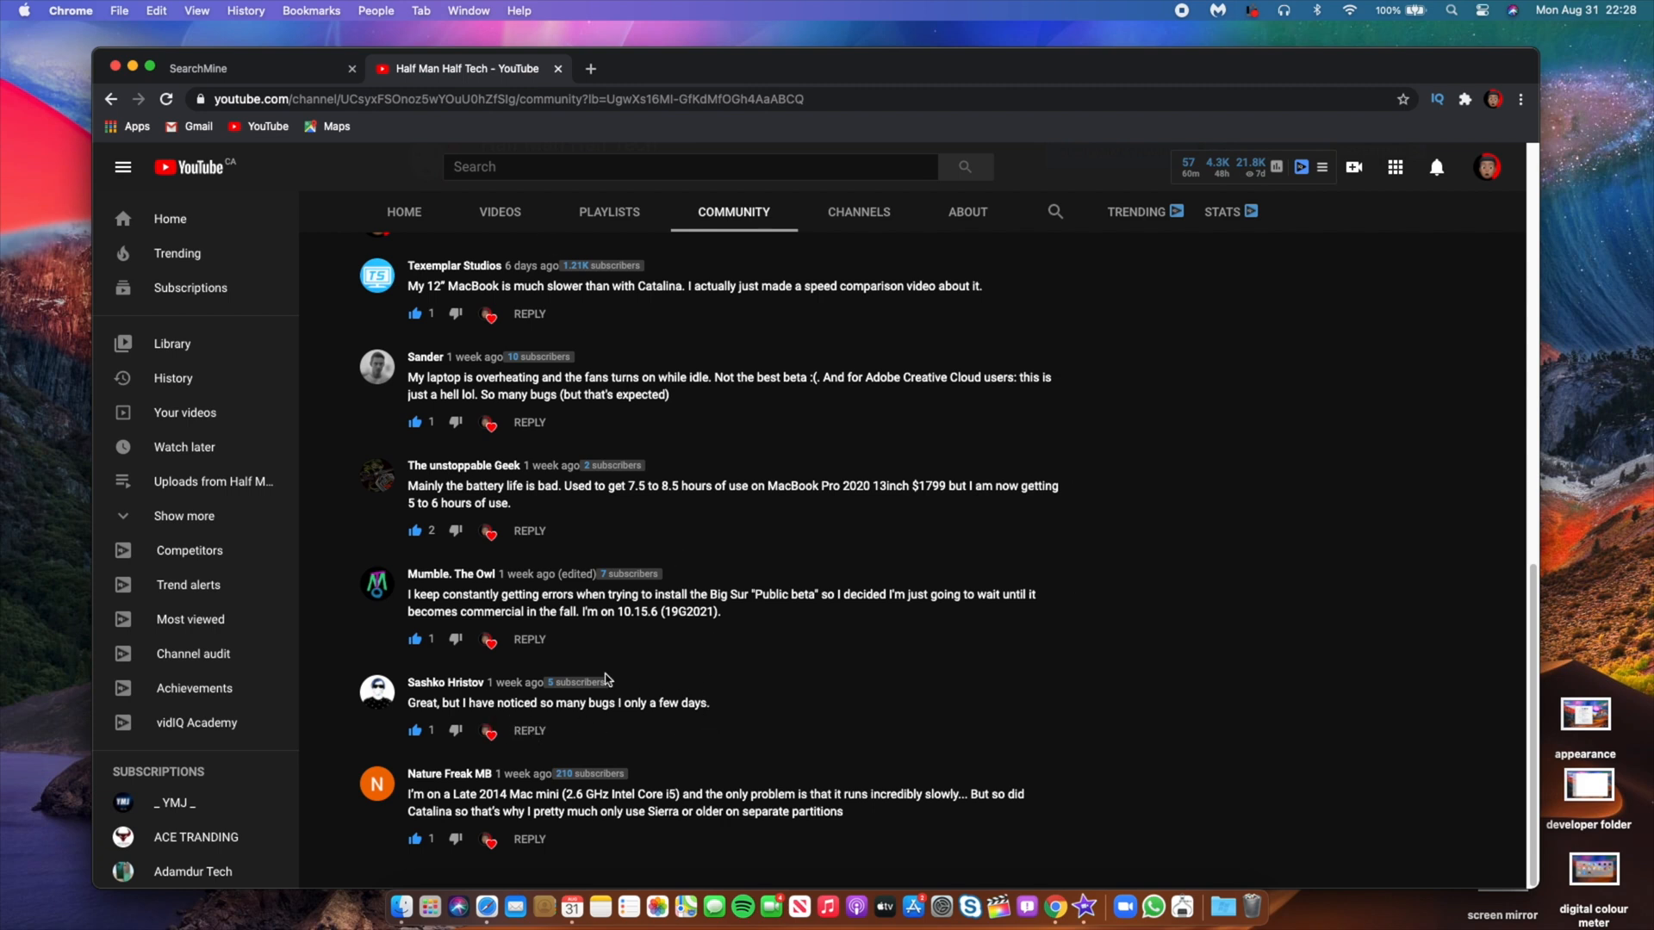
pyautogui.moveTo(529, 725)
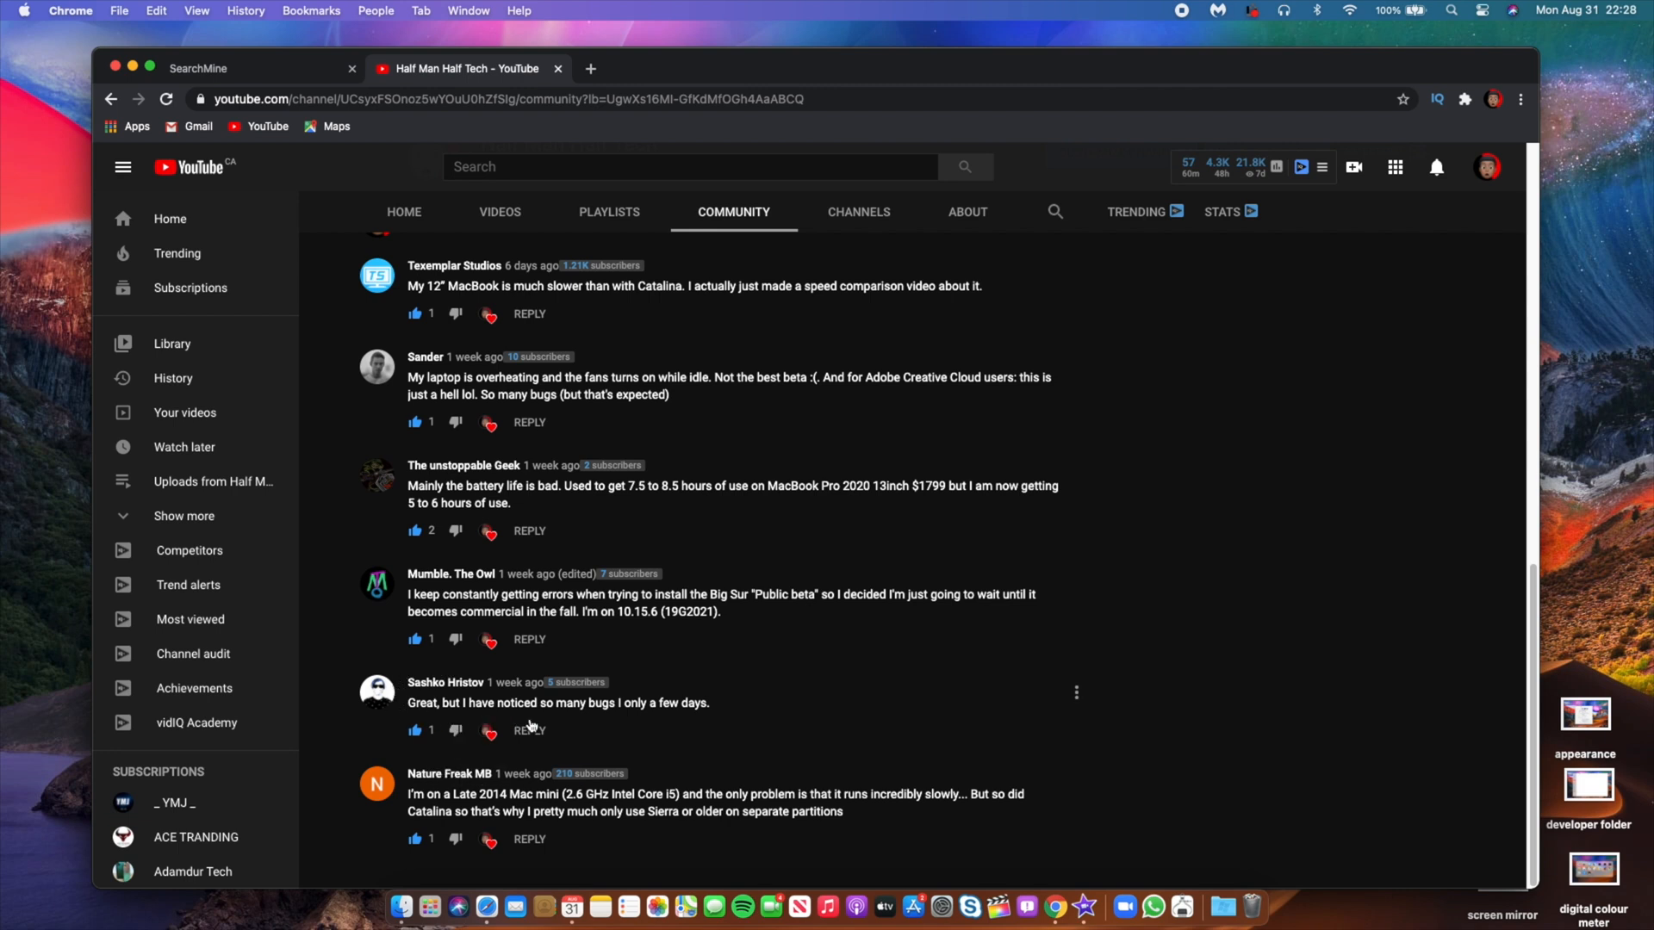
pyautogui.moveTo(768, 706)
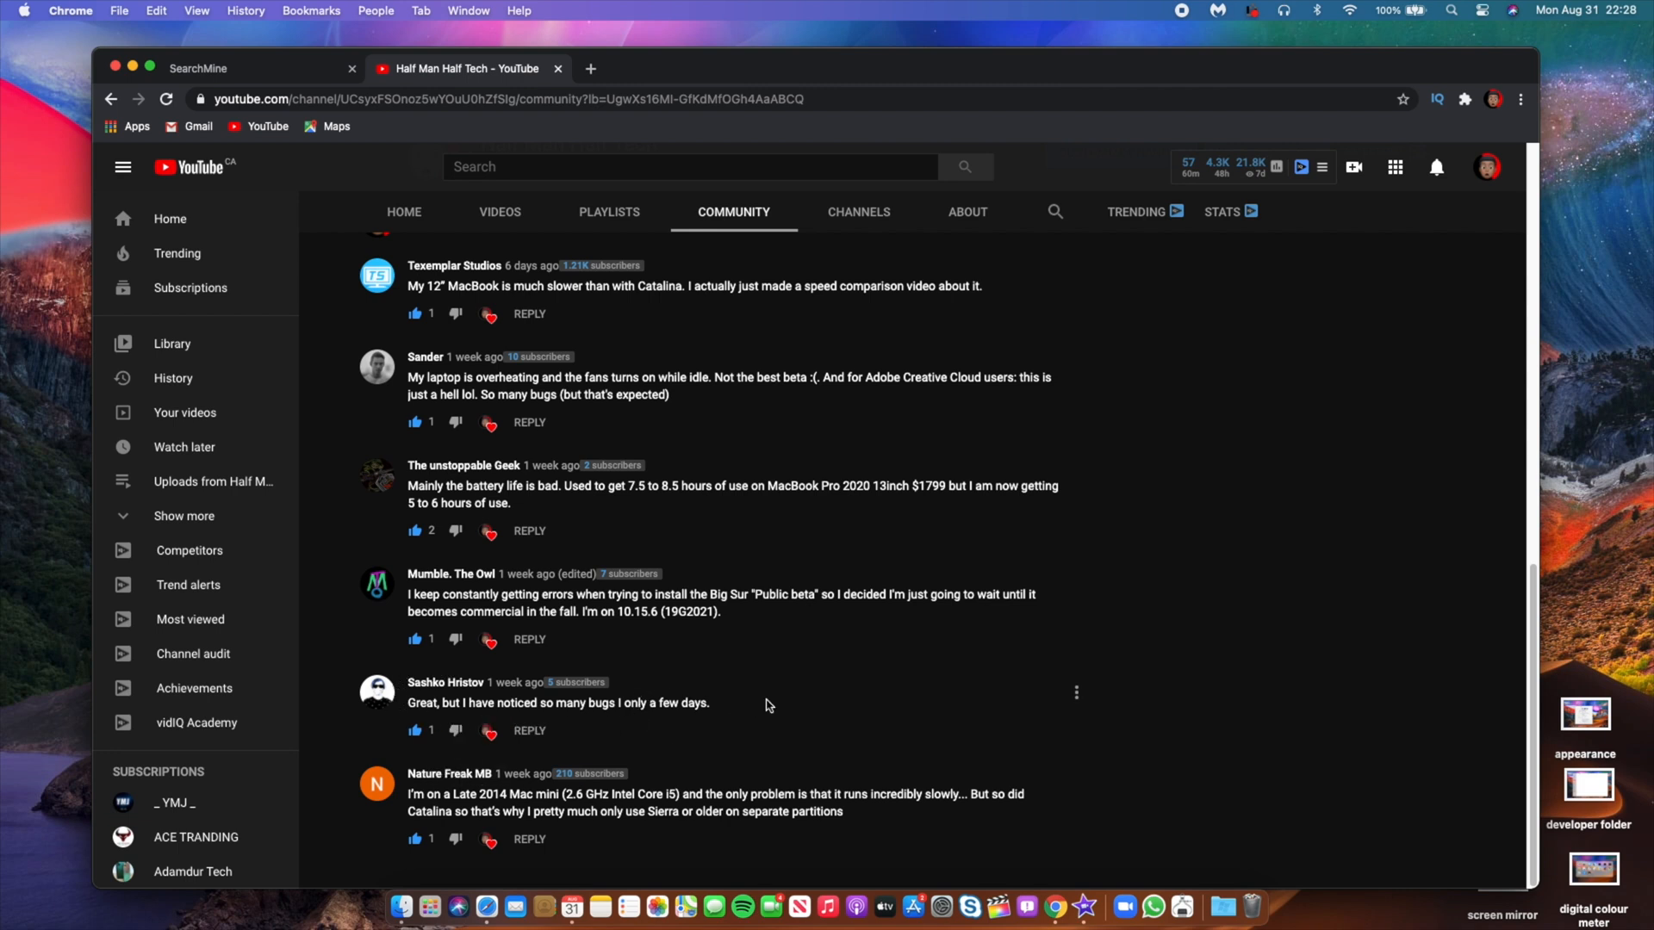
pyautogui.moveTo(811, 688)
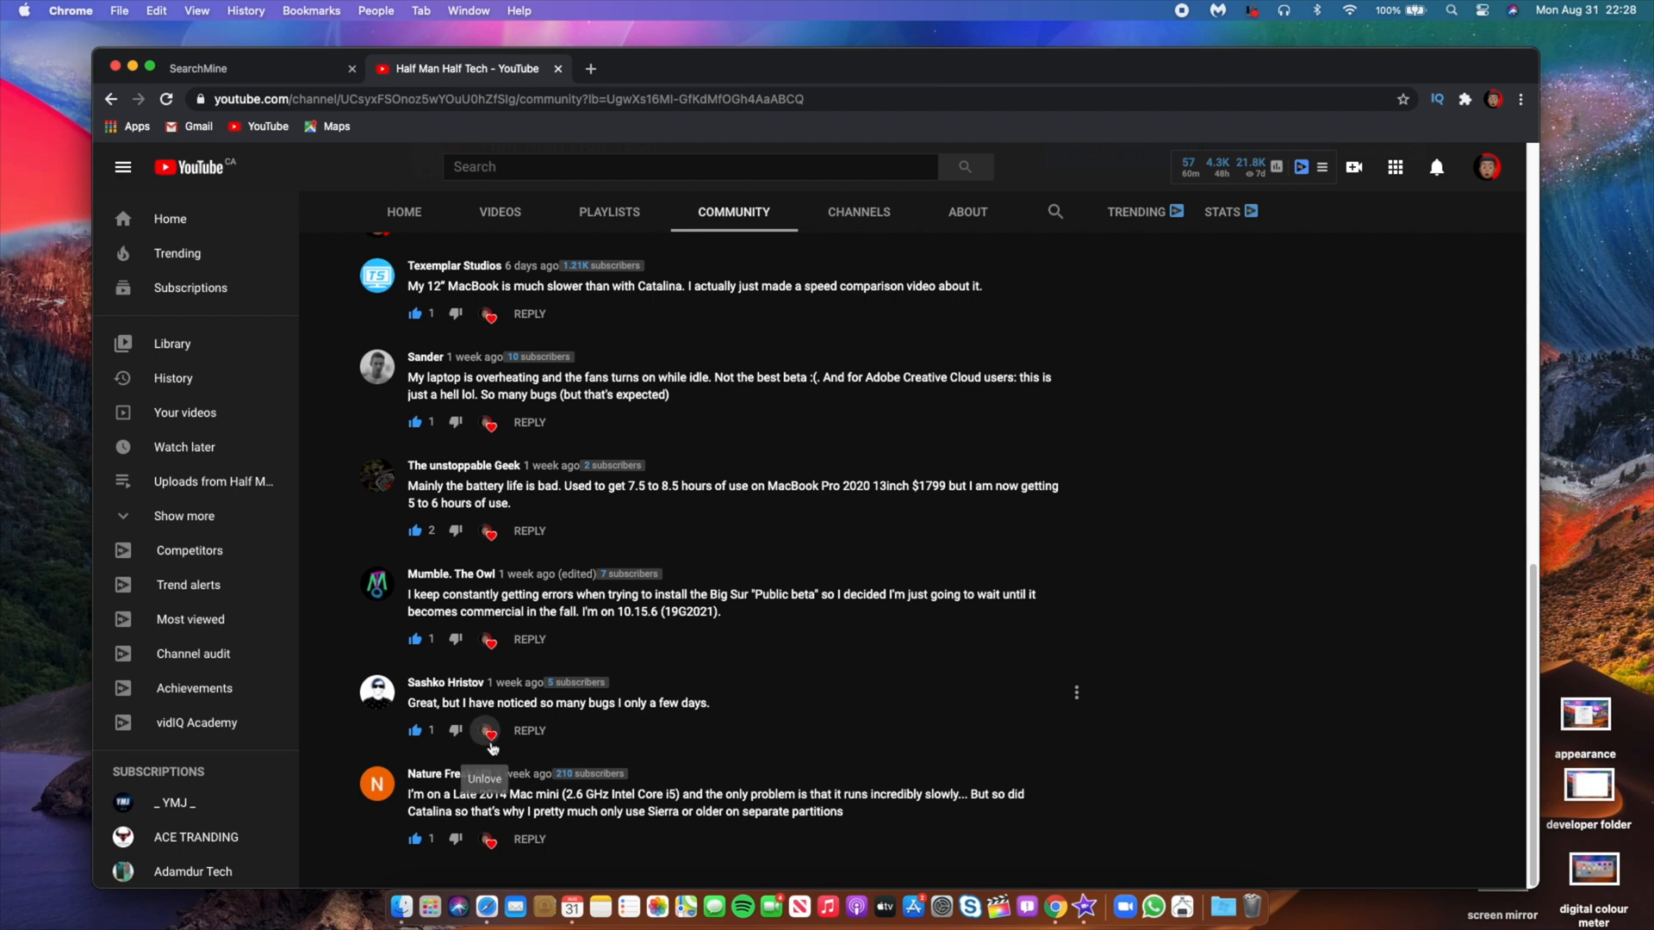
pyautogui.moveTo(485, 850)
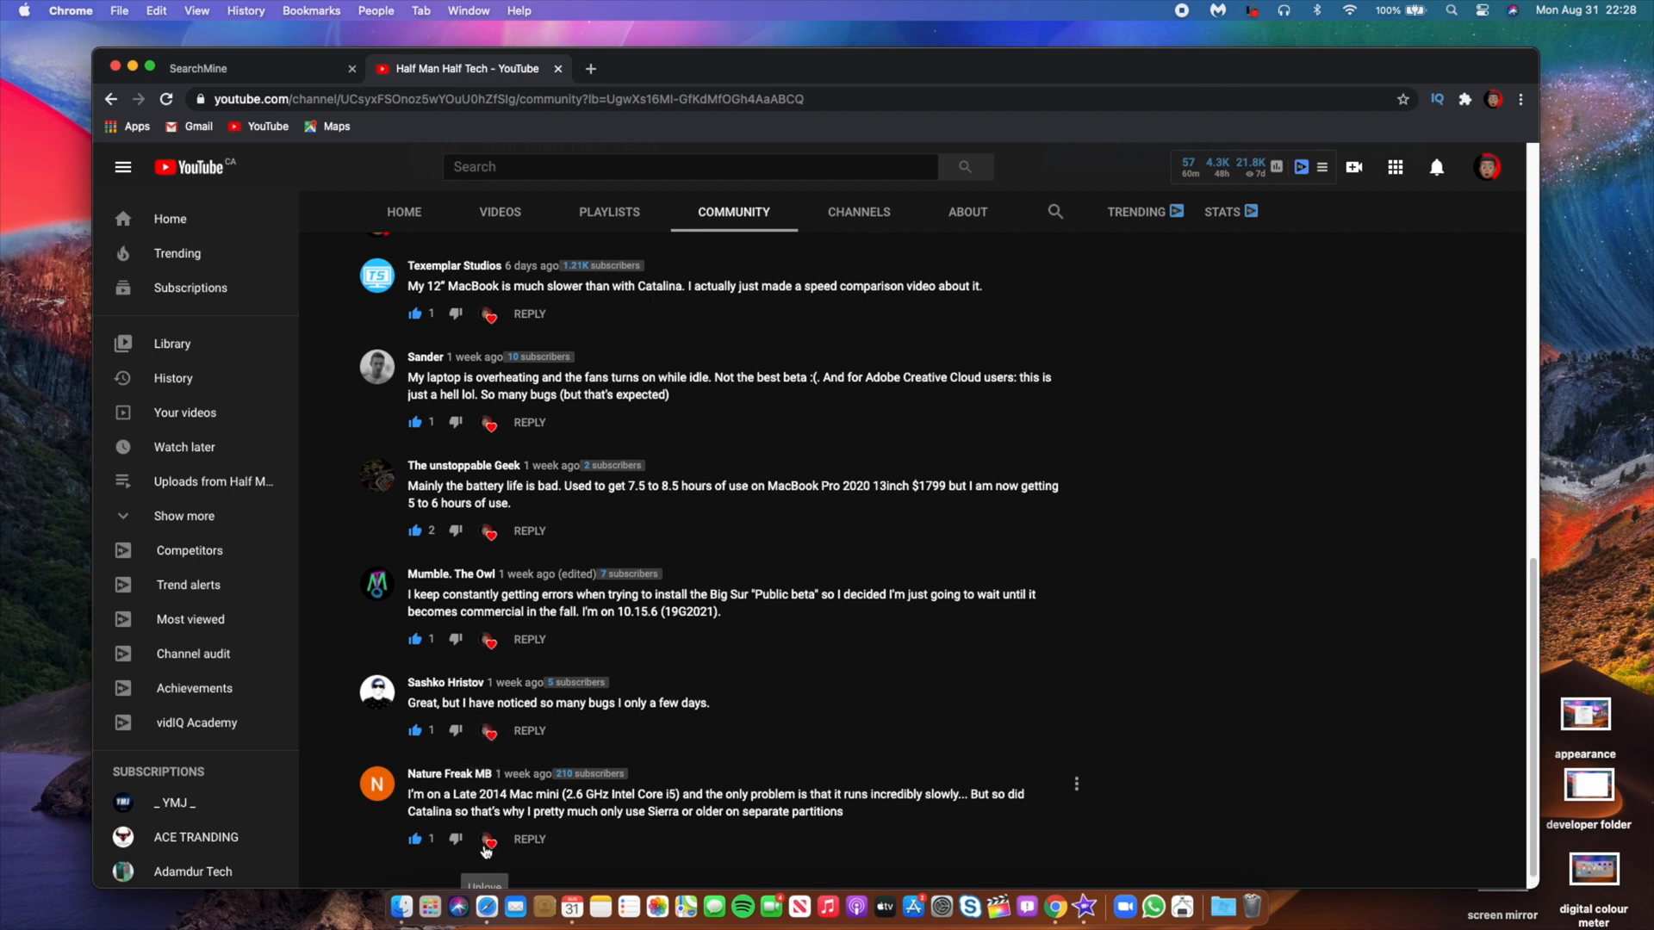
pyautogui.moveTo(461, 794)
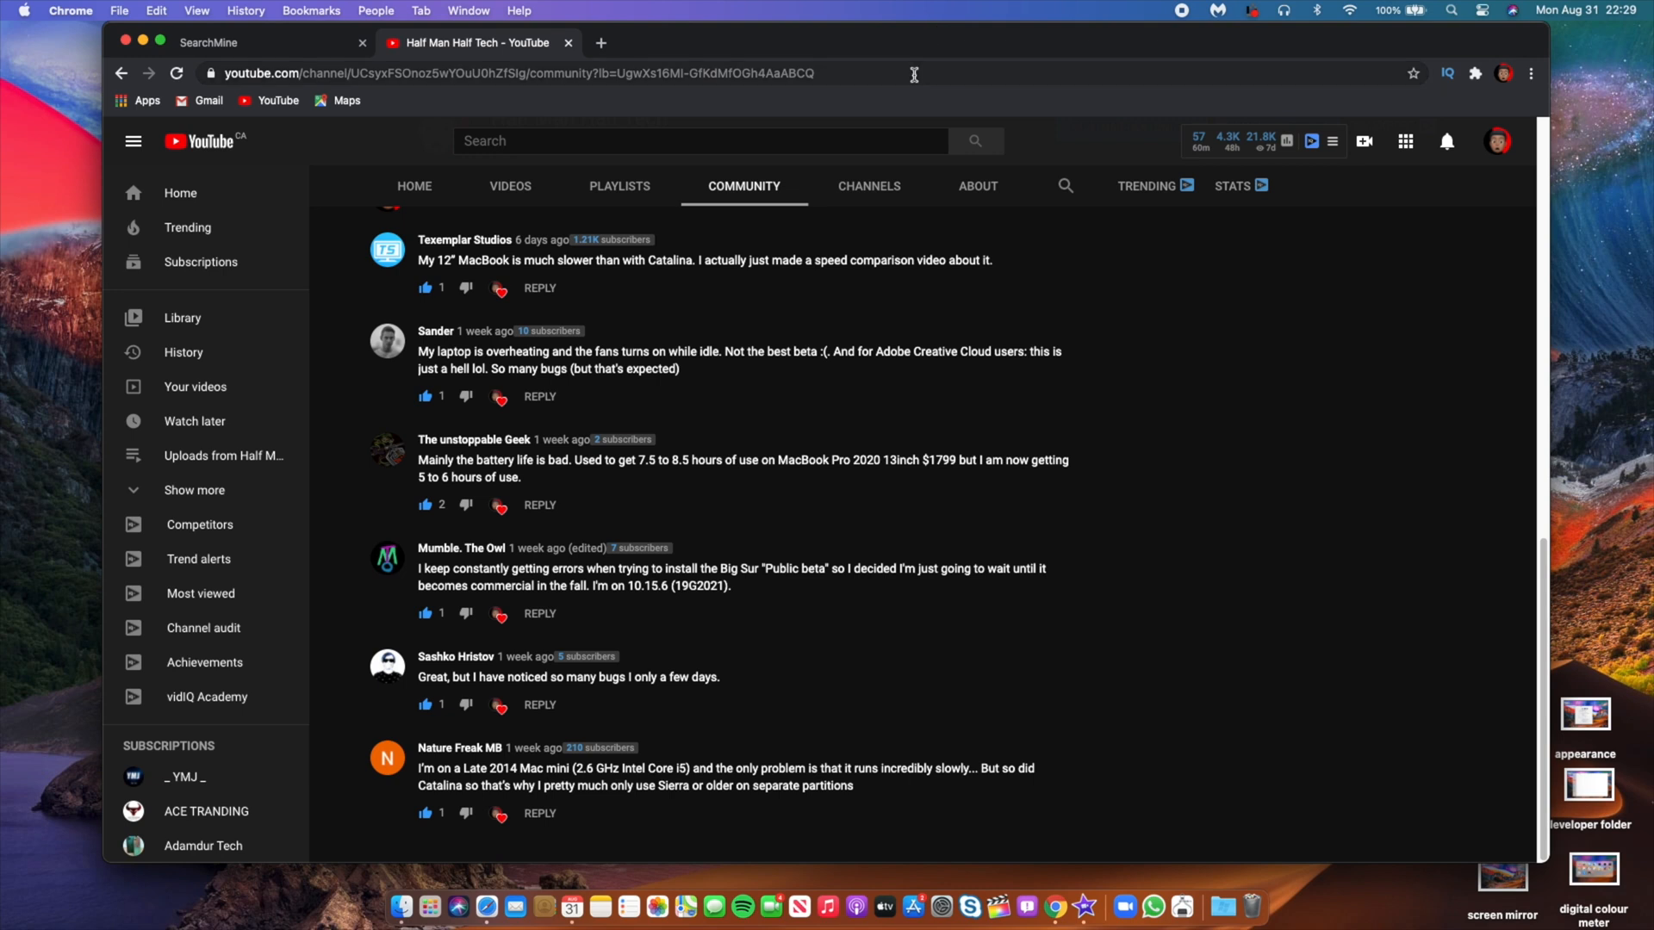
pyautogui.moveTo(701, 816)
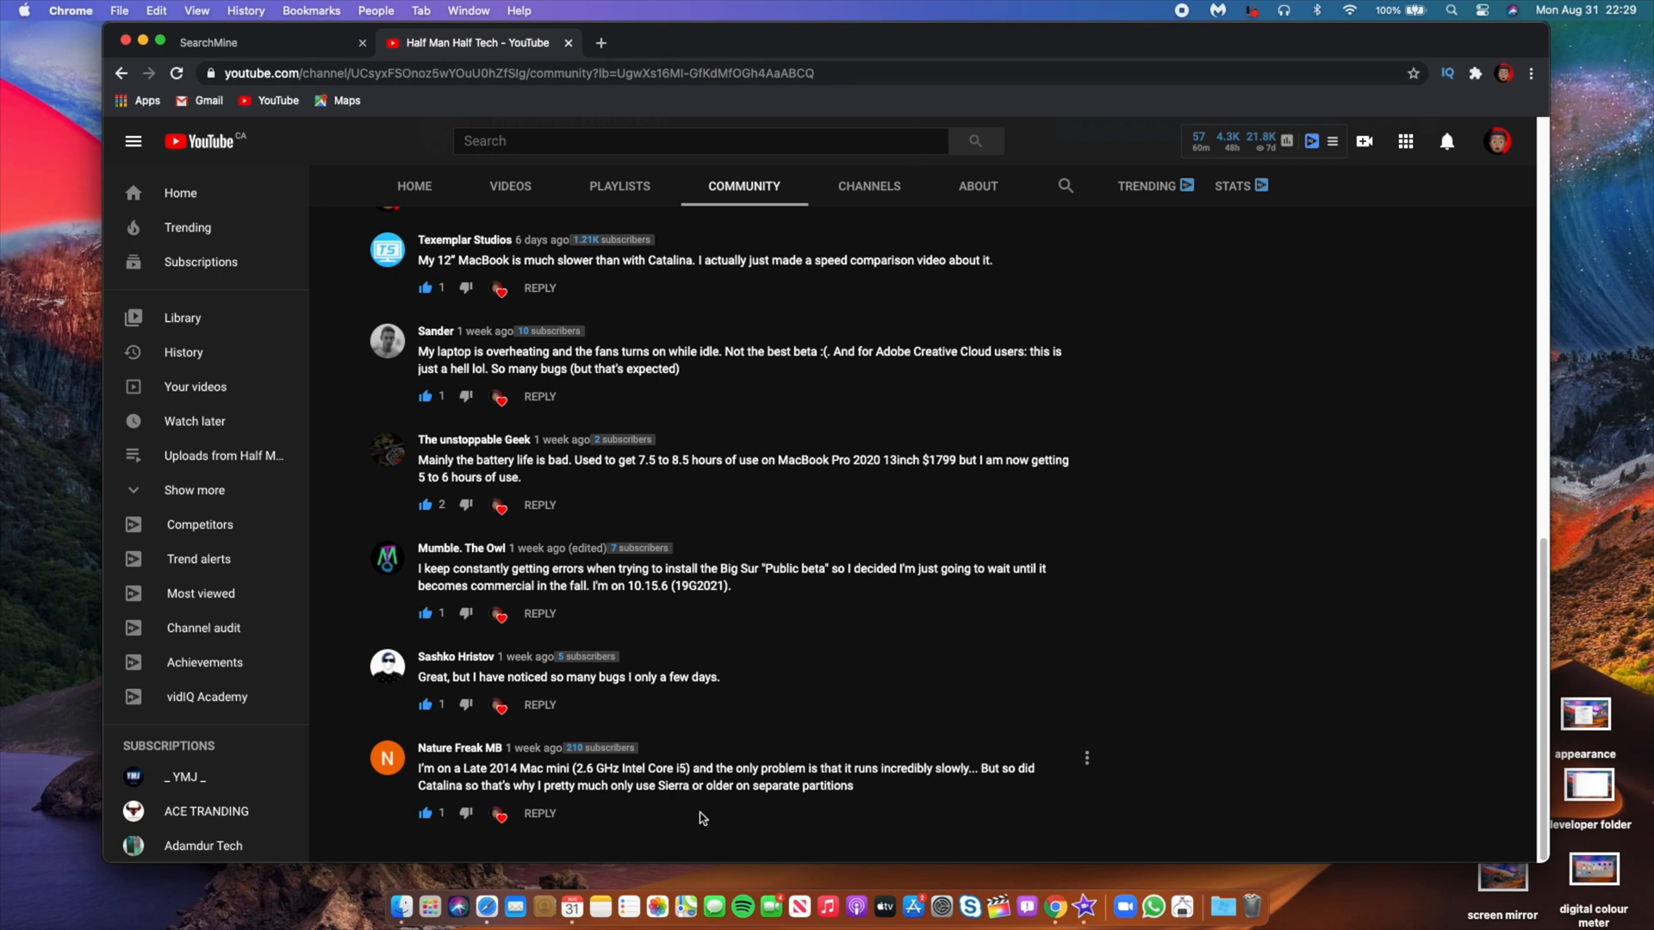
pyautogui.moveTo(929, 817)
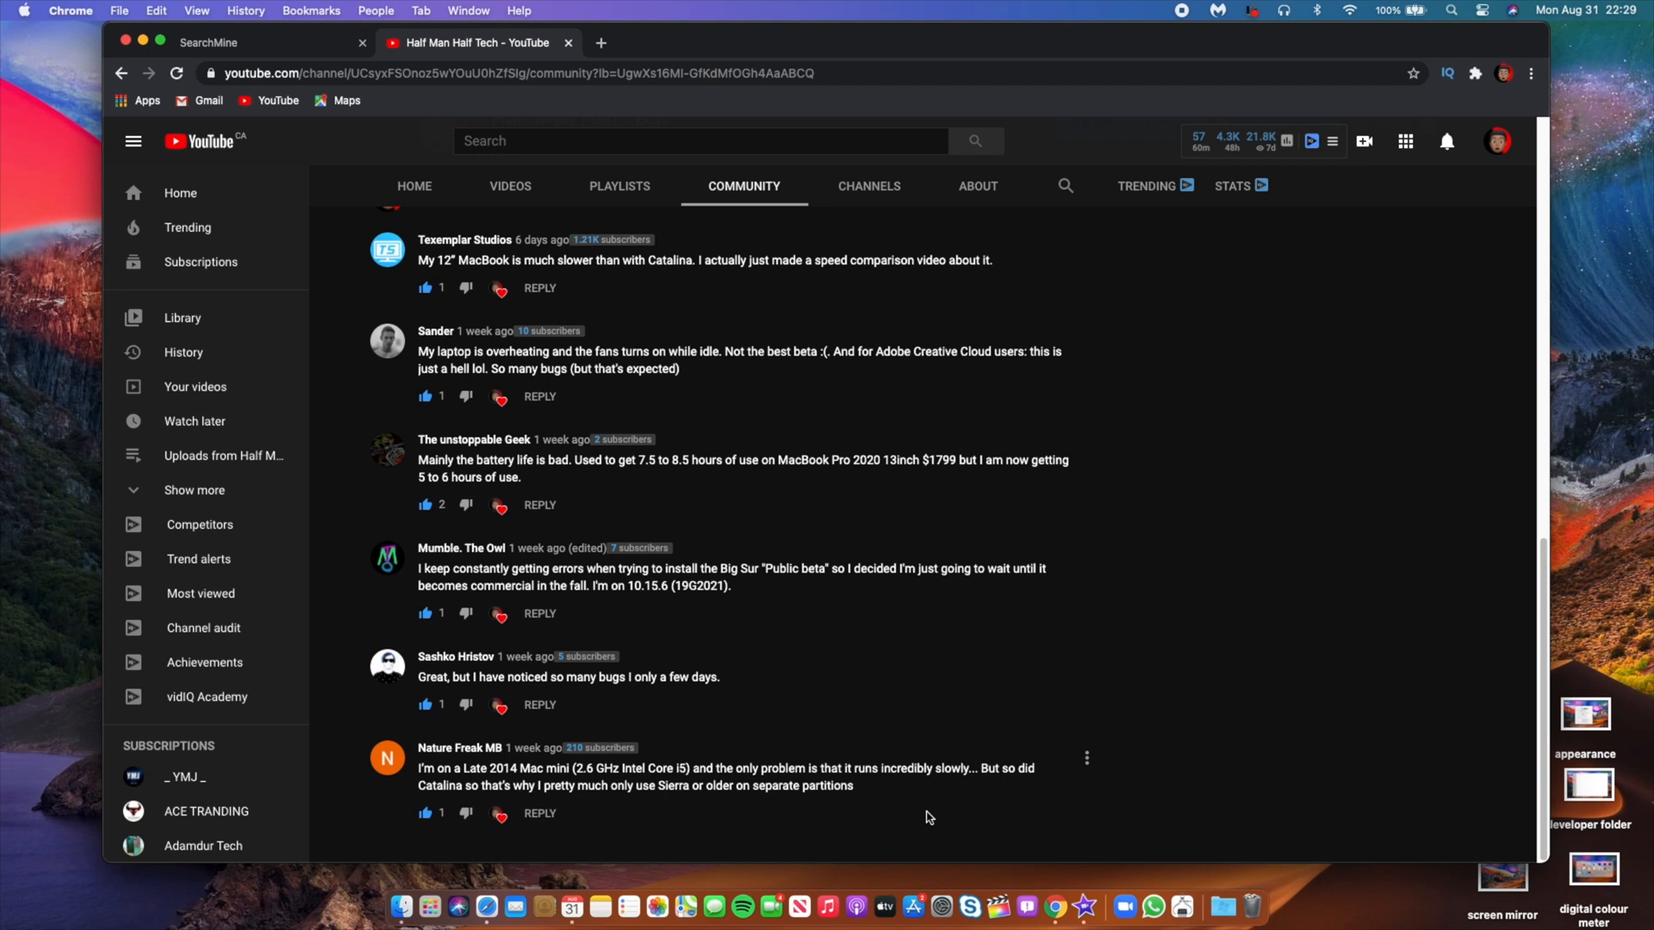
pyautogui.moveTo(1038, 780)
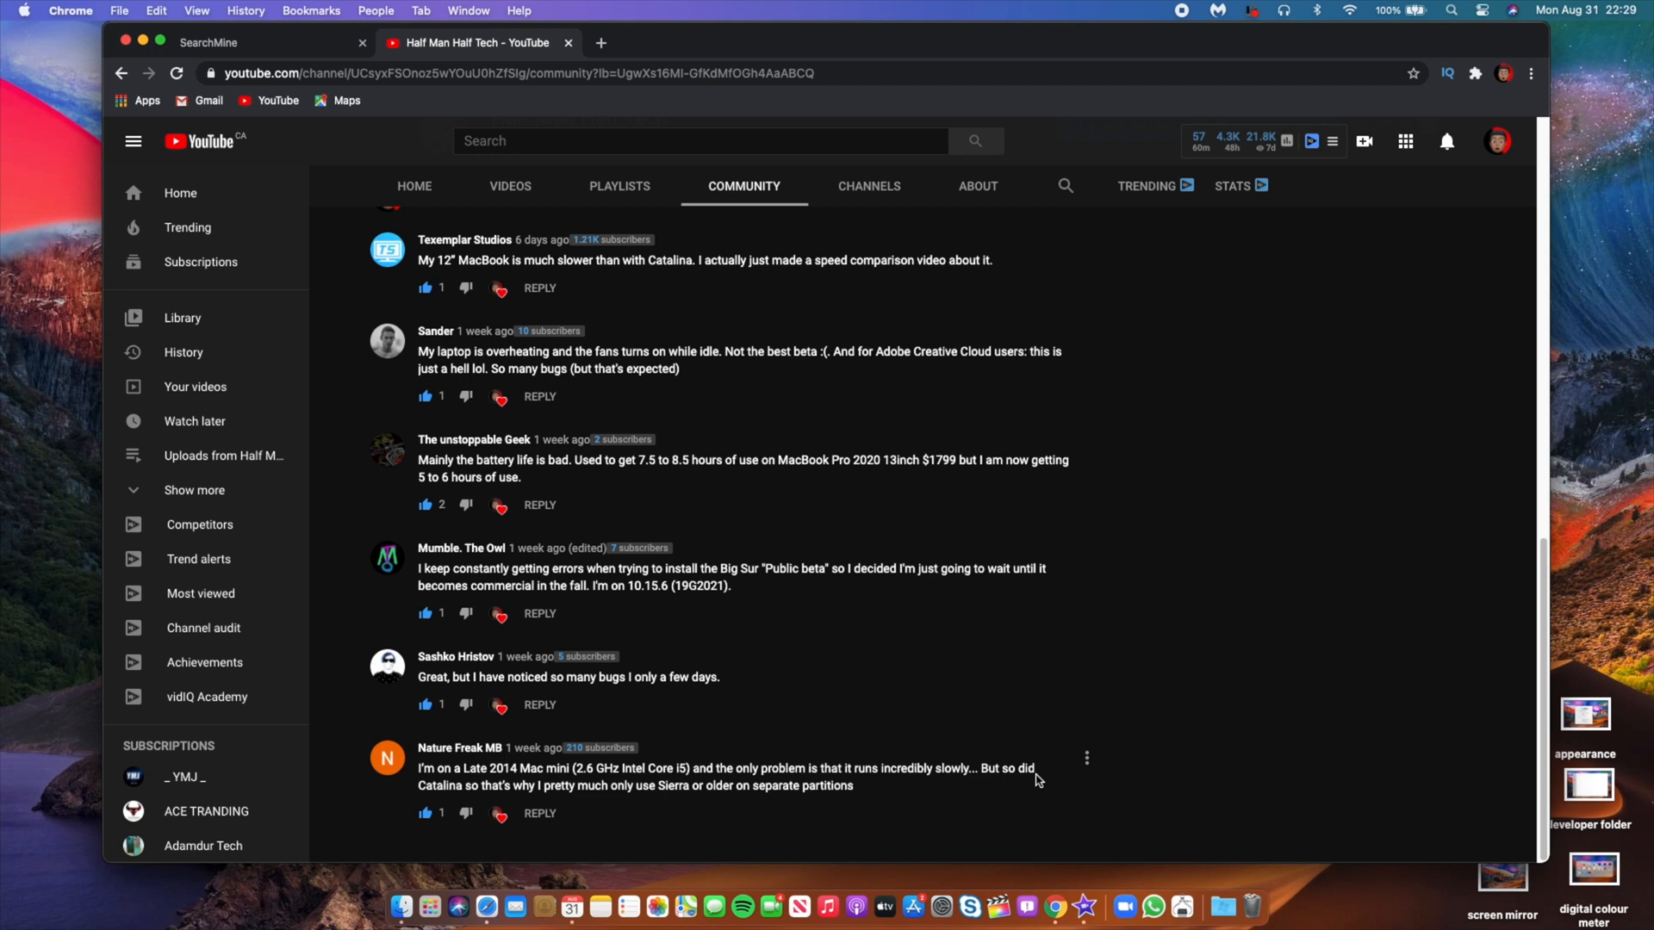
pyautogui.moveTo(292, 611)
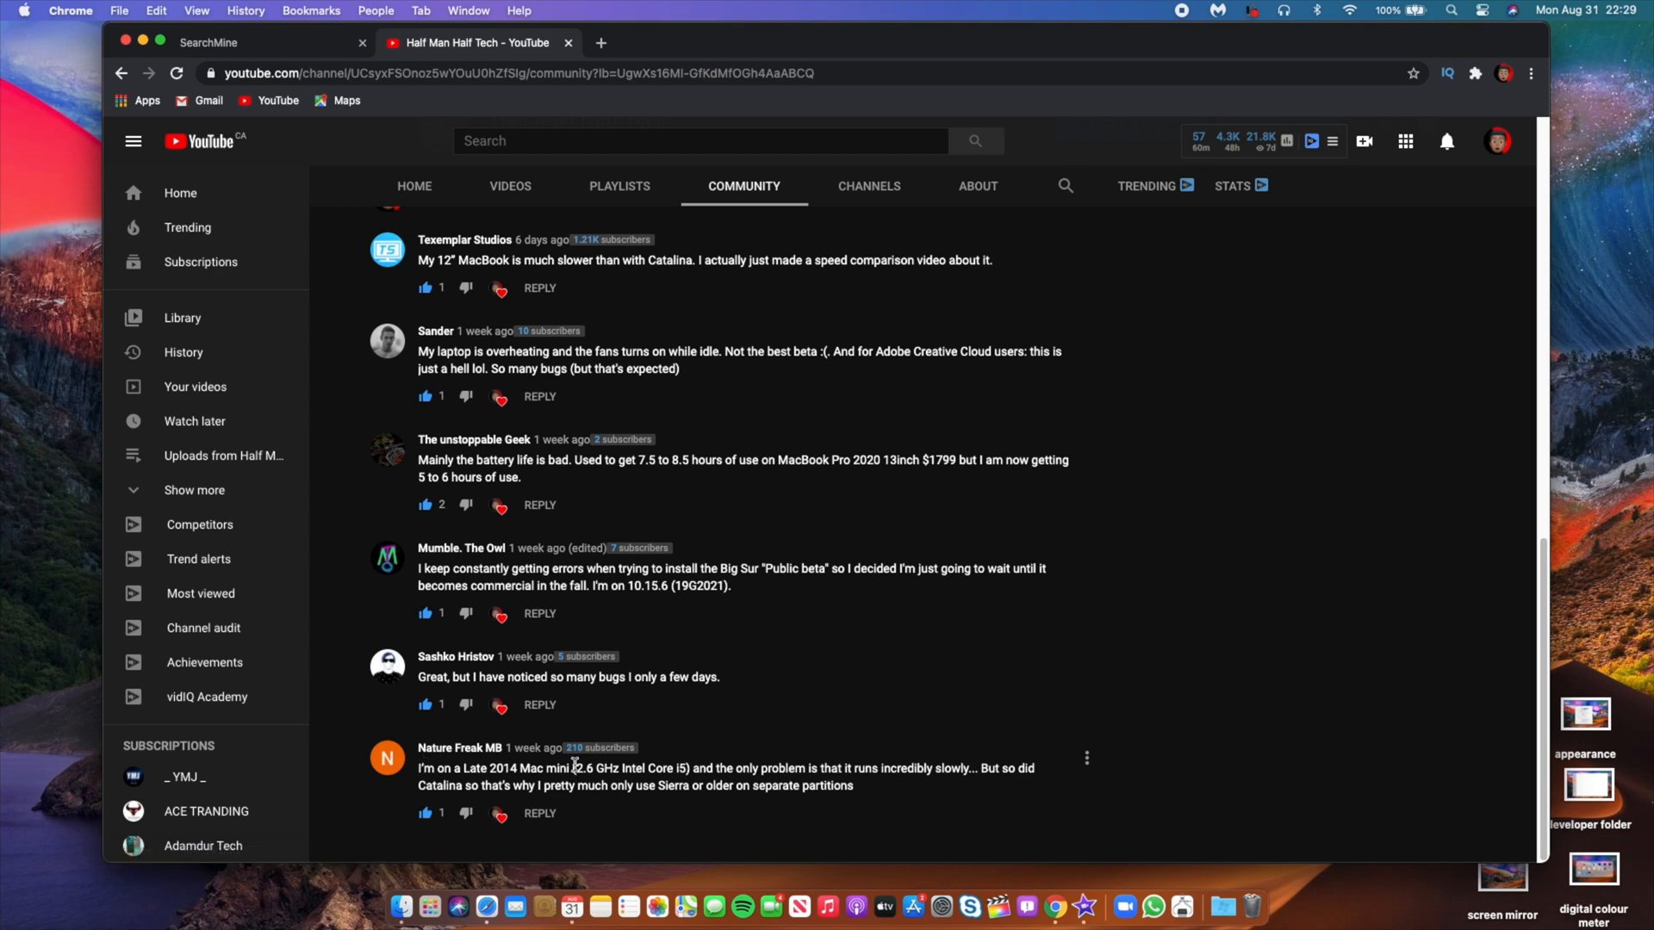
pyautogui.scroll(3)
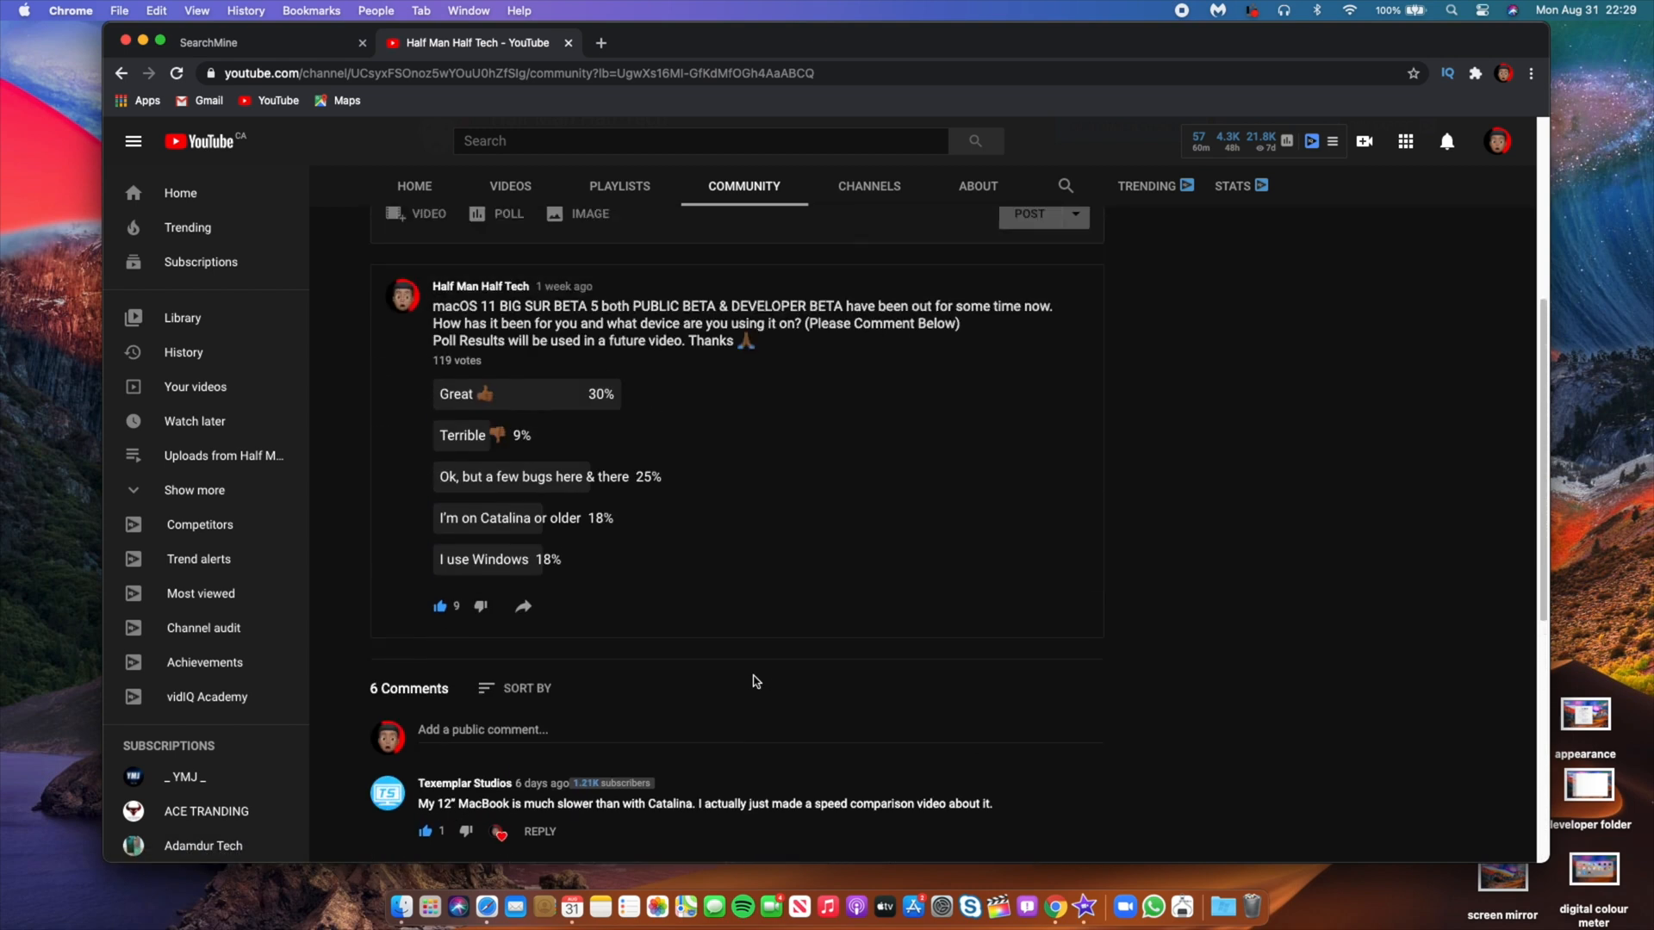
pyautogui.scroll(3)
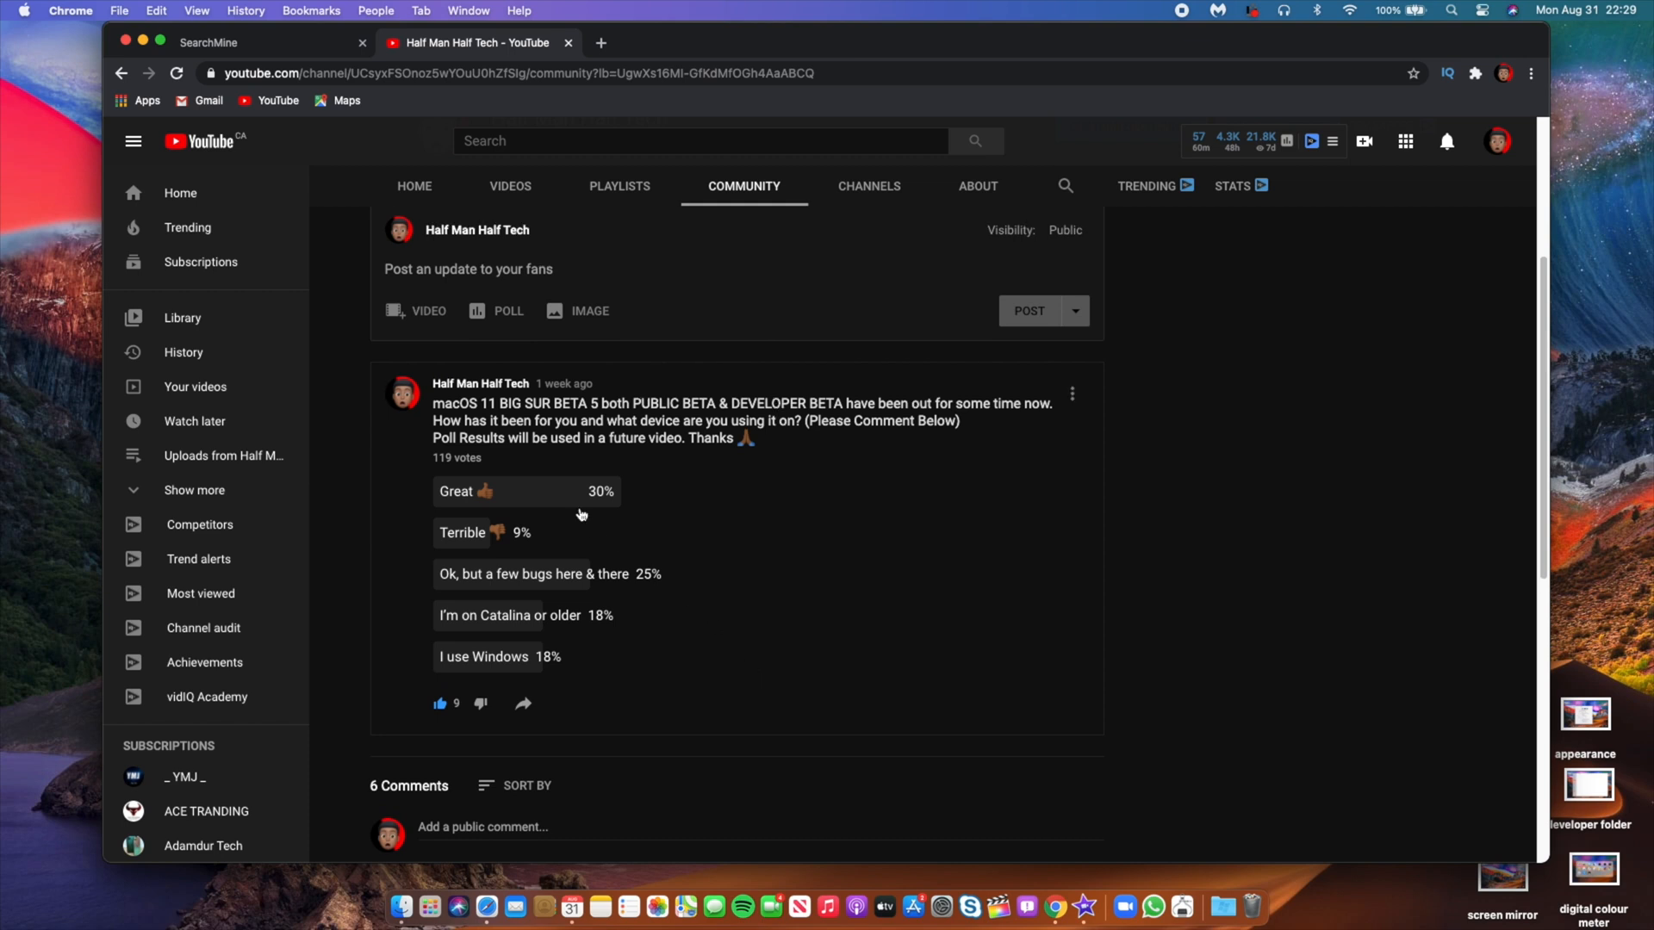
pyautogui.scroll(-3)
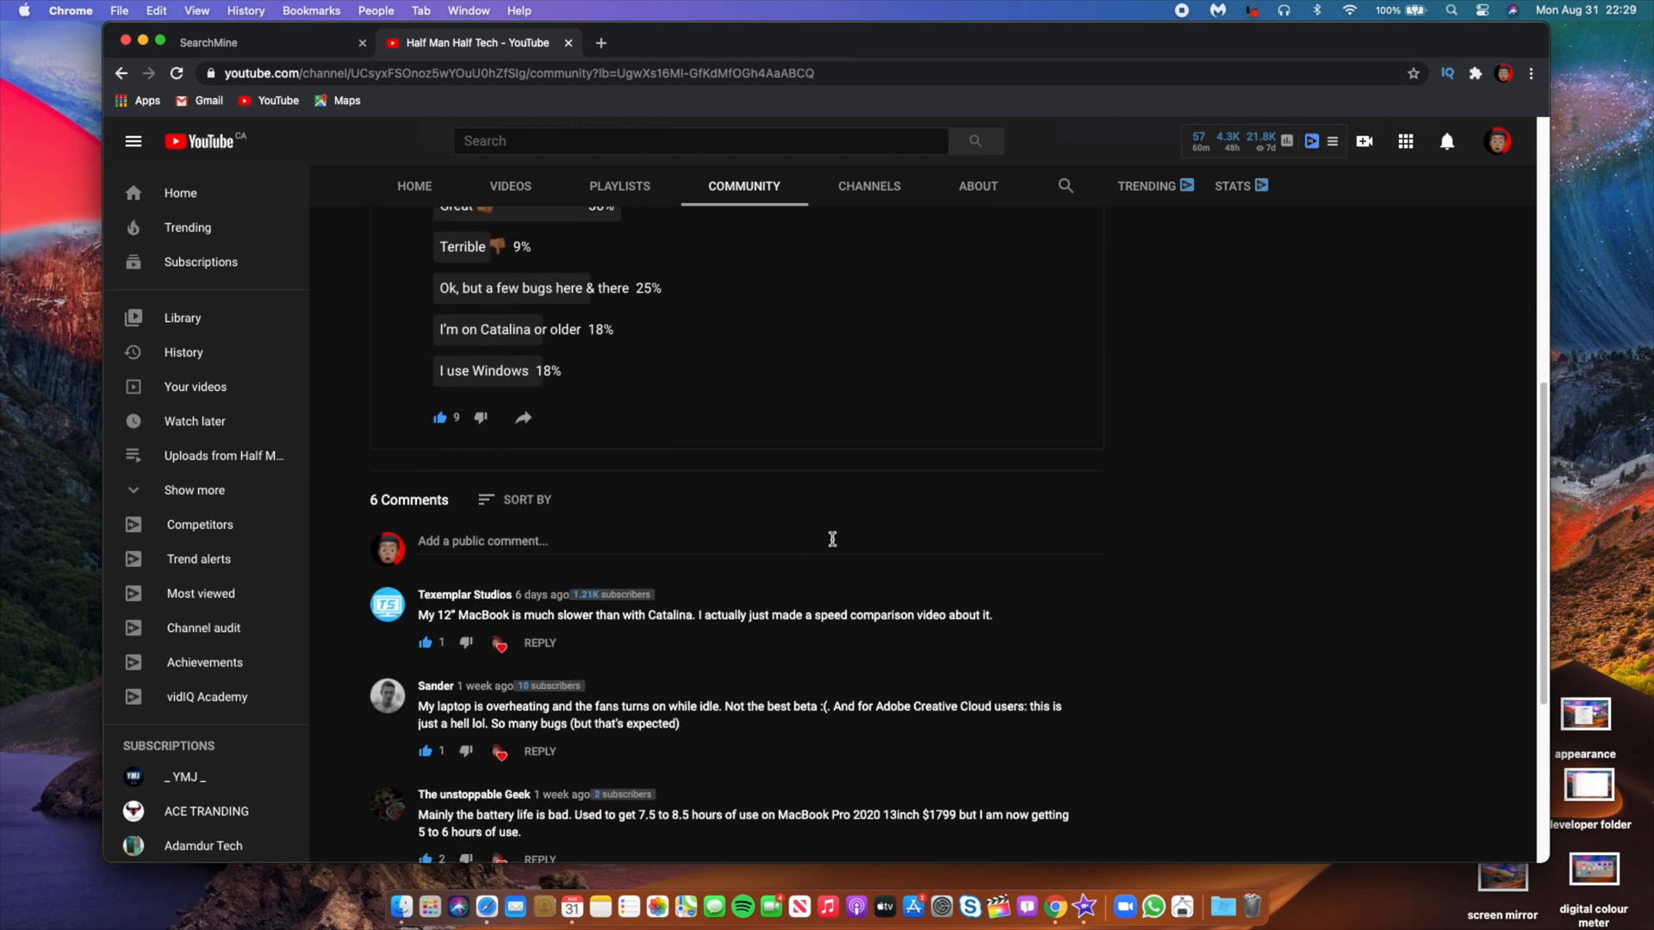
pyautogui.scroll(-3)
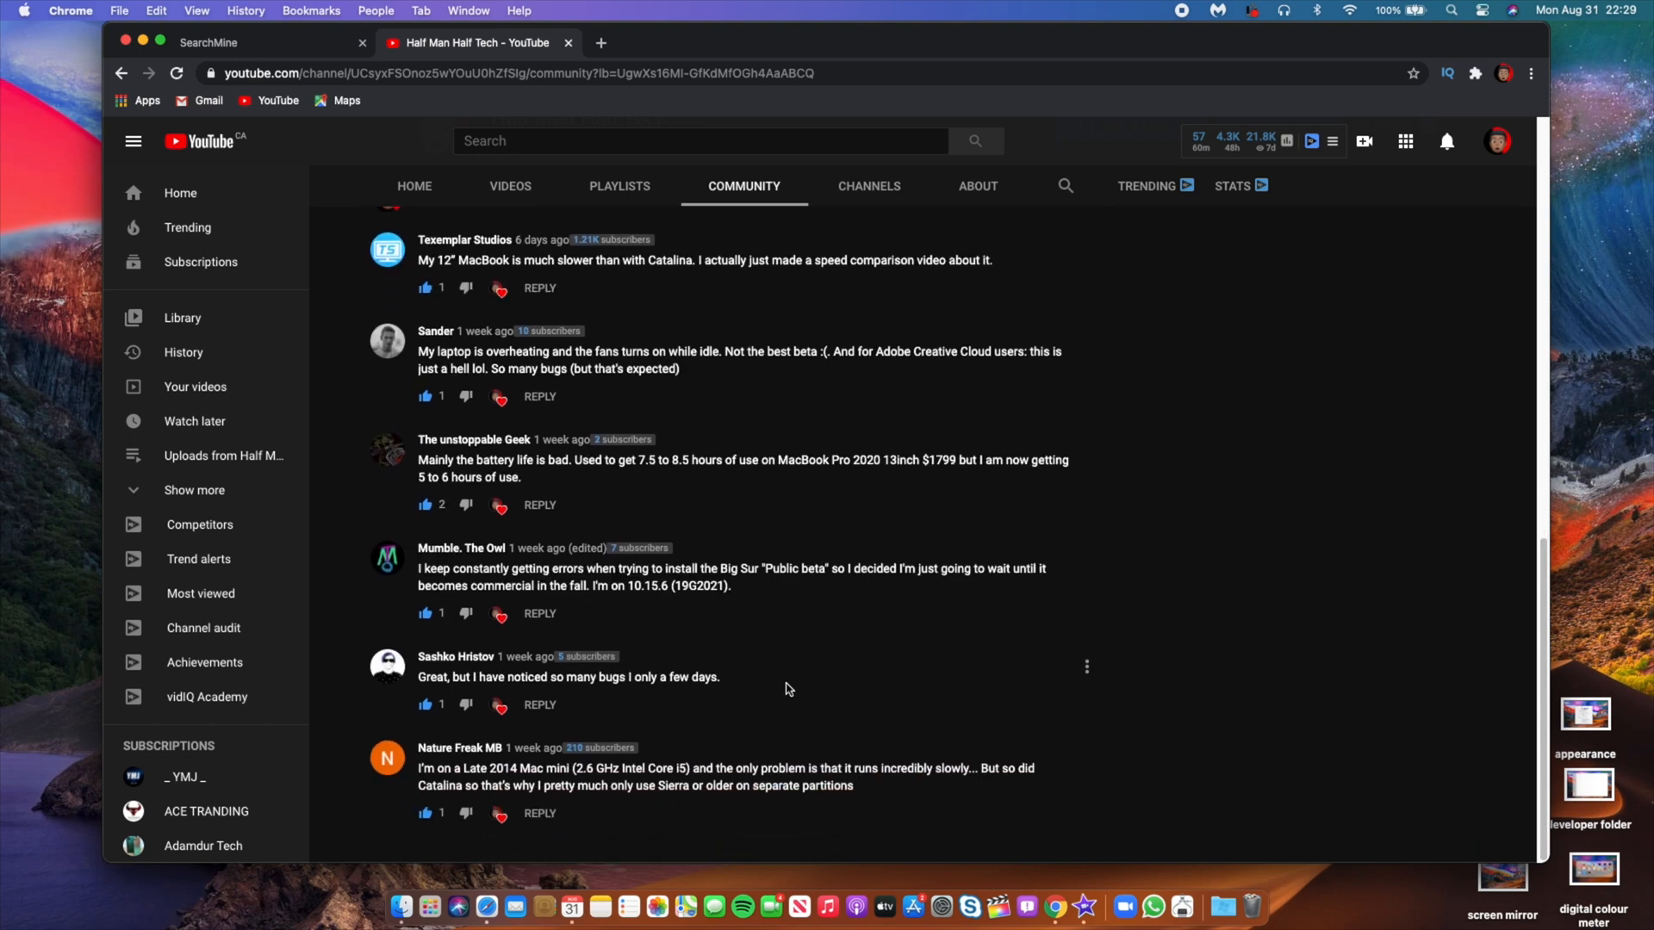
pyautogui.scroll(3)
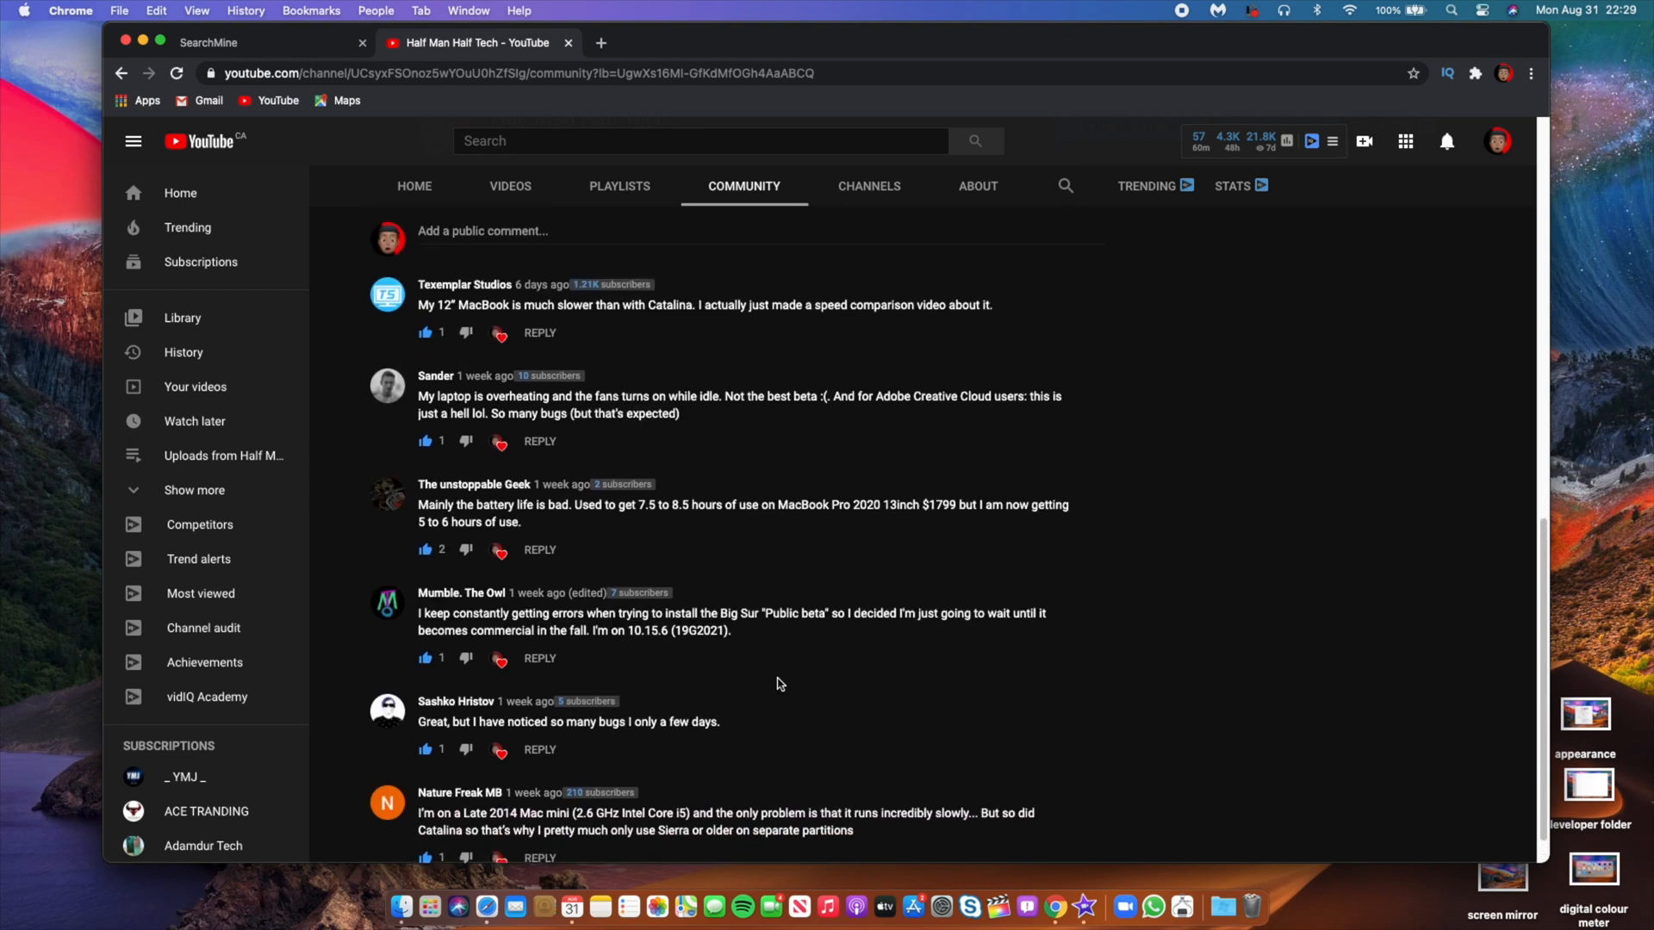
pyautogui.moveTo(463, 441)
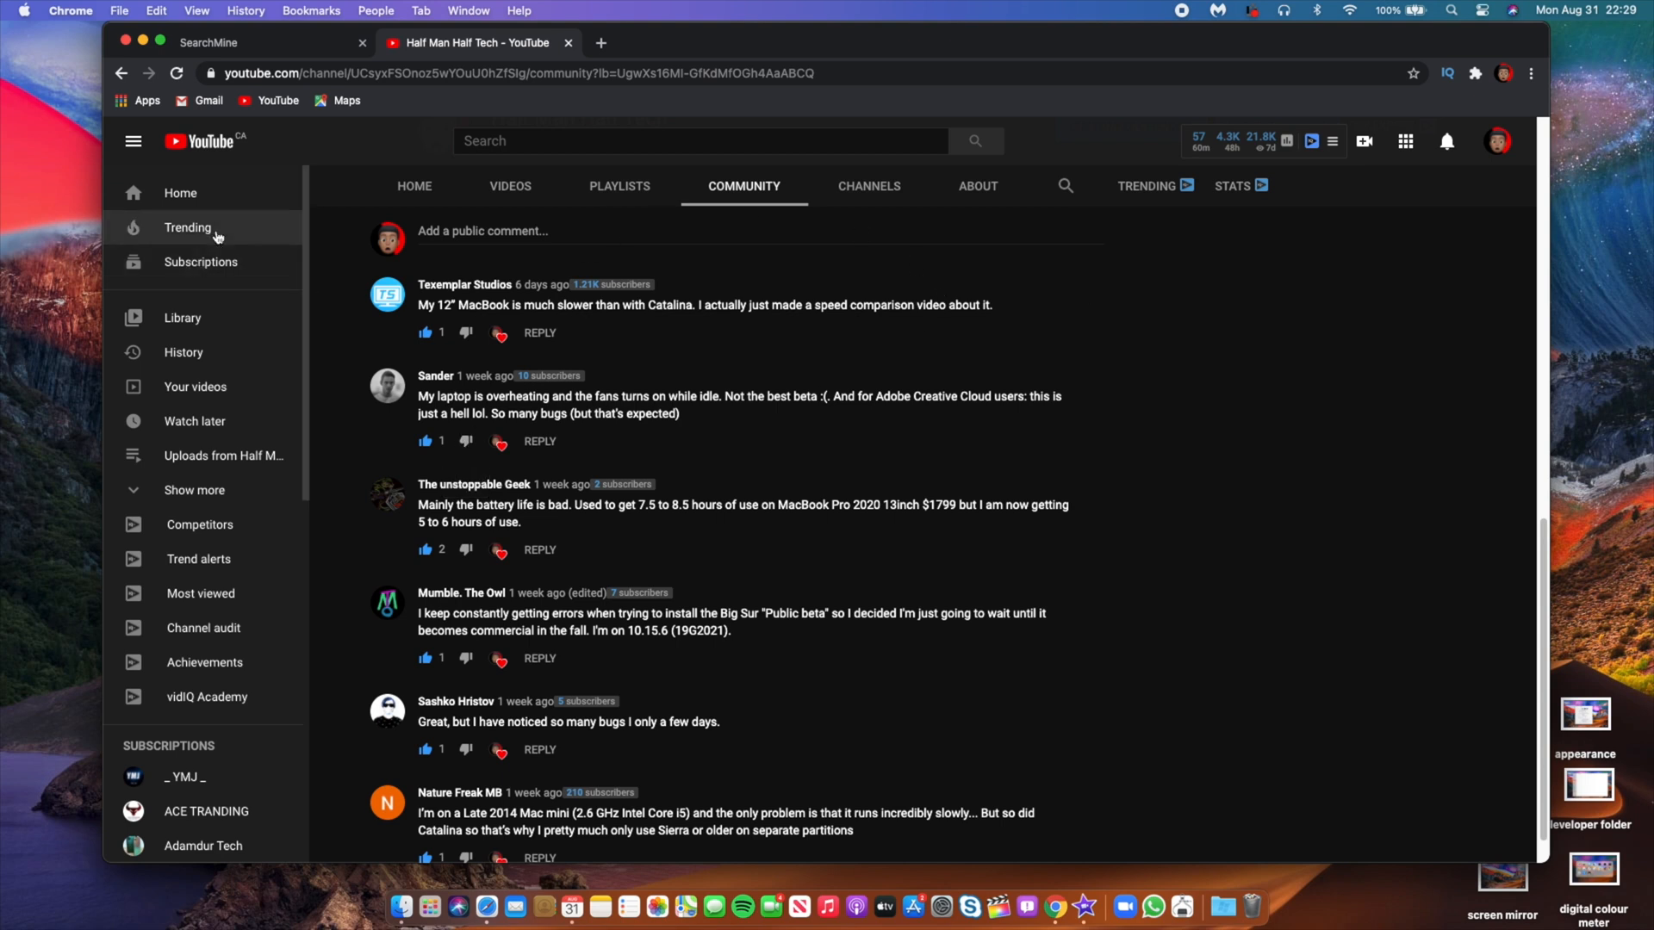
pyautogui.moveTo(900, 529)
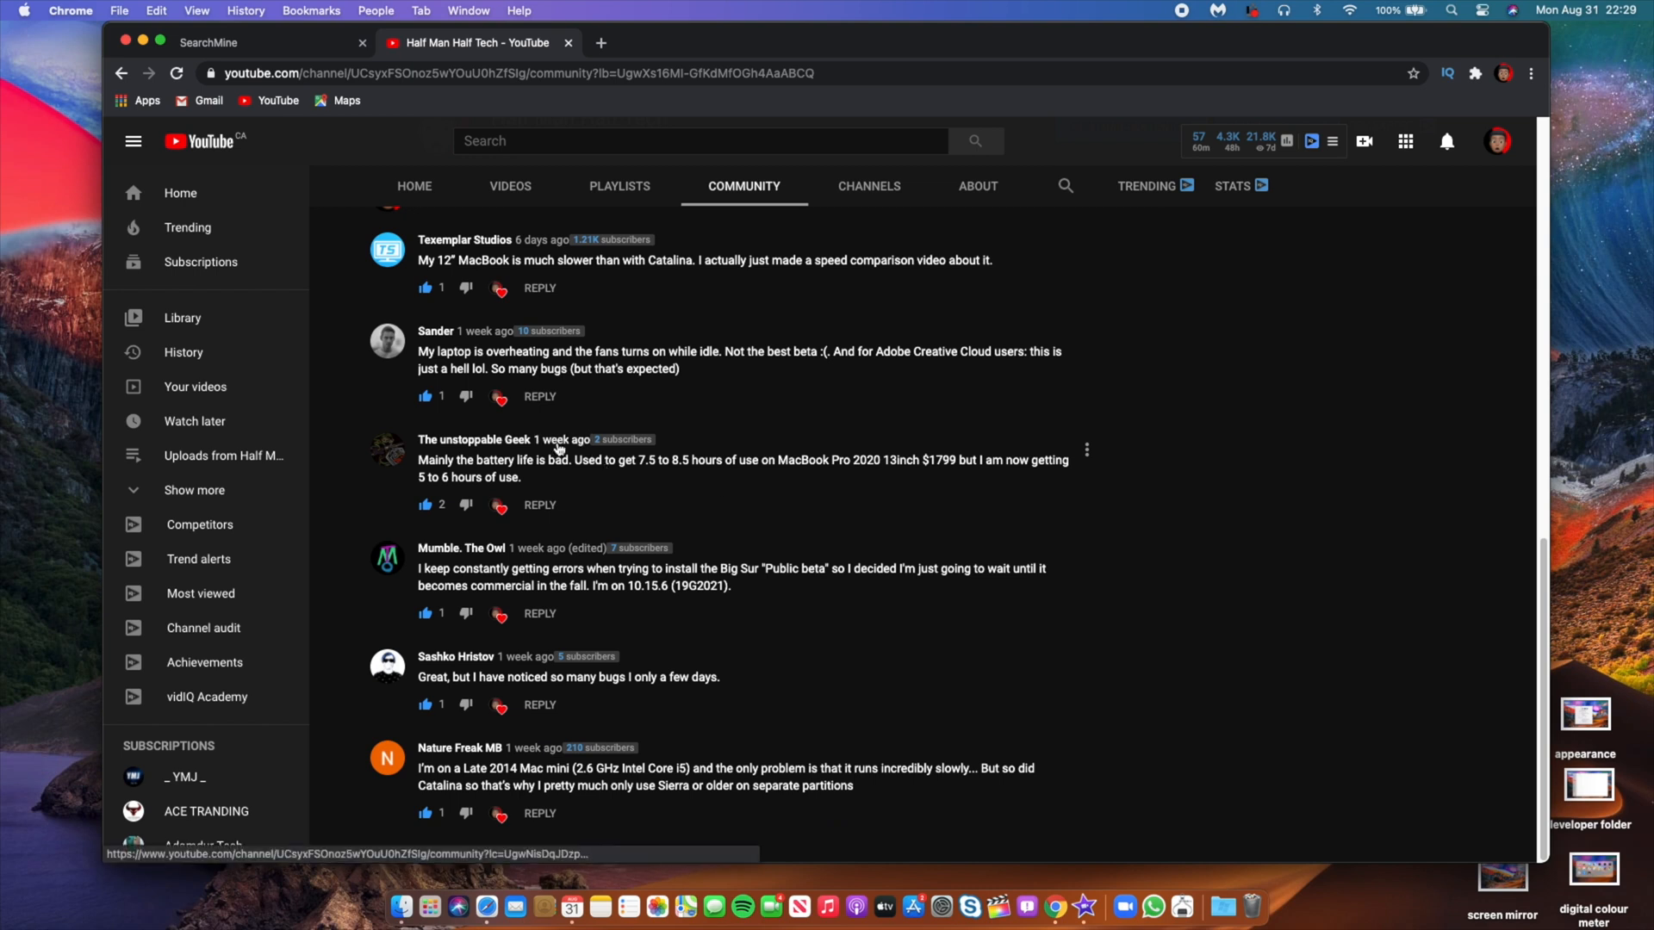
pyautogui.moveTo(570, 901)
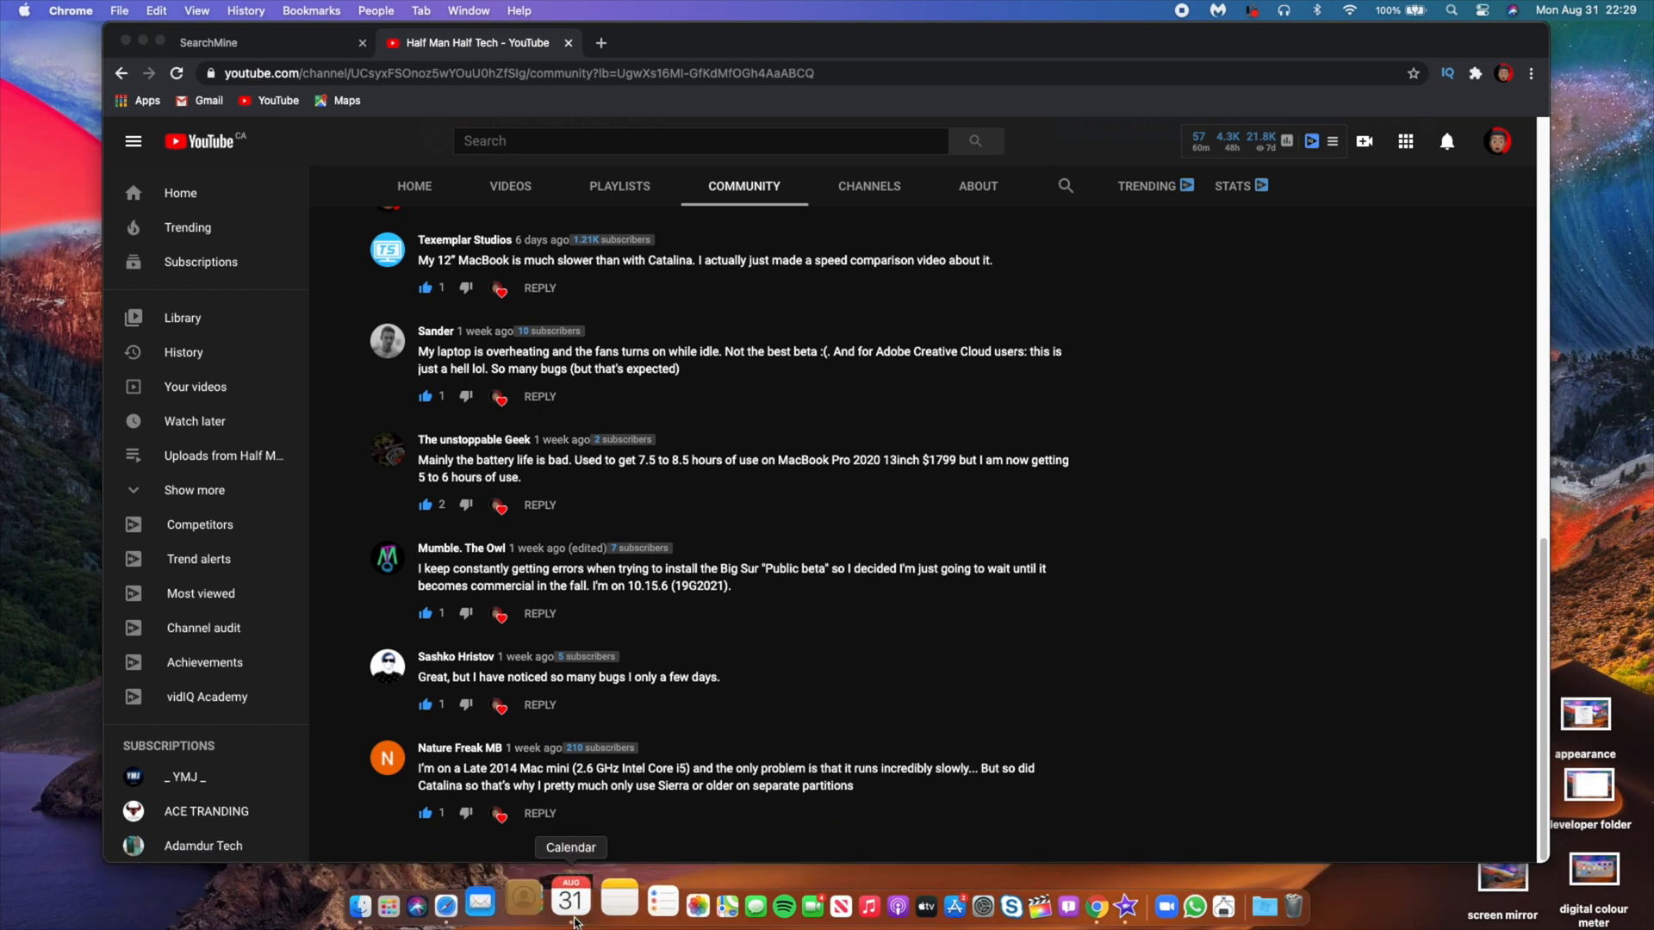
# Step: Bring up Calendar from the Dock showing the September 2020 month view
pyautogui.click(570, 901)
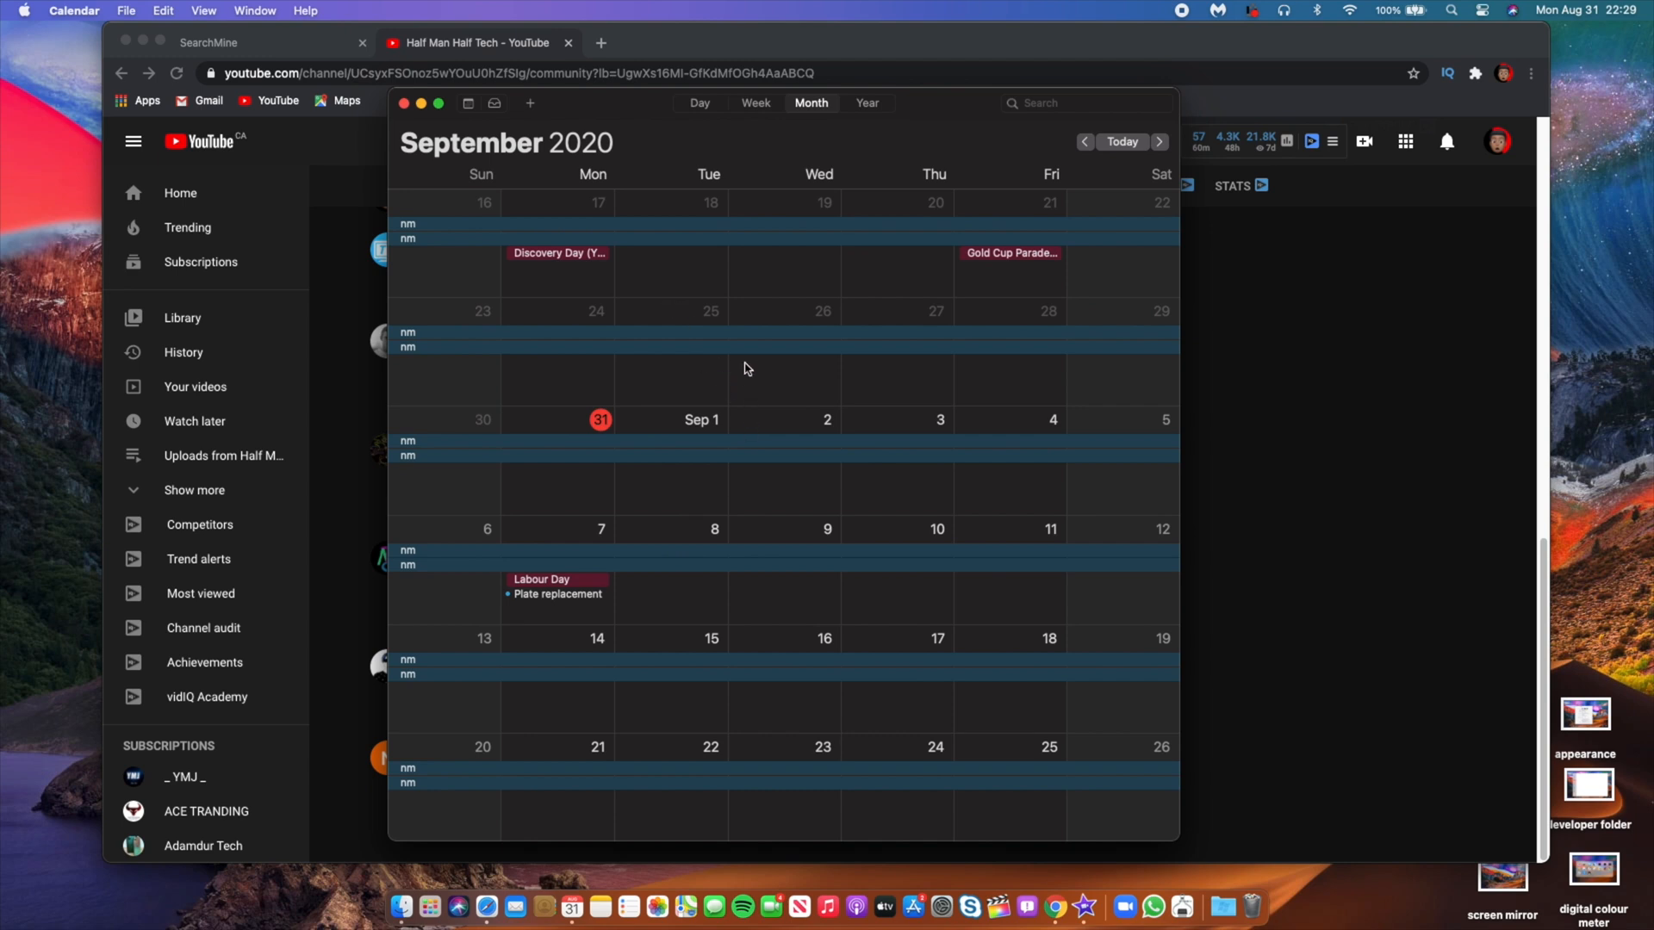
pyautogui.moveTo(688, 648)
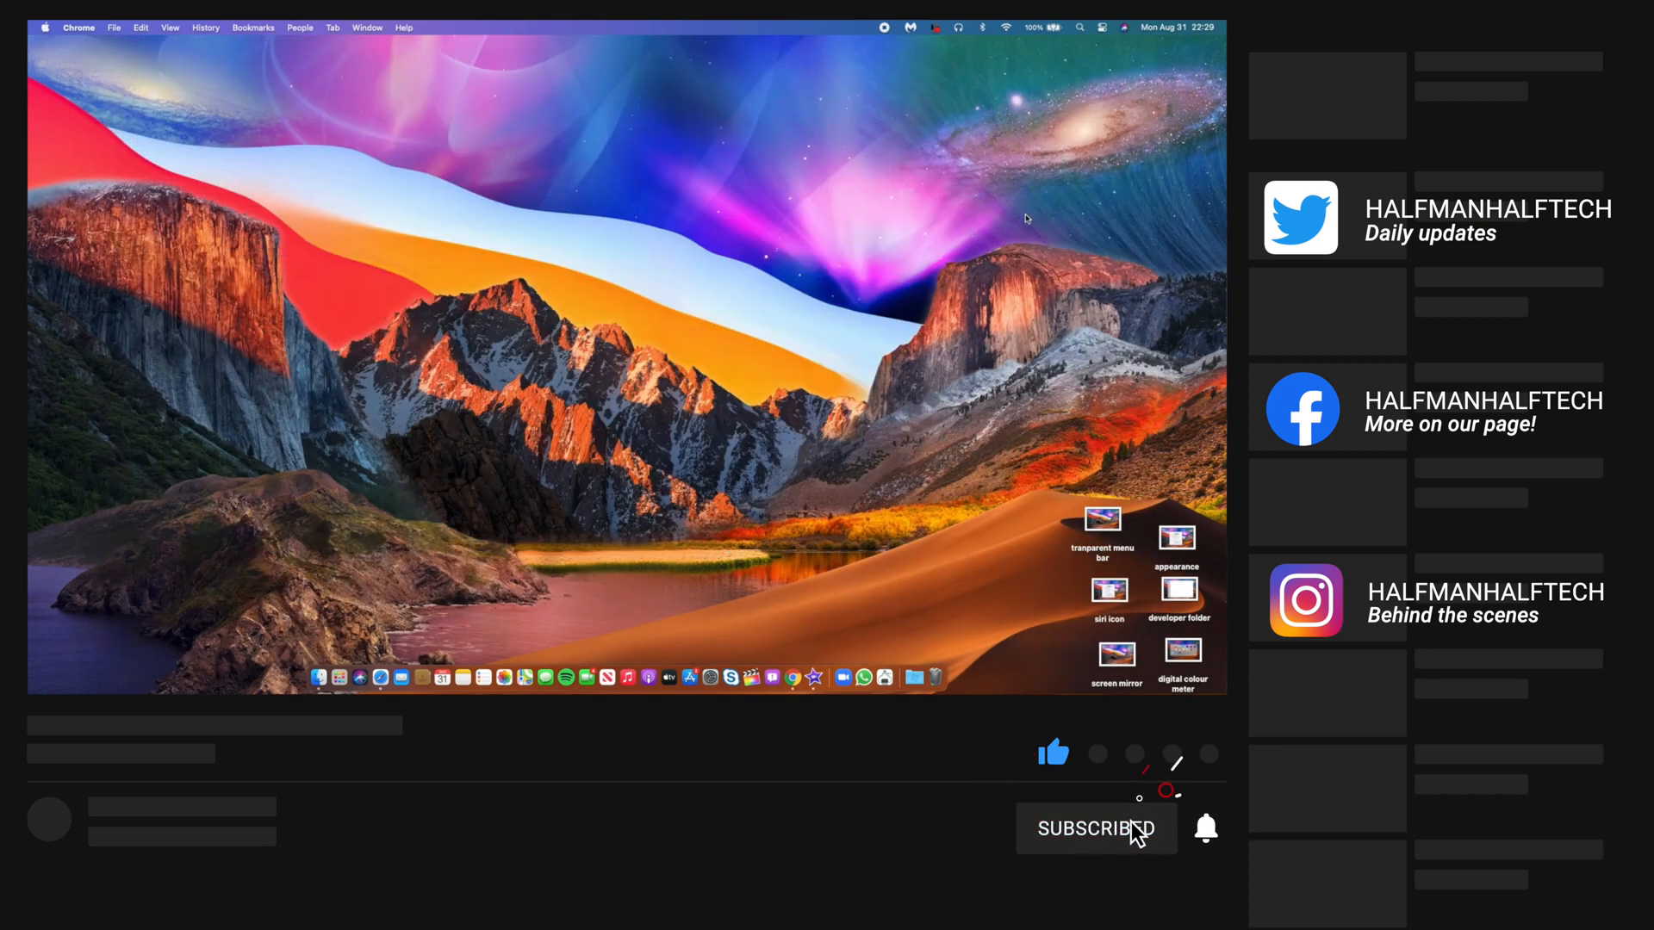
# Step: Dismiss the Calendar and Chrome windows to reveal the Finder desktop with its six shortcuts
pyautogui.click(1204, 829)
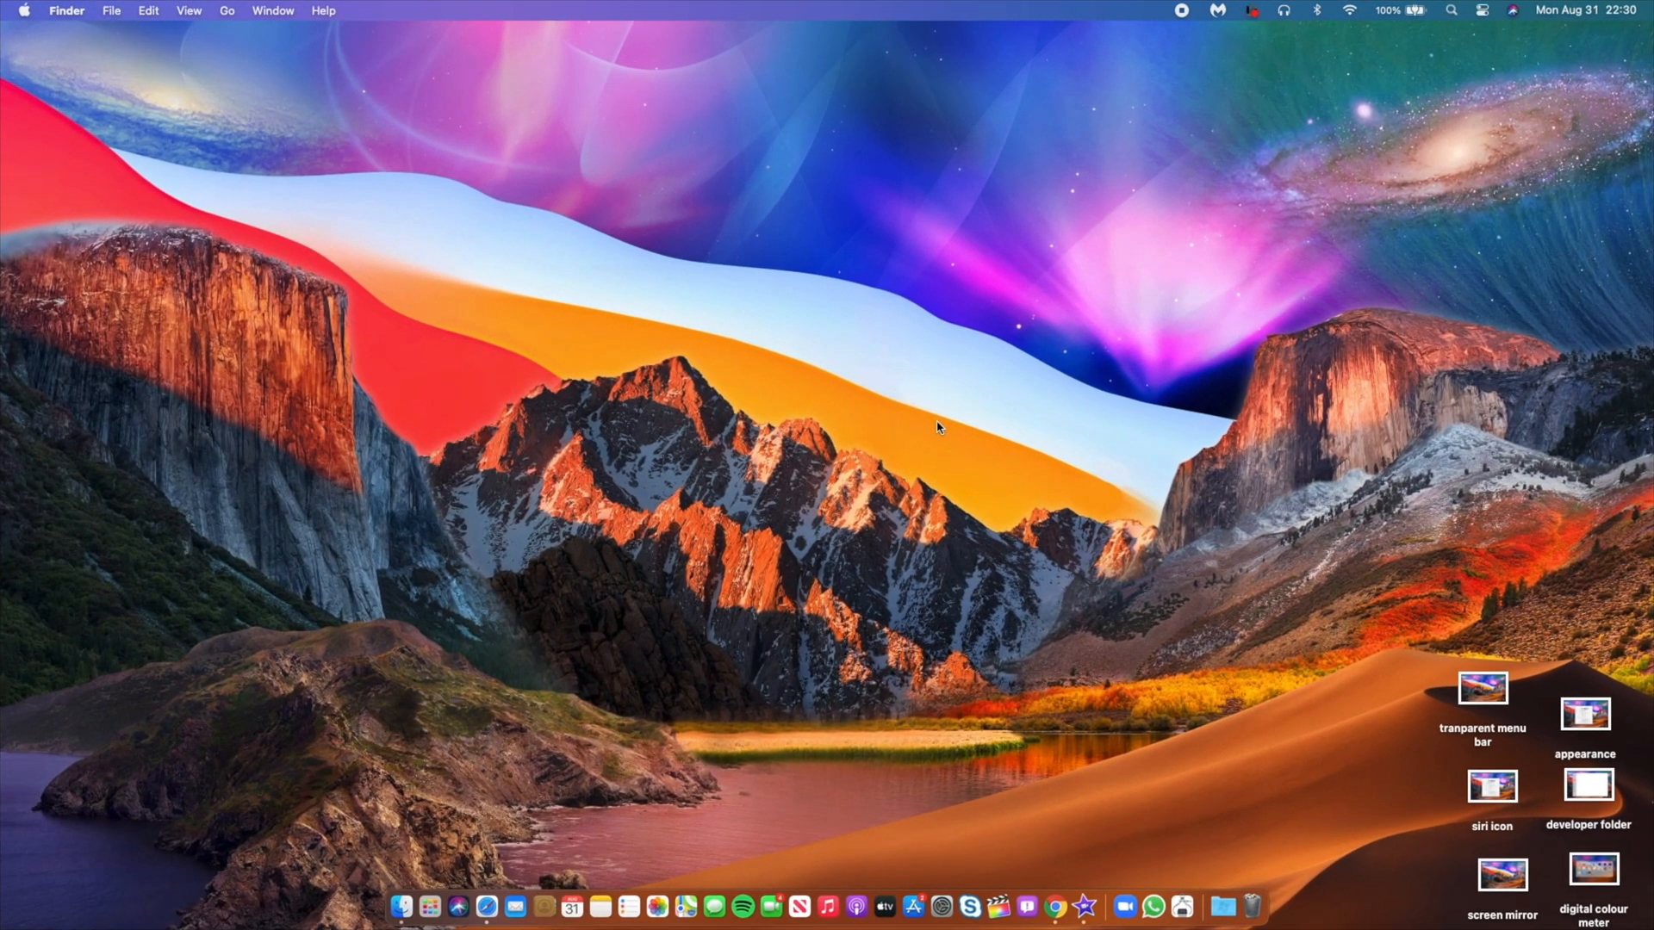
pyautogui.moveTo(1021, 425)
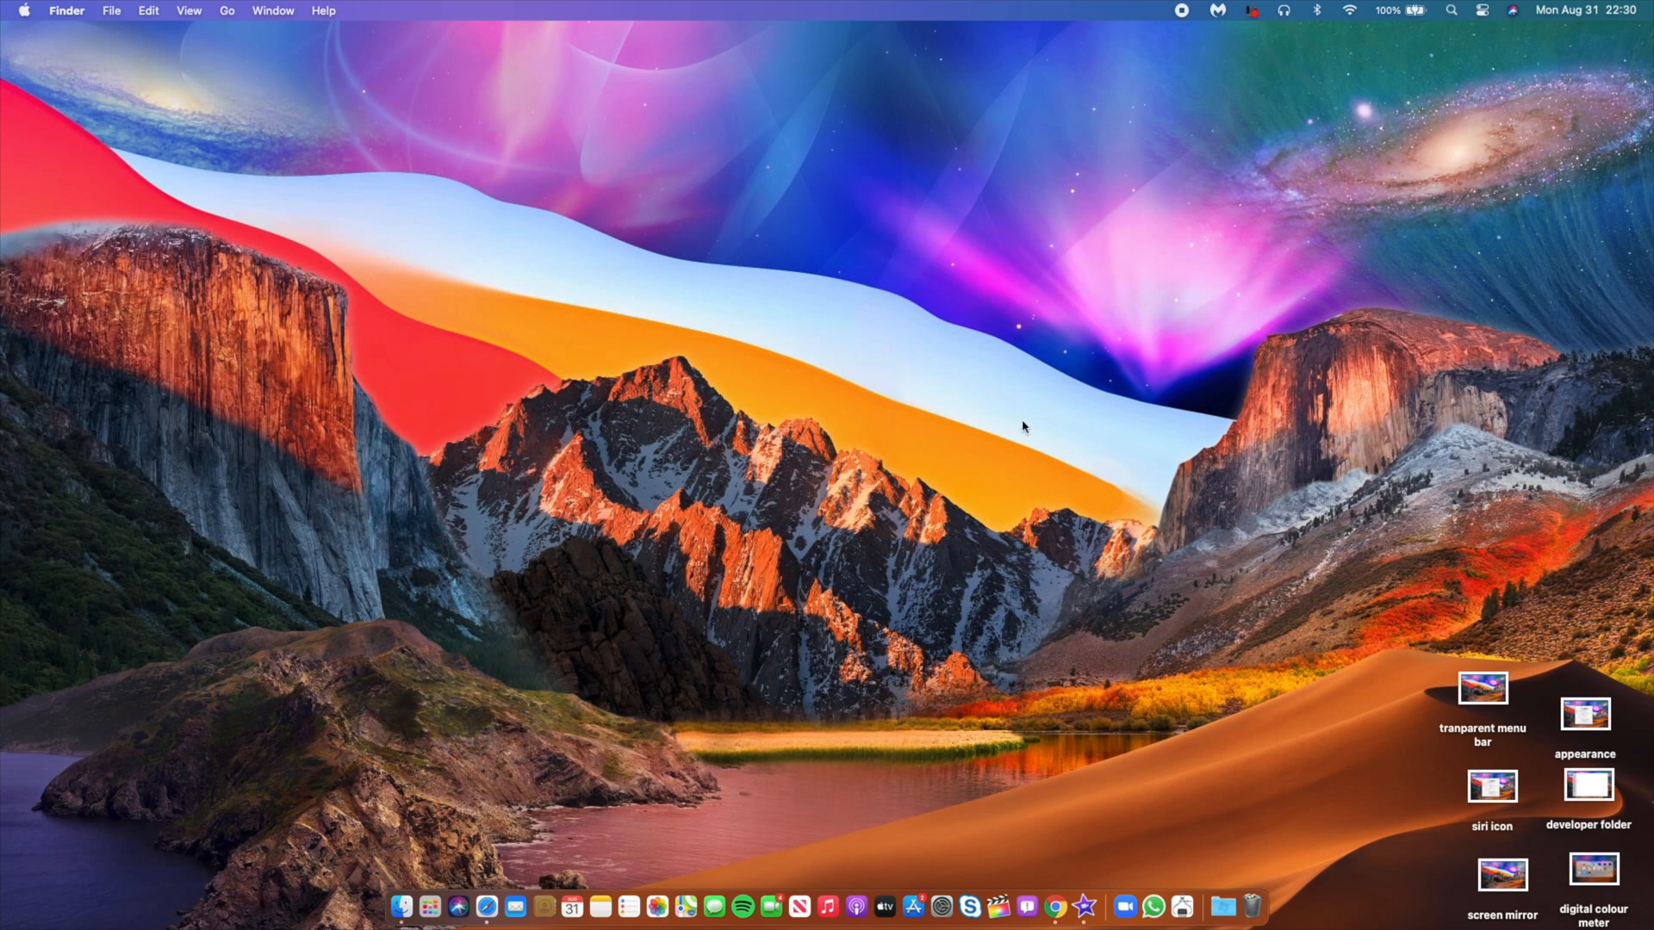